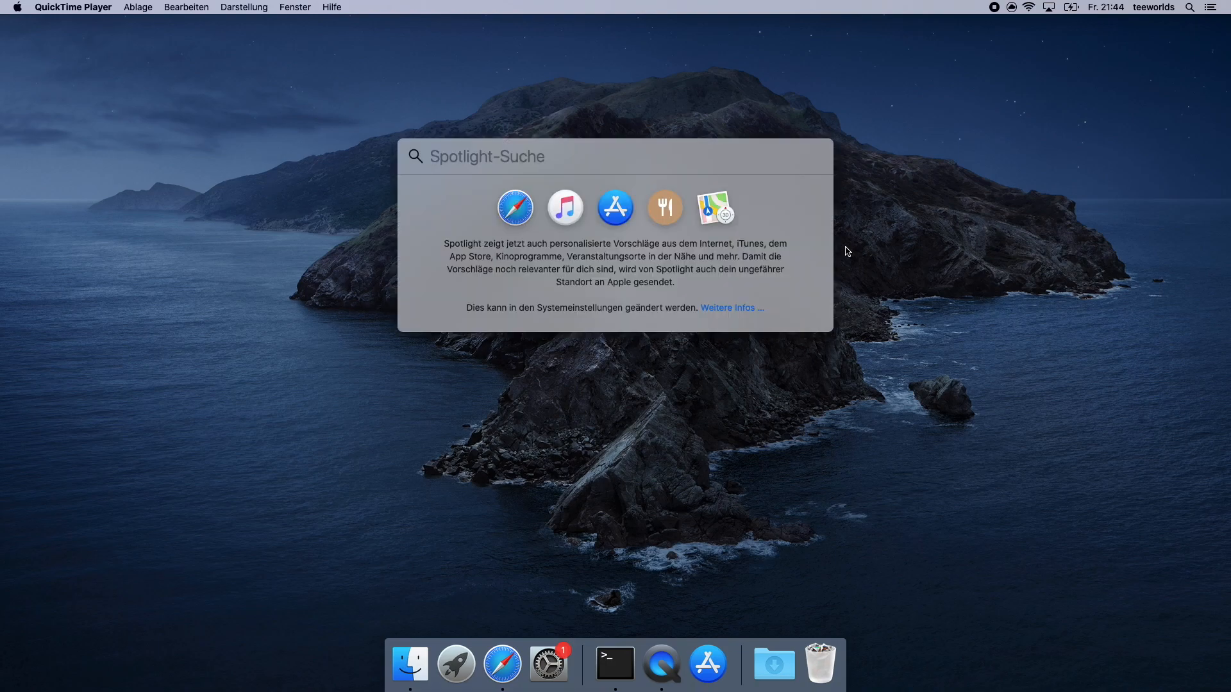
Search the App Store for Xcode and view its app details.
type("appst")
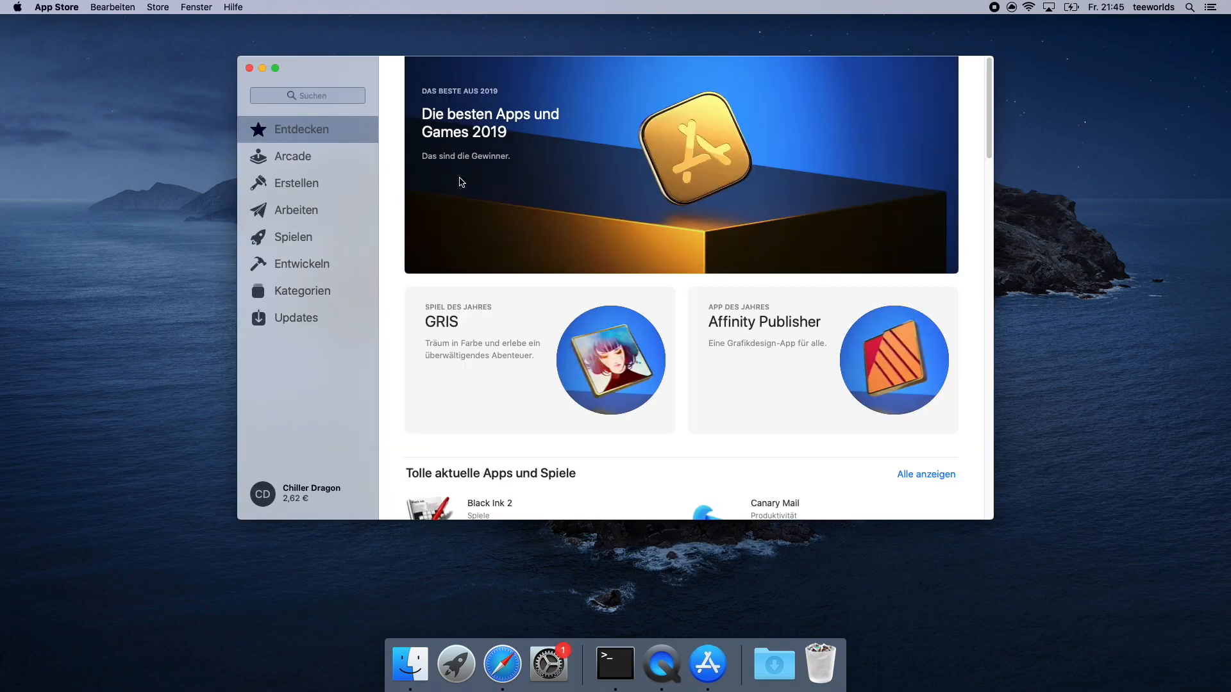
type("xco")
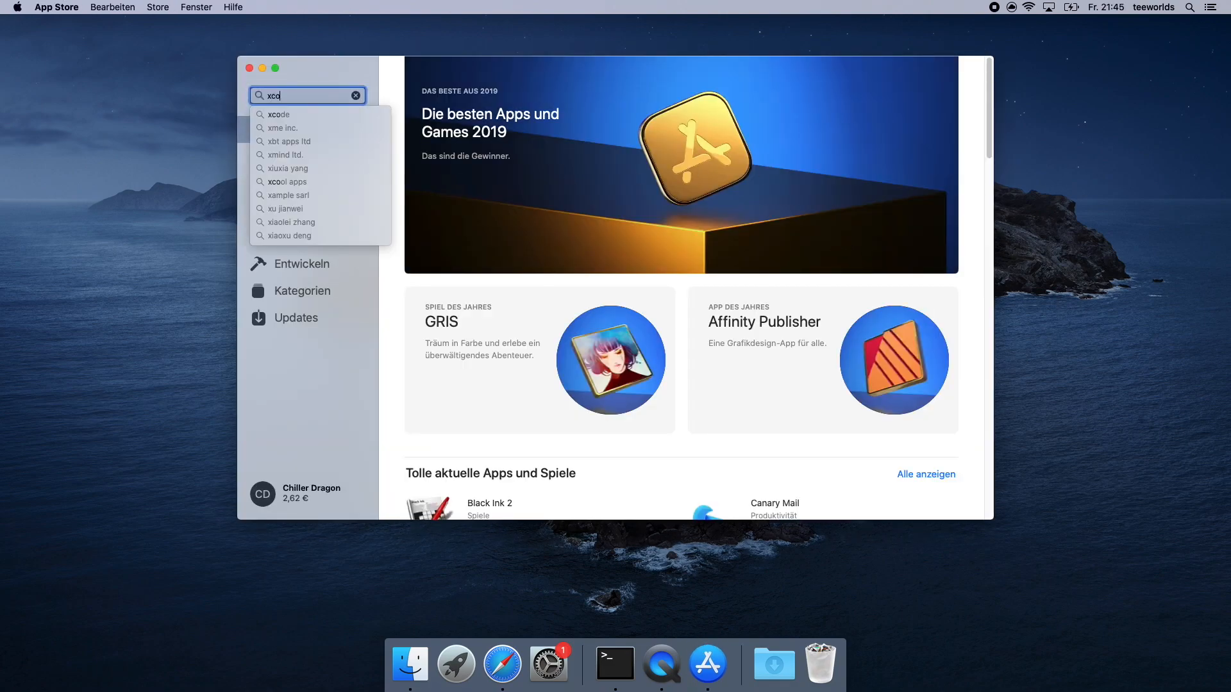
left_click(277, 114)
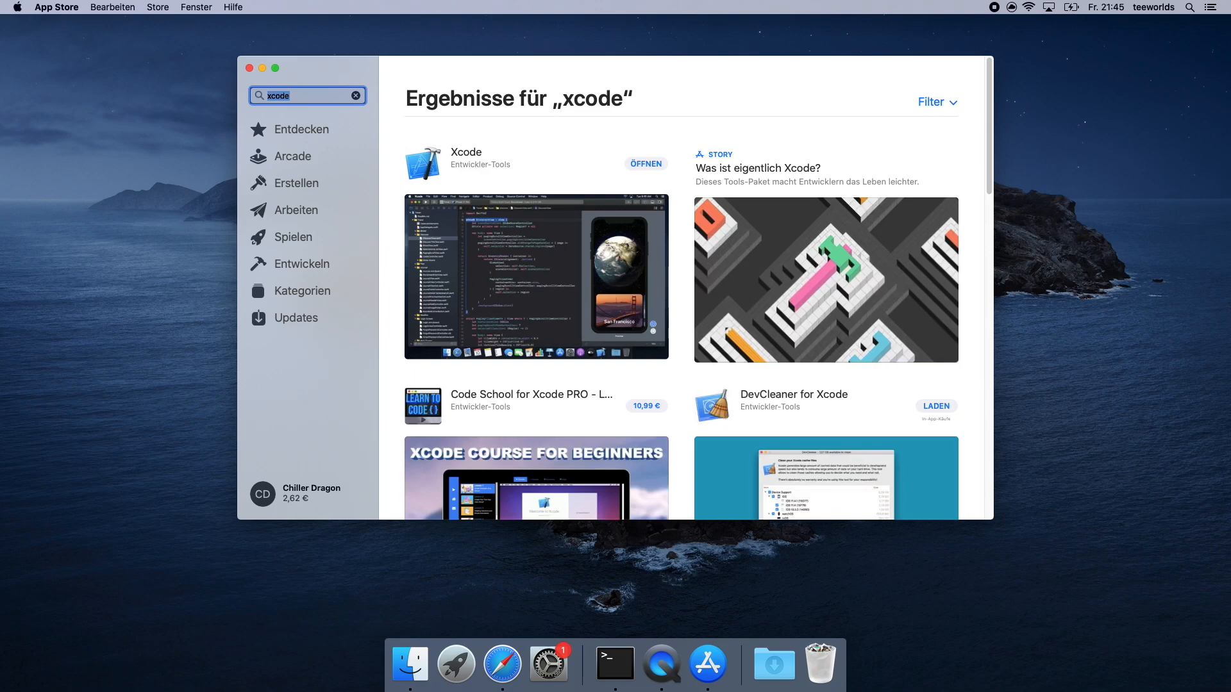
left_click(464, 151)
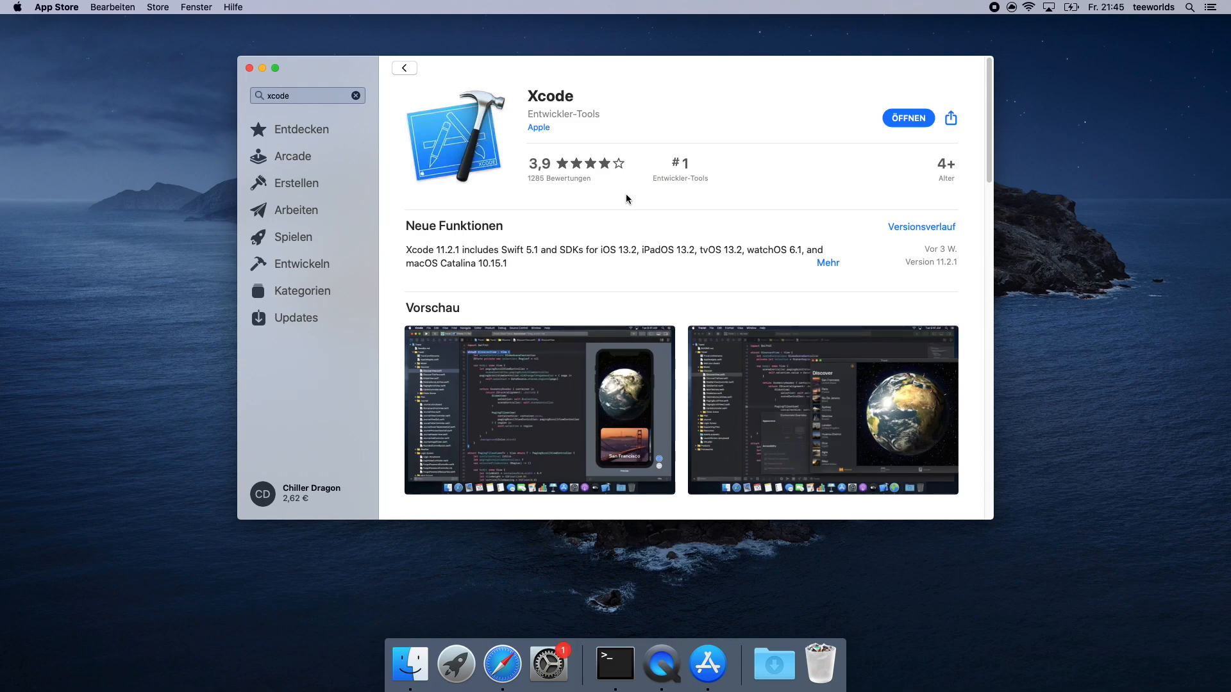
mouse_move(665, 244)
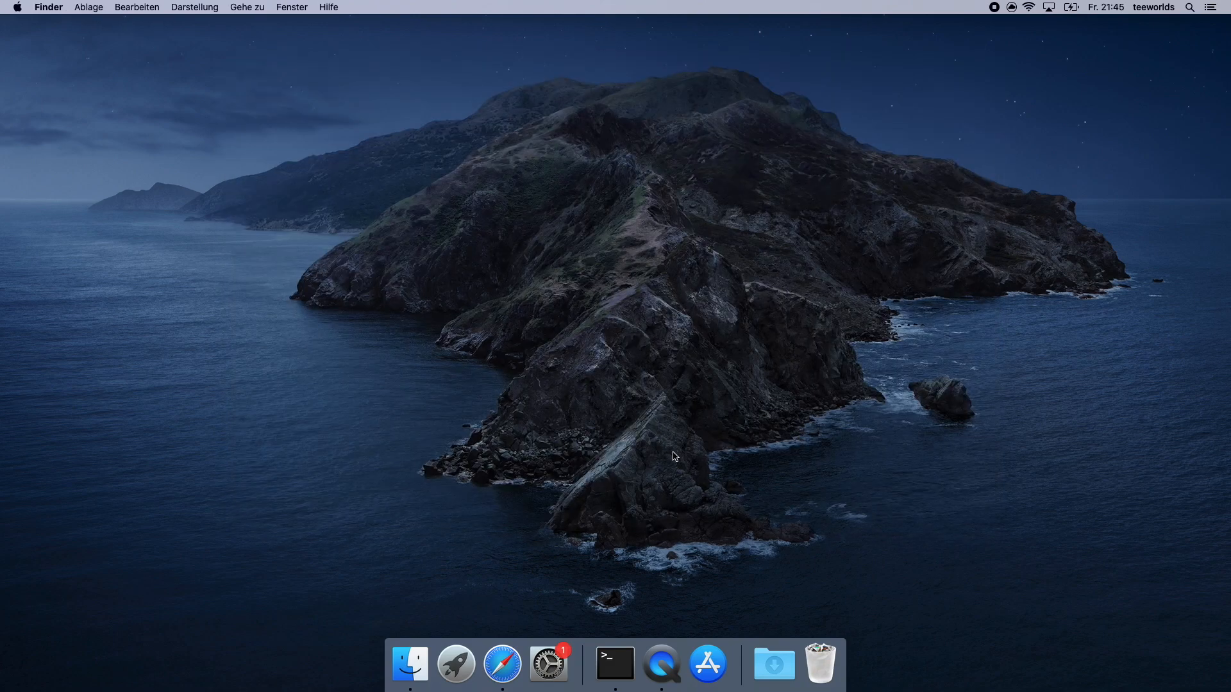
Launch Terminal from Spotlight and run xcode-select --install.
type("appst")
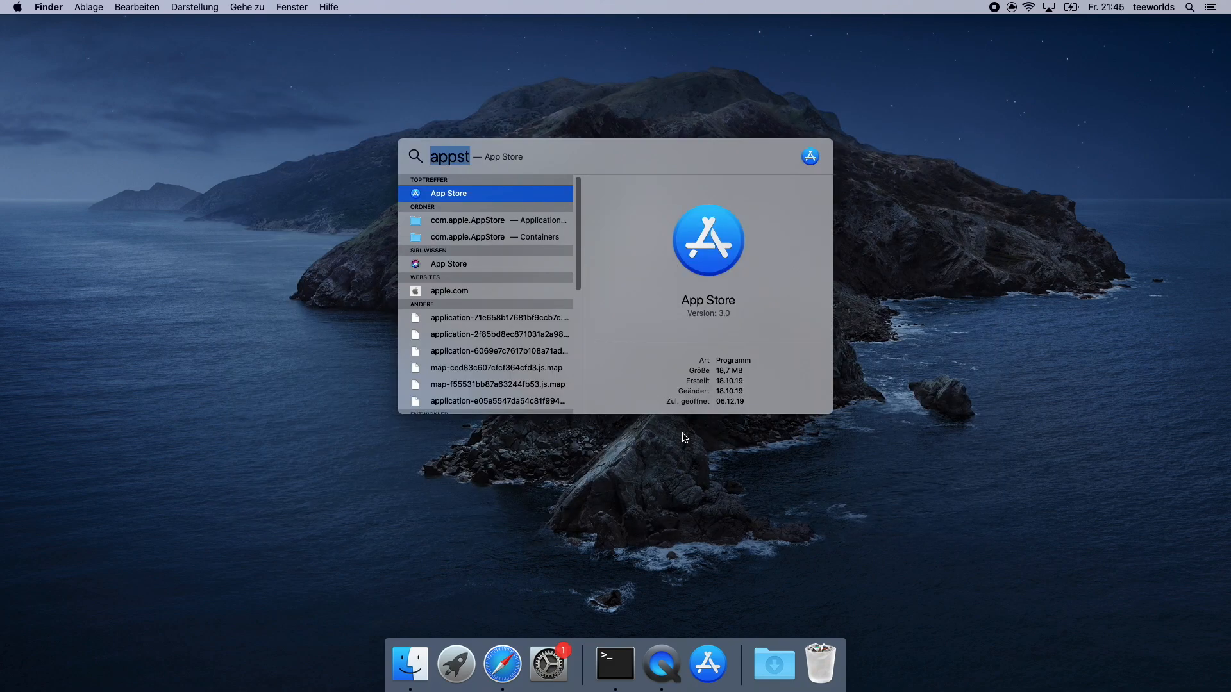
type("terminal")
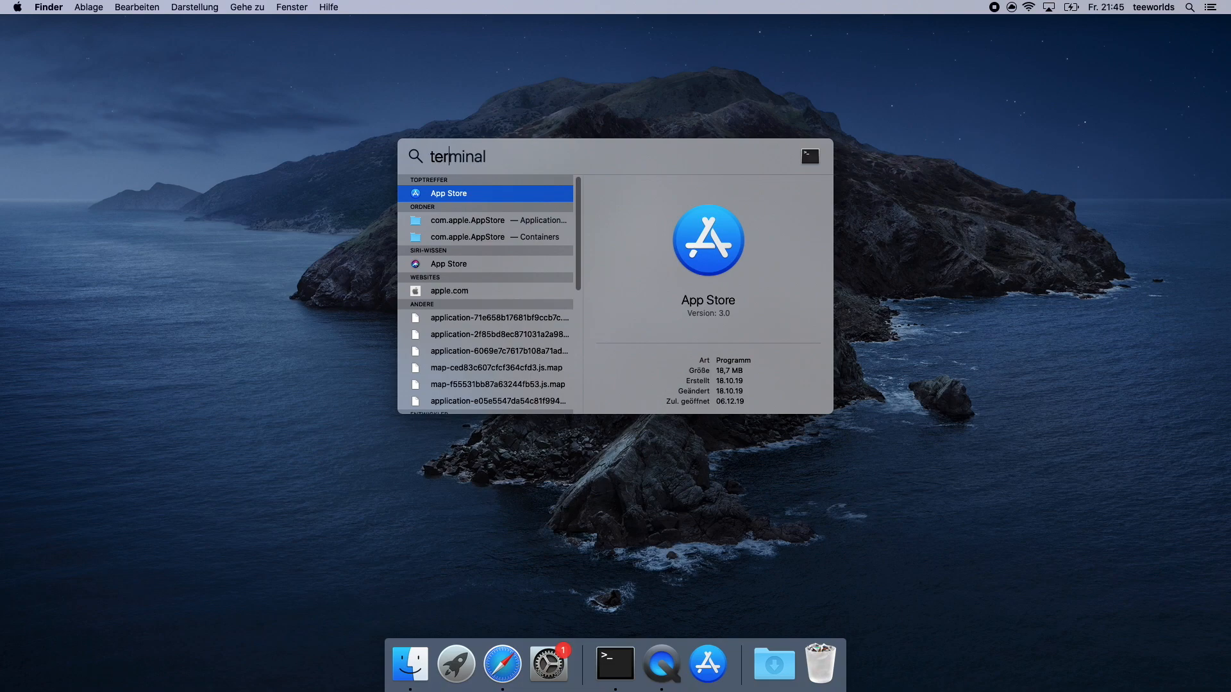
key("enter")
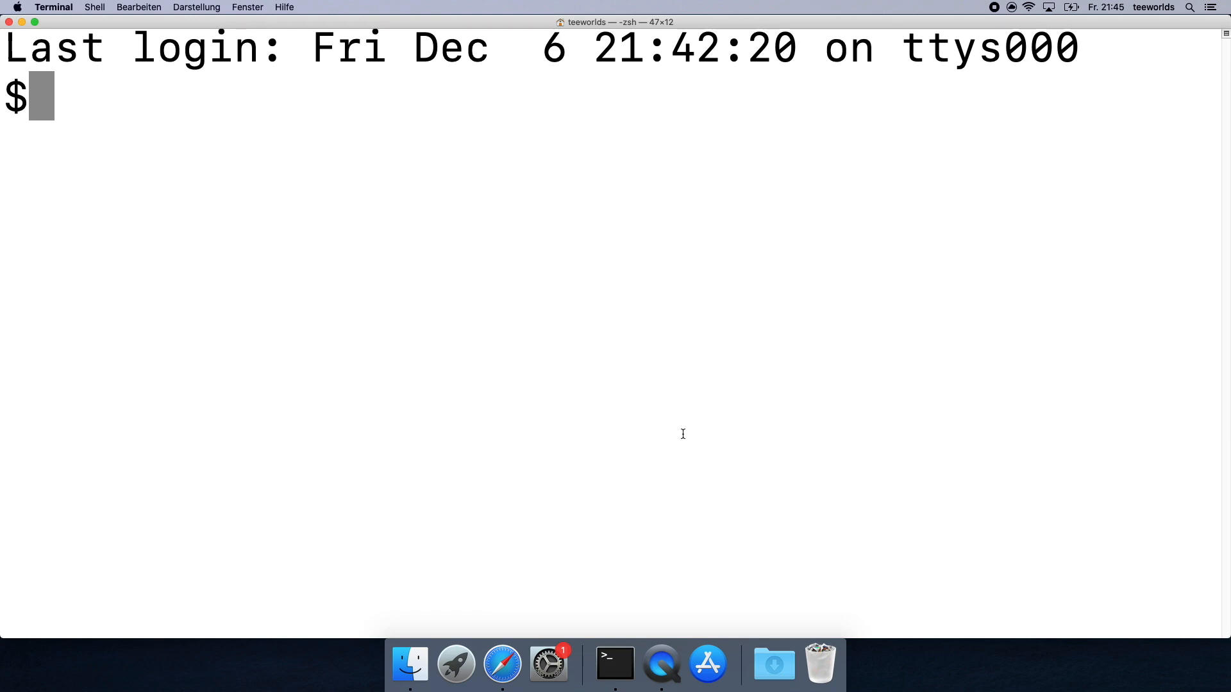
type("xcode")
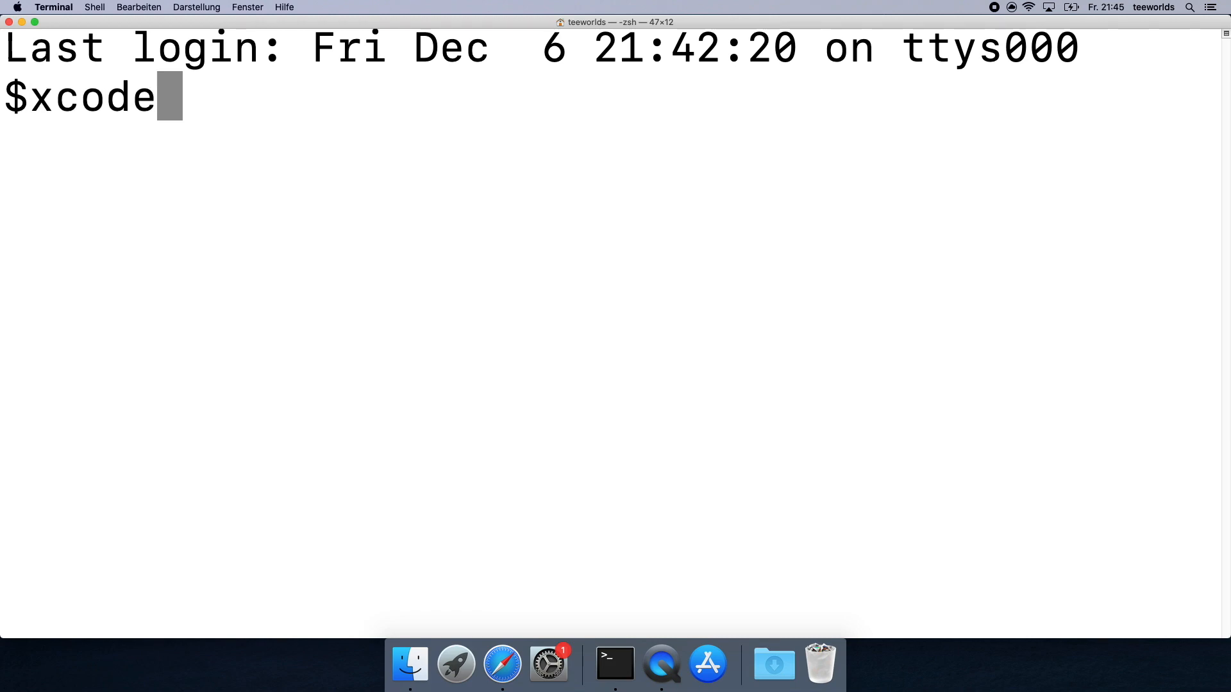
type("-select")
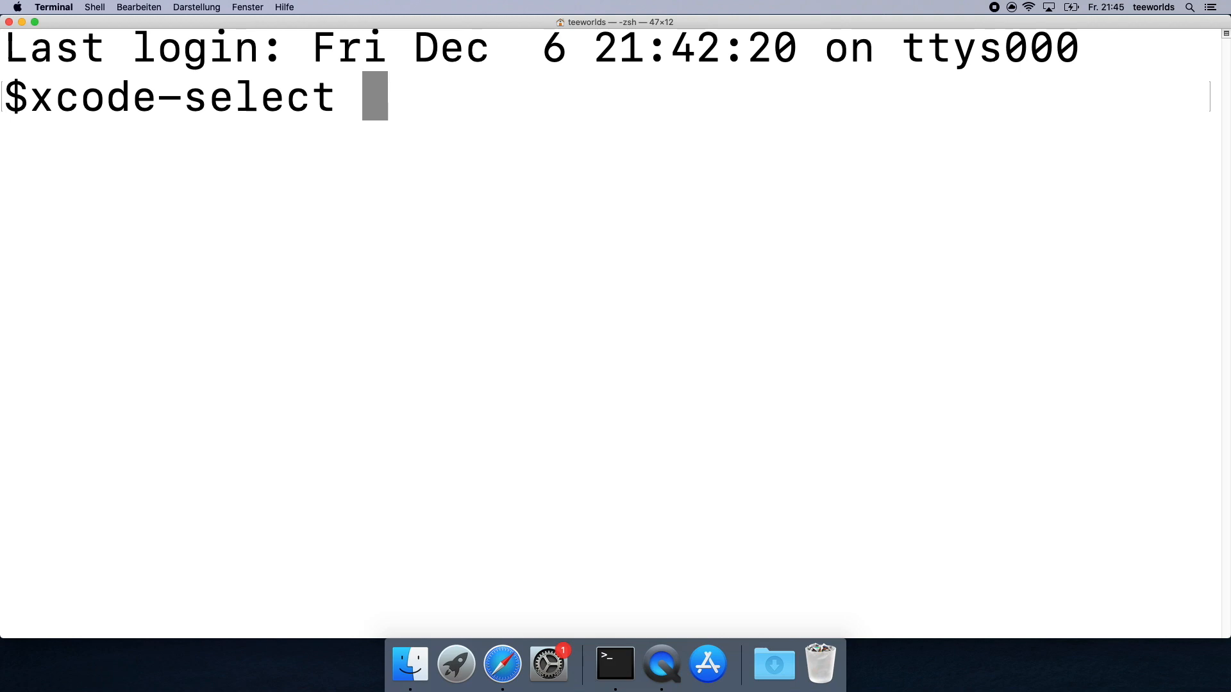
type("--install")
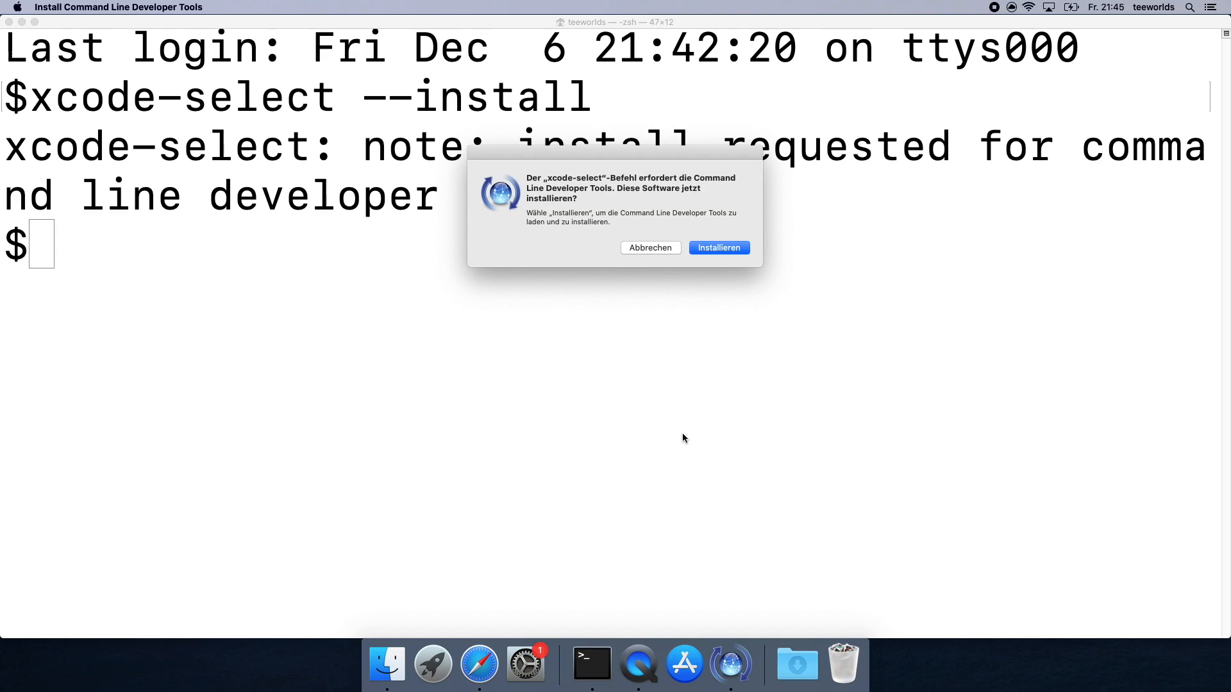
Install the Command Line Developer Tools, accepting the licence and dismissing the finished notice.
left_click(717, 248)
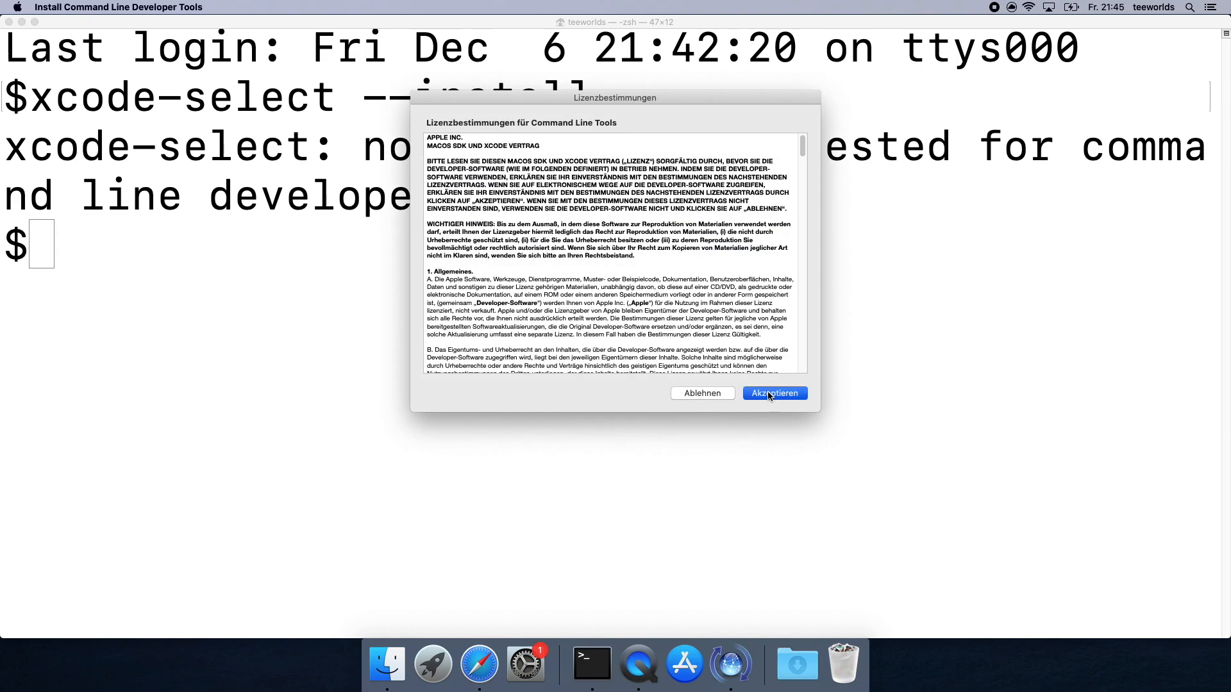
left_click(773, 393)
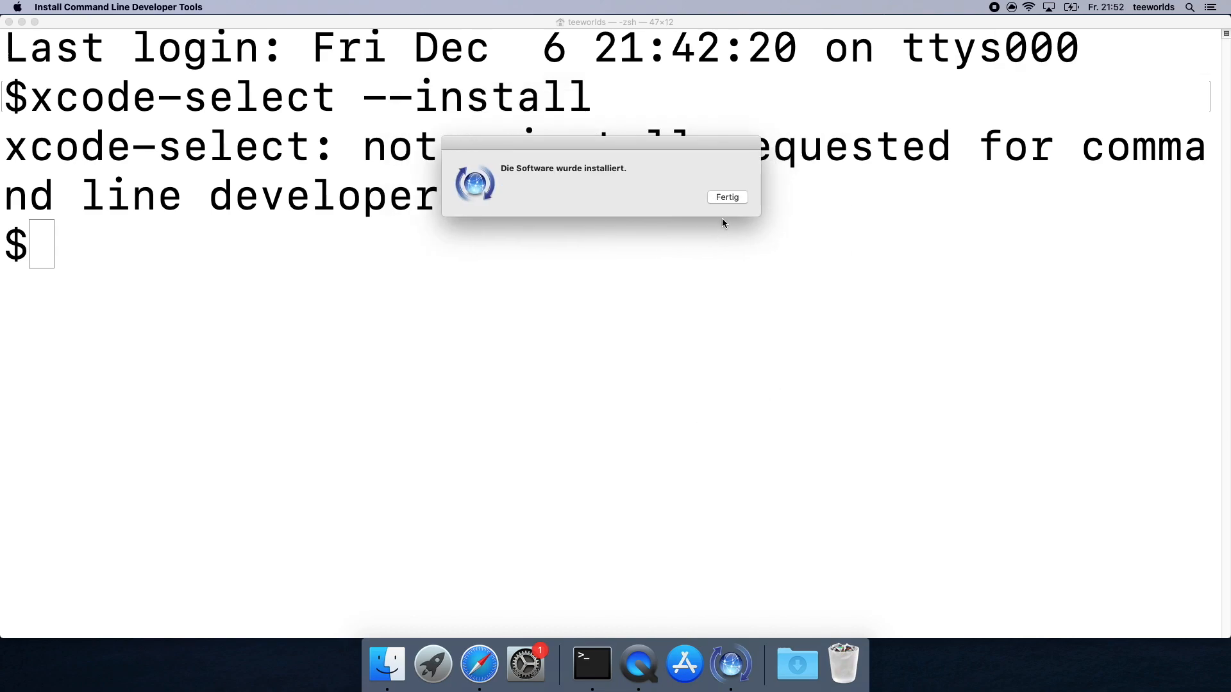
left_click(725, 197)
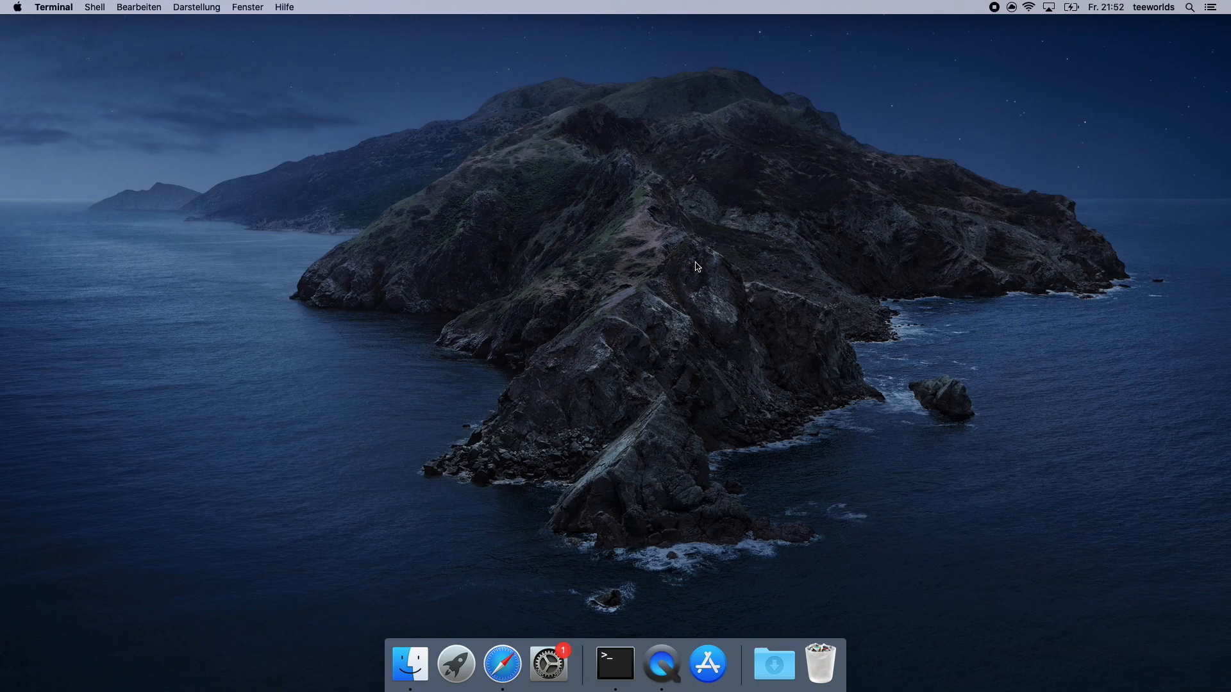
left_click(615, 663)
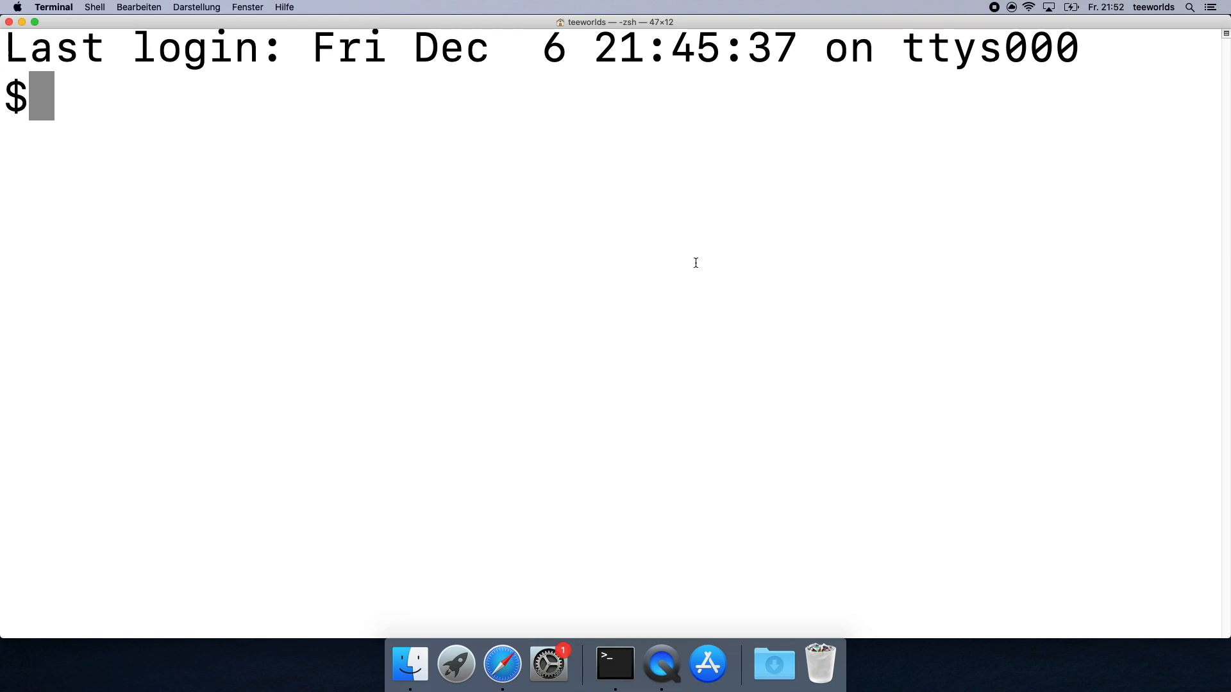
type("gcc")
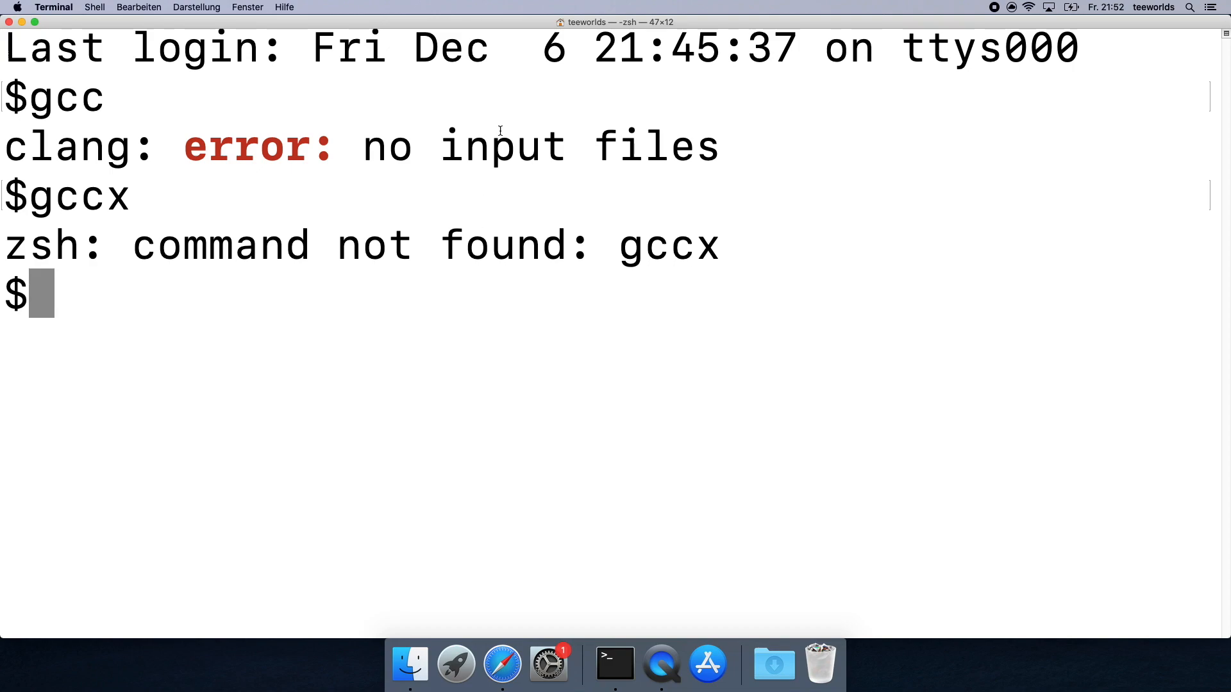
left_click_drag(357, 146, 717, 147)
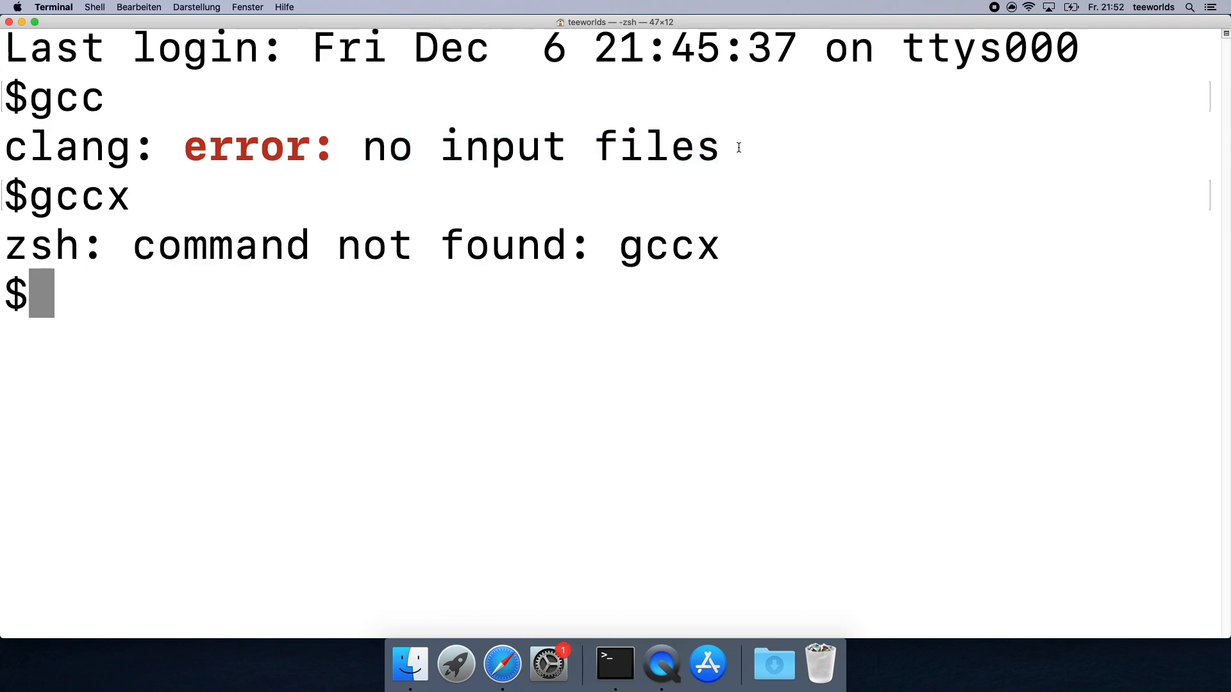
mouse_move(586, 326)
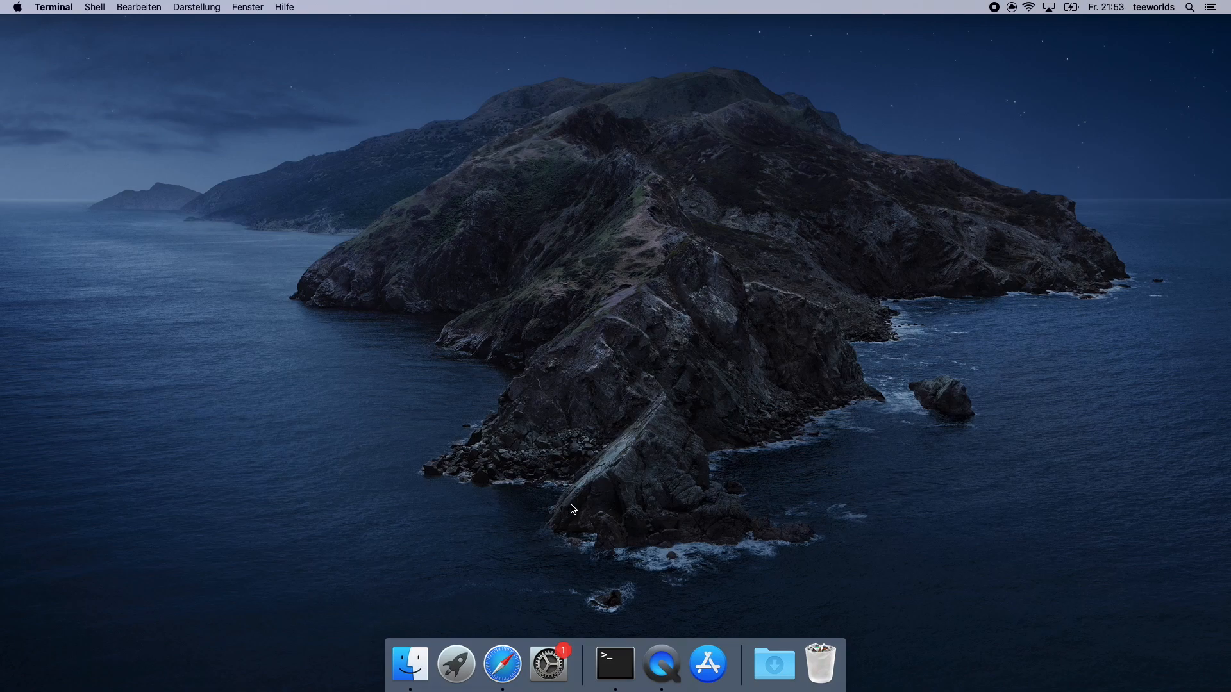
Visit brew.sh in Safari to get the Homebrew install command.
left_click(503, 663)
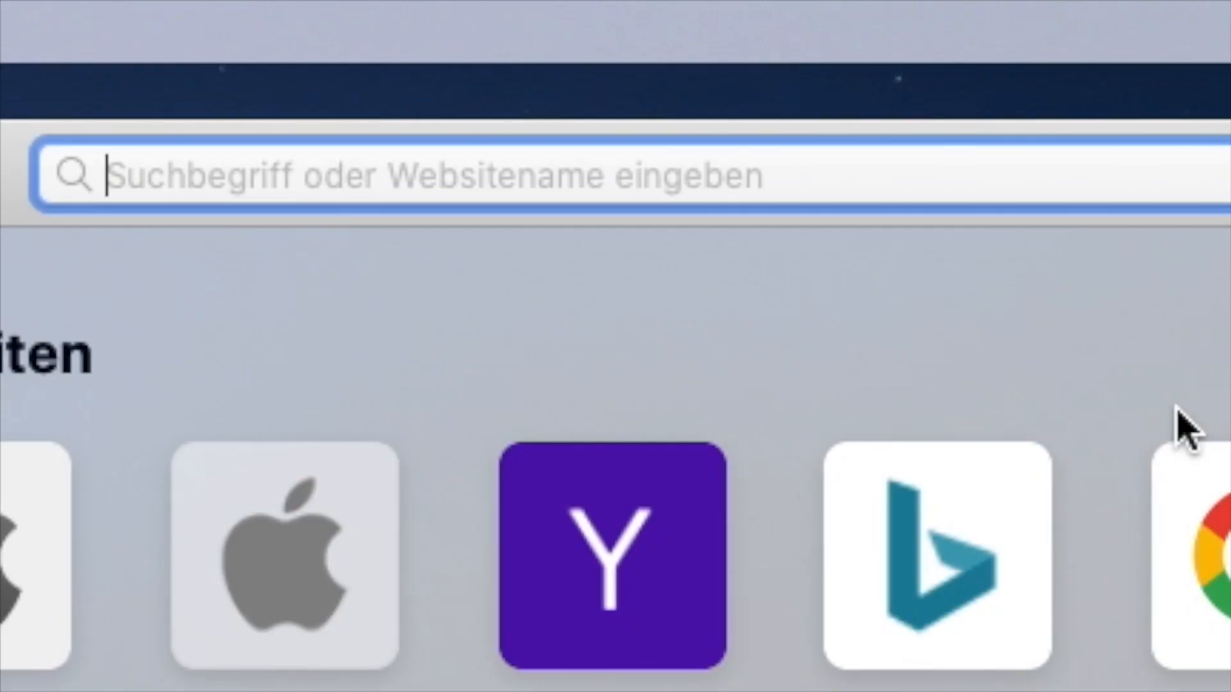
type("brew.sh")
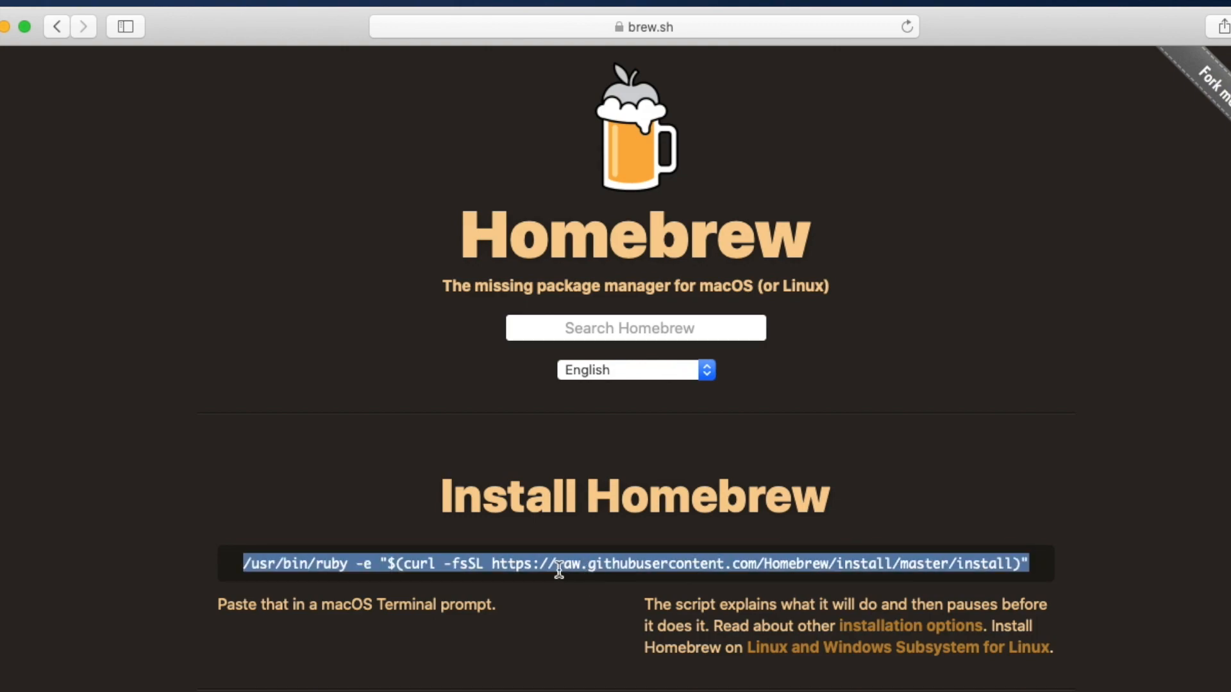
type("rwer")
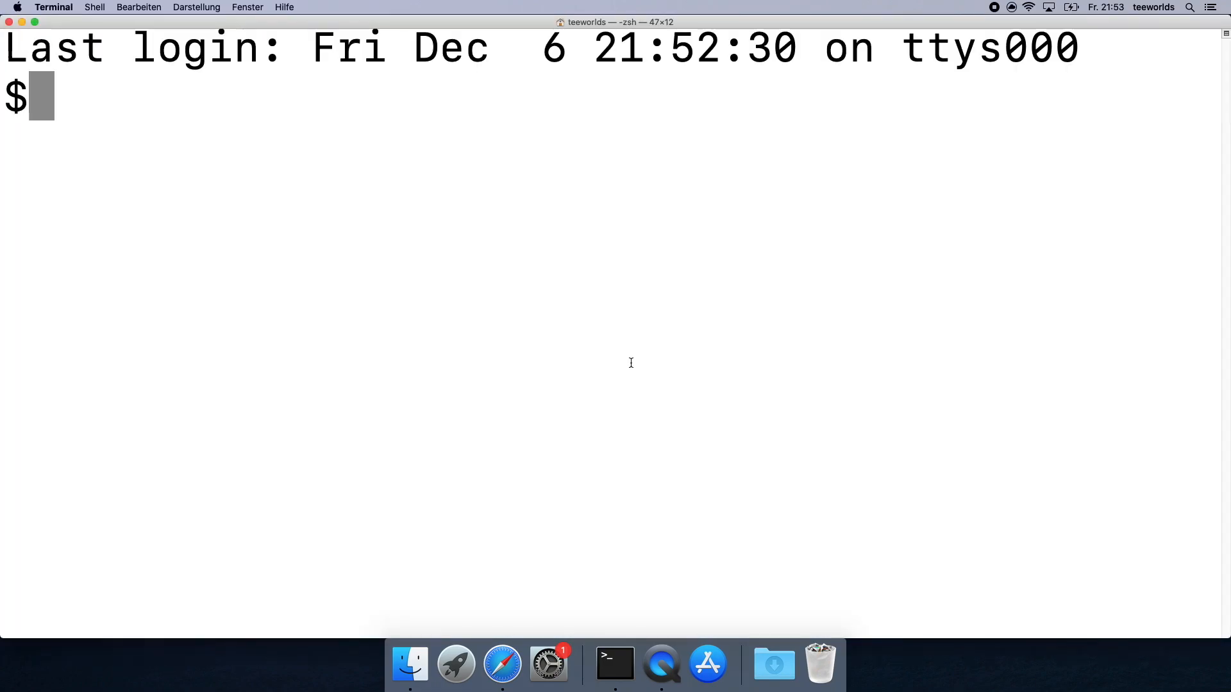
Run the /usr/bin/ruby curl Homebrew installer to success, then close Terminal.
type("/usr/bin/ruby -e \"$(curl -fsSL https://raw.githubusercontent.com/Homebrew/install/master/install)\"")
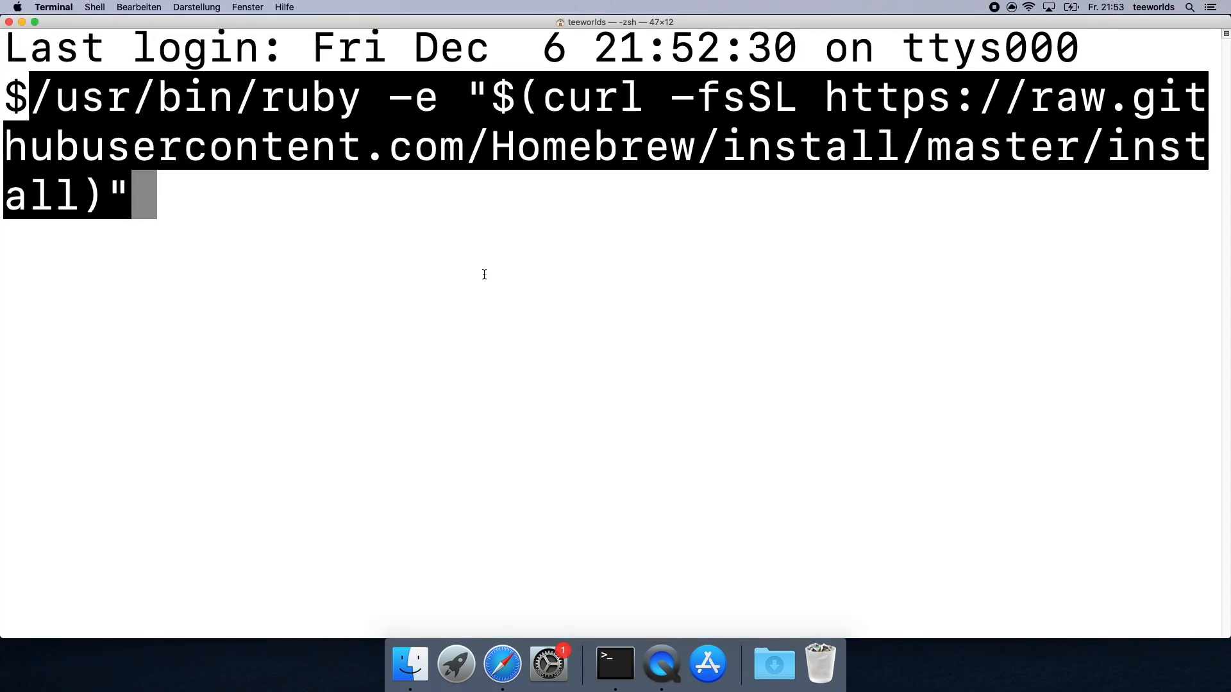
mouse_move(500, 219)
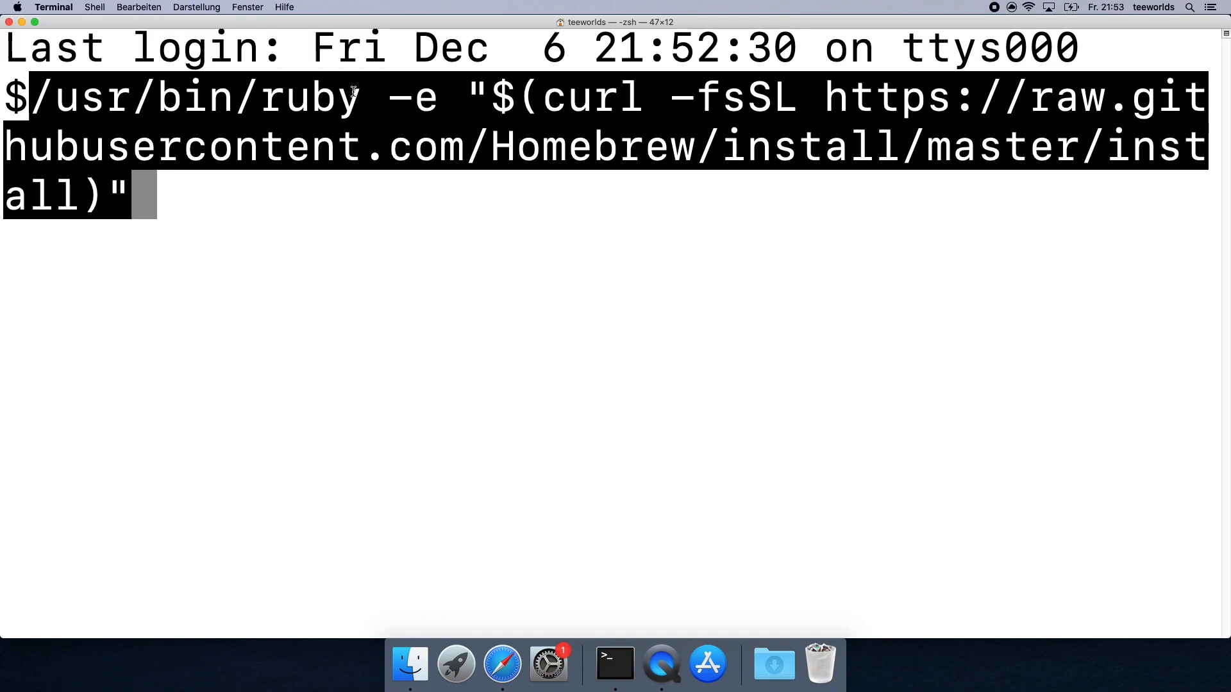
mouse_move(577, 97)
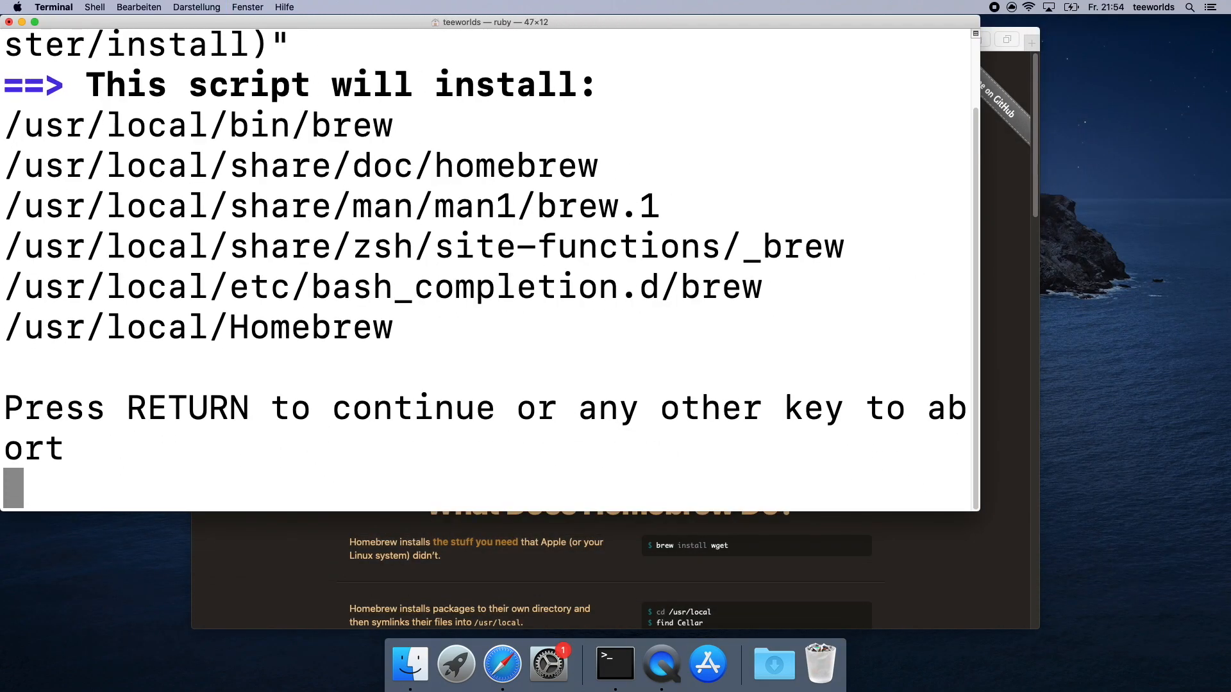
mouse_move(975, 526)
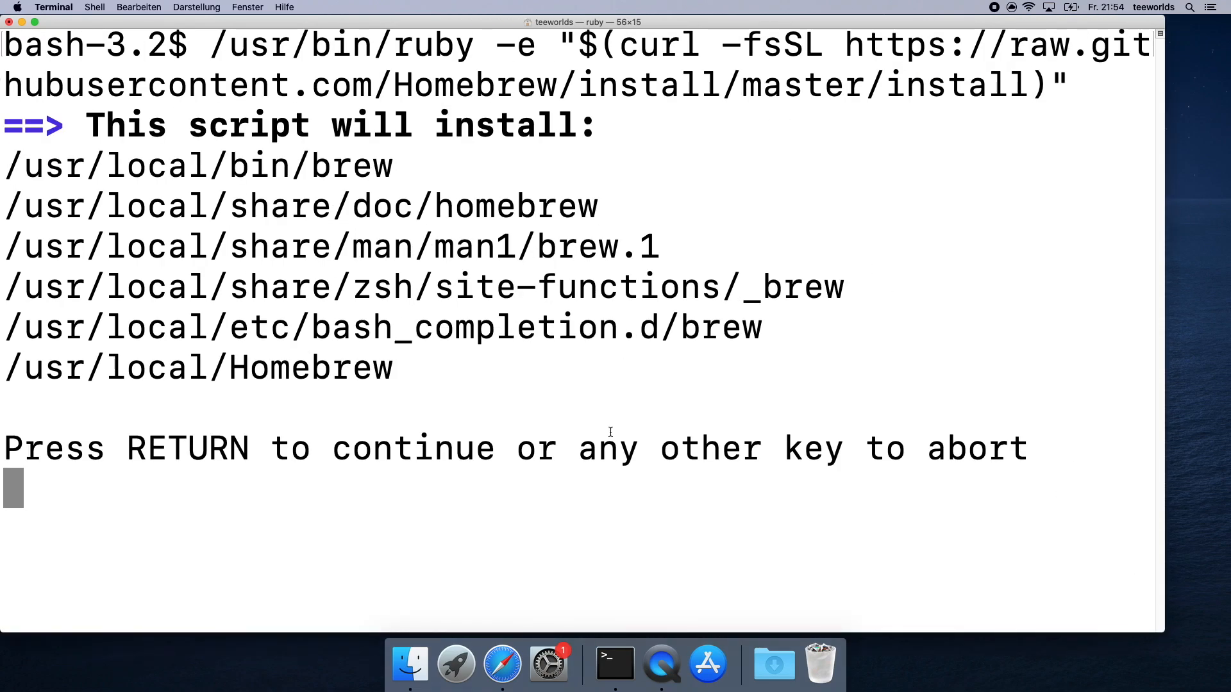
mouse_move(602, 494)
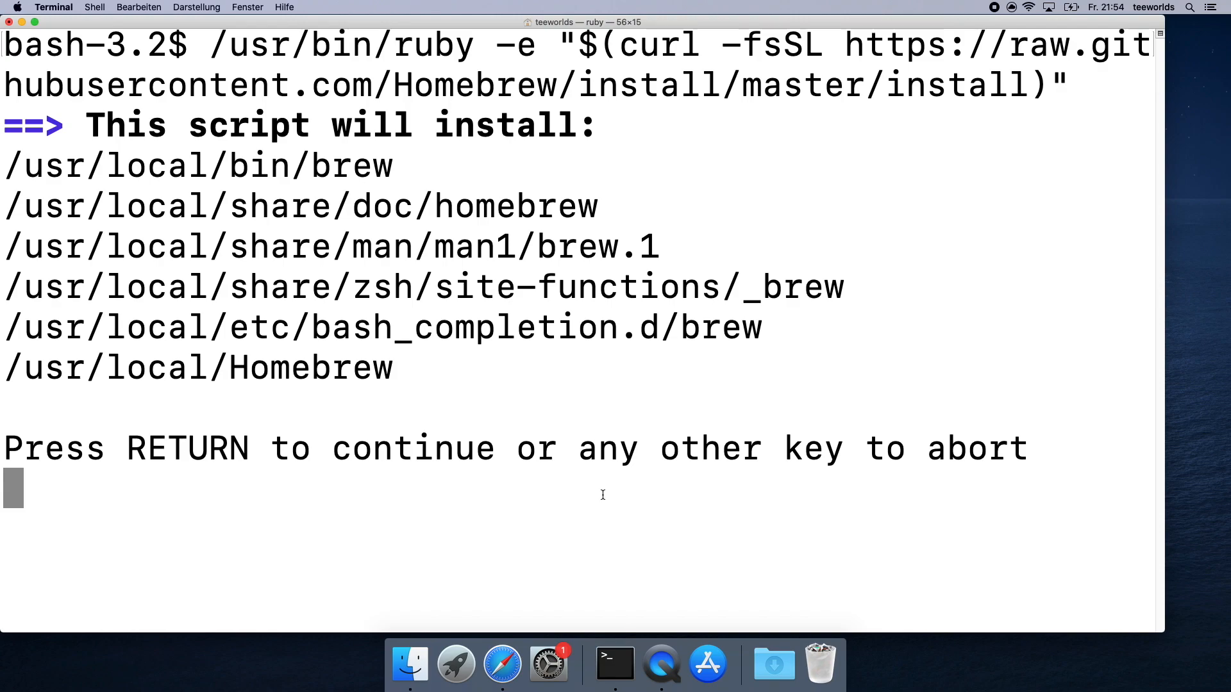
key("Return")
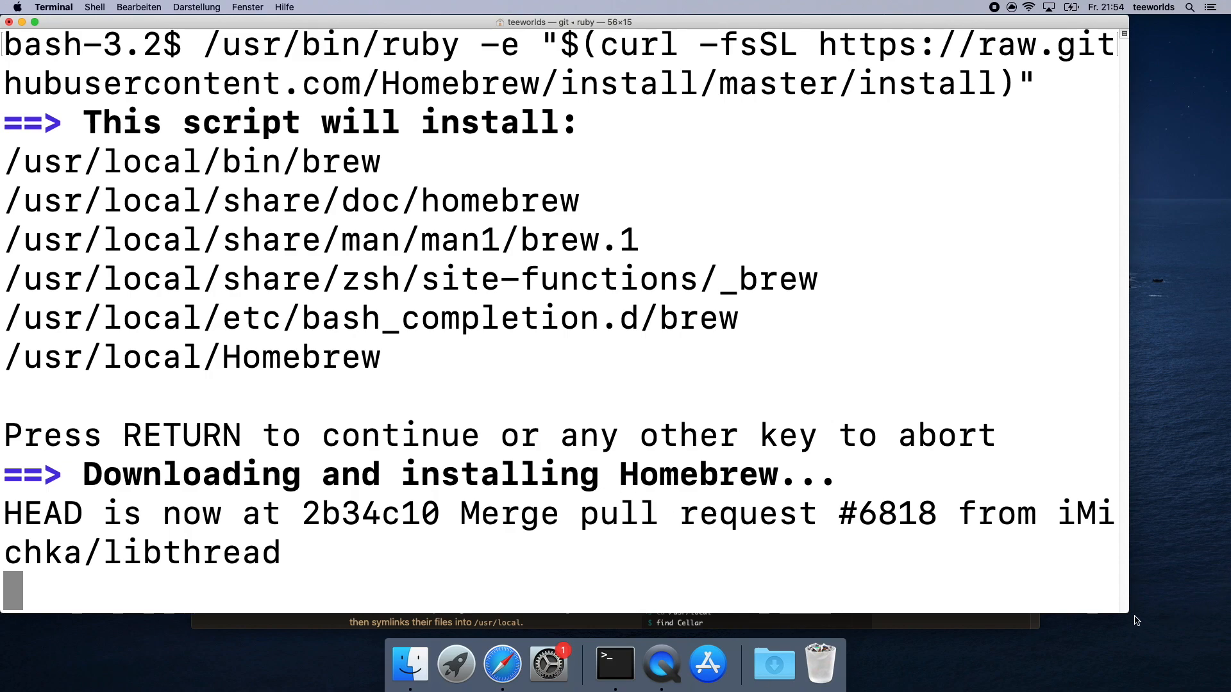
left_click_drag(1124, 314, 1196, 314)
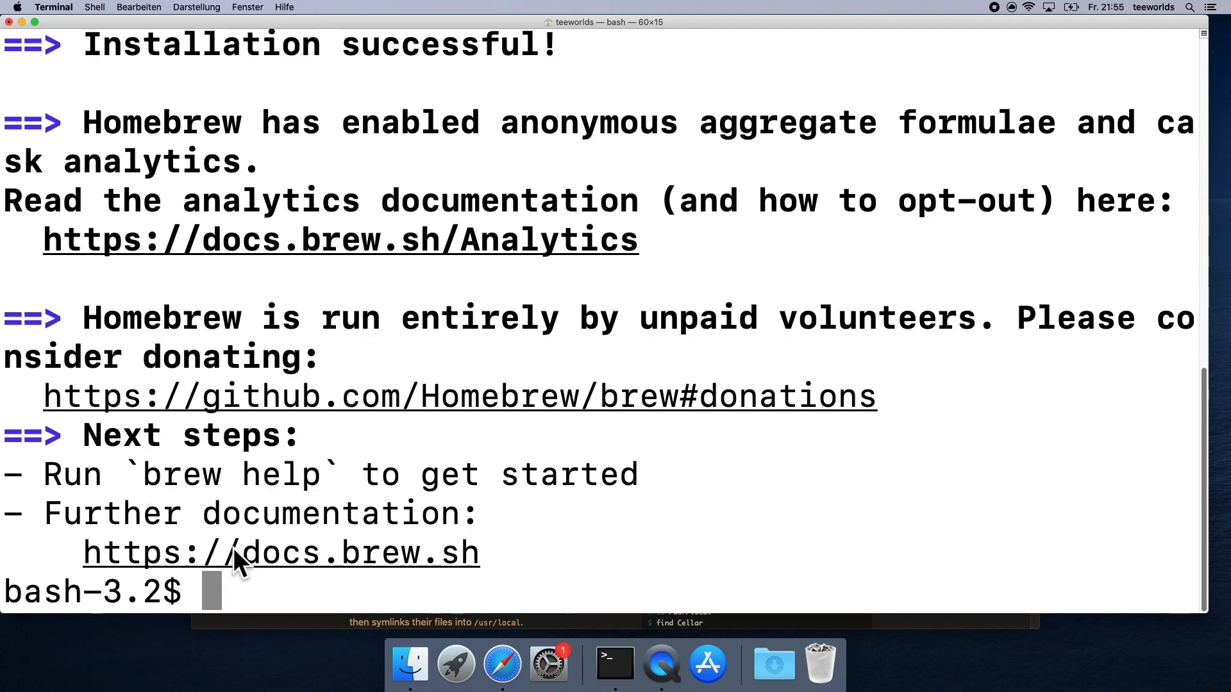
mouse_move(321, 428)
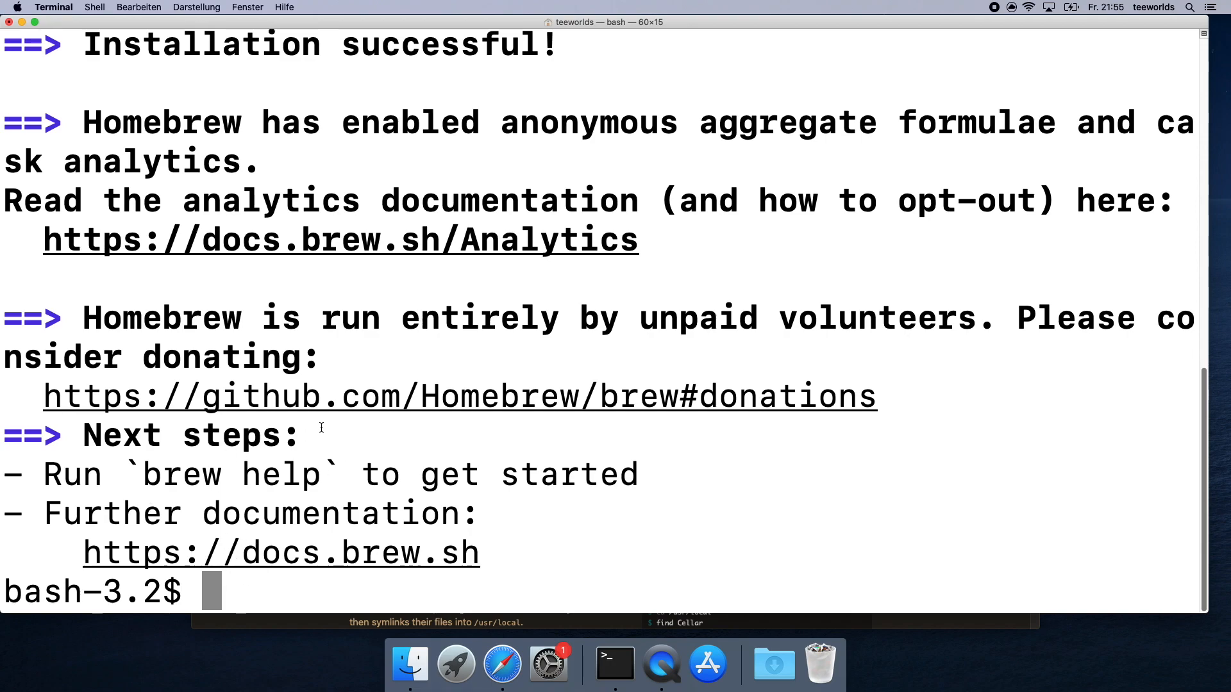
left_click(8, 21)
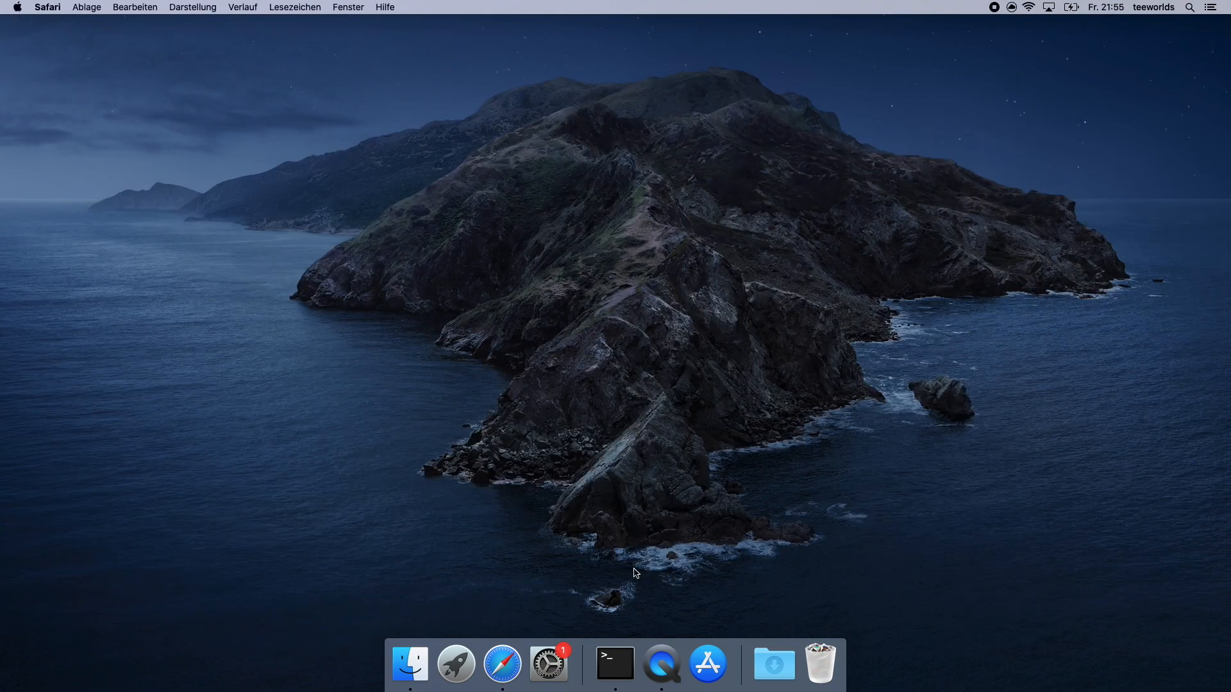
Run brew in Terminal and enlarge the window to read its usage help.
left_click(615, 664)
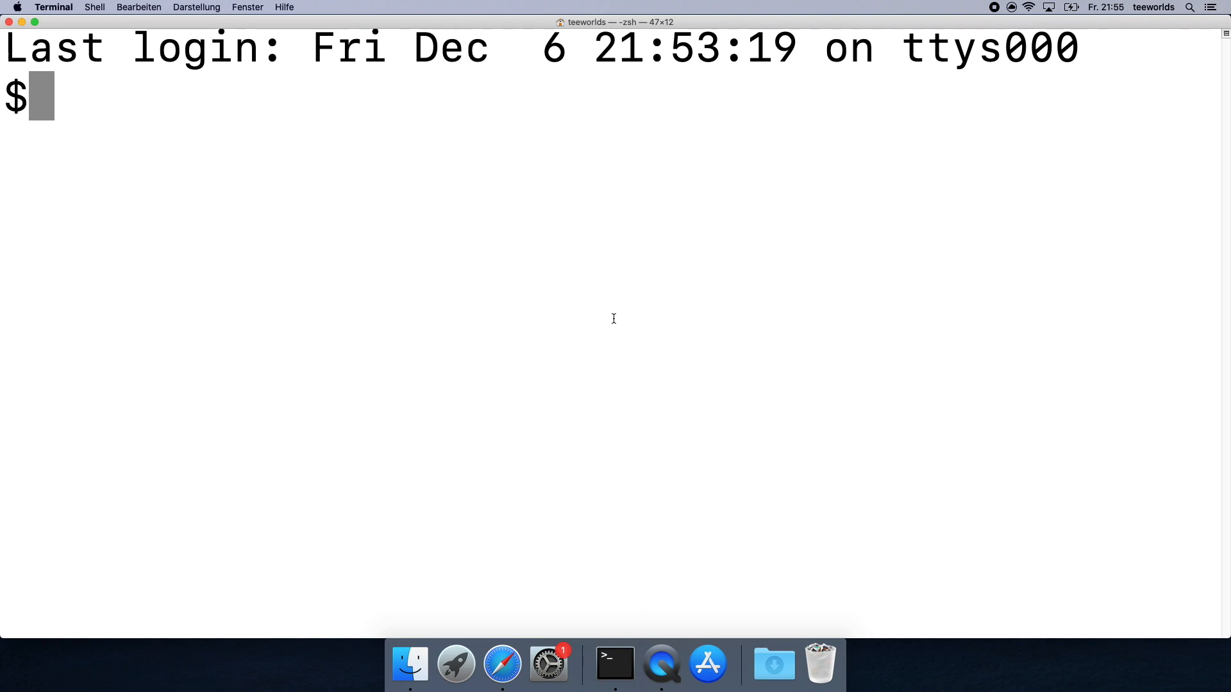
type("brew")
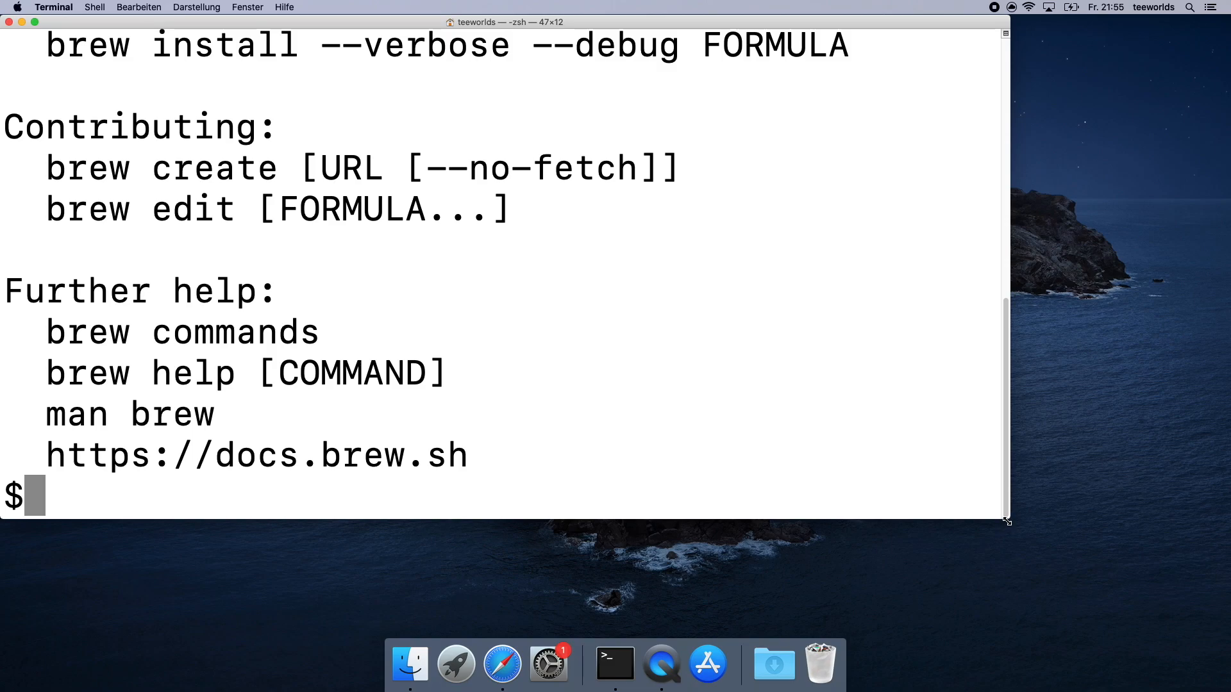
left_click_drag(1006, 520, 1228, 612)
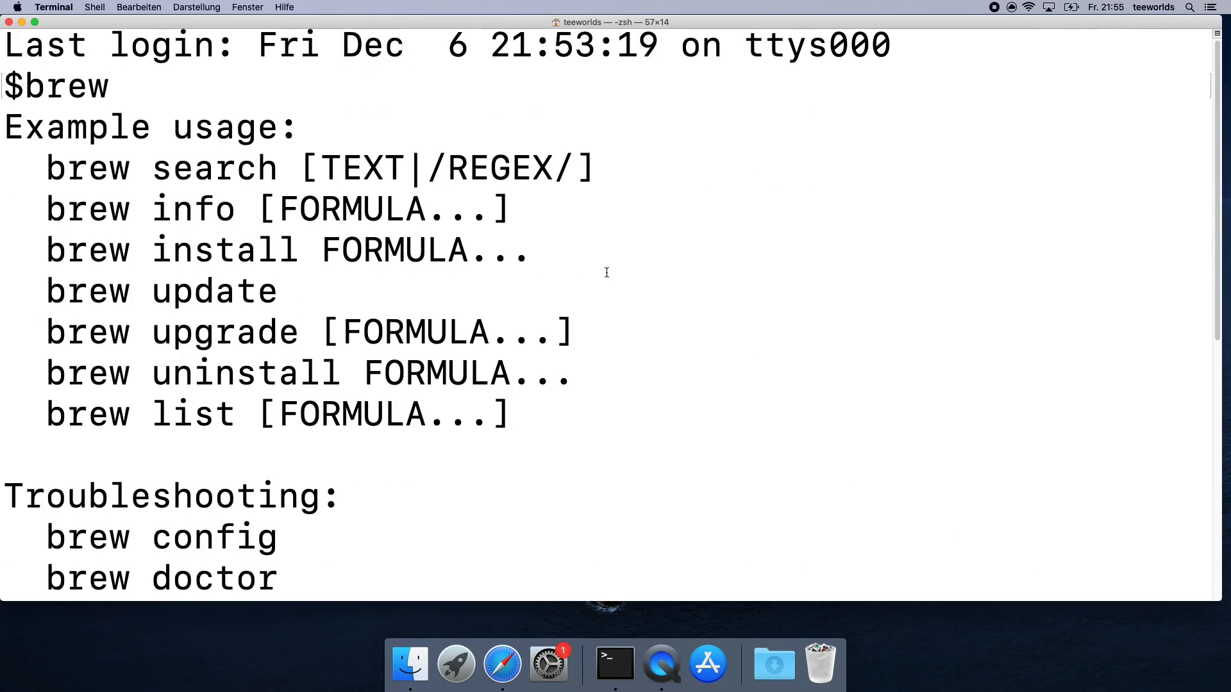
mouse_move(228, 191)
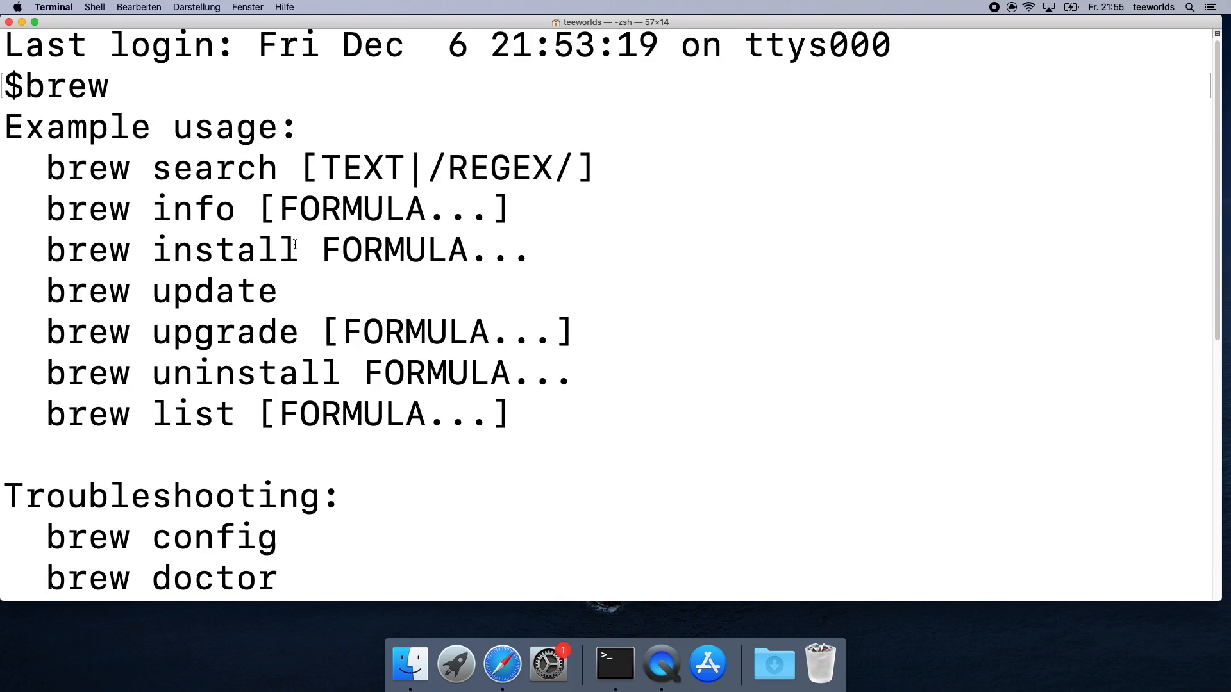
scroll("down", 3)
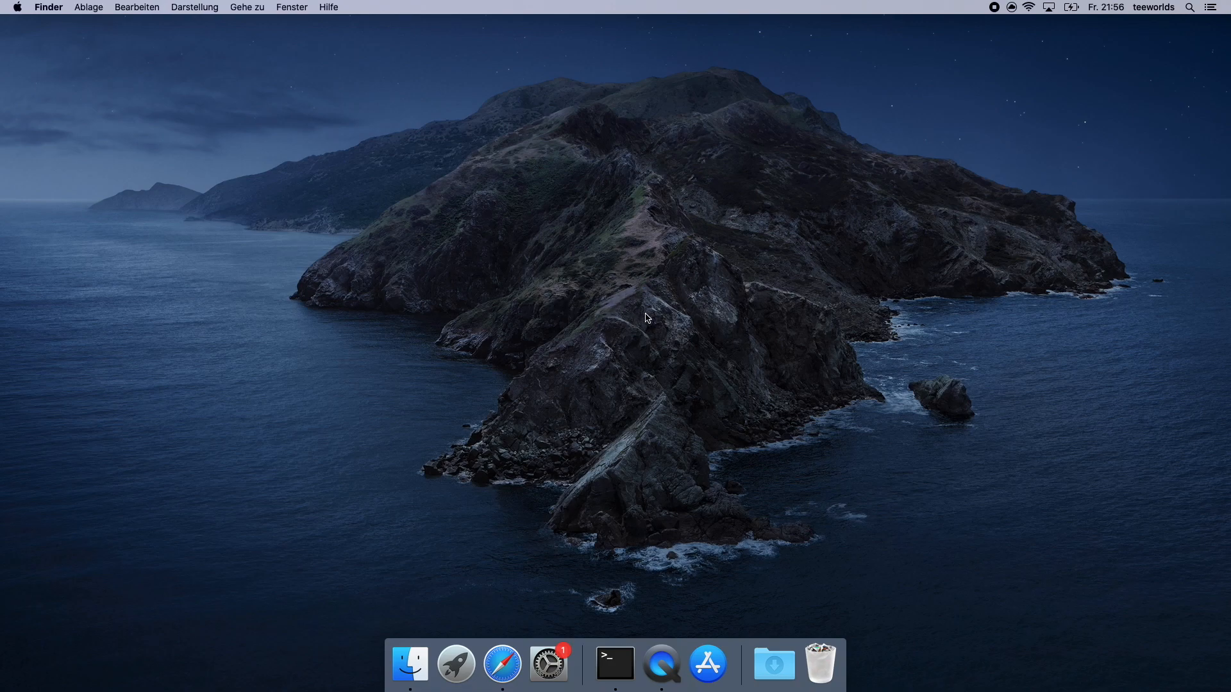
Find the teeworlds README on GitHub and select its macOS brew install command.
left_click(501, 663)
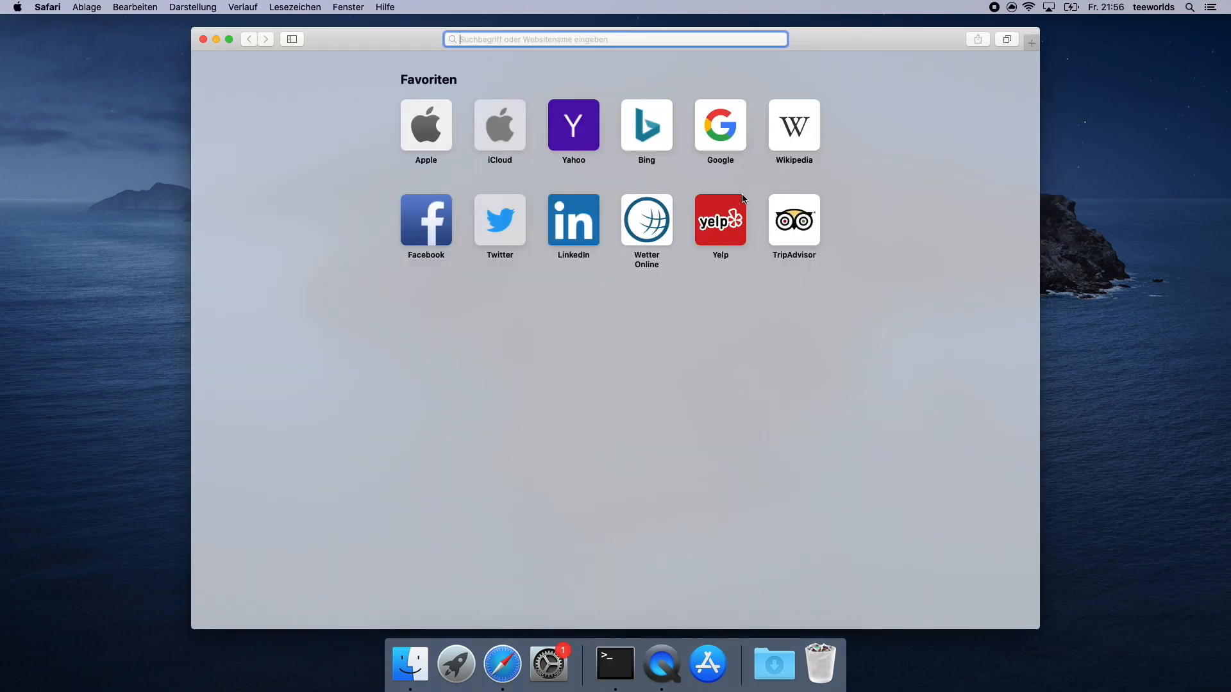
type("github.com")
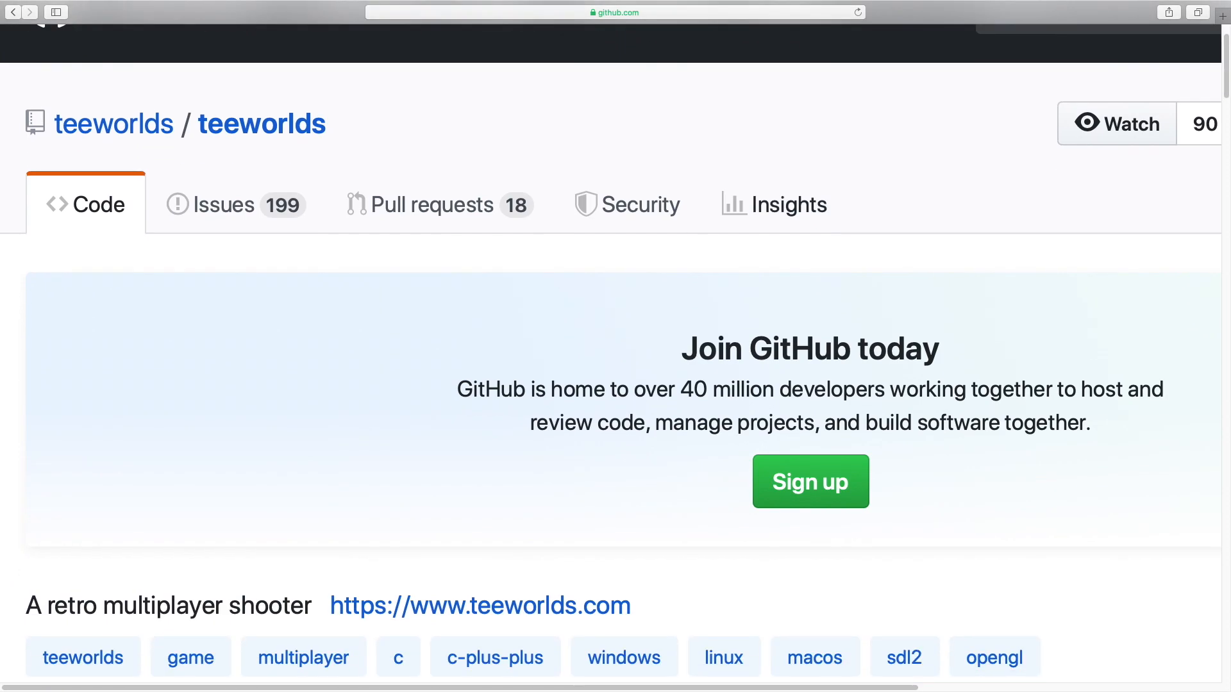
scroll("down", 3)
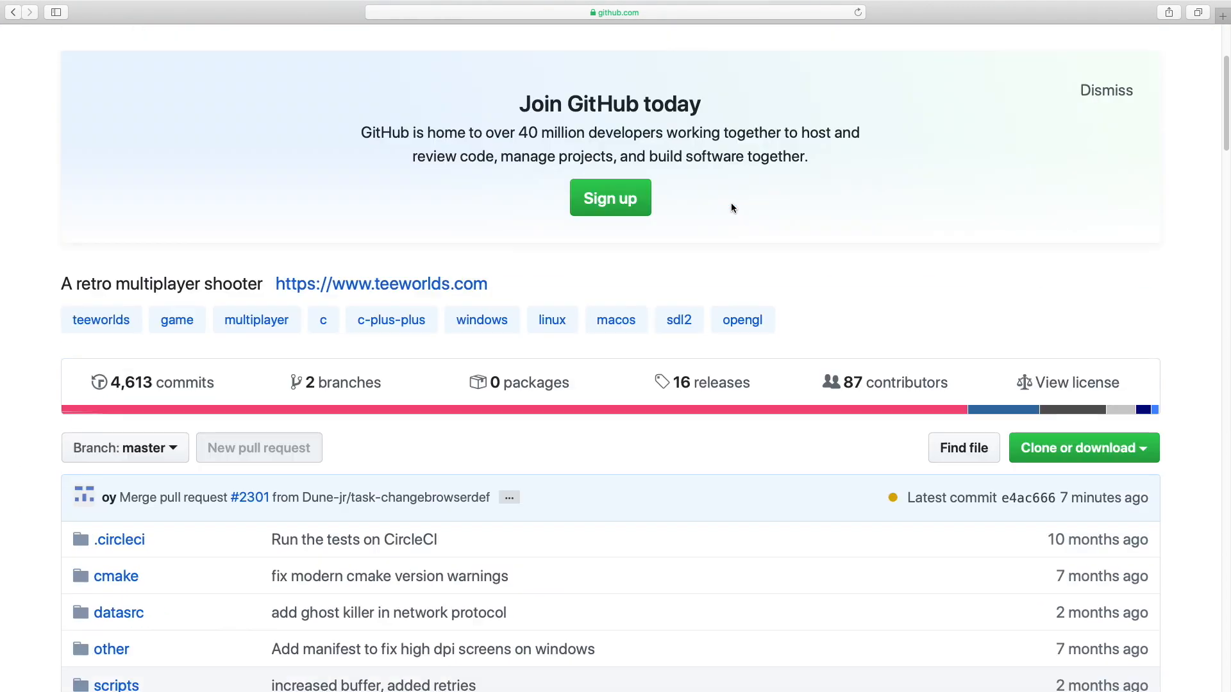
mouse_move(721, 212)
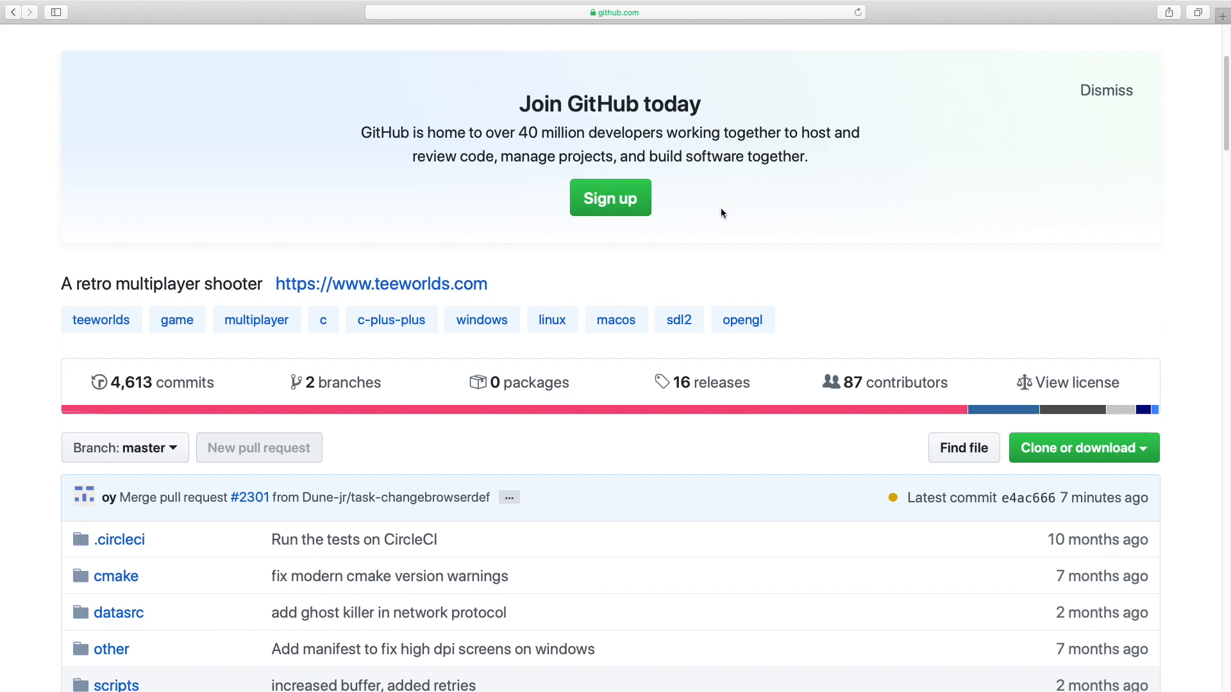
scroll("down", 3)
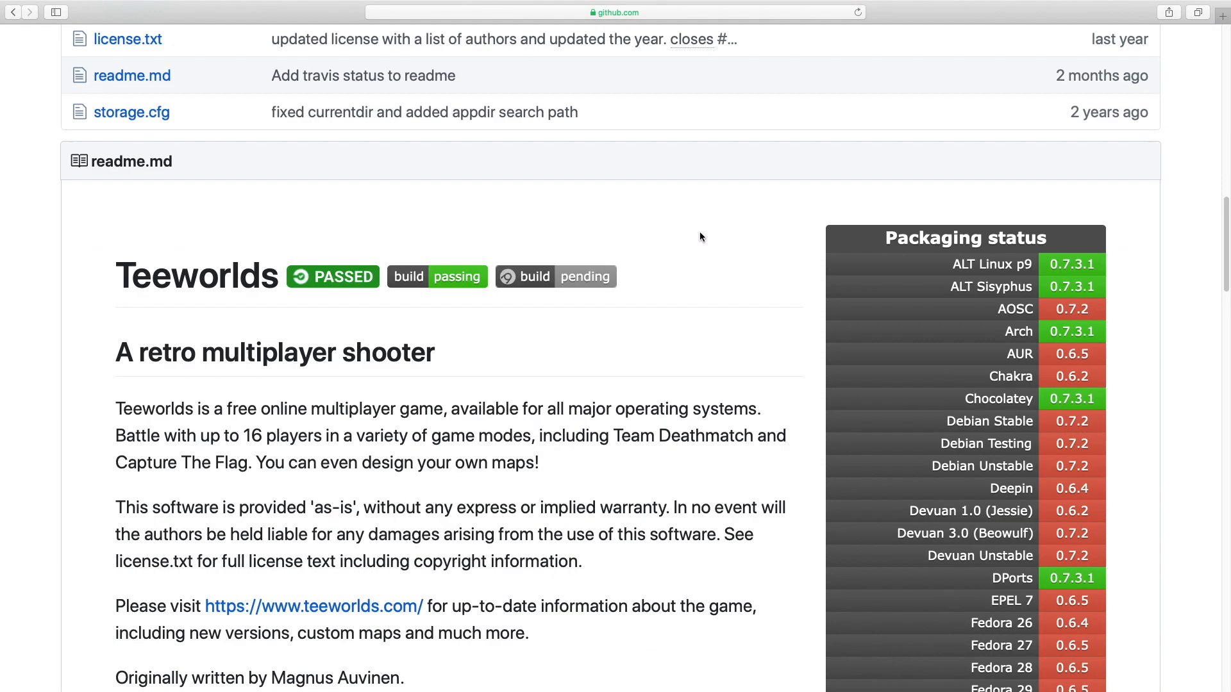
scroll("down", 3)
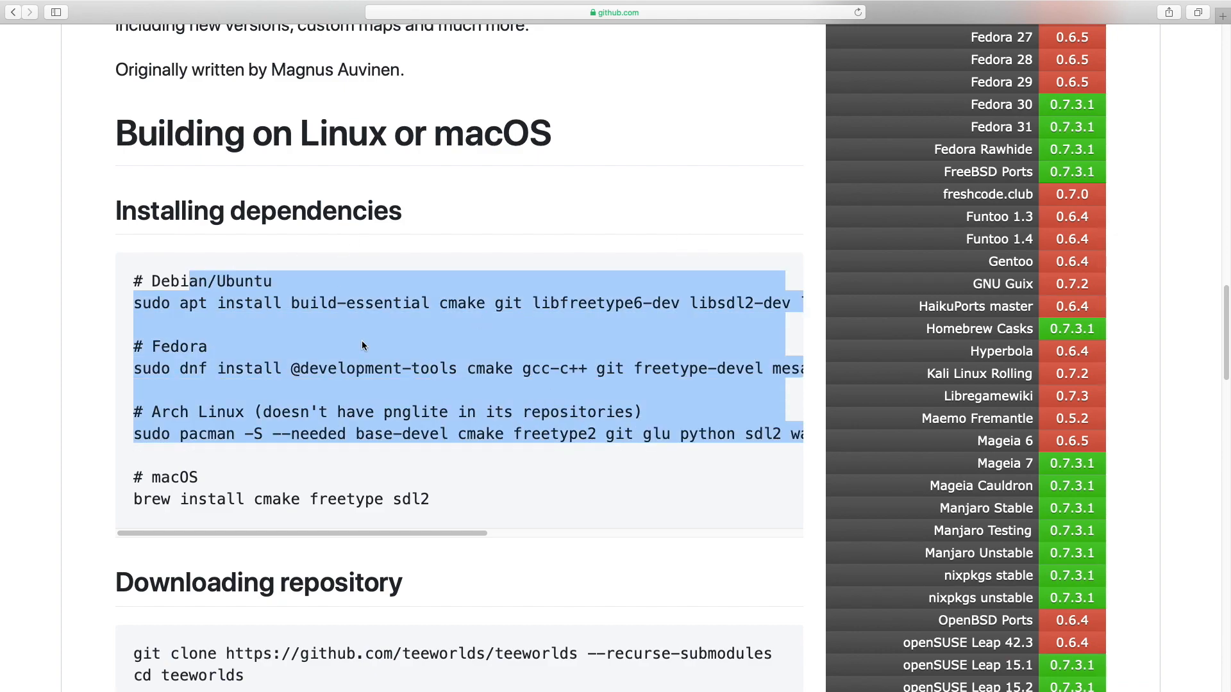
left_click(189, 499)
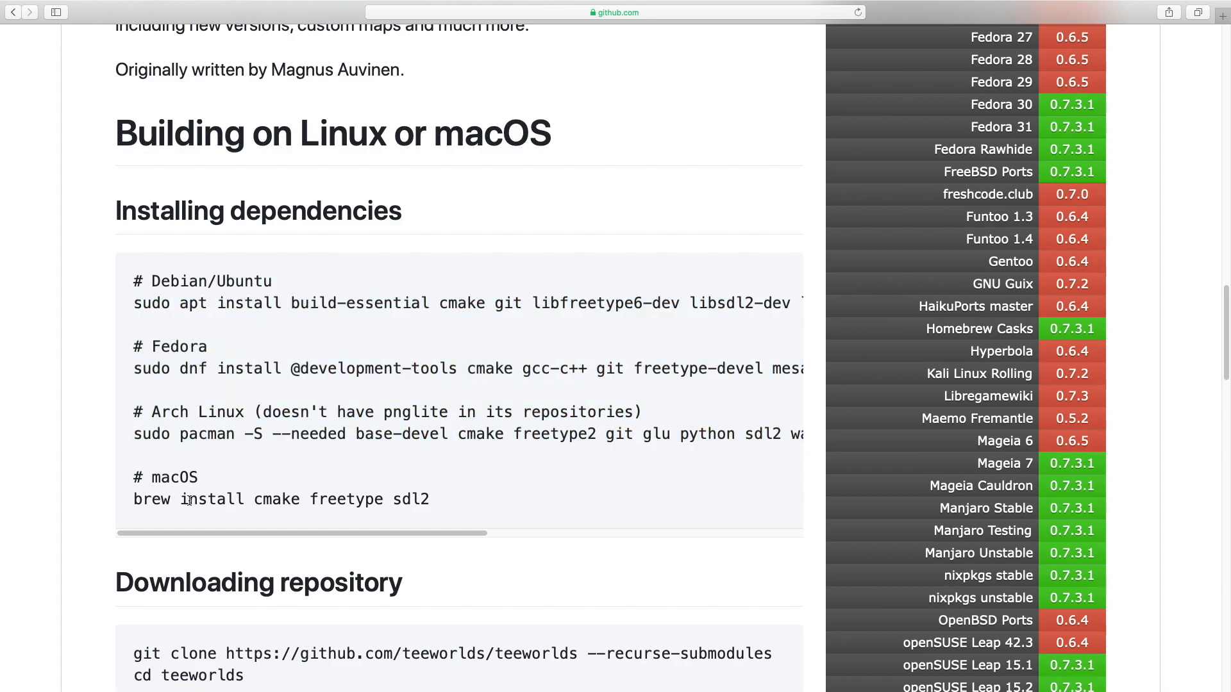
double_click(151, 499)
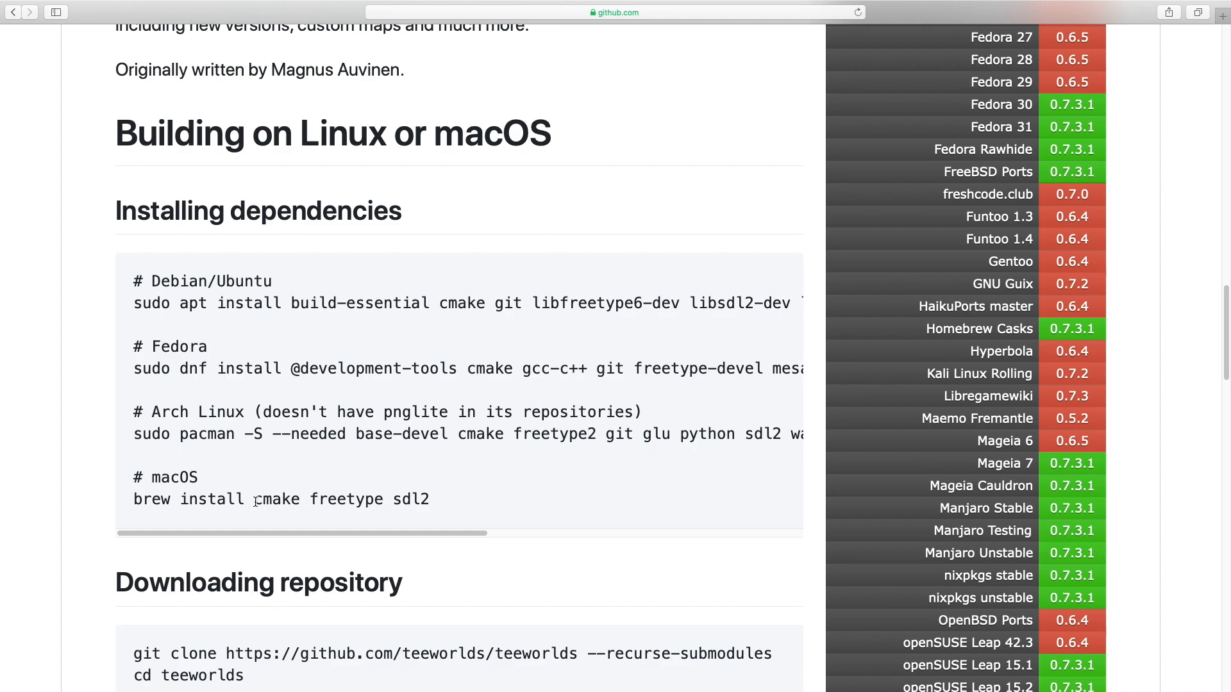
mouse_move(379, 495)
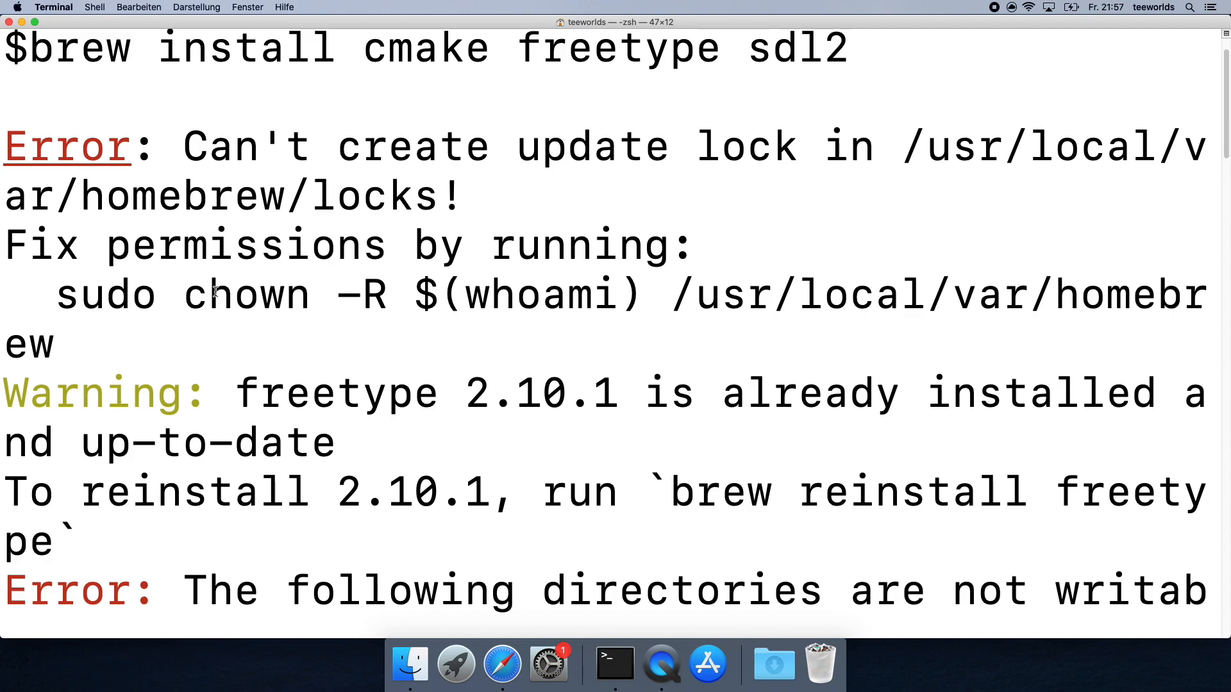
Run the dependency install command in Terminal and review the Homebrew permission errors.
scroll("down", 3)
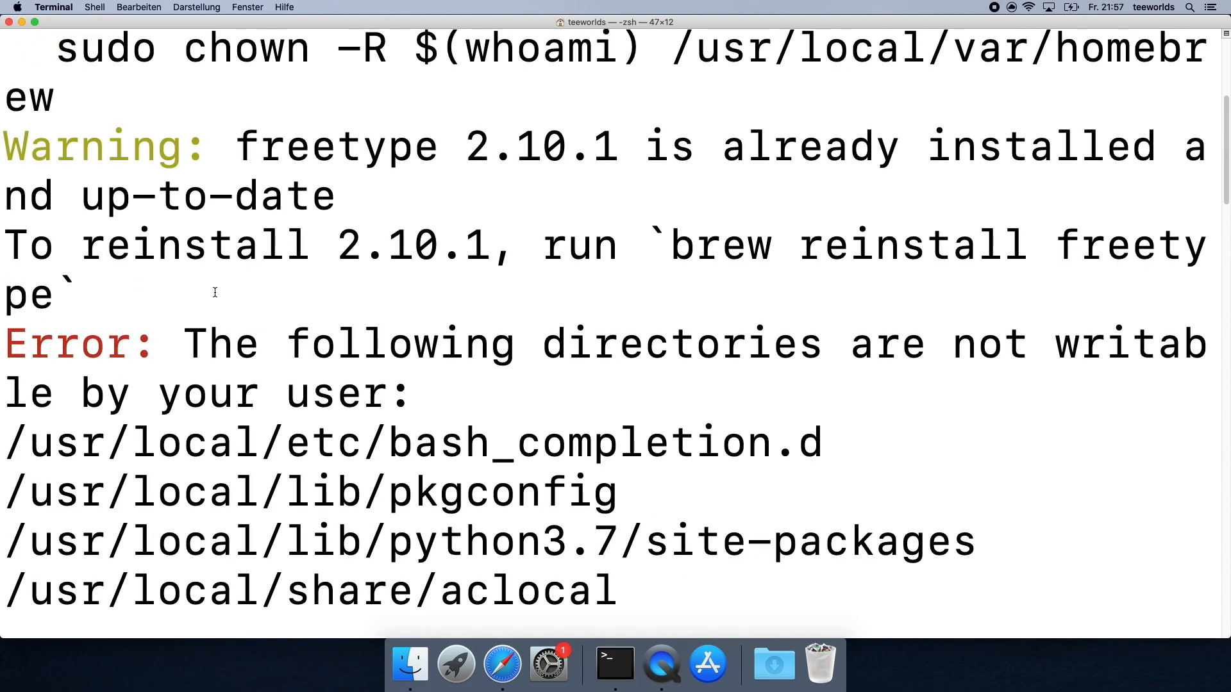
scroll("down", 3)
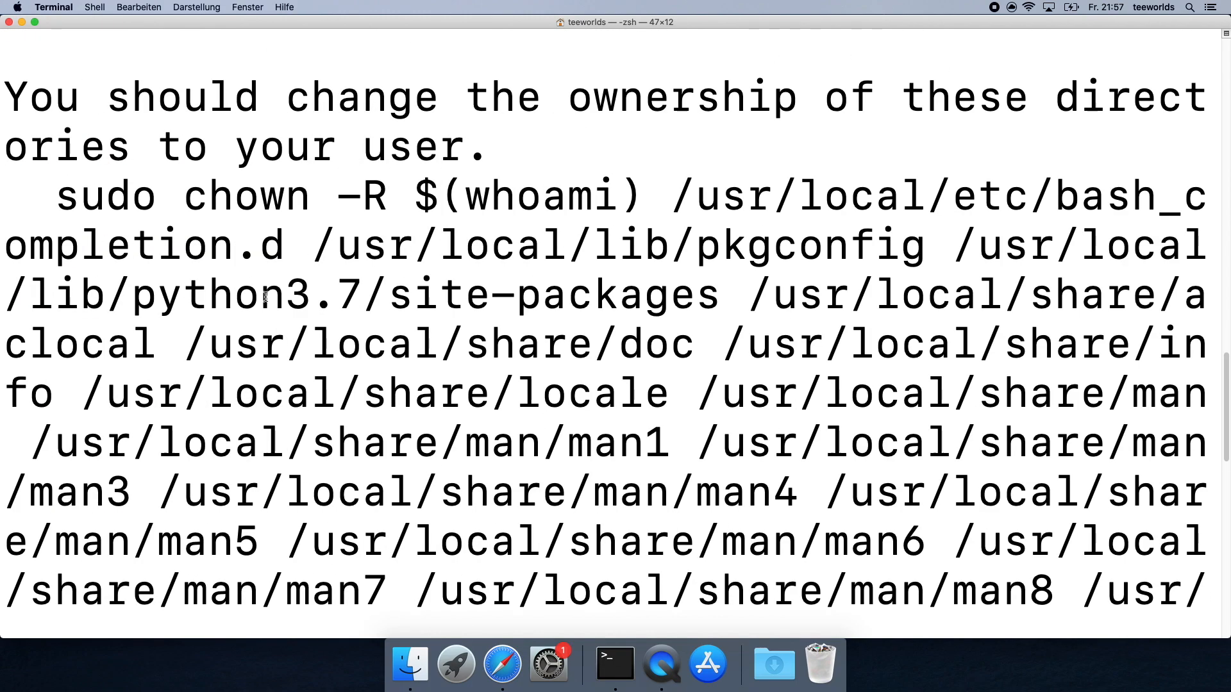
scroll("down", 3)
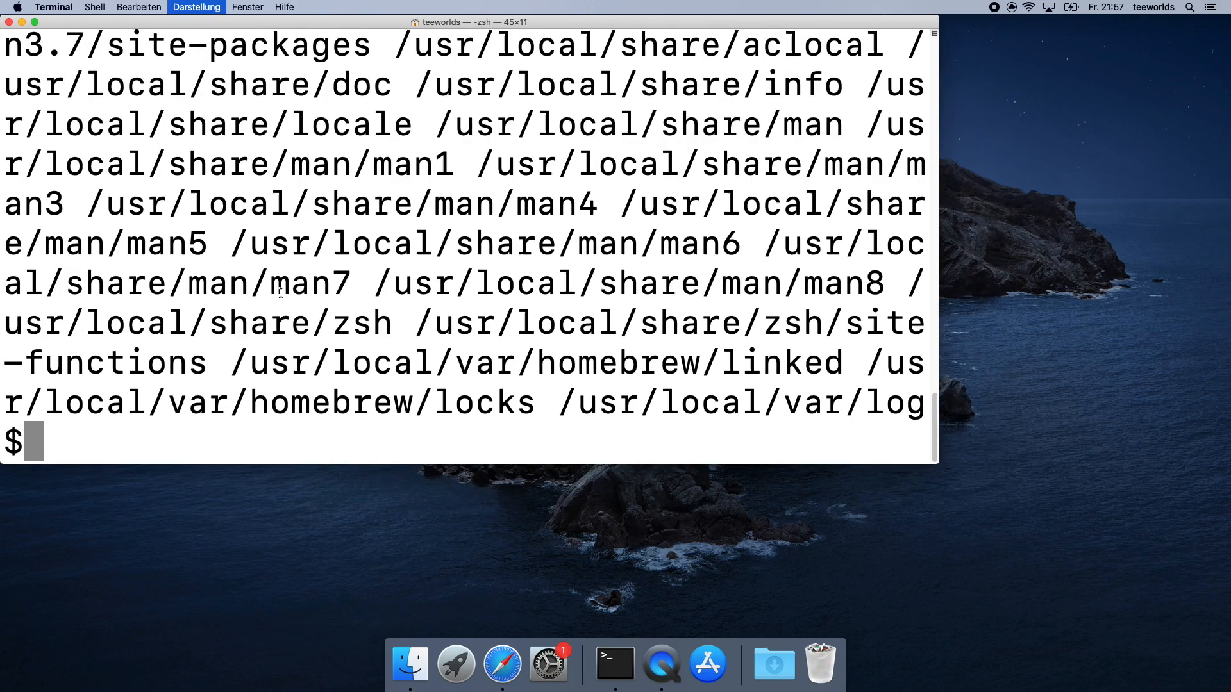
left_click_drag(933, 469, 881, 446)
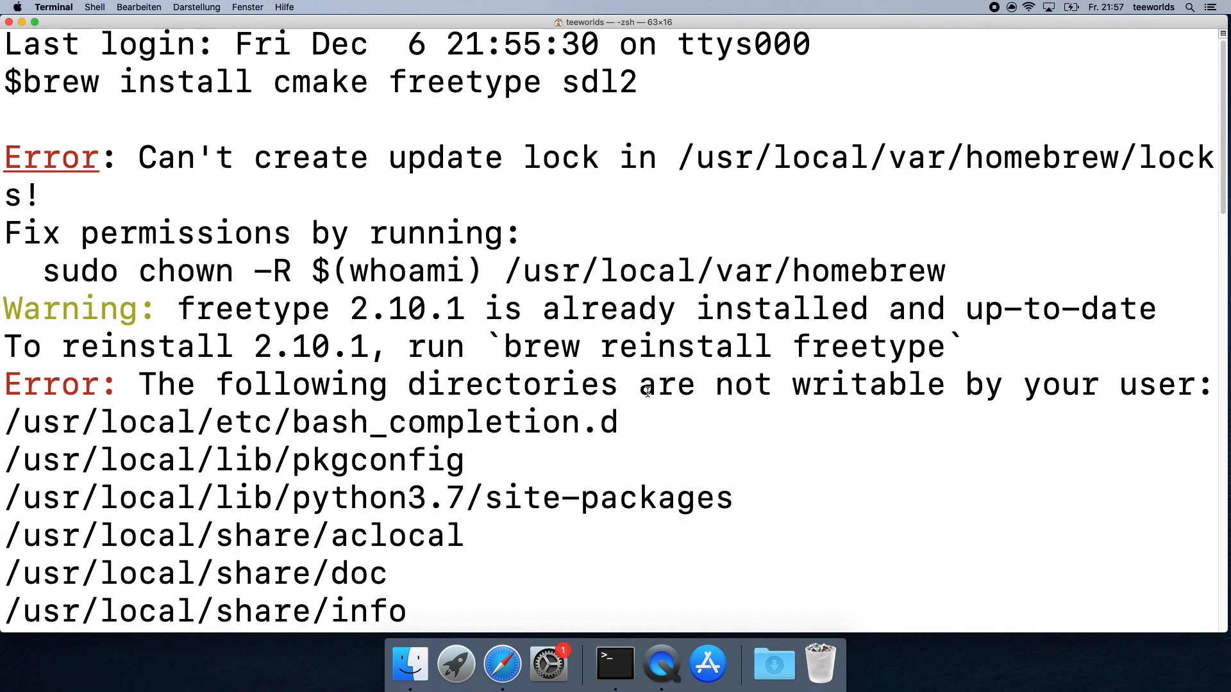
scroll("down", 3)
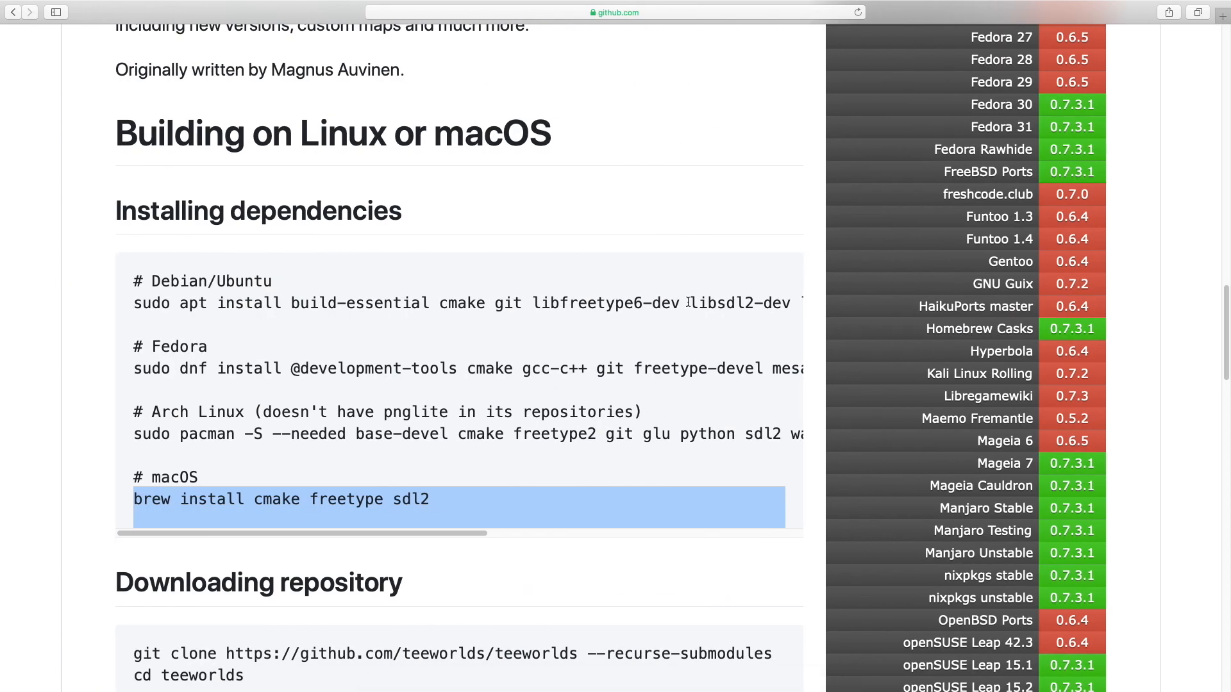
scroll("down", 3)
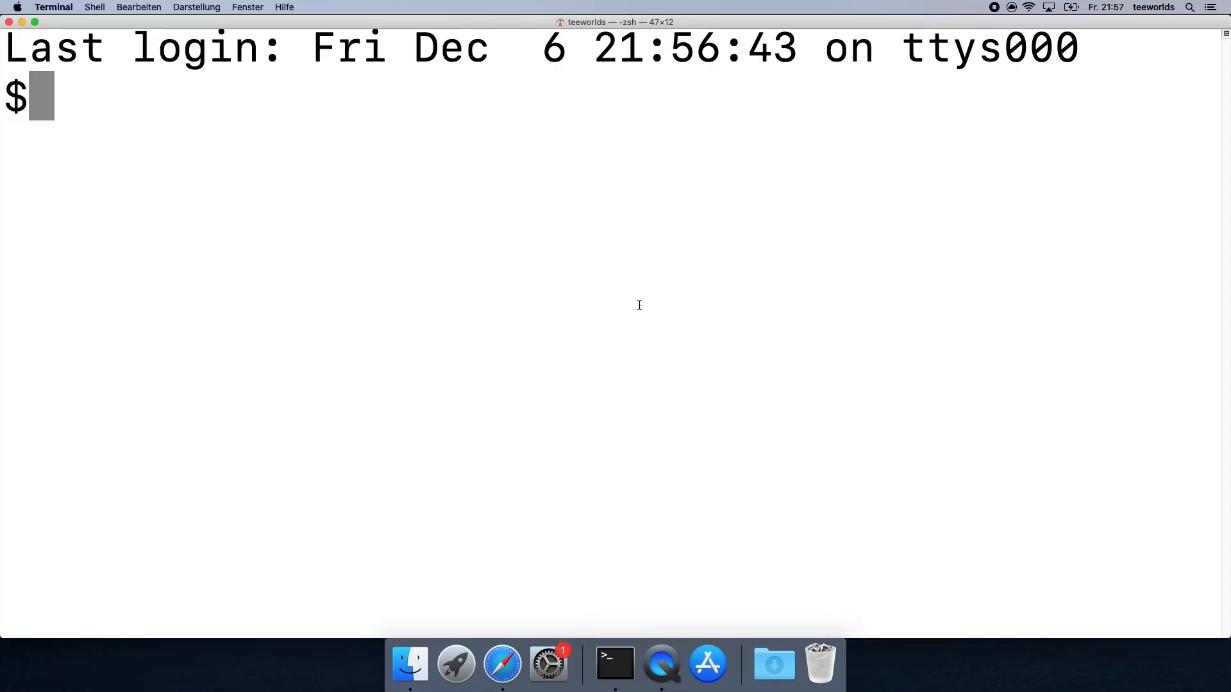
Check git is available, then try brew install git, which fails on unwritable directories.
key("Return")
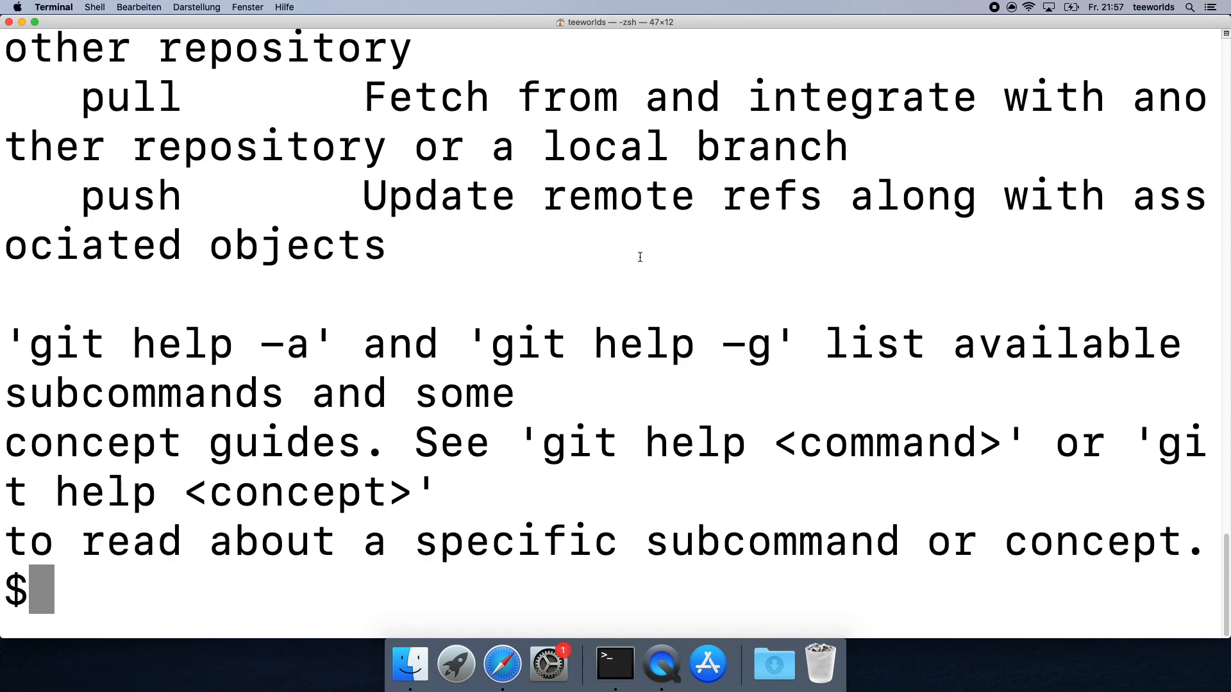
mouse_move(629, 265)
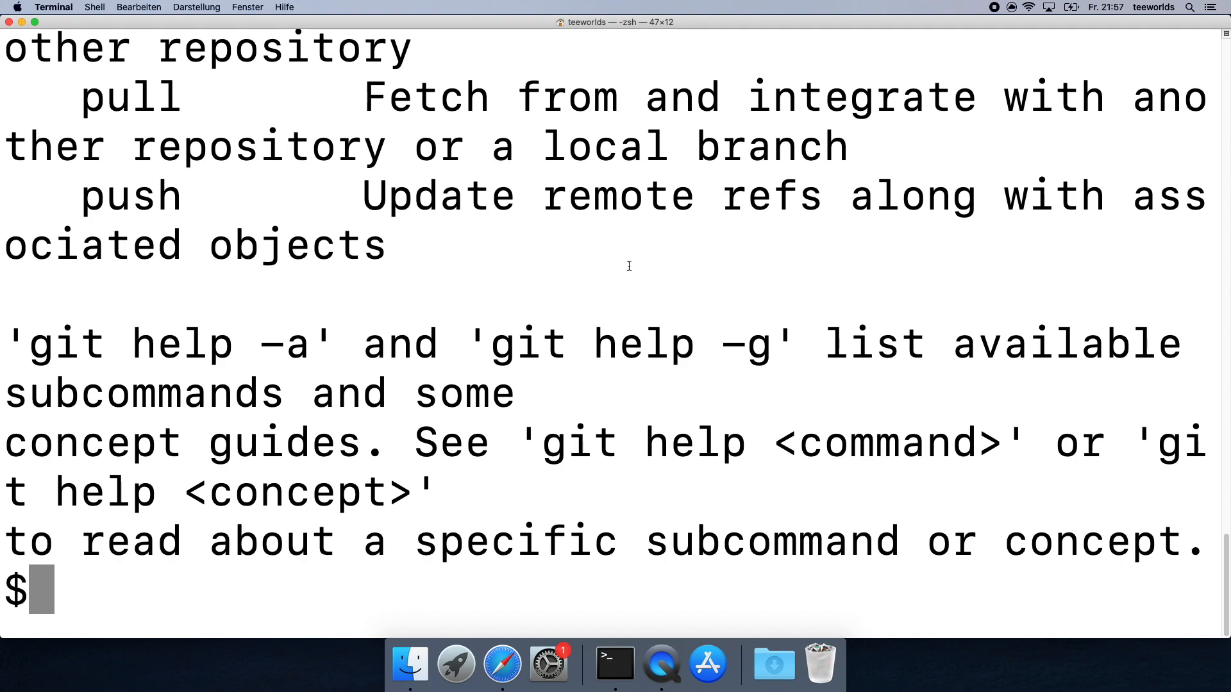
type("b")
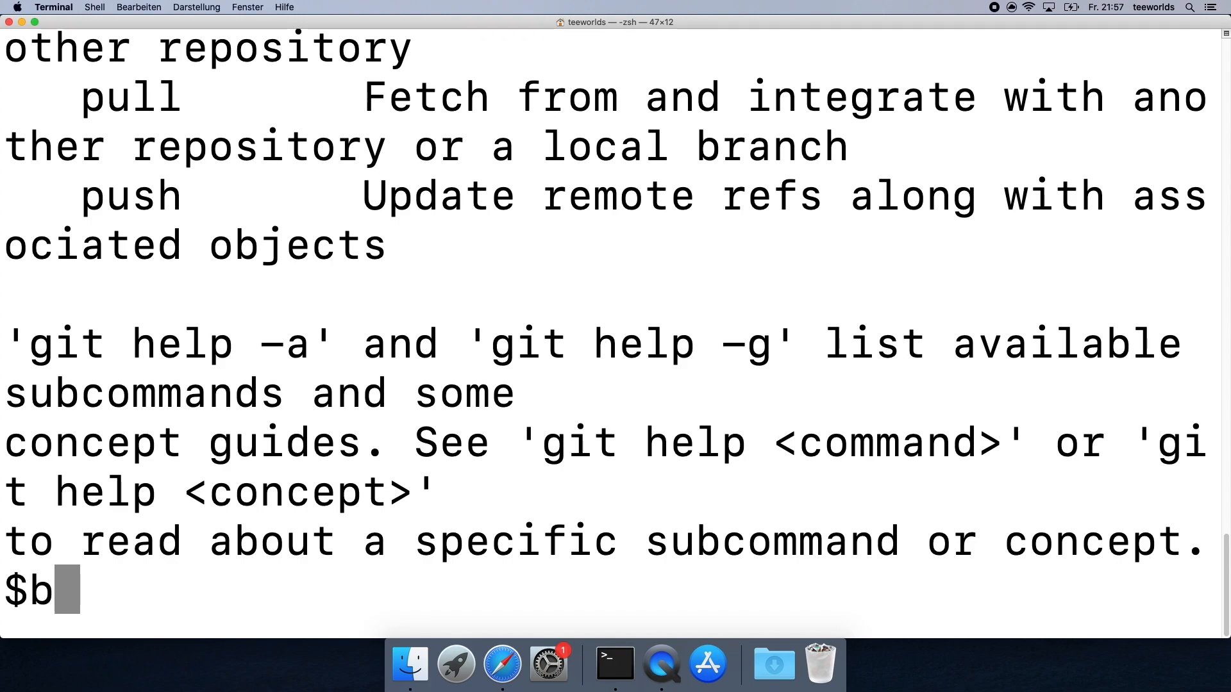
type("rew")
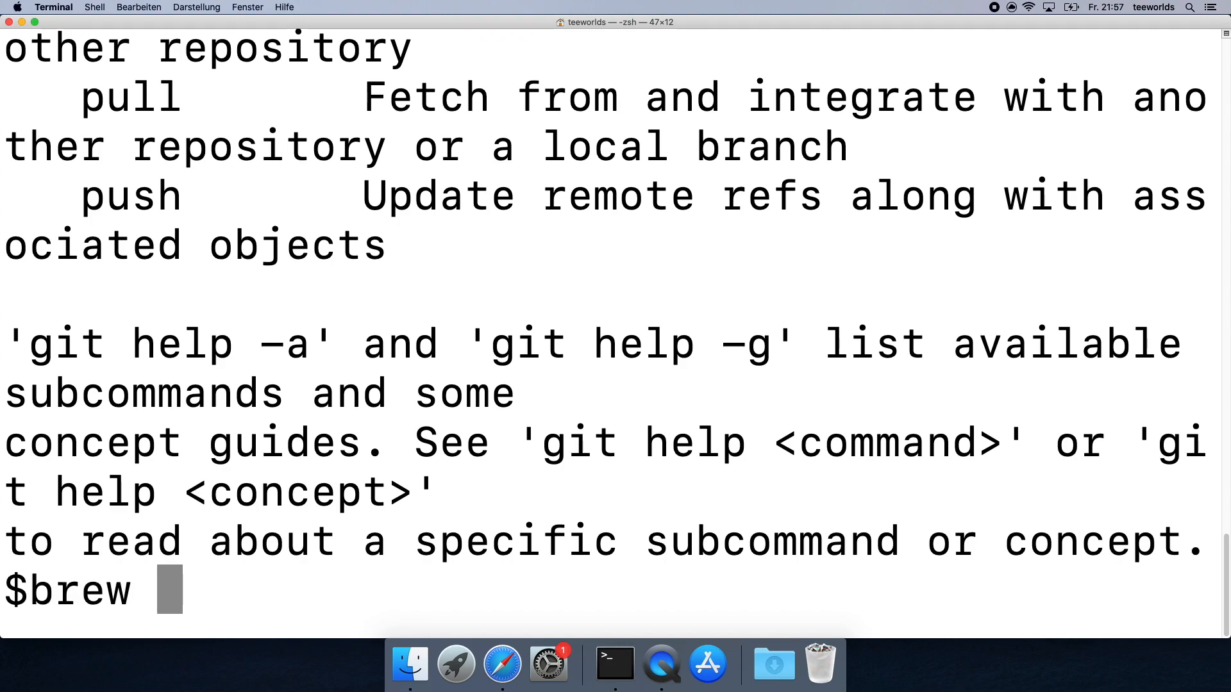
type("install git")
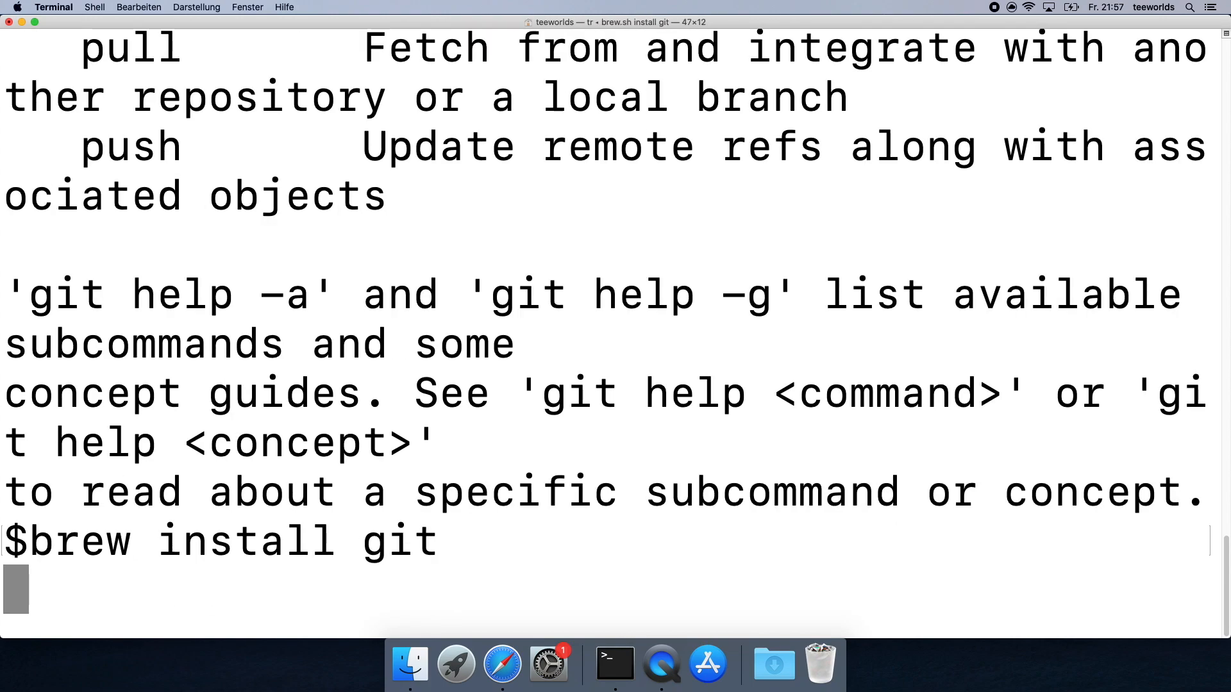
key("Return")
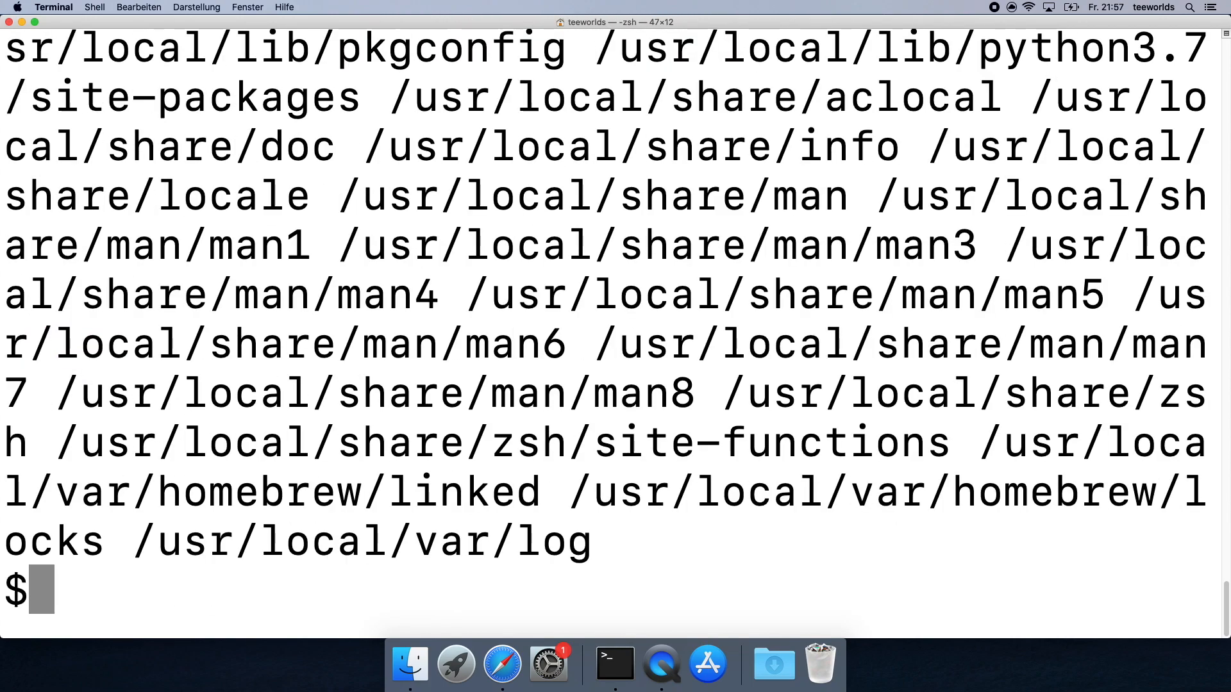
key("Return")
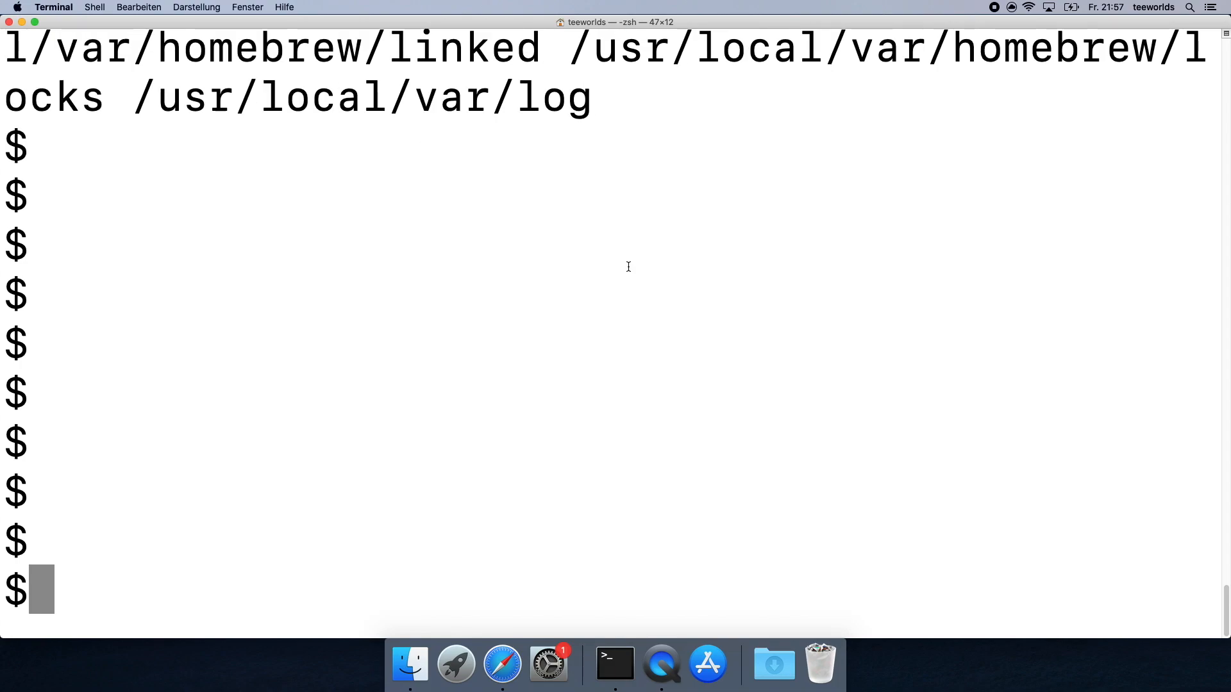
type("cd")
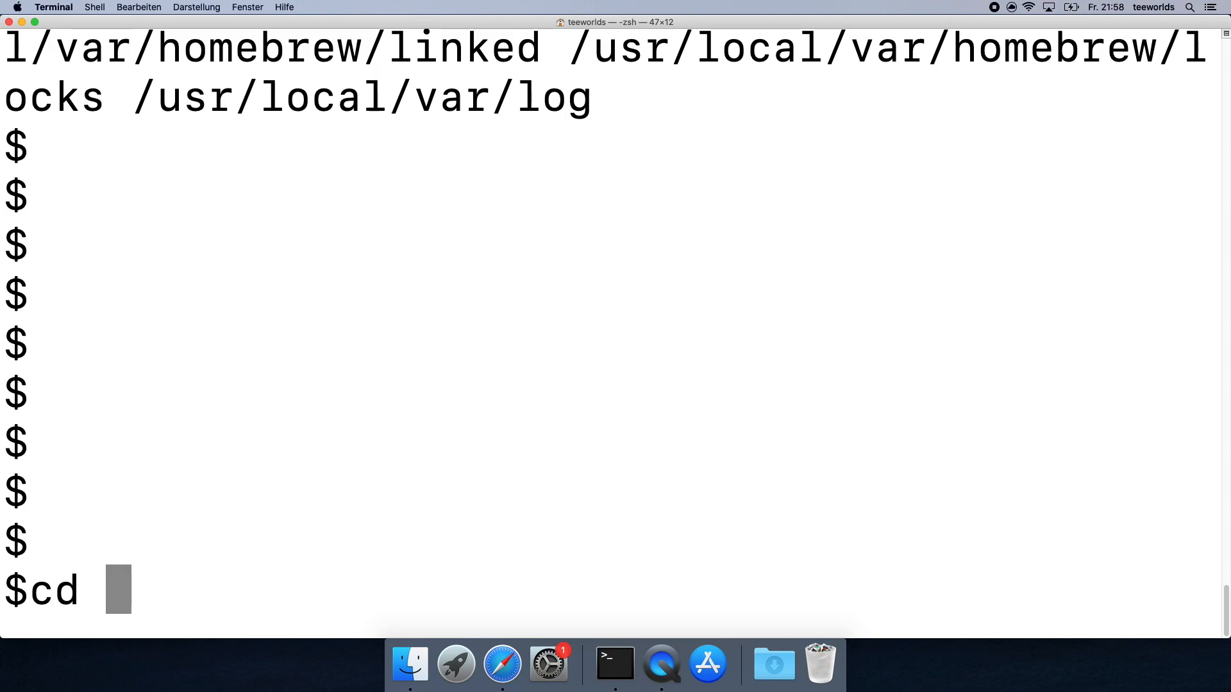
Create and enter a git folder on the Desktop, confirming the path with pwd.
type("Desktop")
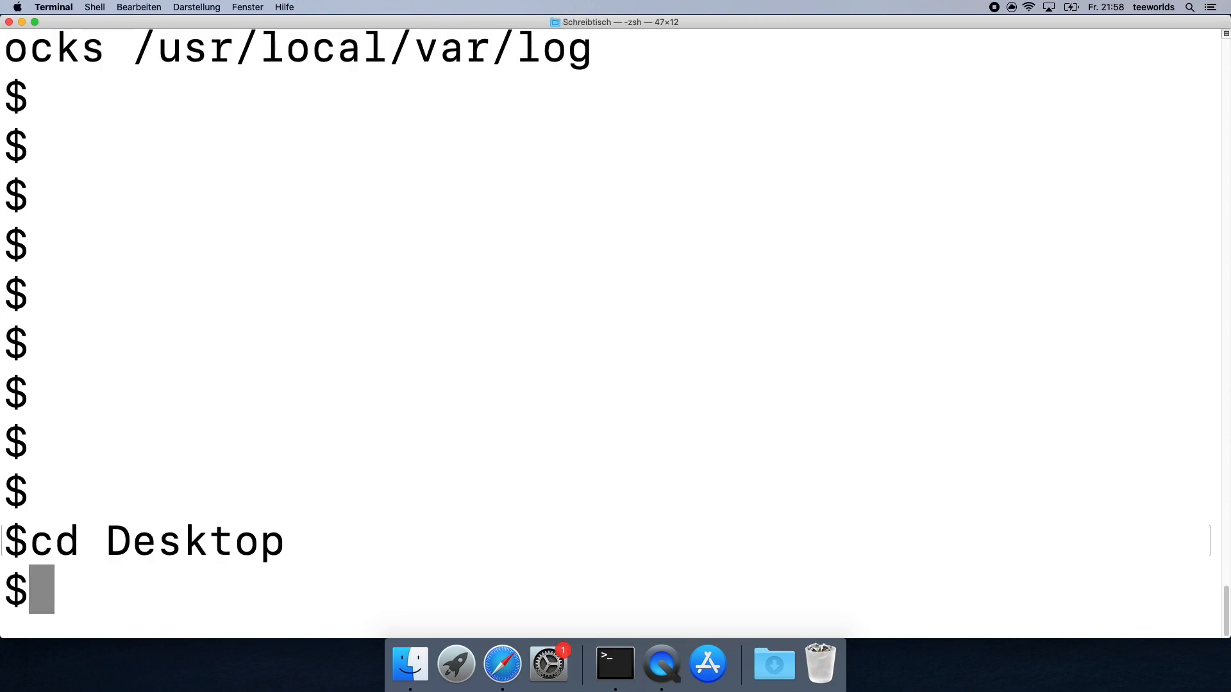
type("m")
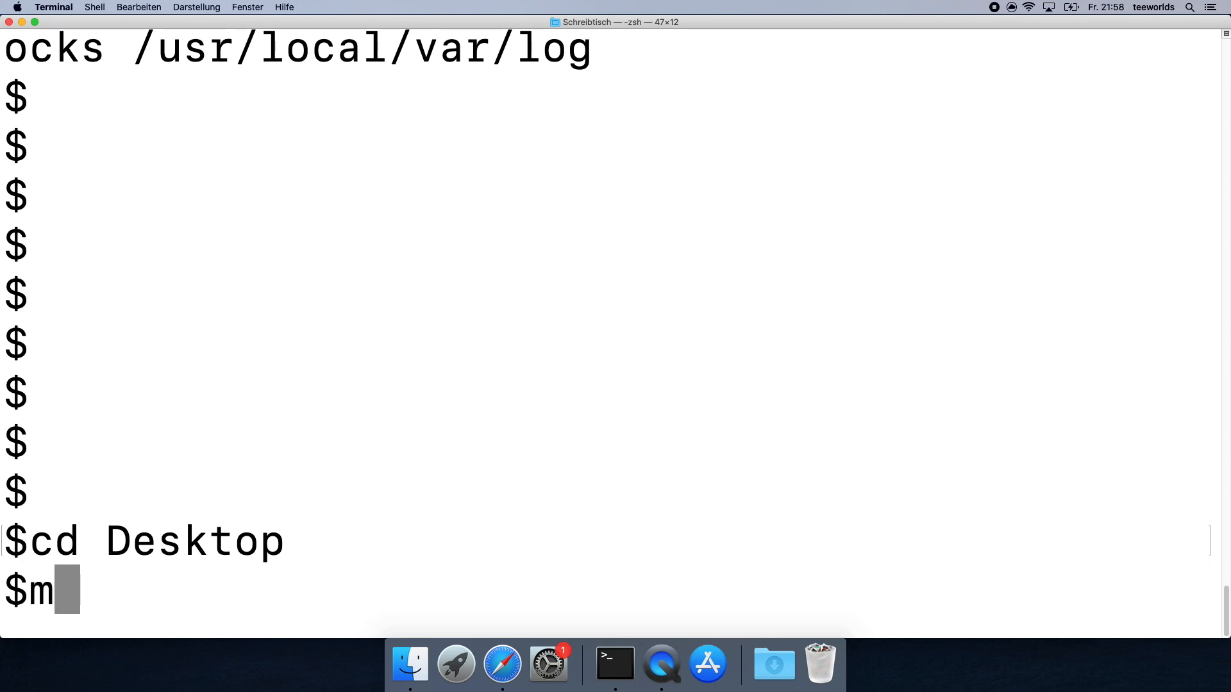
type("kdir git")
type("cd git")
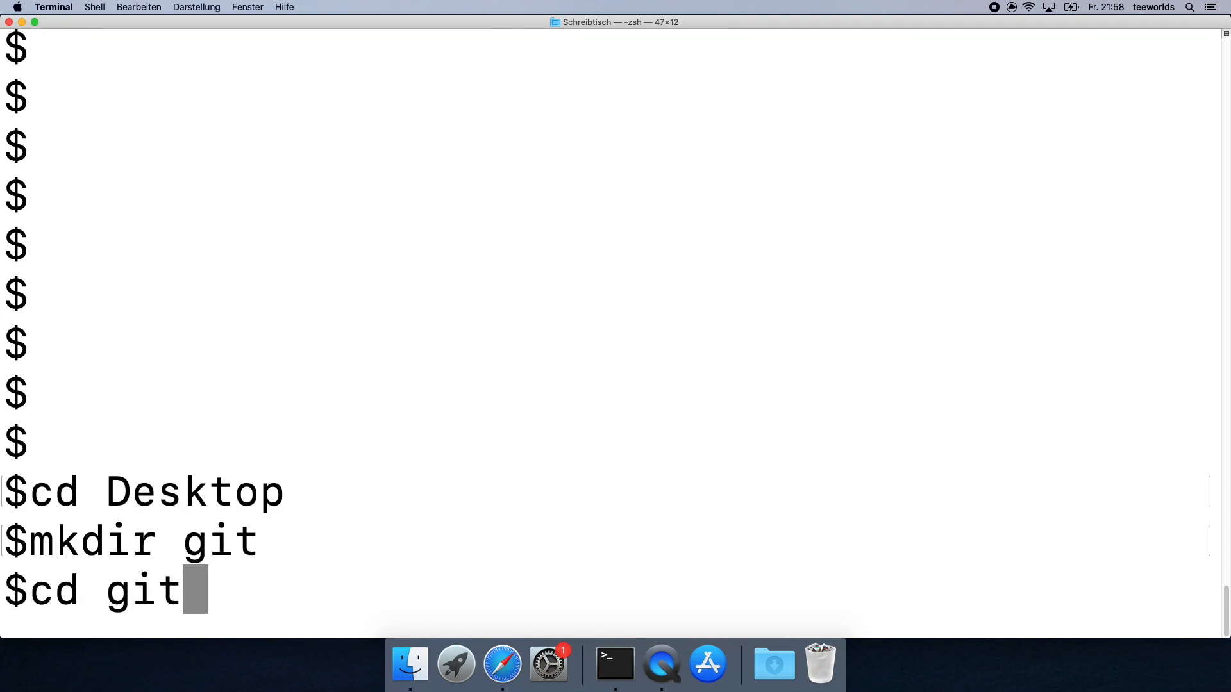
type("pwd")
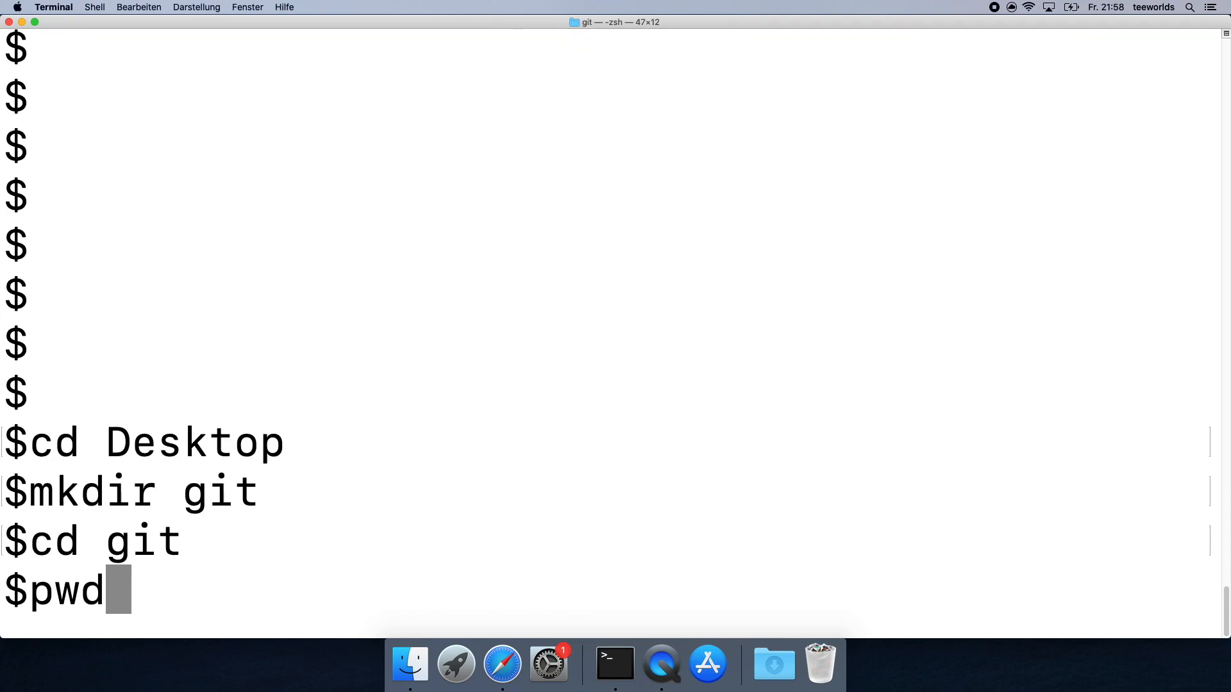
key("Return")
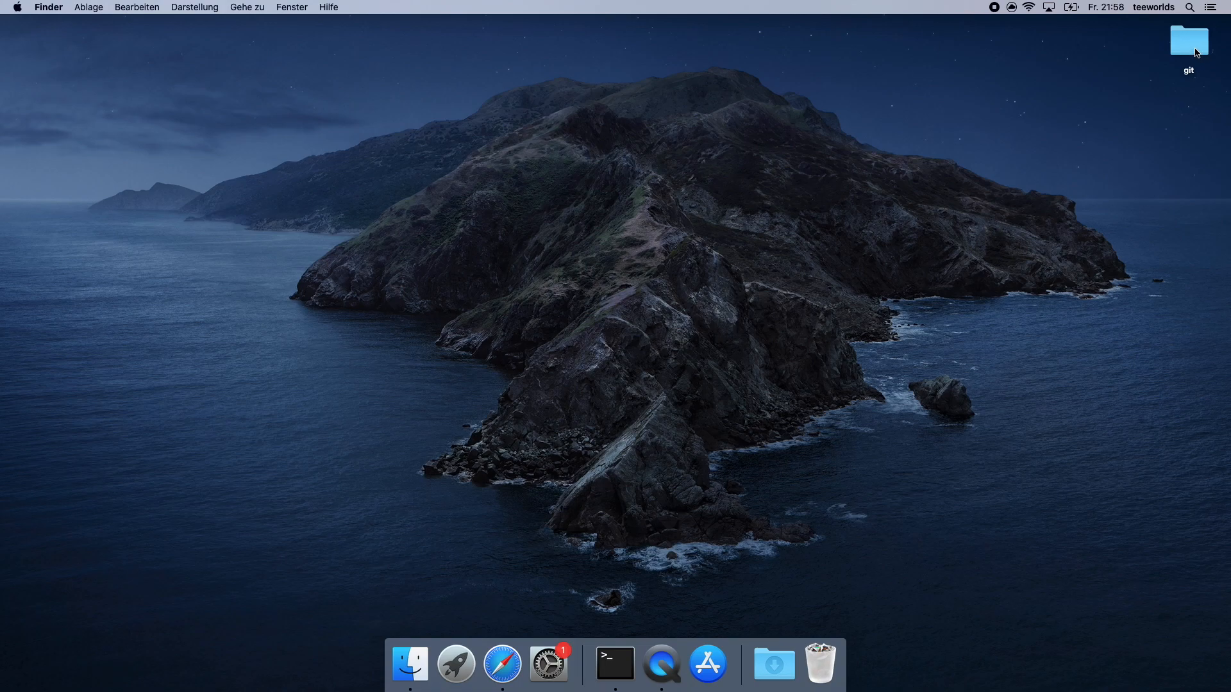
left_click(614, 663)
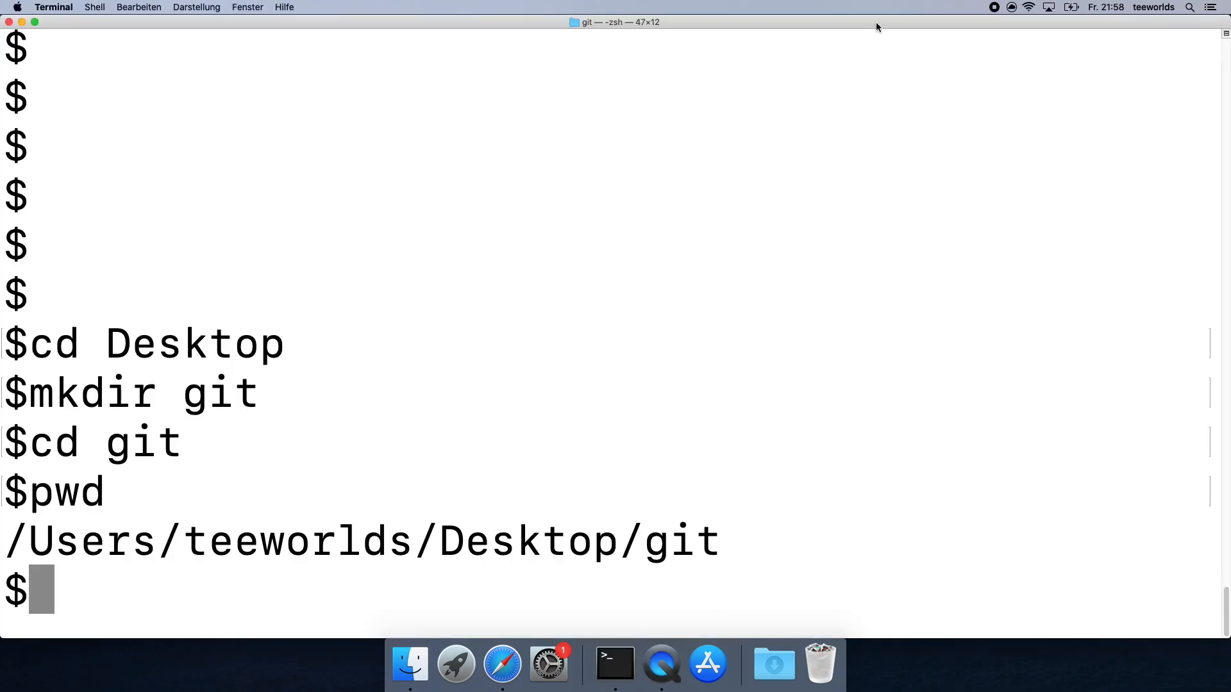
type("git")
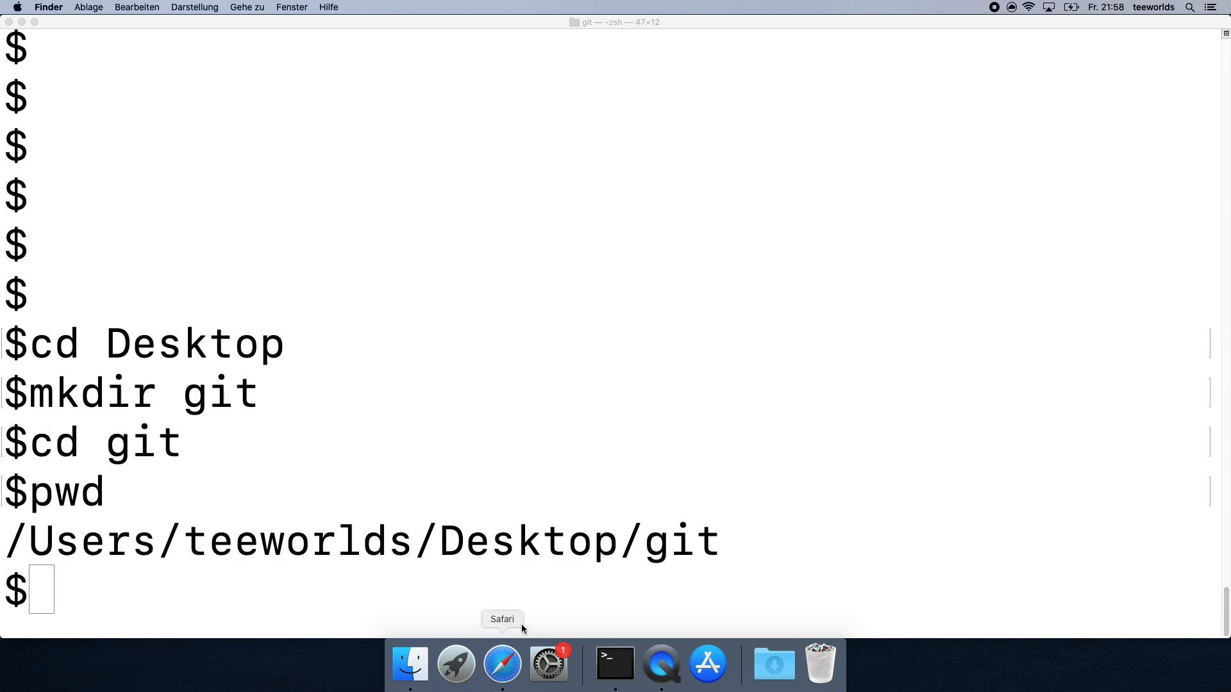
left_click(501, 664)
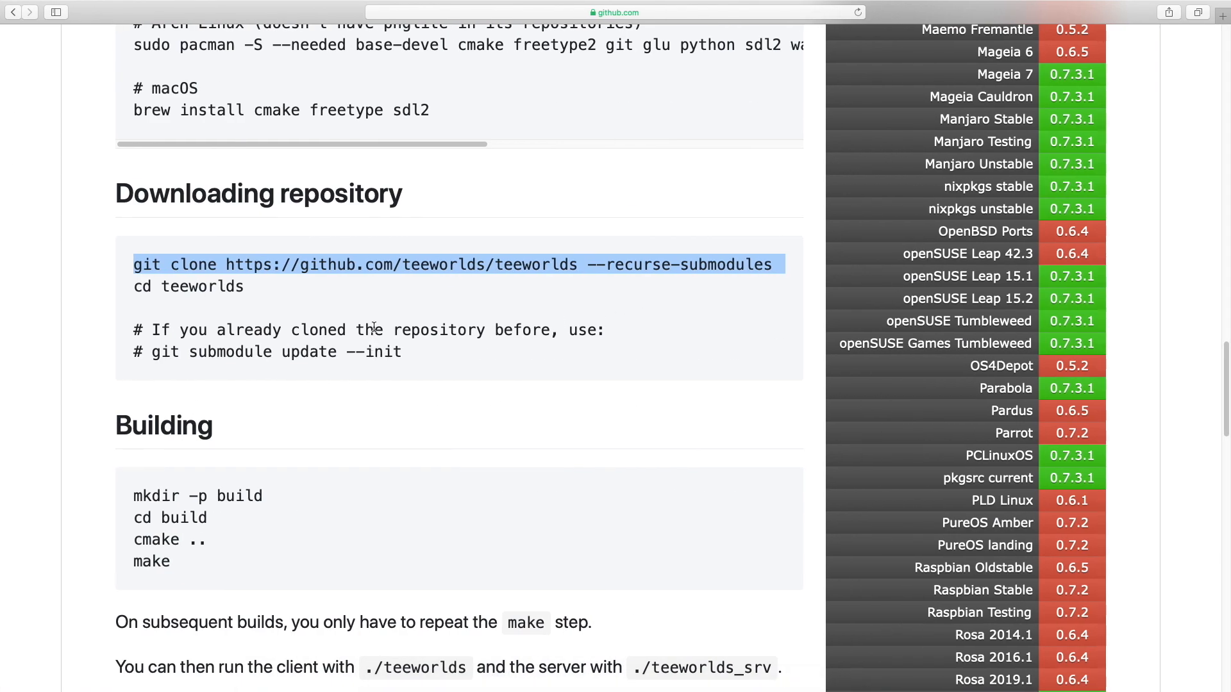
scroll("down", 3)
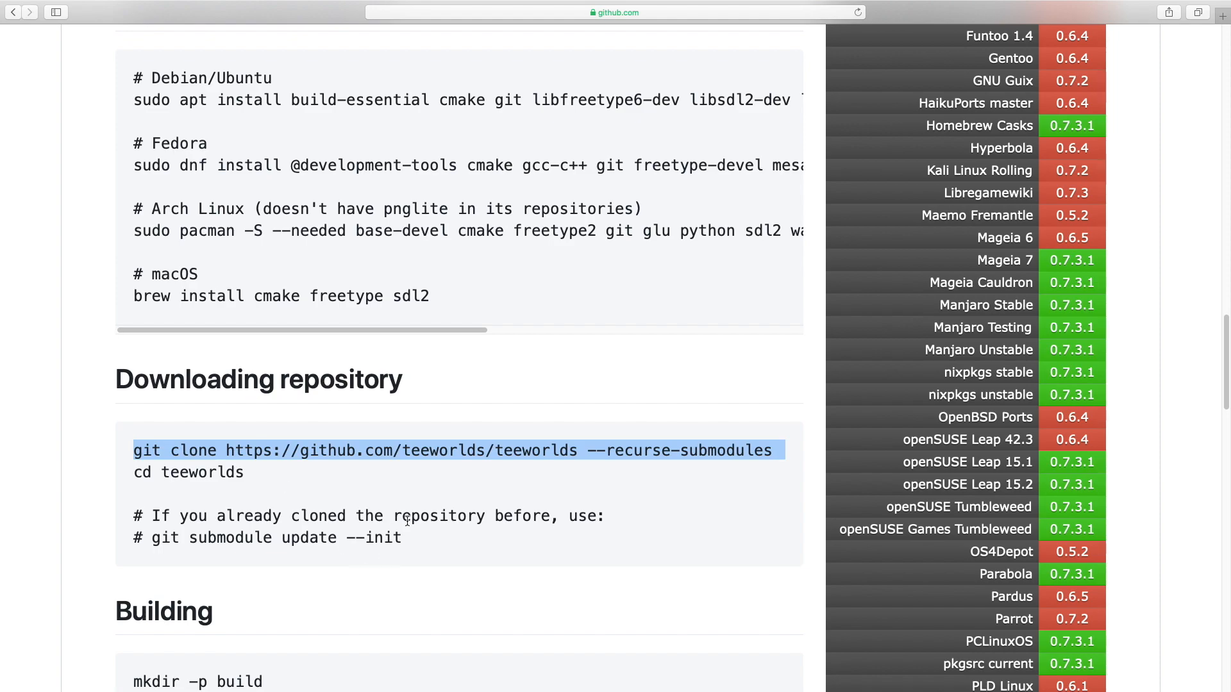
left_click(459, 481)
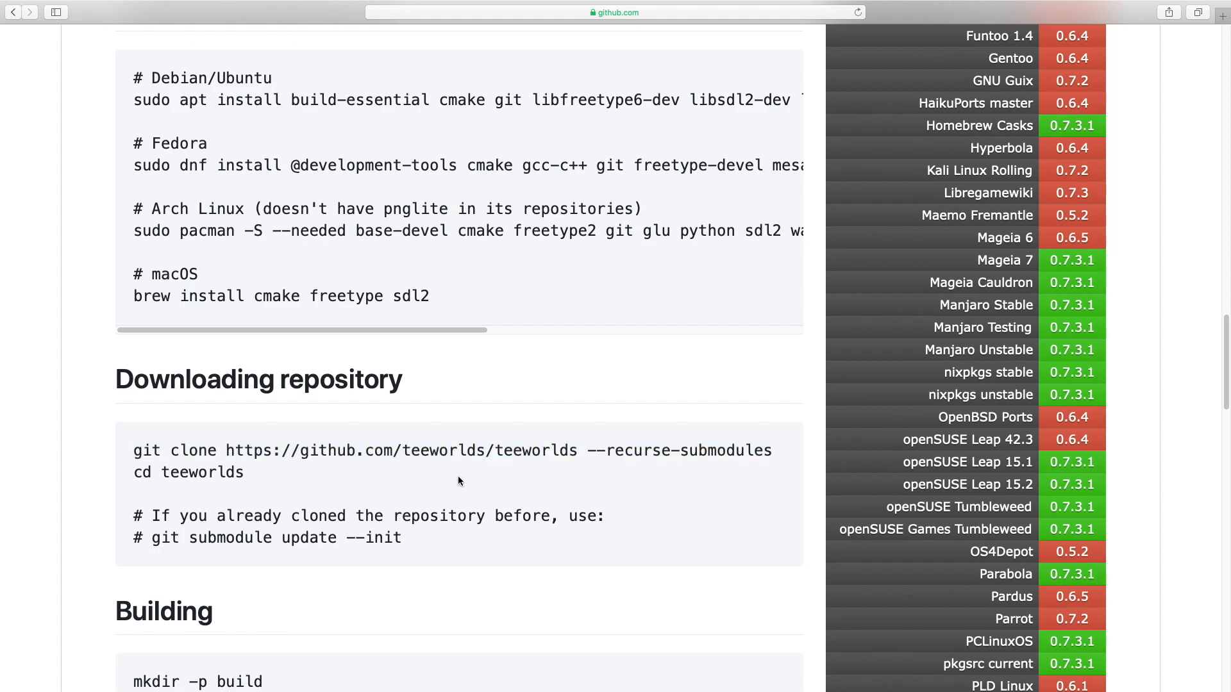
Go to github.com in a new Safari tab to find matricks/bam.
left_click(615, 12)
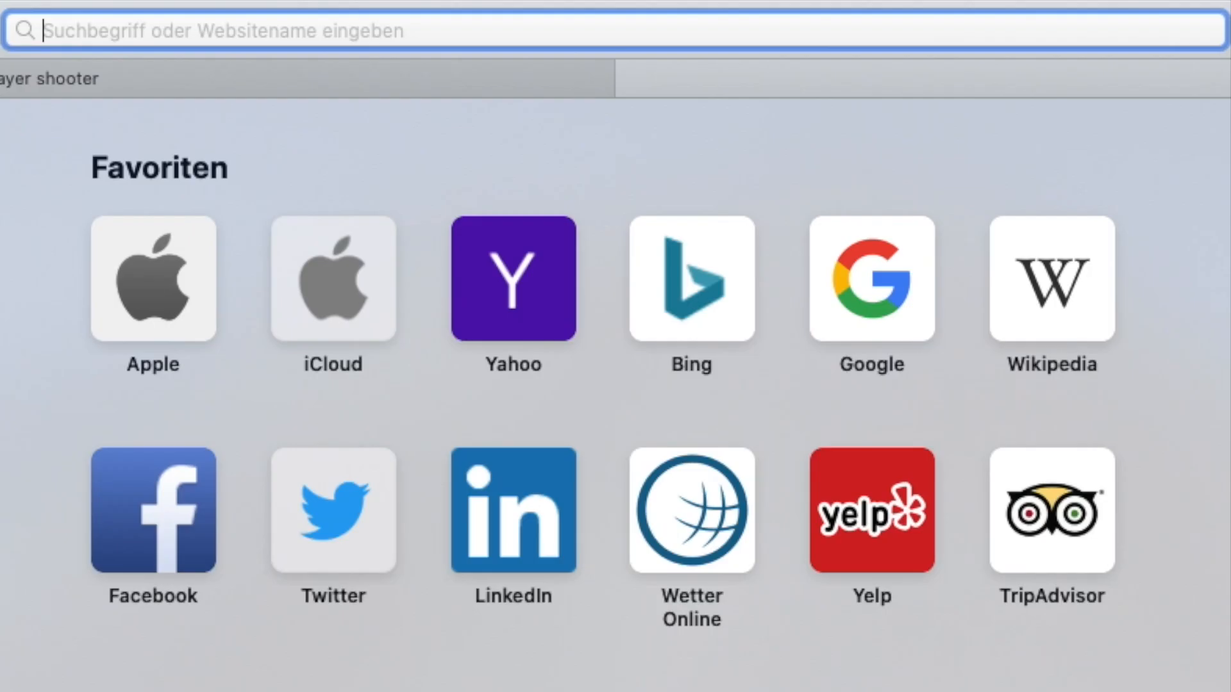
type("github.com")
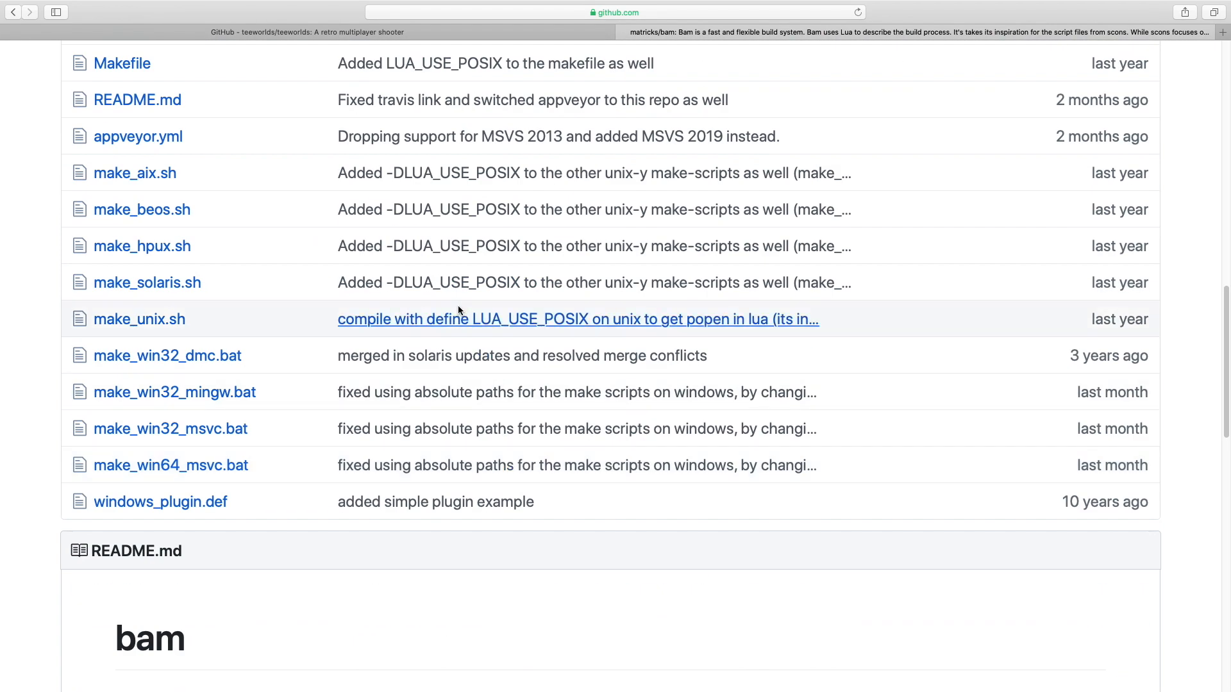
scroll("up", 3)
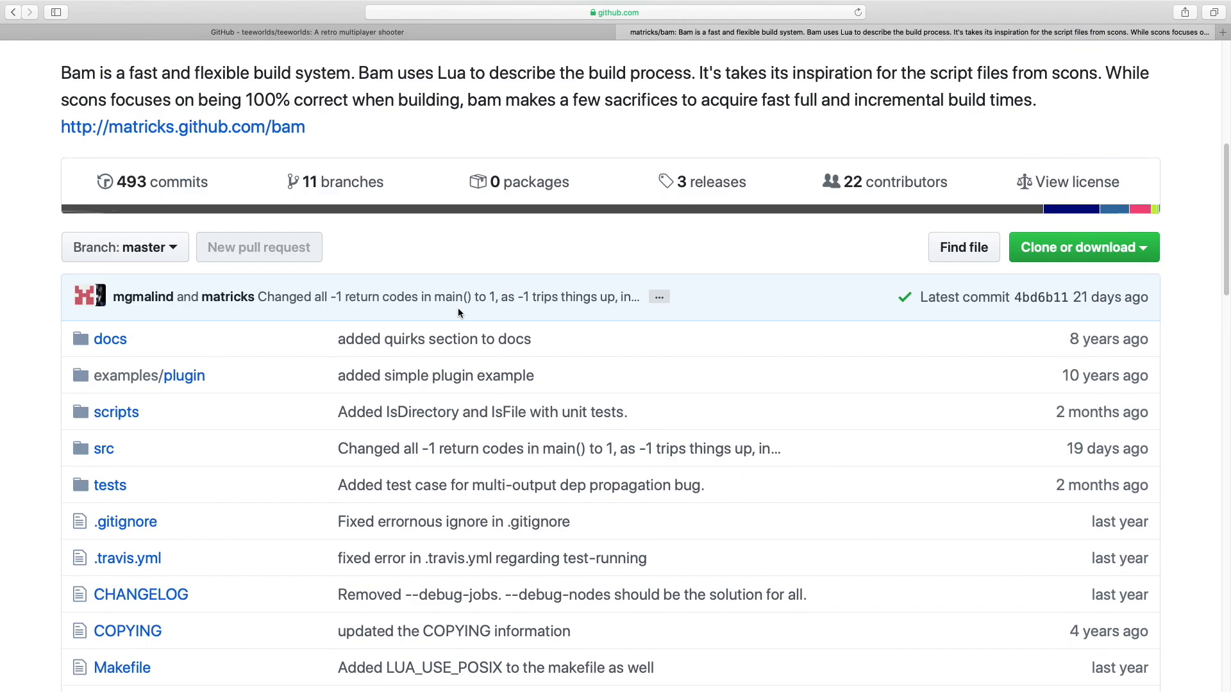
left_click(615, 12)
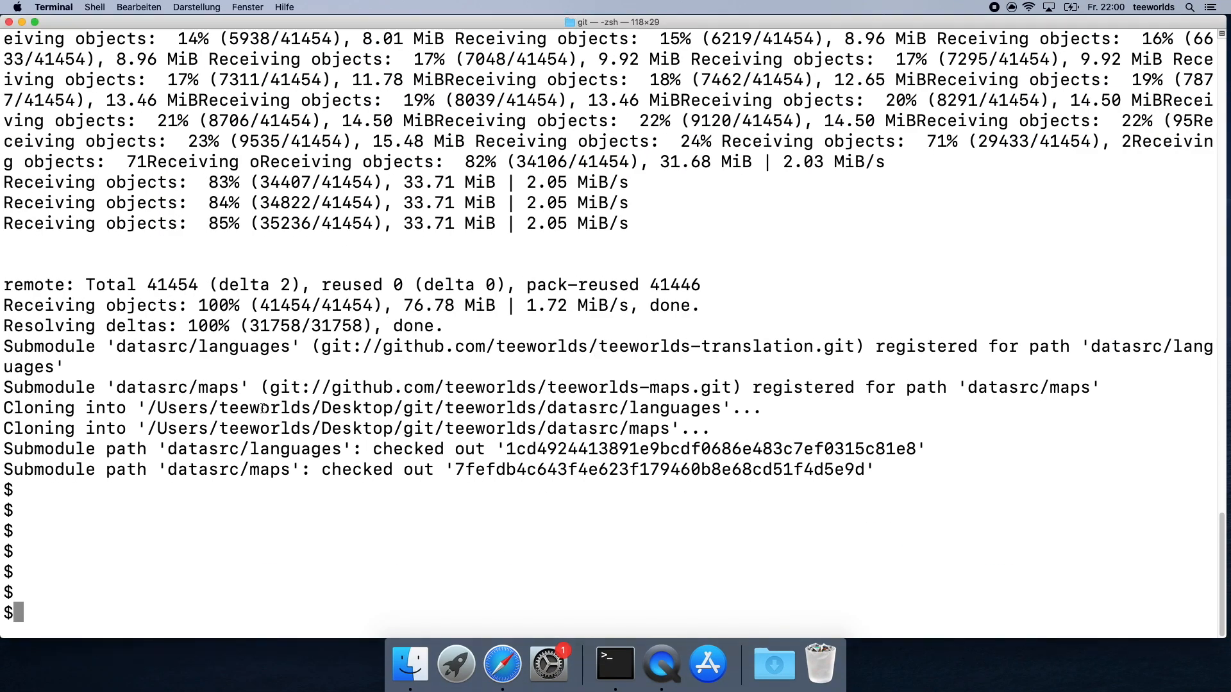
mouse_move(549, 481)
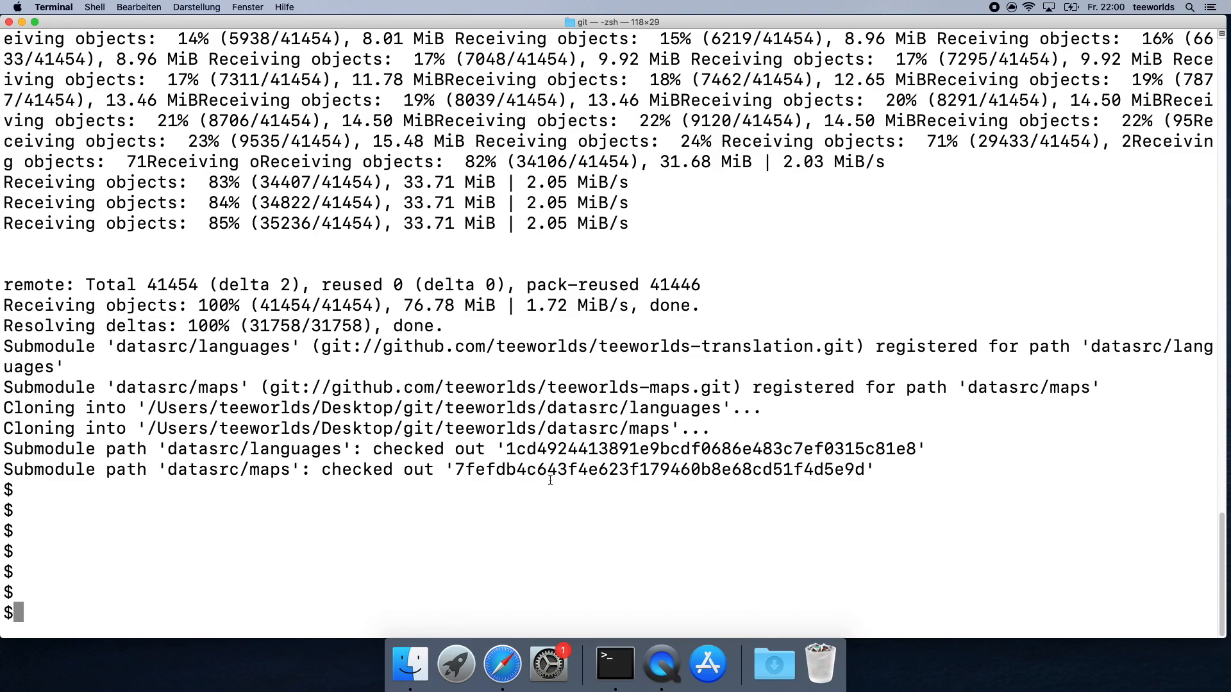
type("ls")
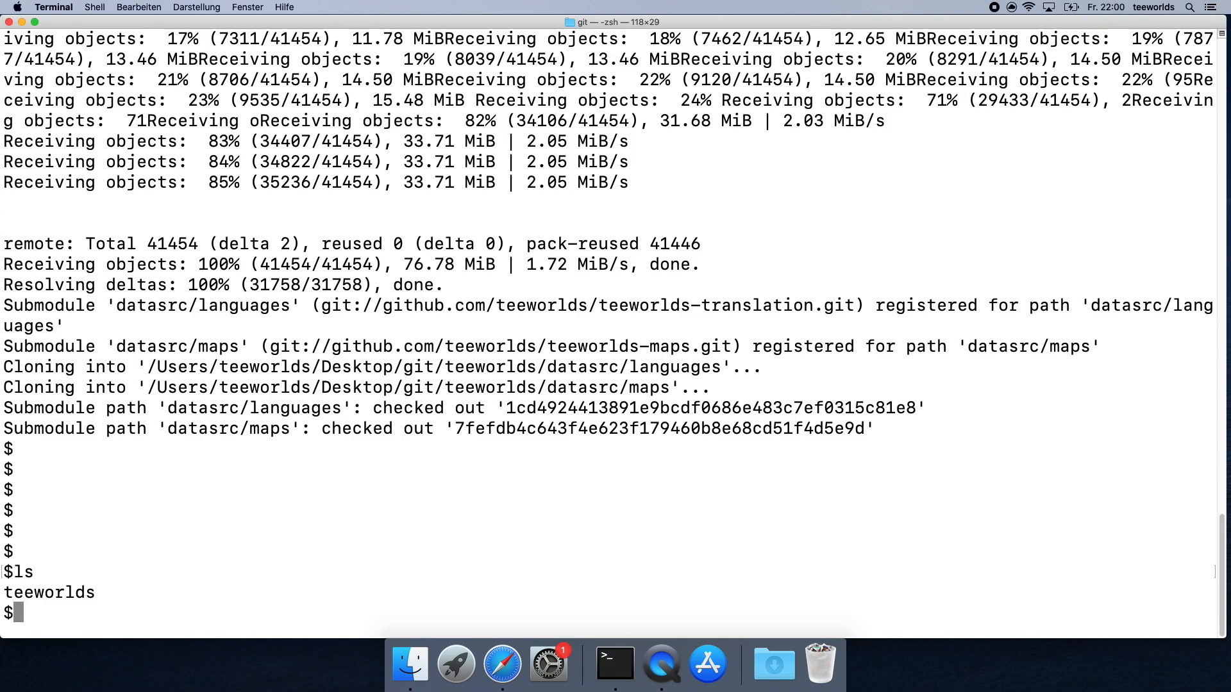
type("git")
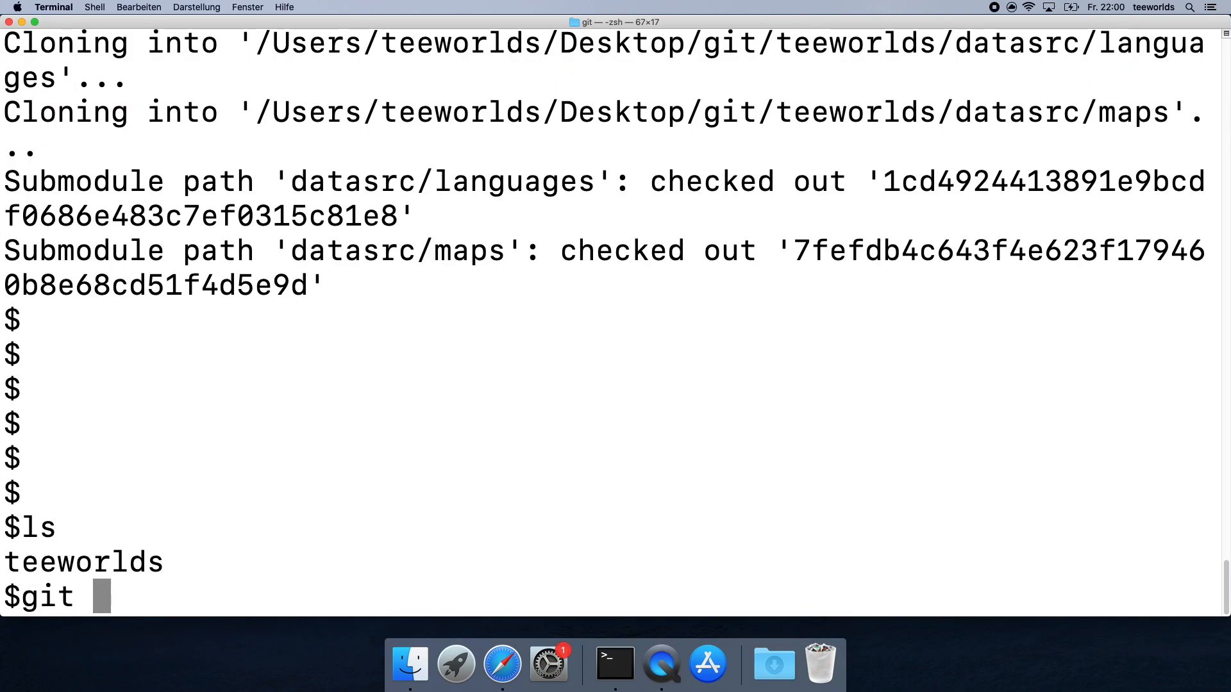
type("clone")
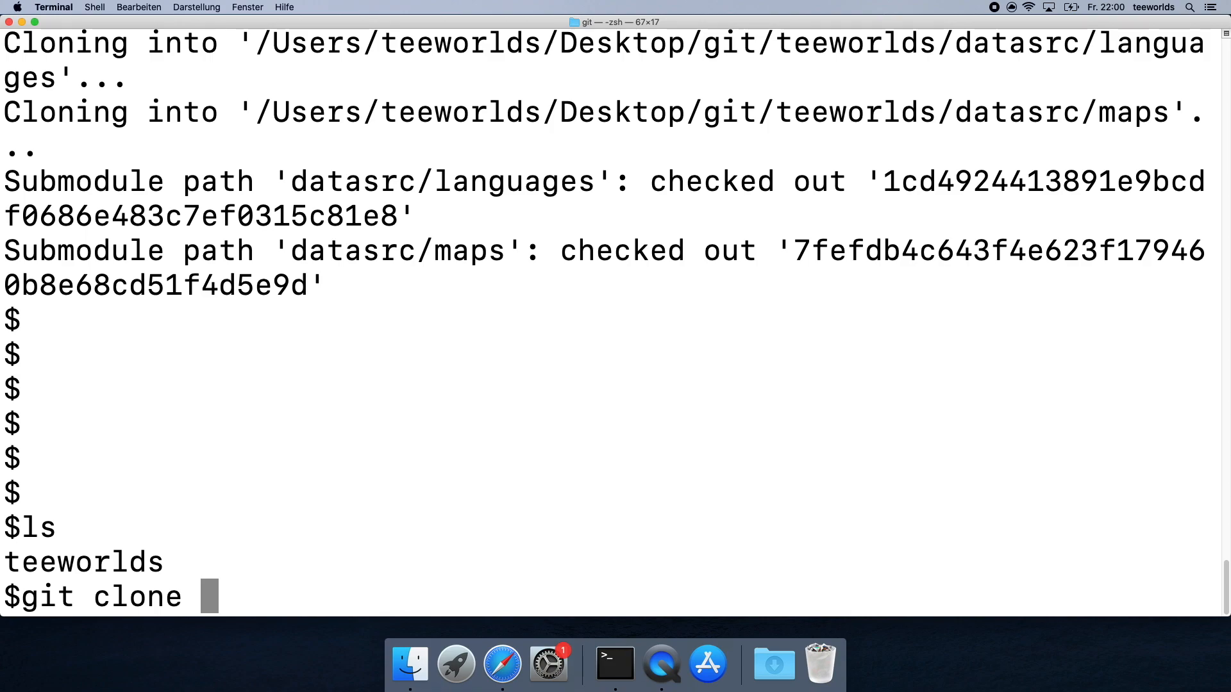
type("https://github.com/matricks/bam")
type("cd bam")
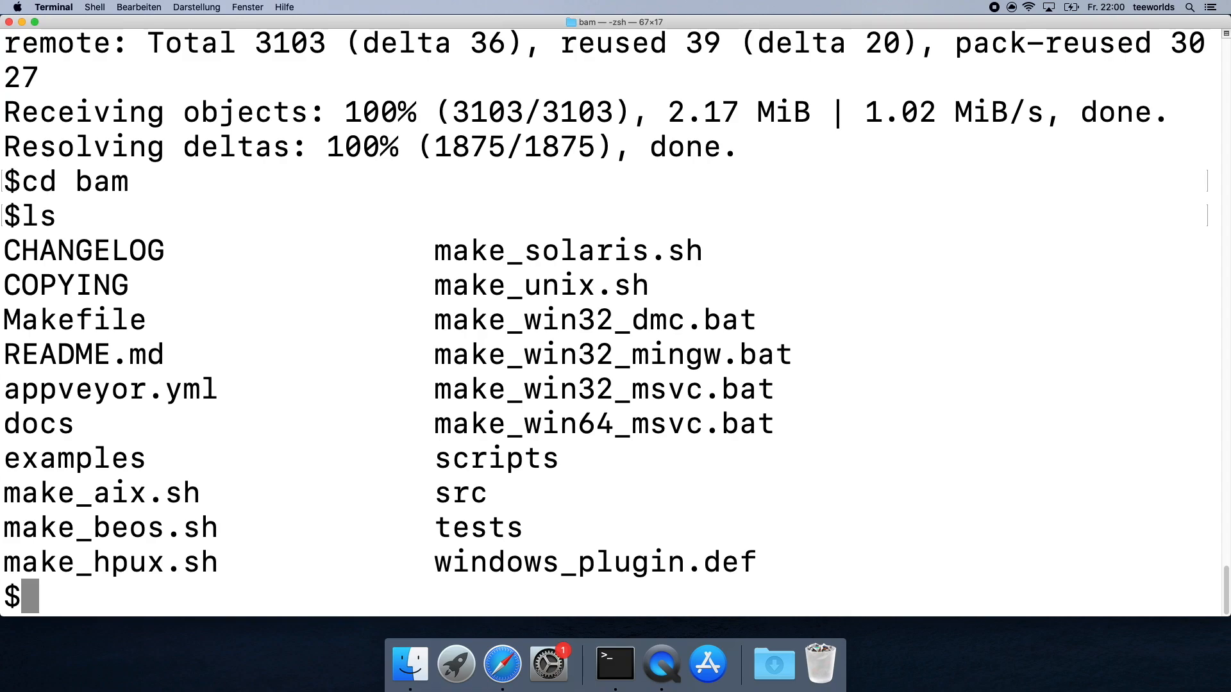
mouse_move(615, 441)
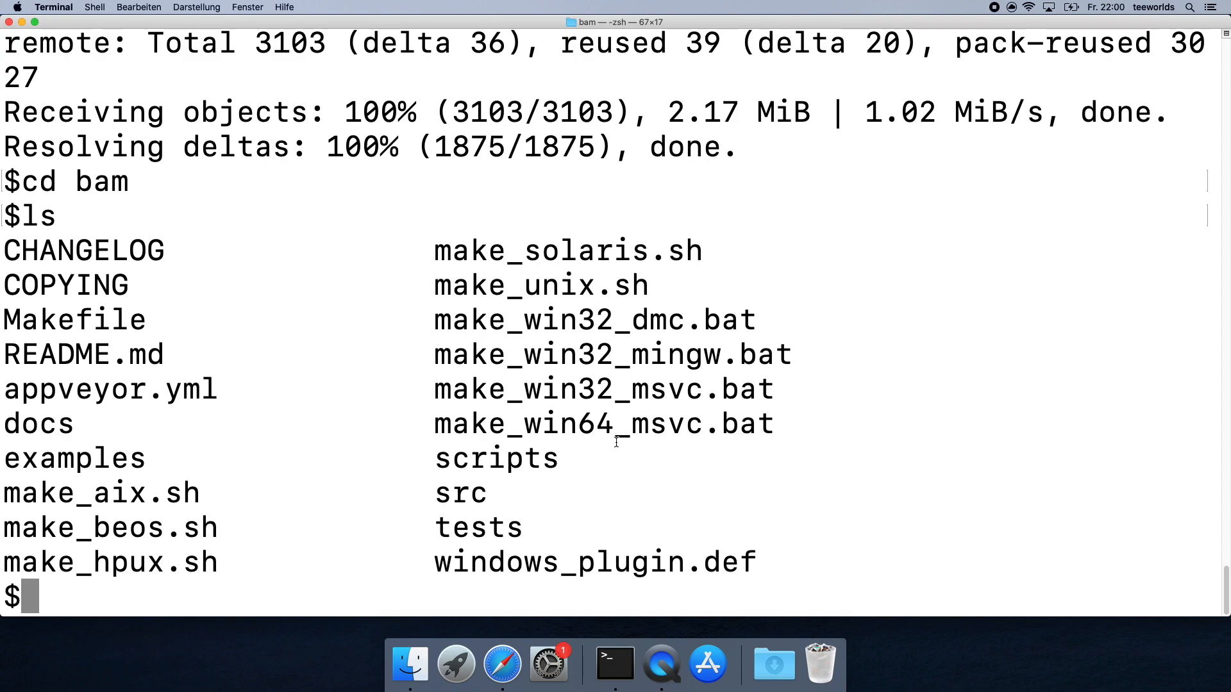
Build bam by running ./make_unix.sh.
double_click(540, 285)
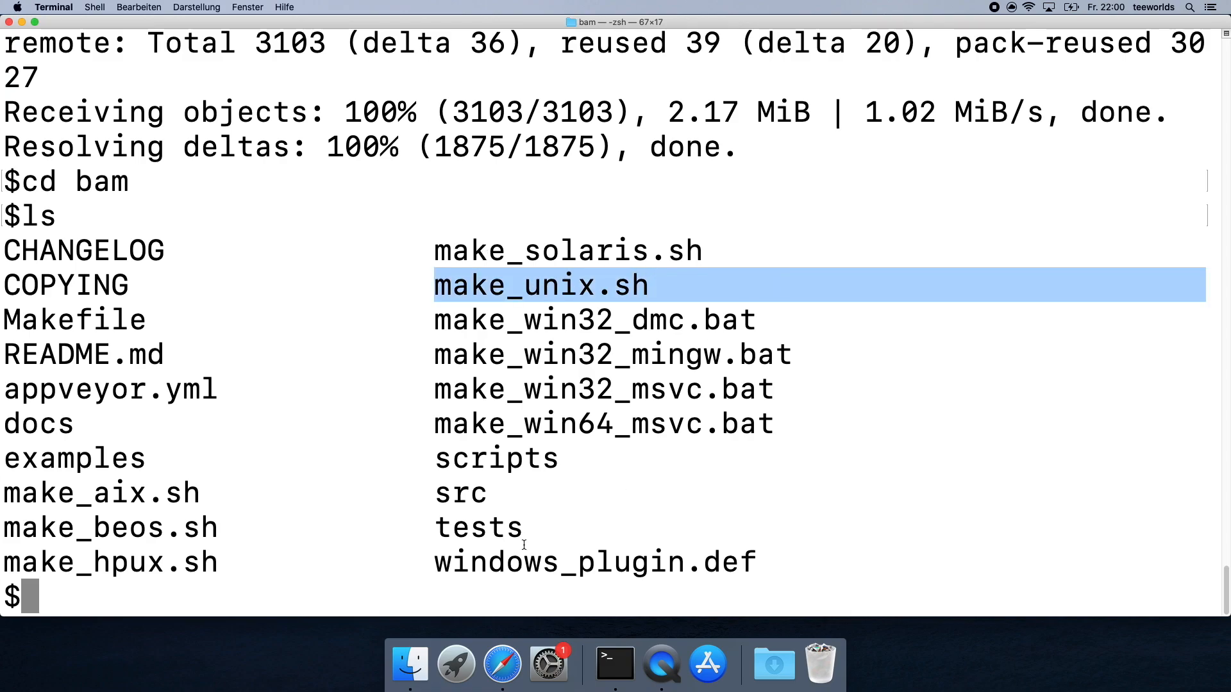
type("./")
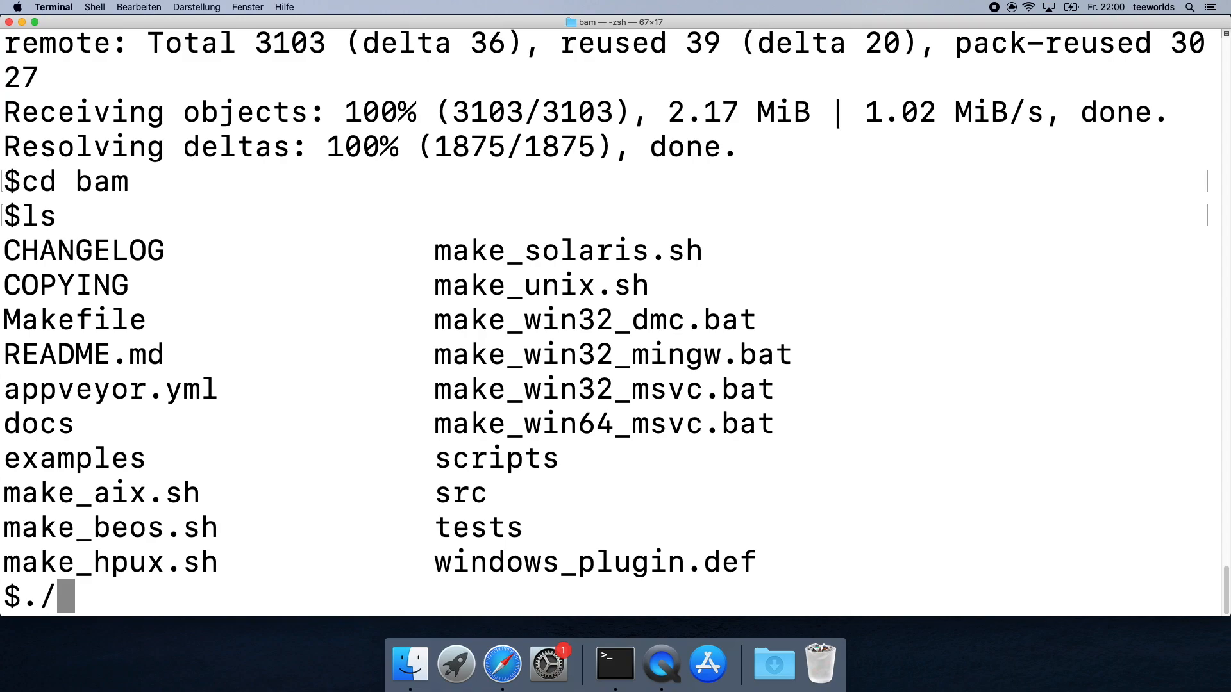
type("make_")
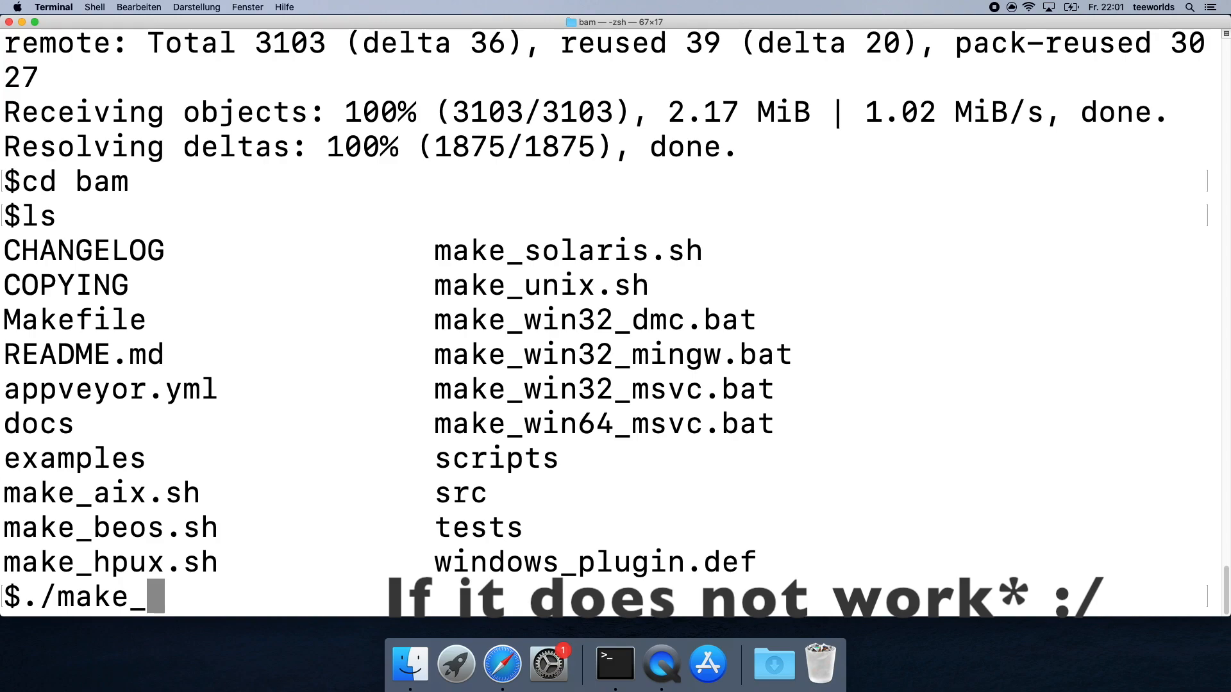
type("unix.sh")
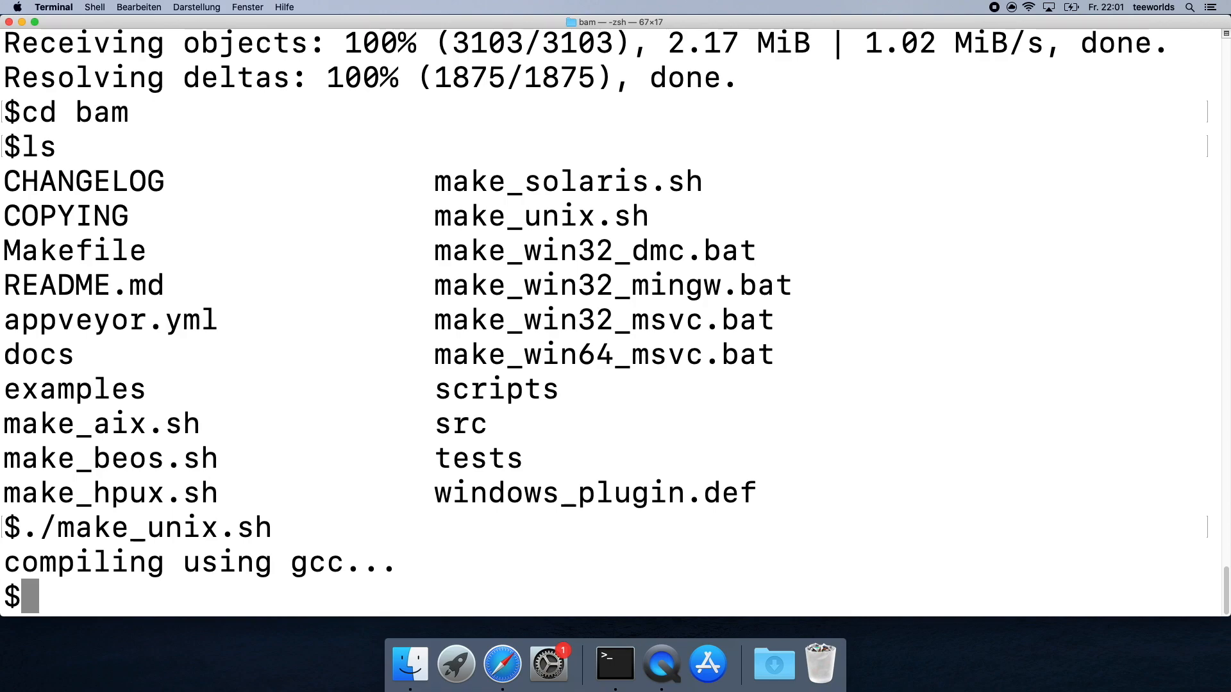
Return to the parent git folder, list it, and open it in Finder.
type("cd ..")
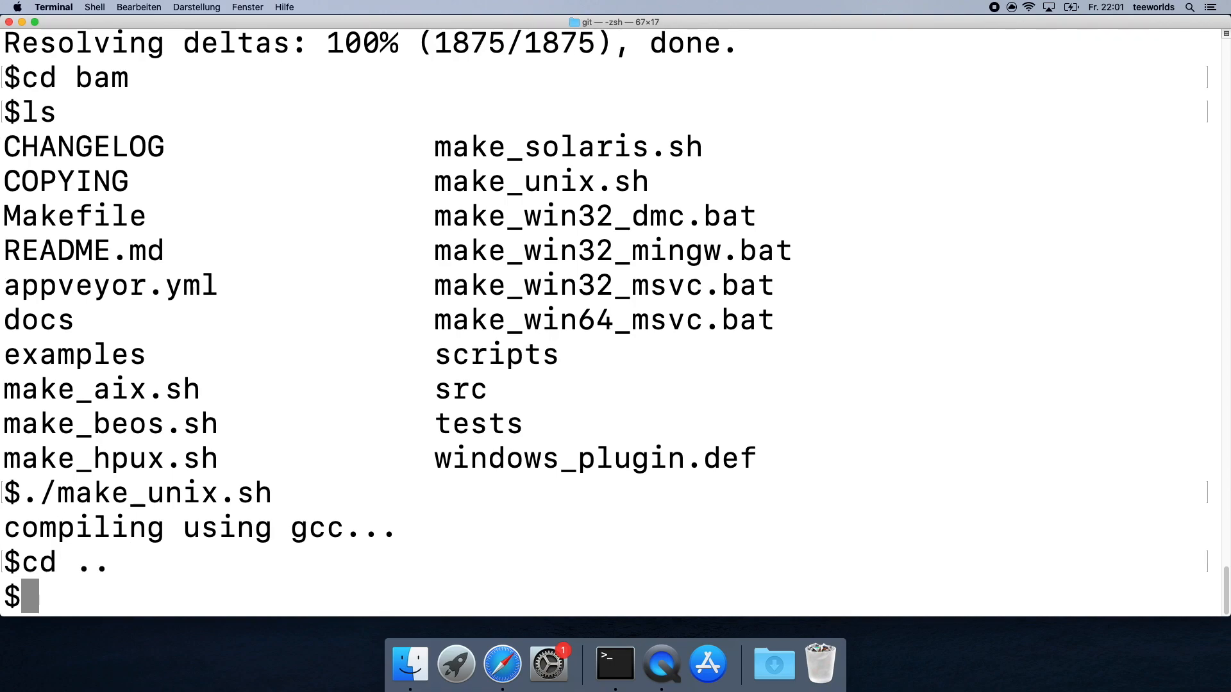
type("ls")
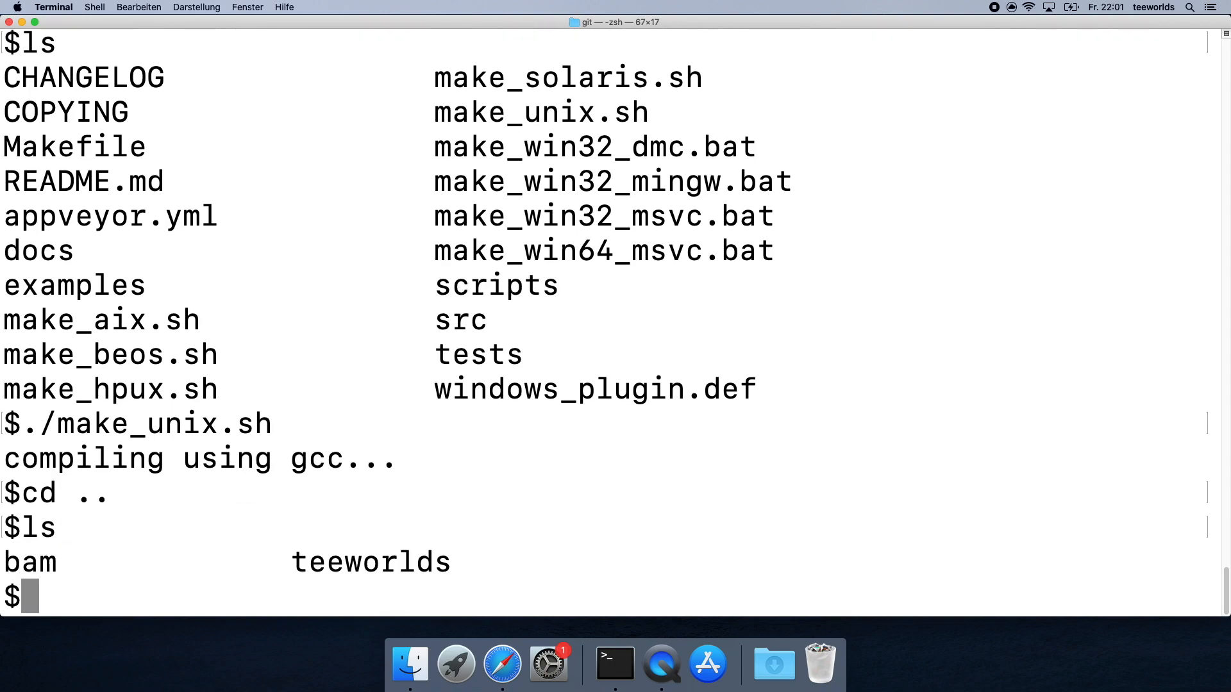
type("start")
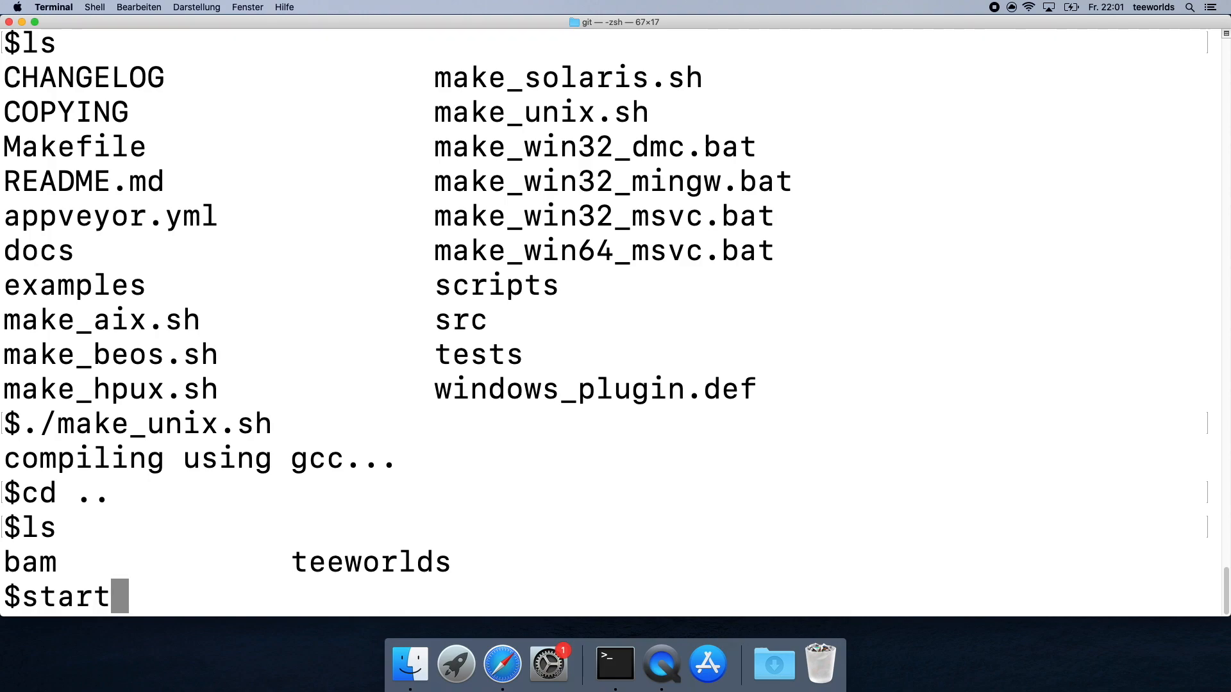
type("open .")
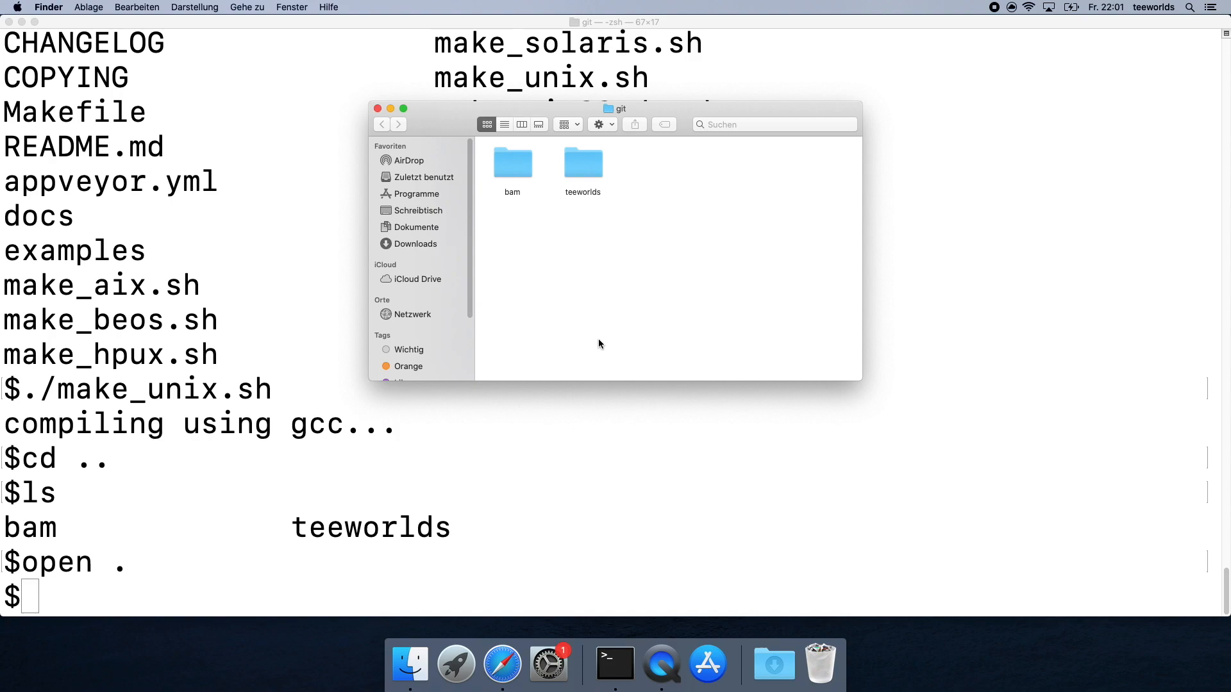
mouse_move(454, 165)
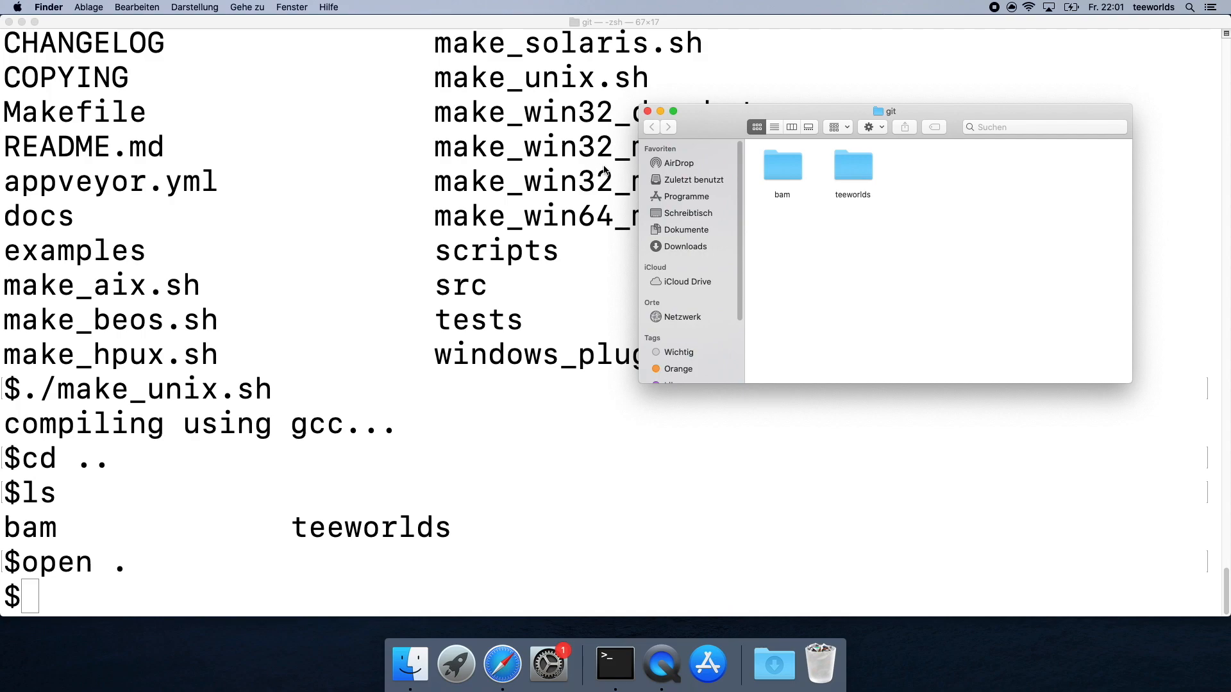
mouse_move(860, 130)
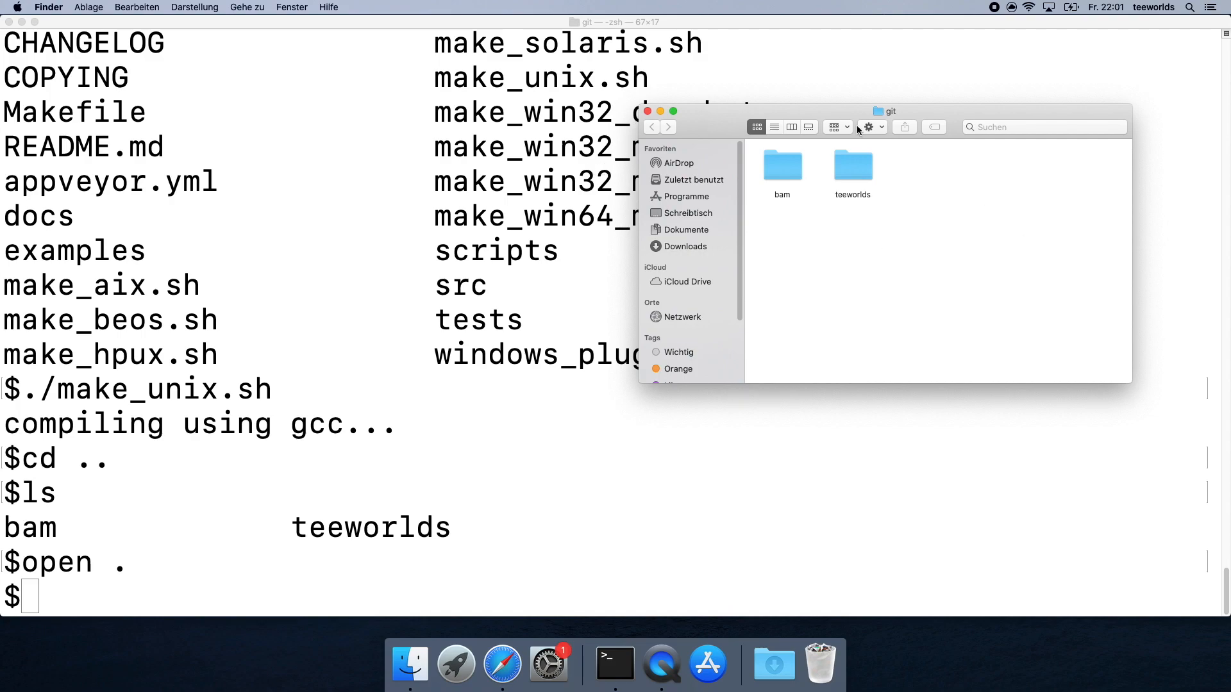
Peek into the teeworlds folder in Finder, go back to git, and return to Terminal.
left_click_drag(885, 111, 931, 93)
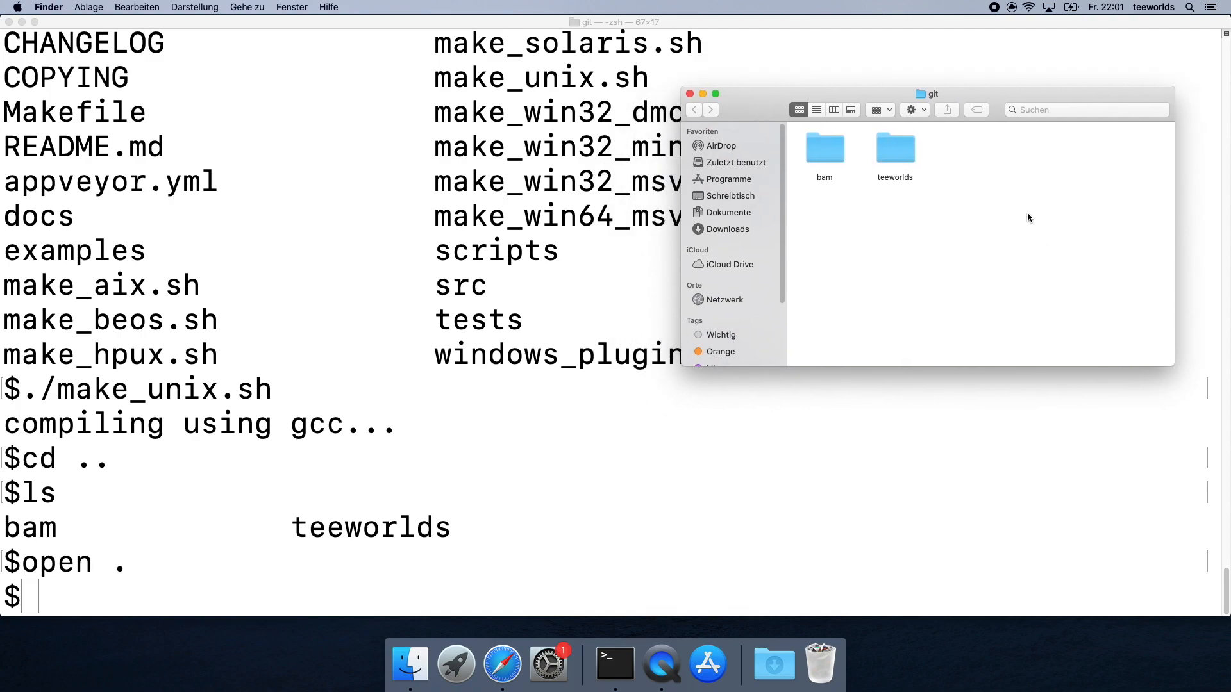
double_click(894, 148)
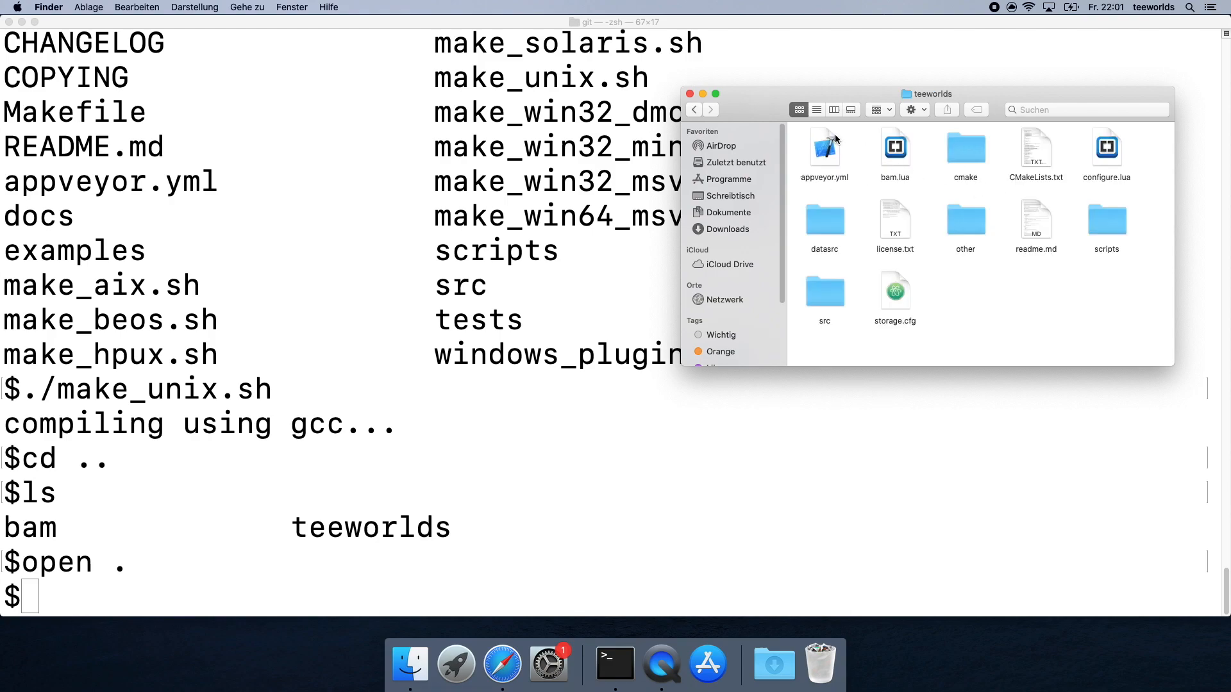
left_click(692, 109)
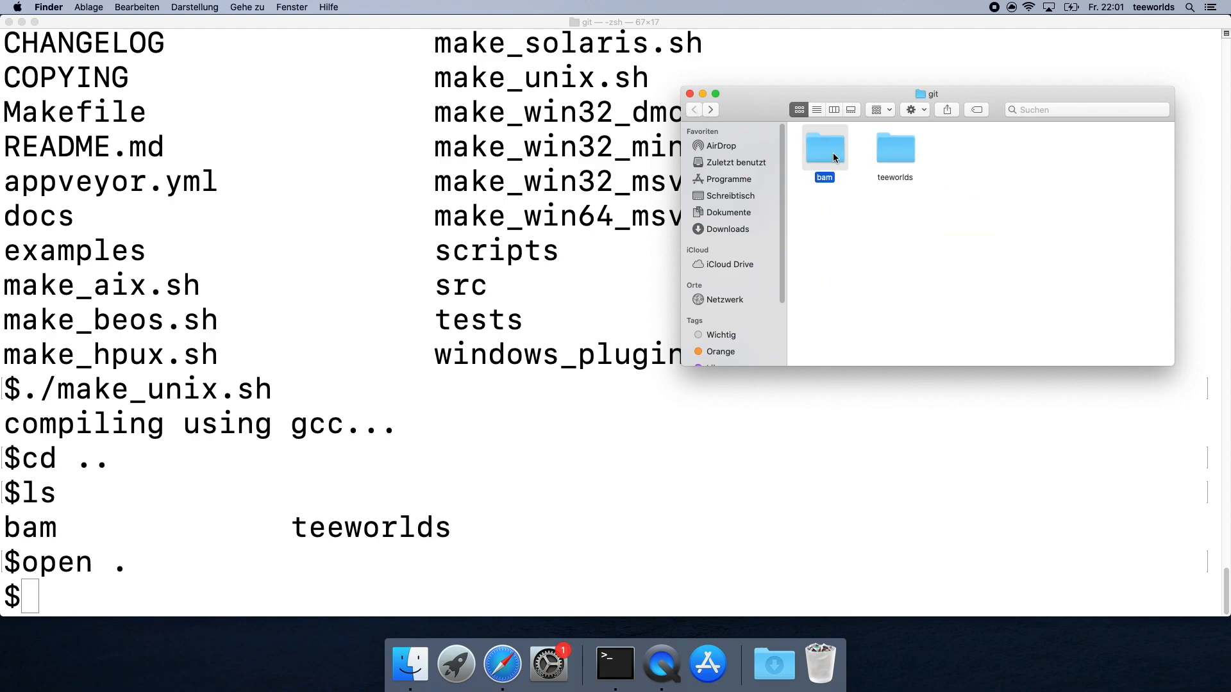
left_click(986, 277)
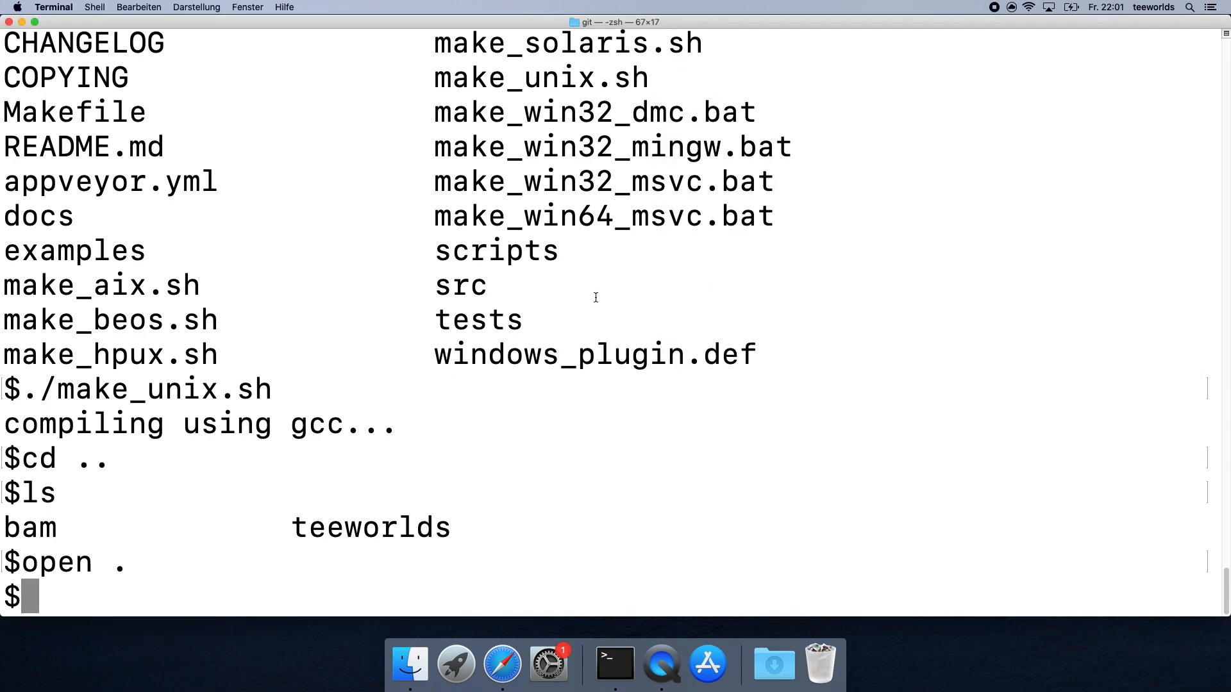
Enter the teeworlds folder, list its files, and type the ../bam/bam build command.
type("cd teeworlds")
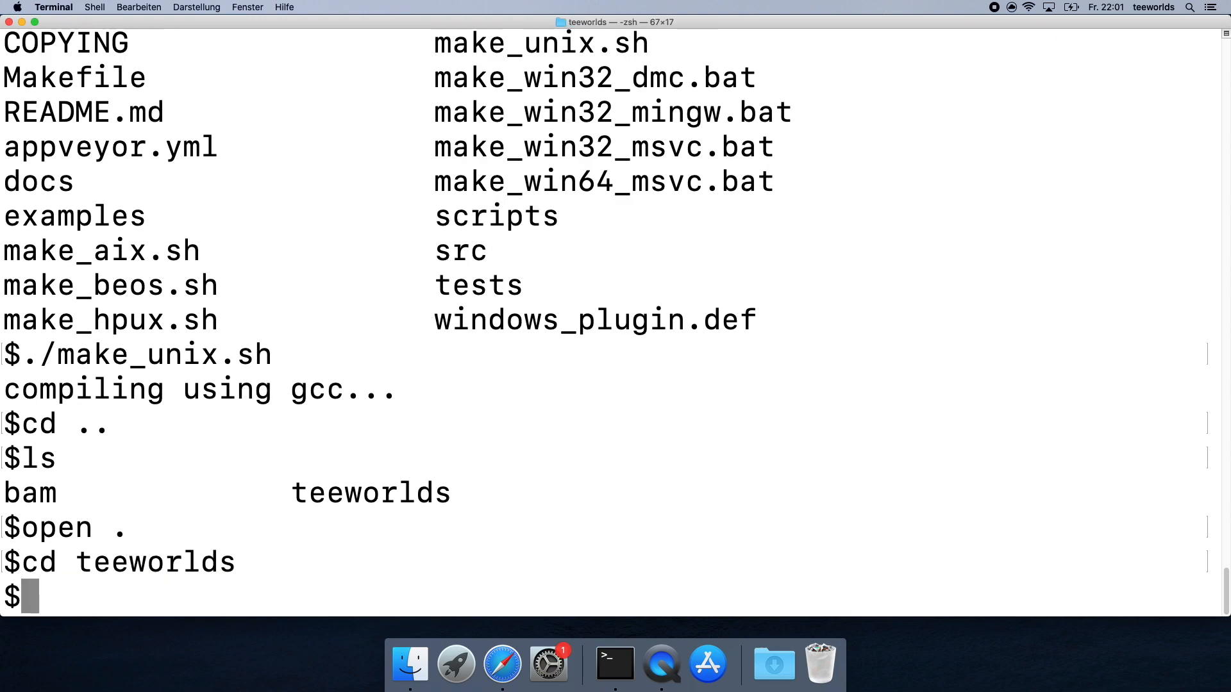
type("ls")
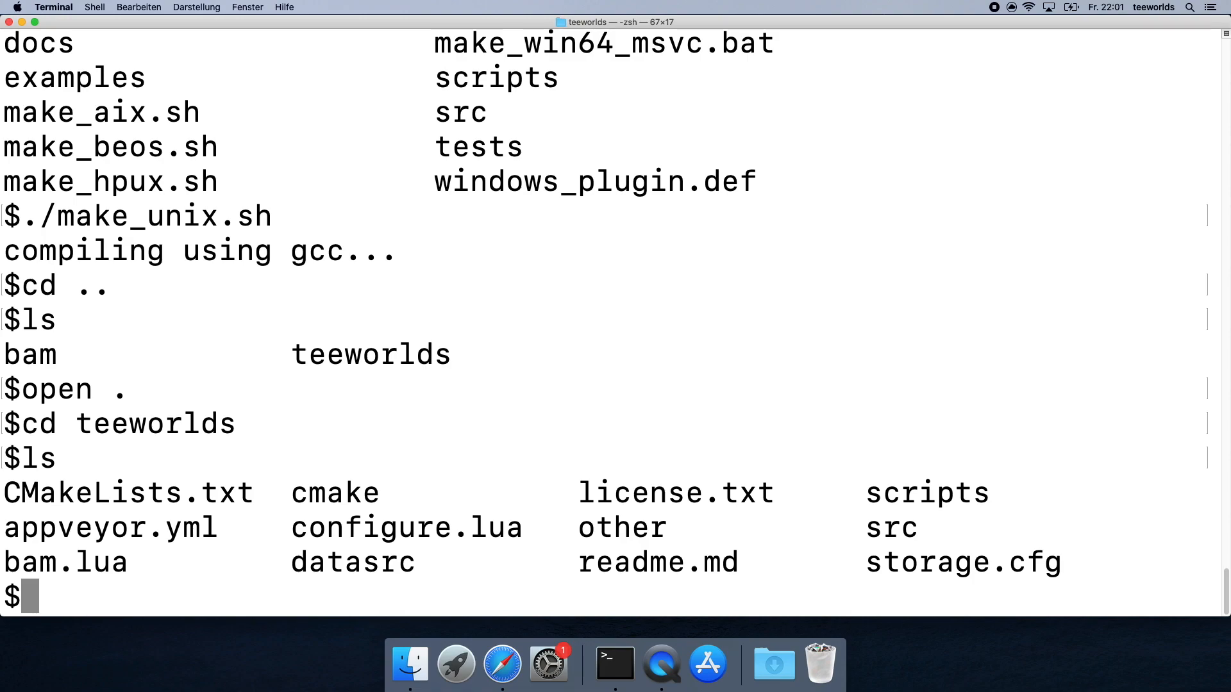
type("..")
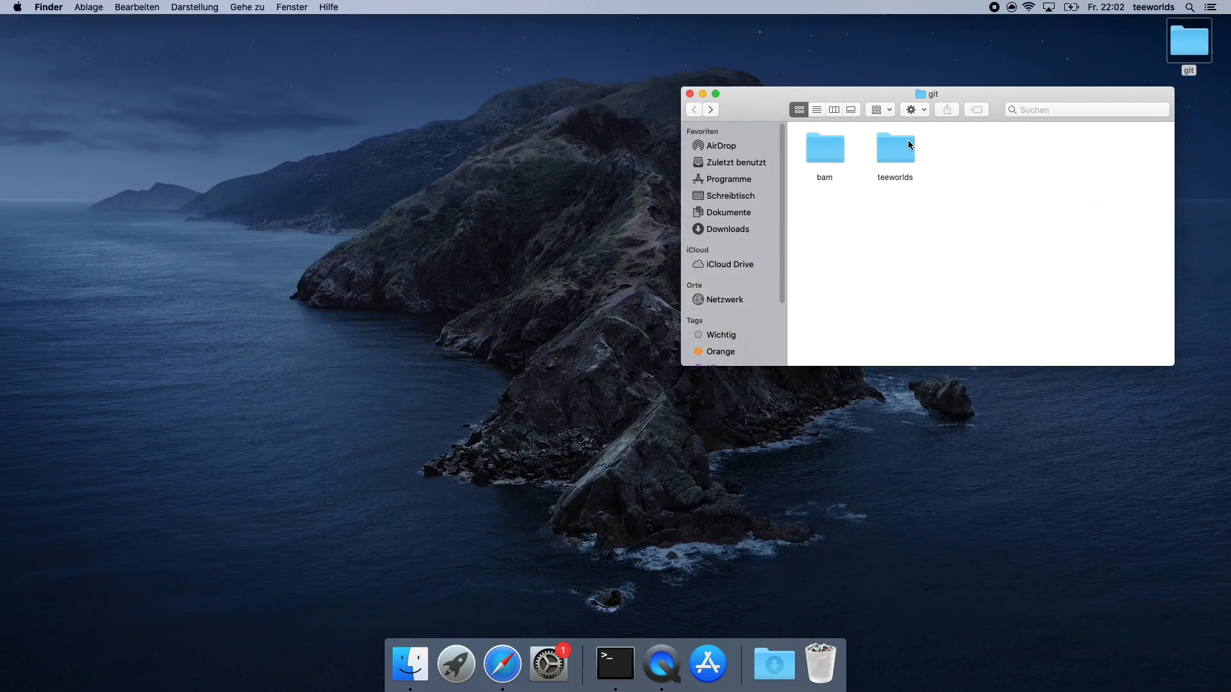
left_click(824, 147)
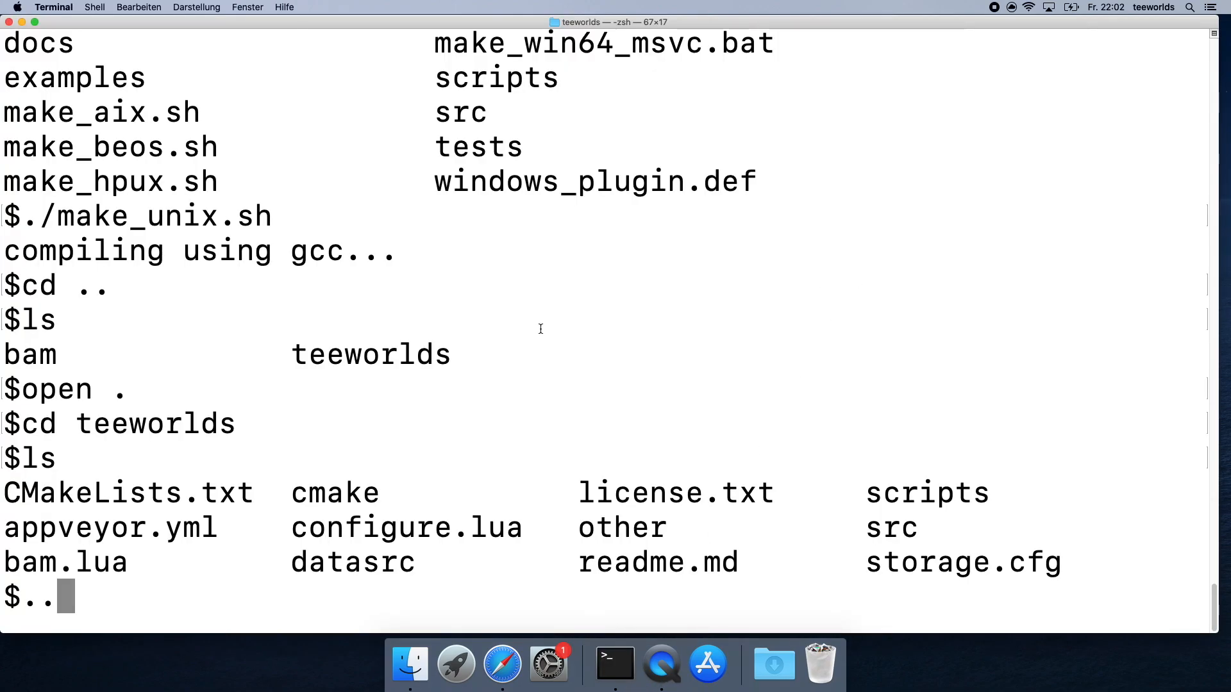
type("/ba")
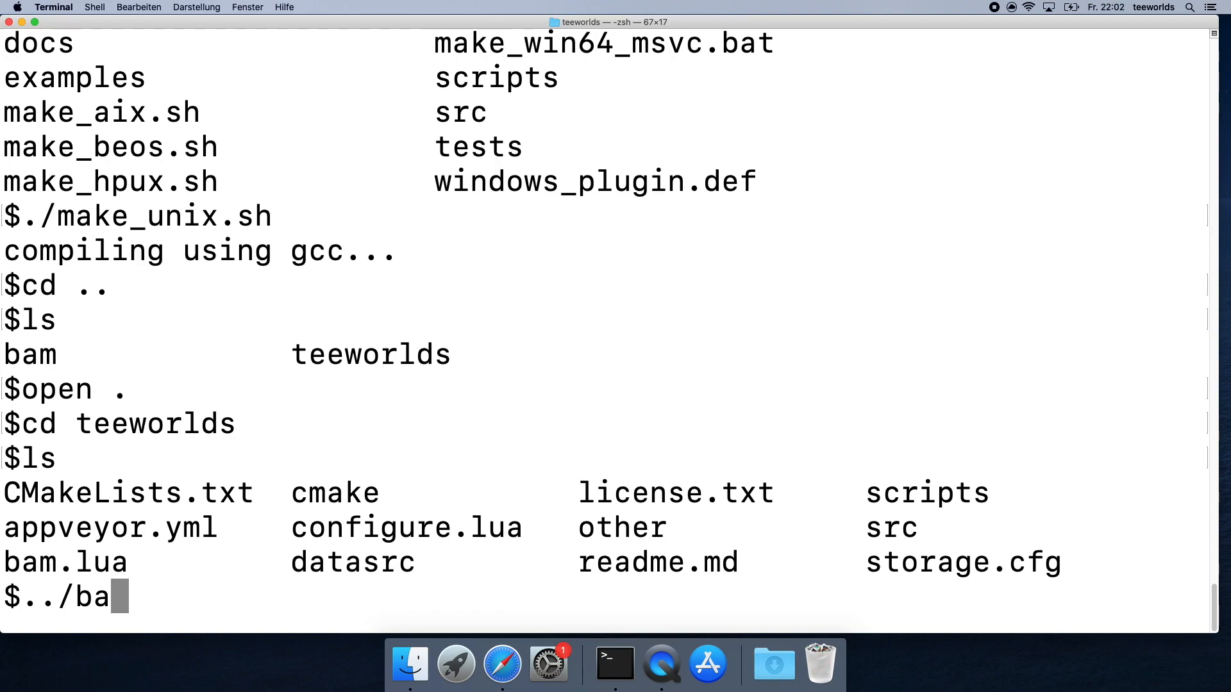
type("m/")
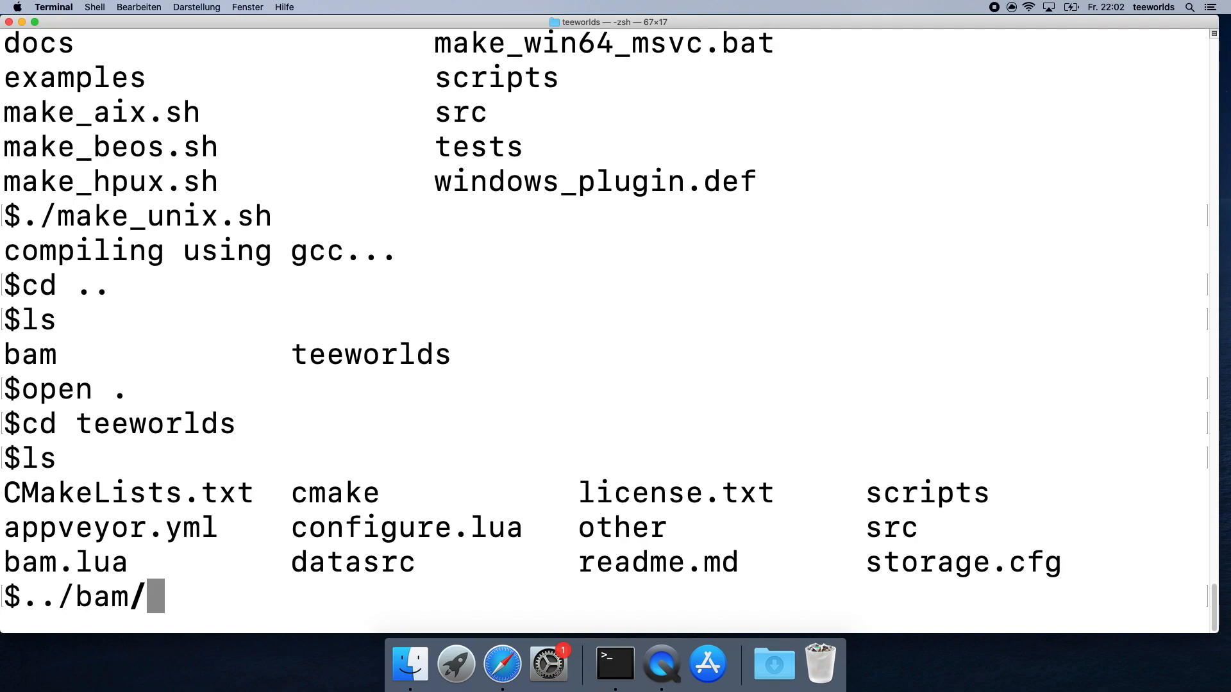
type("bam")
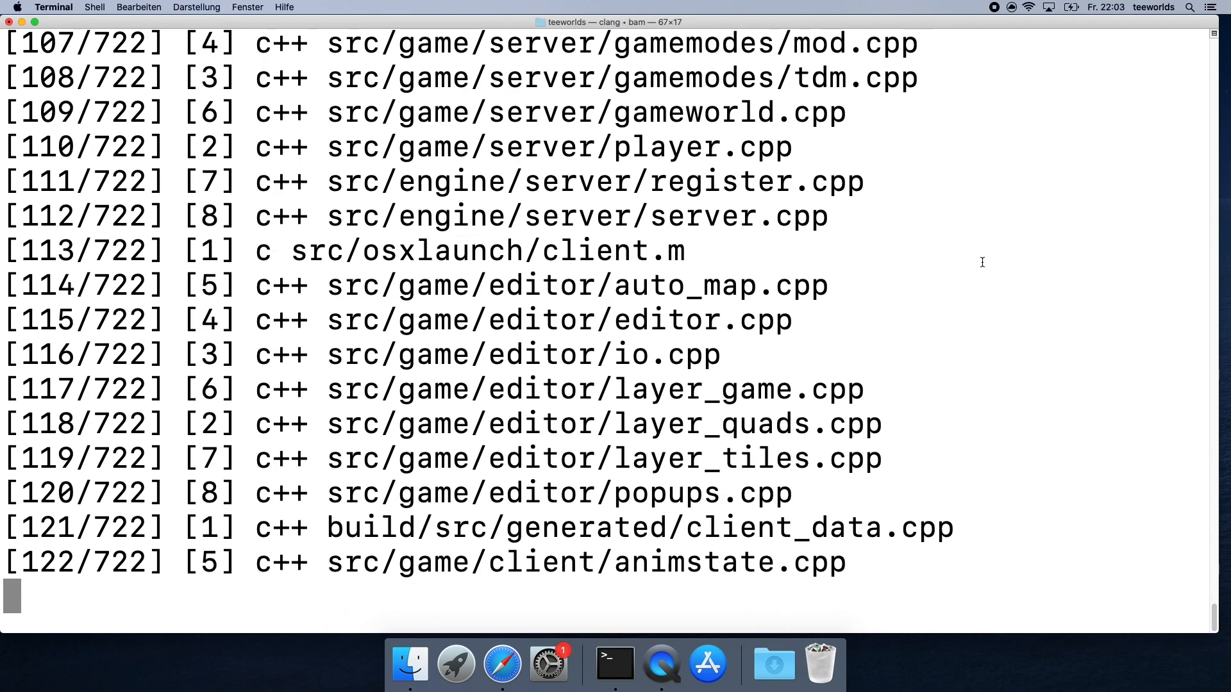
Scroll through the debug bam build output until all 722 steps finish.
scroll("down", 3)
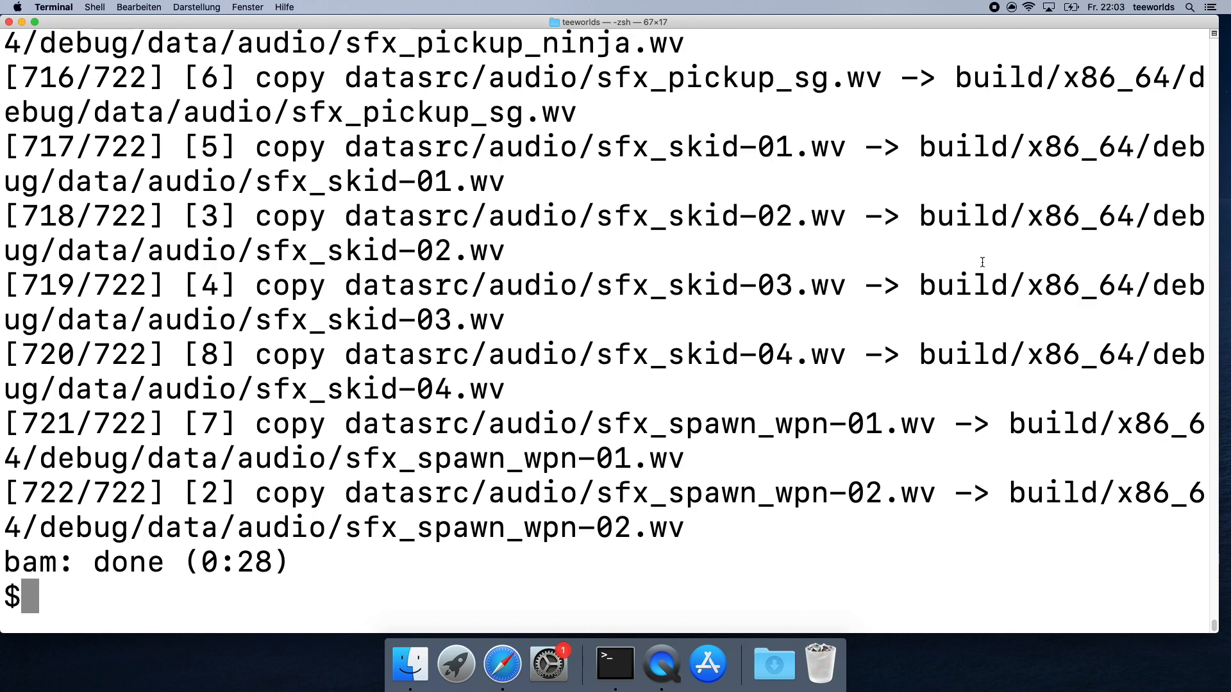
Change into build/x86_64/debug, list teeworlds and teeworlds_srv, and start the ./teeworlds client.
type("ls")
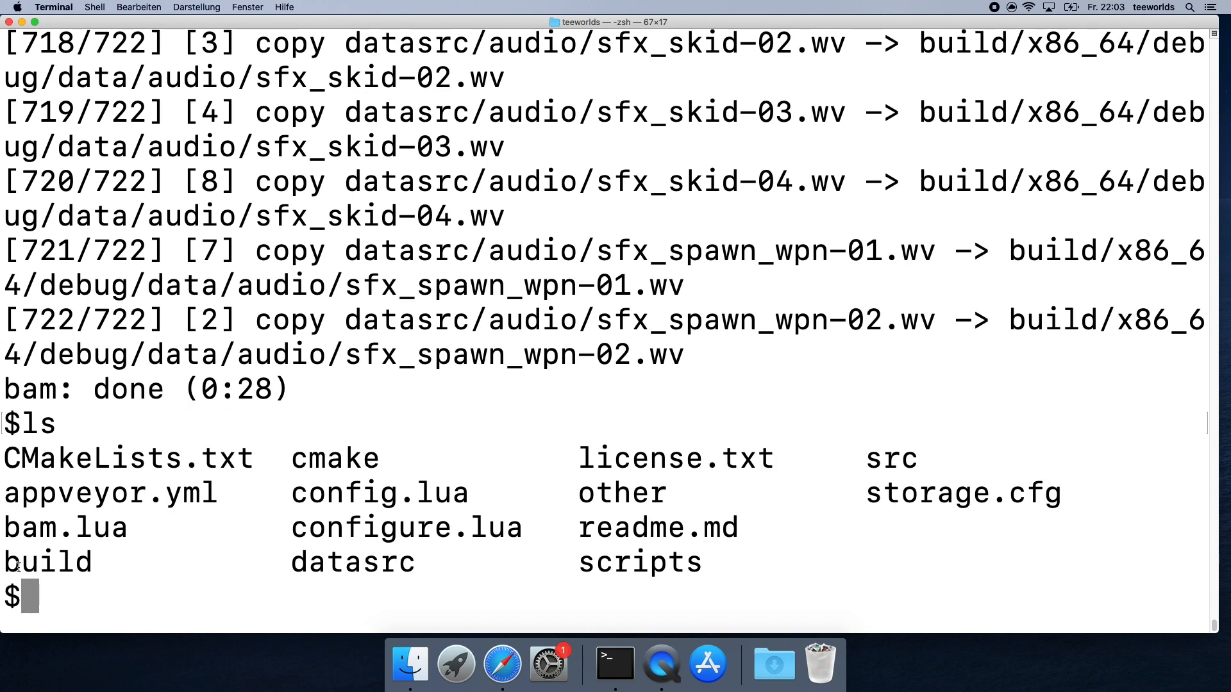
type("cd x")
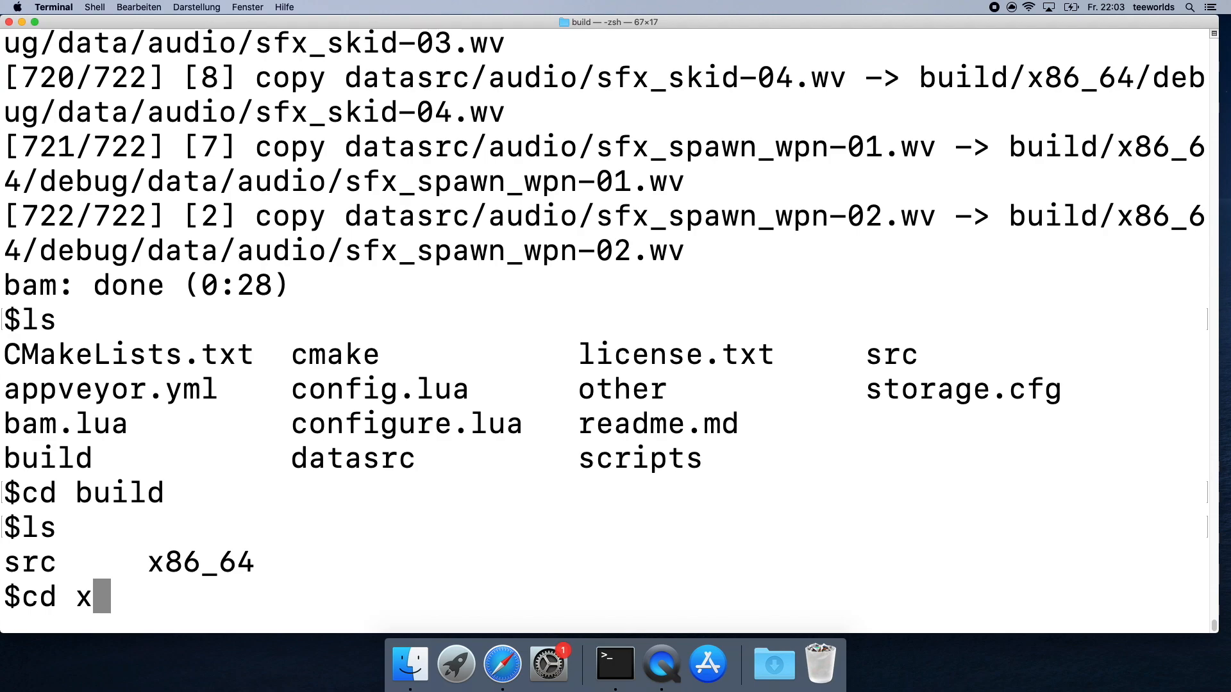
type("86_64/")
type("cd debug")
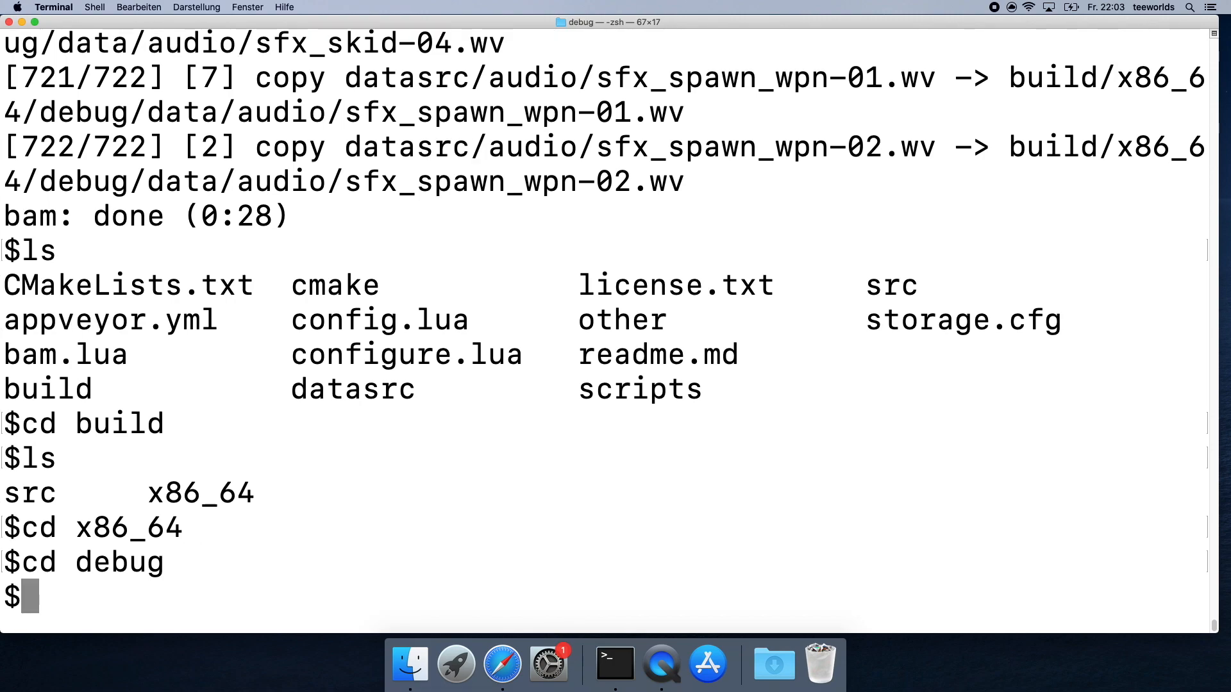
type("ls")
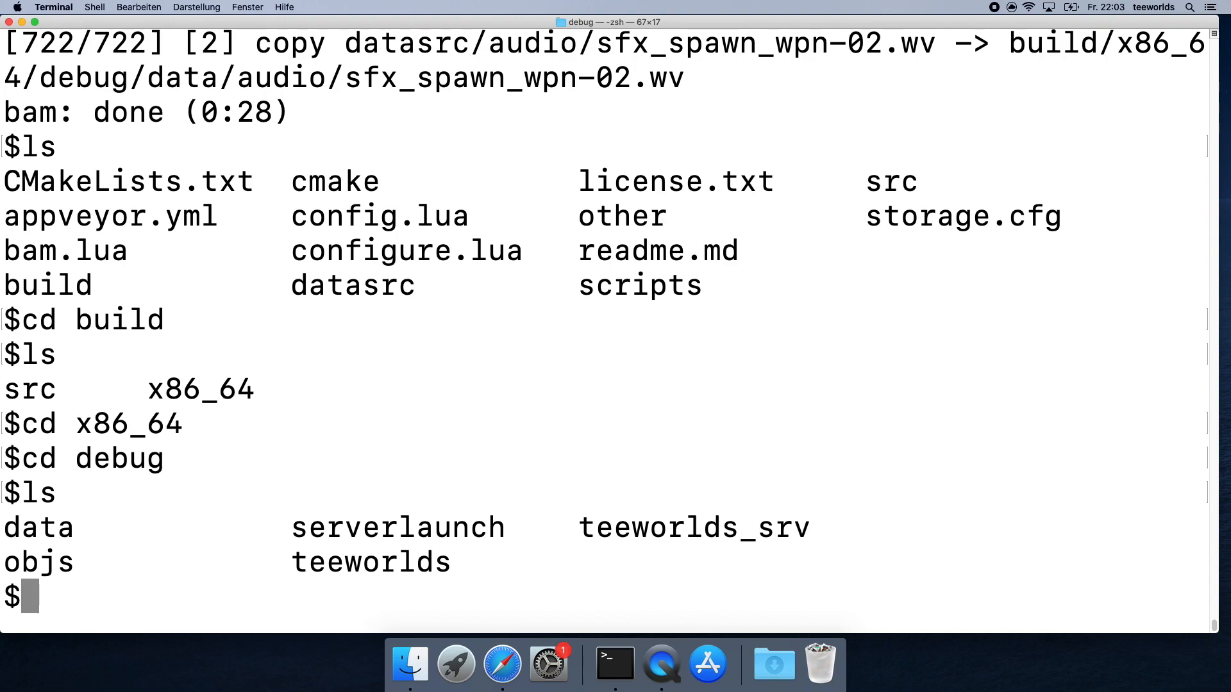
double_click(371, 561)
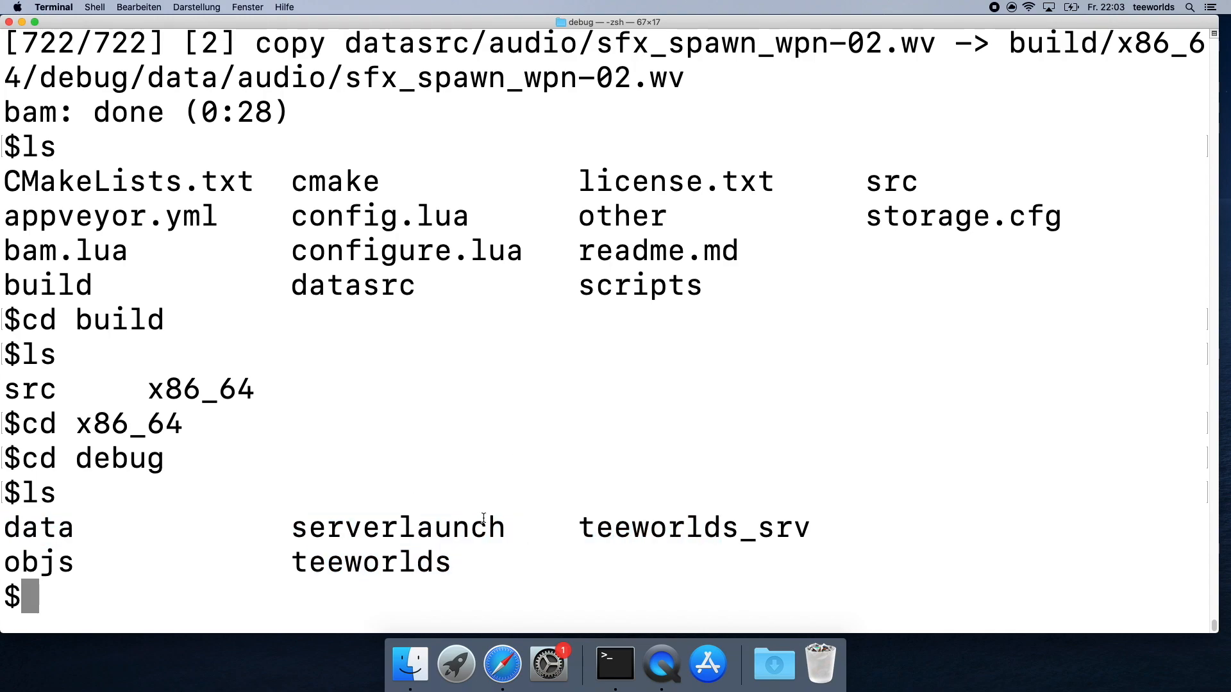
type("./te")
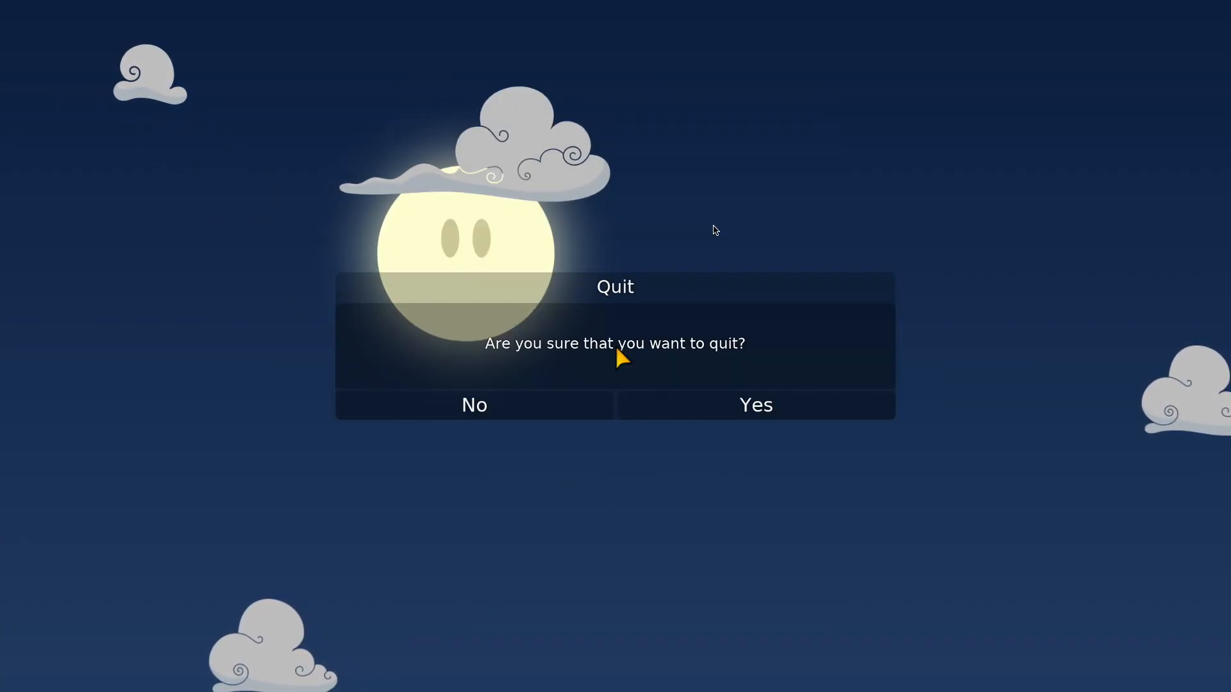
Confirm Yes in the Teeworlds quit dialog so the config gets saved.
left_click(754, 405)
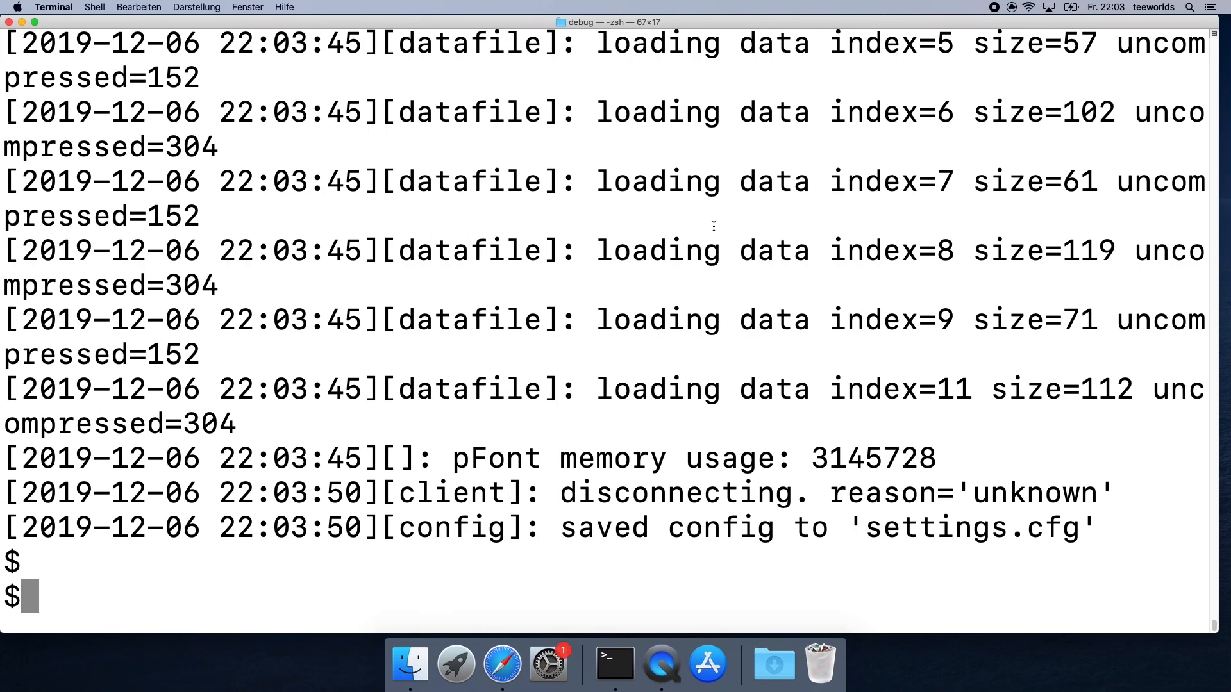
mouse_move(646, 407)
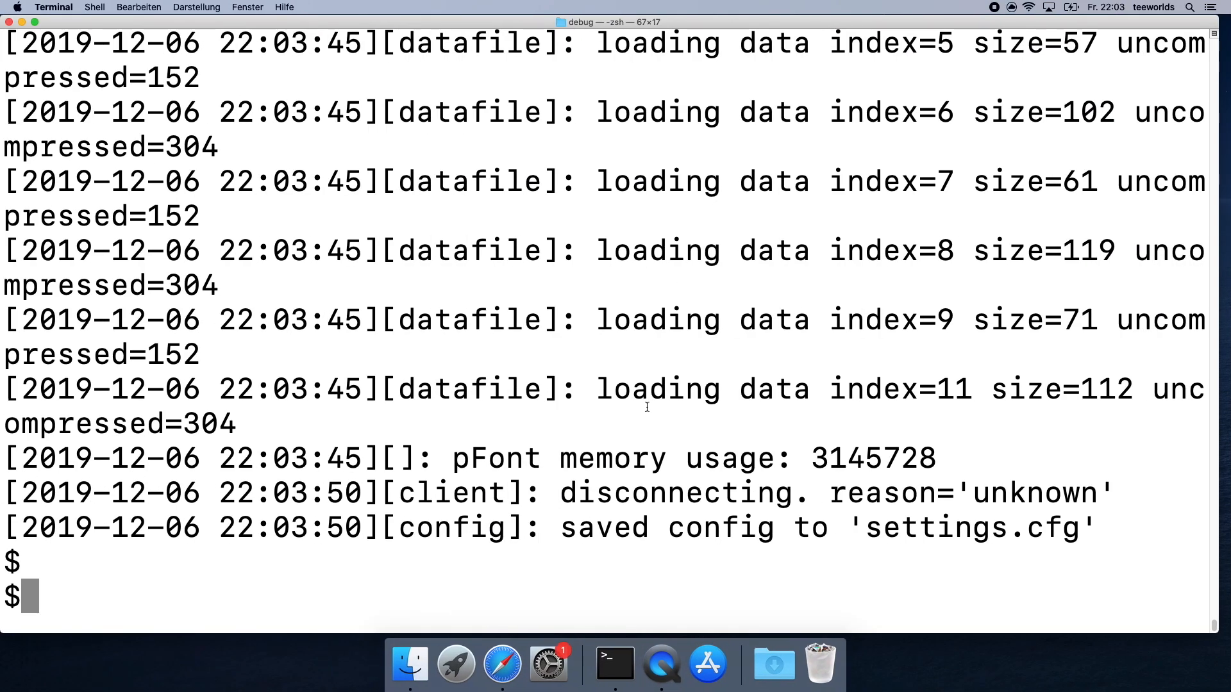
Run the teeworlds_srv server on map dm1, then stop it with Ctrl+C.
type("./teeworlds")
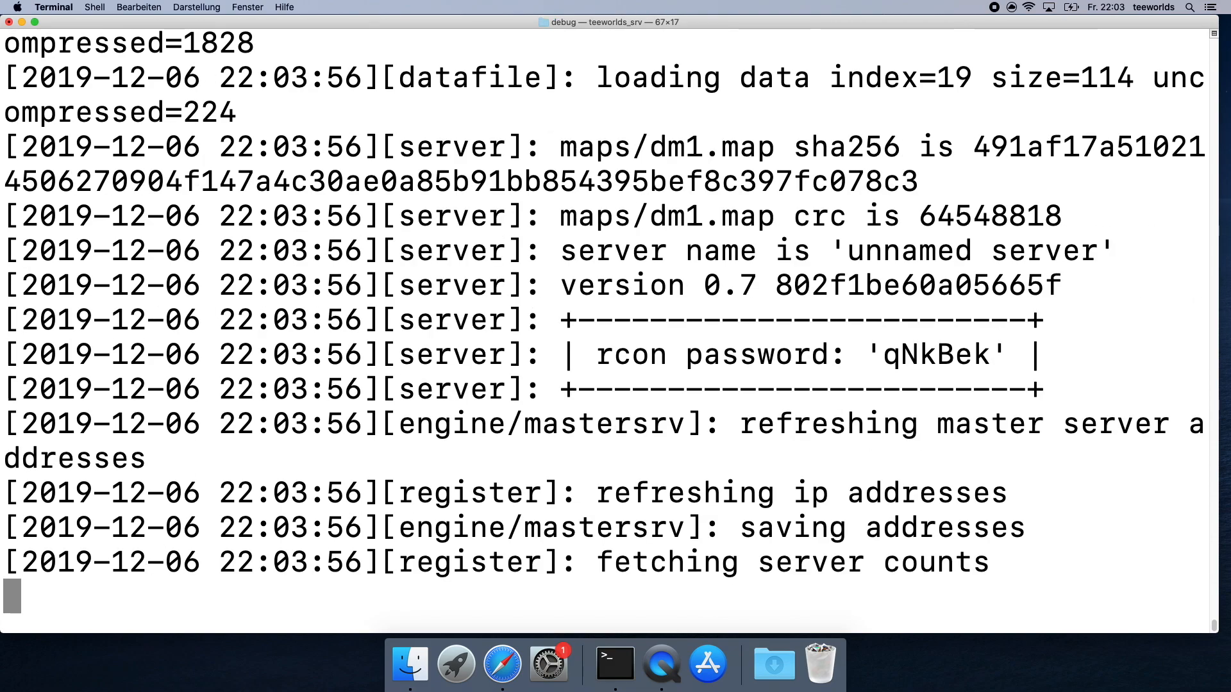
mouse_move(547, 479)
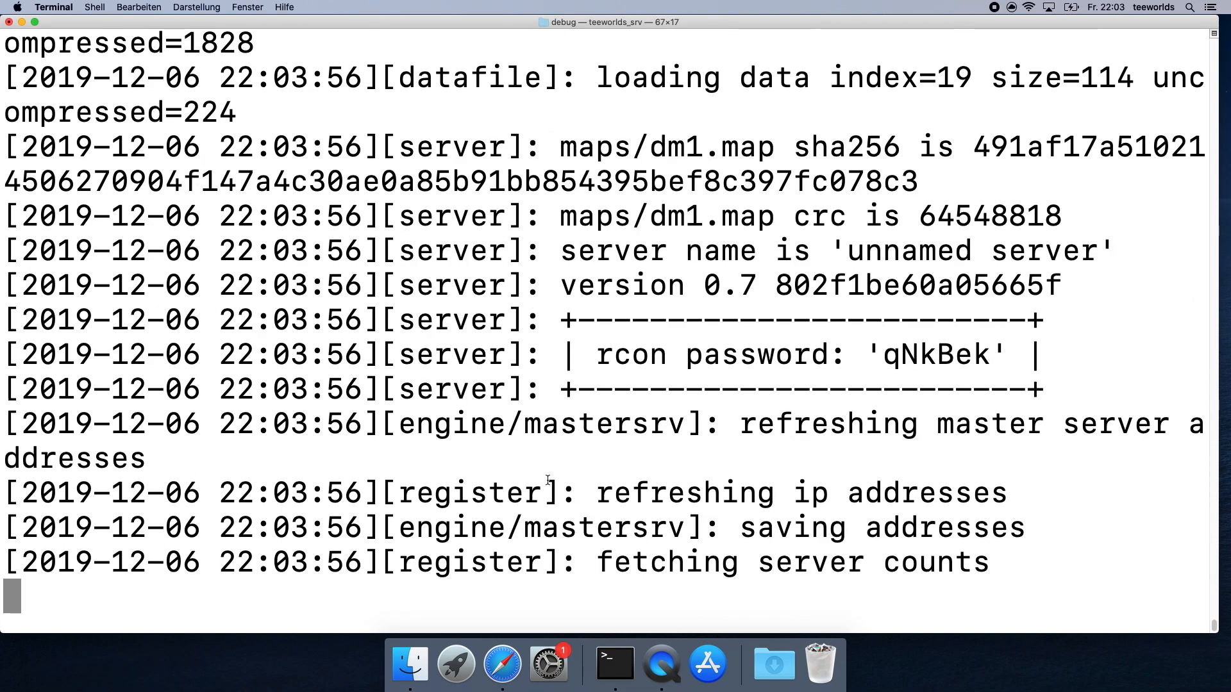
key("ctrl+c")
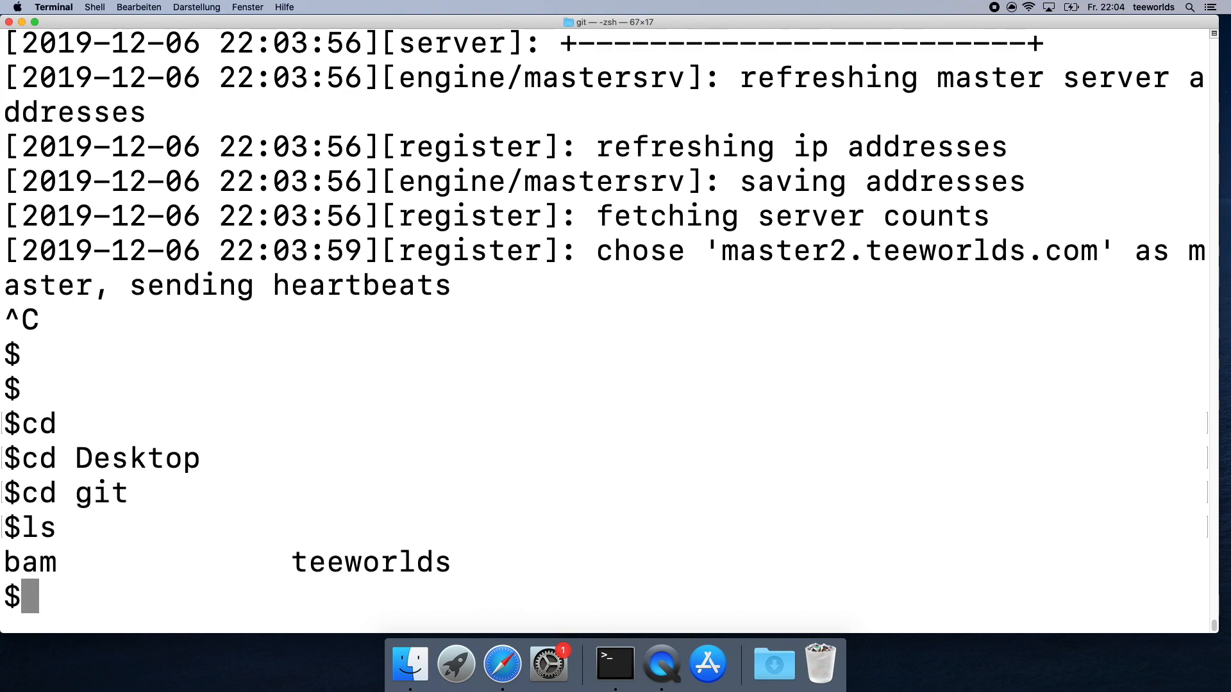
From the git folder, enter teeworlds and type ../bam/bam conf=release.
type("pwd")
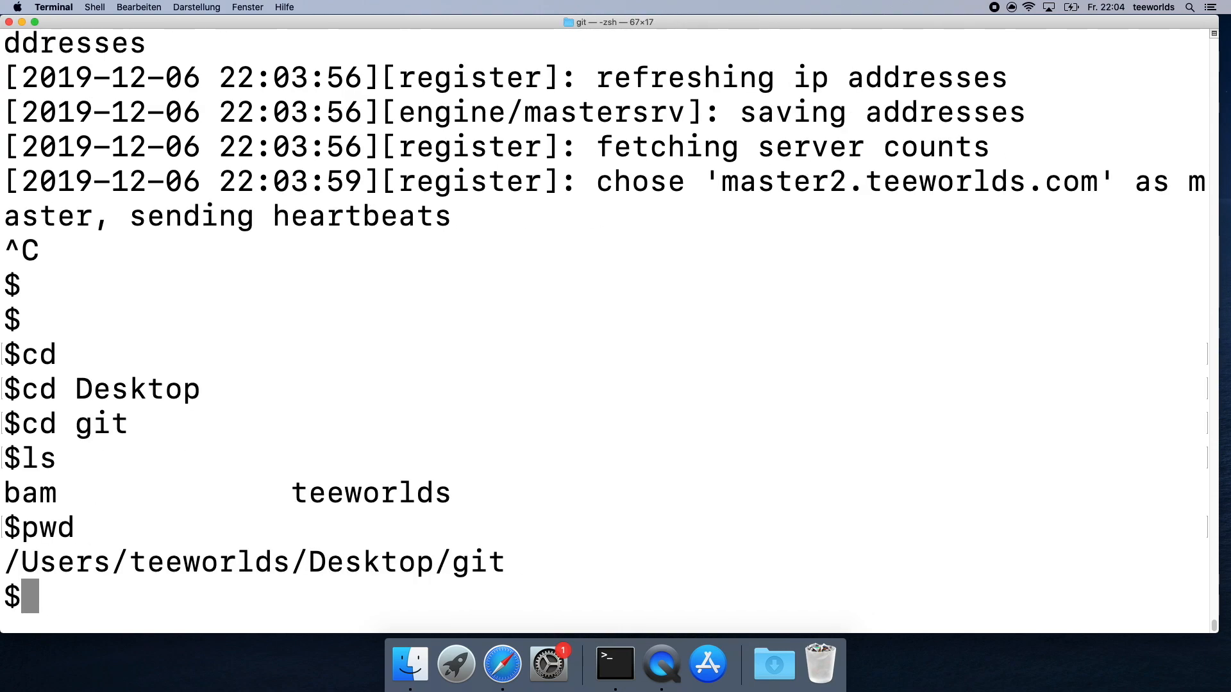
type("cd teeworlds/")
type("../")
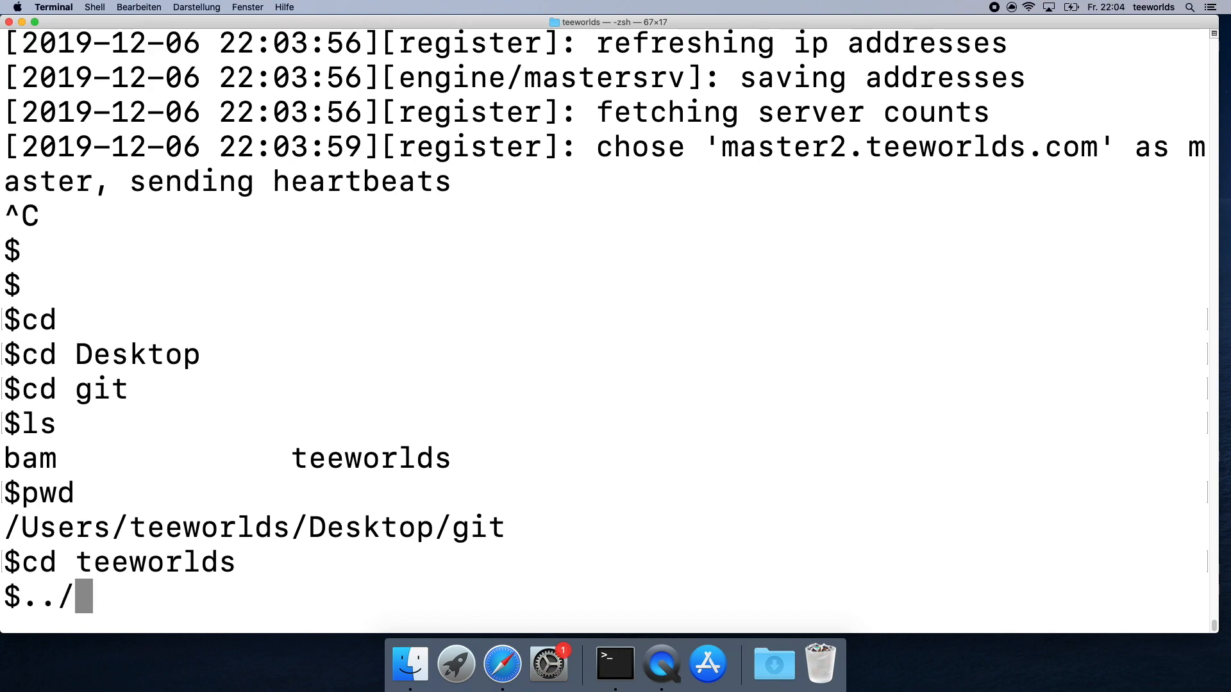
type("bam/bam")
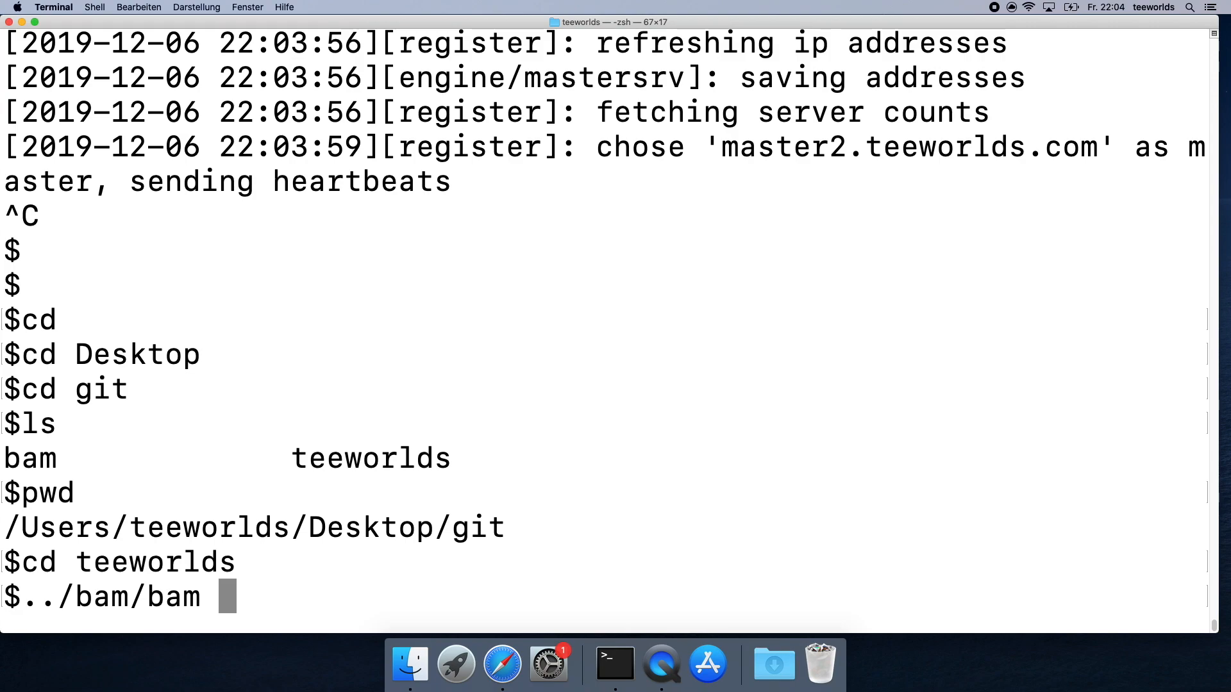
type("con")
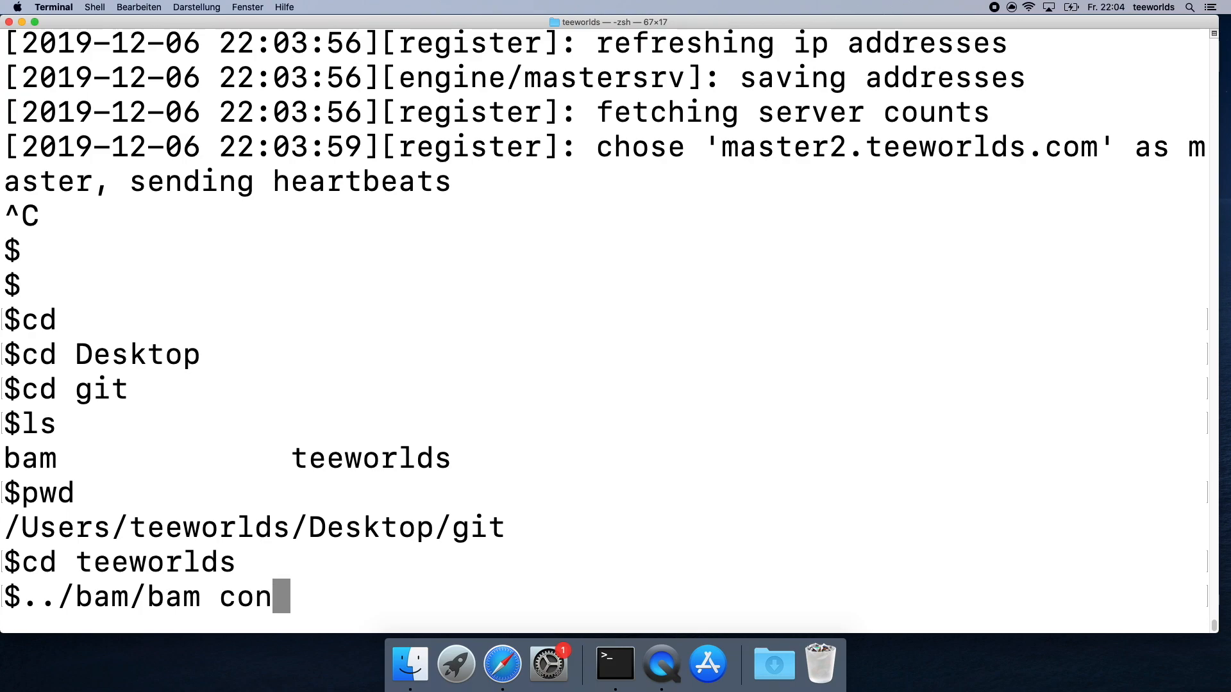
type("f=reöease")
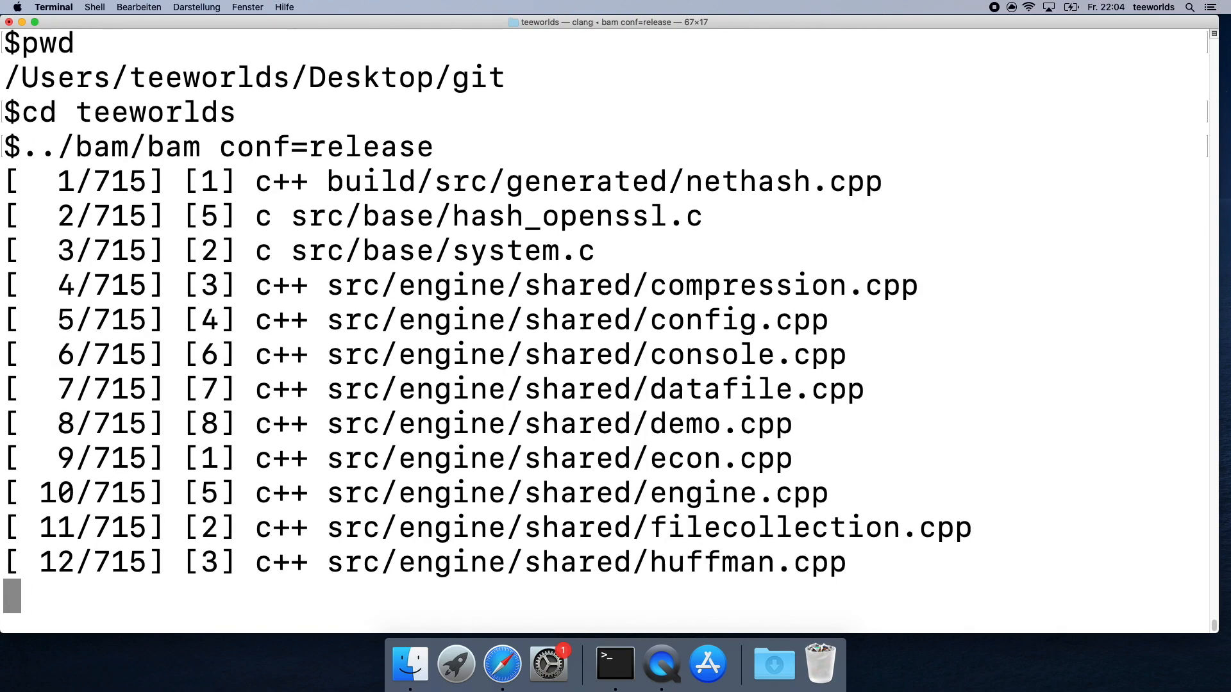
Scroll through the release build output until all 715 steps finish.
scroll("down", 3)
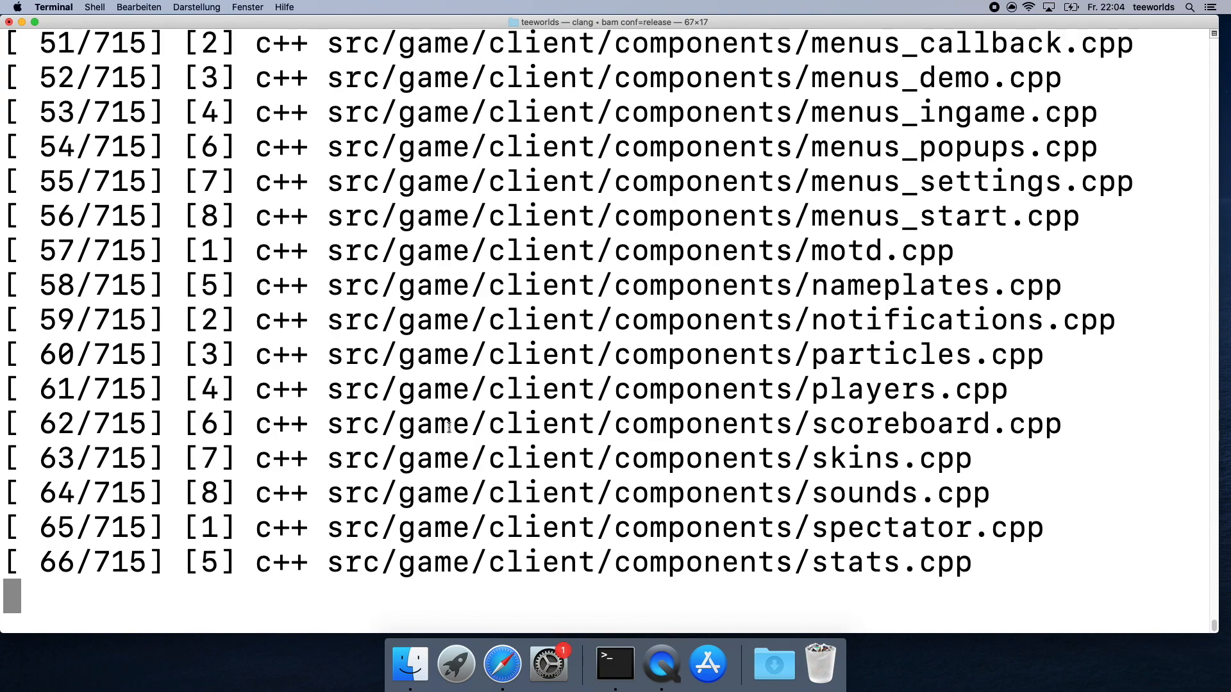
scroll("down", 3)
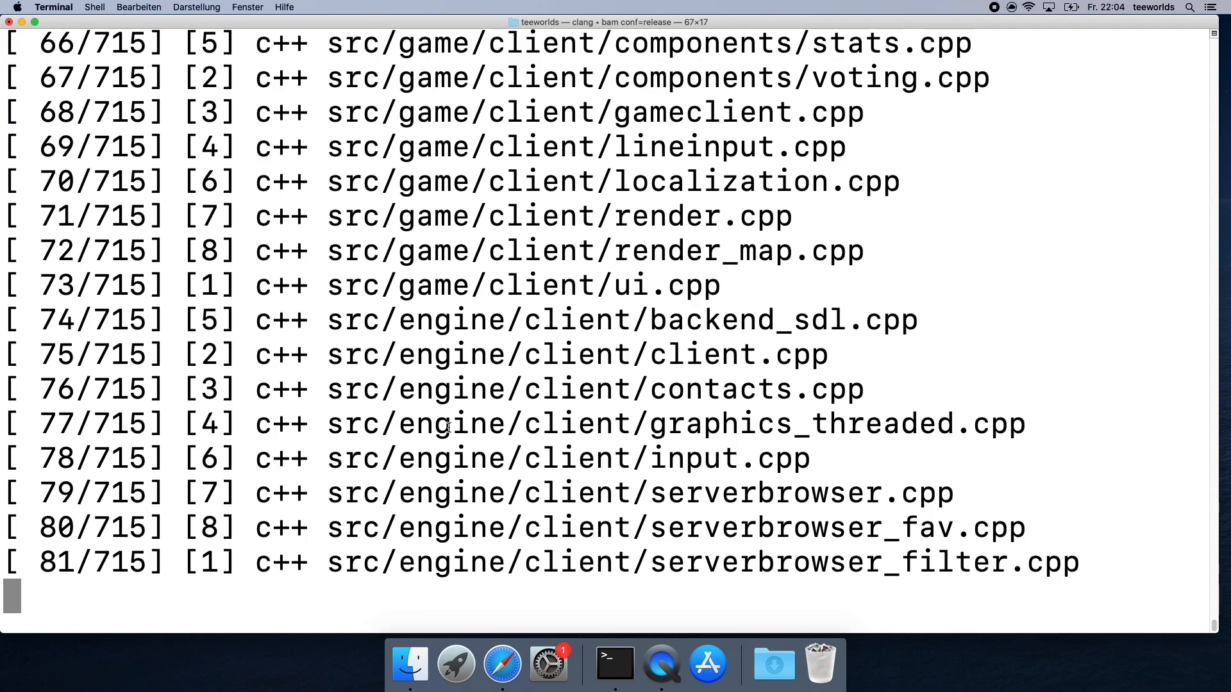
scroll("down", 3)
type("open .")
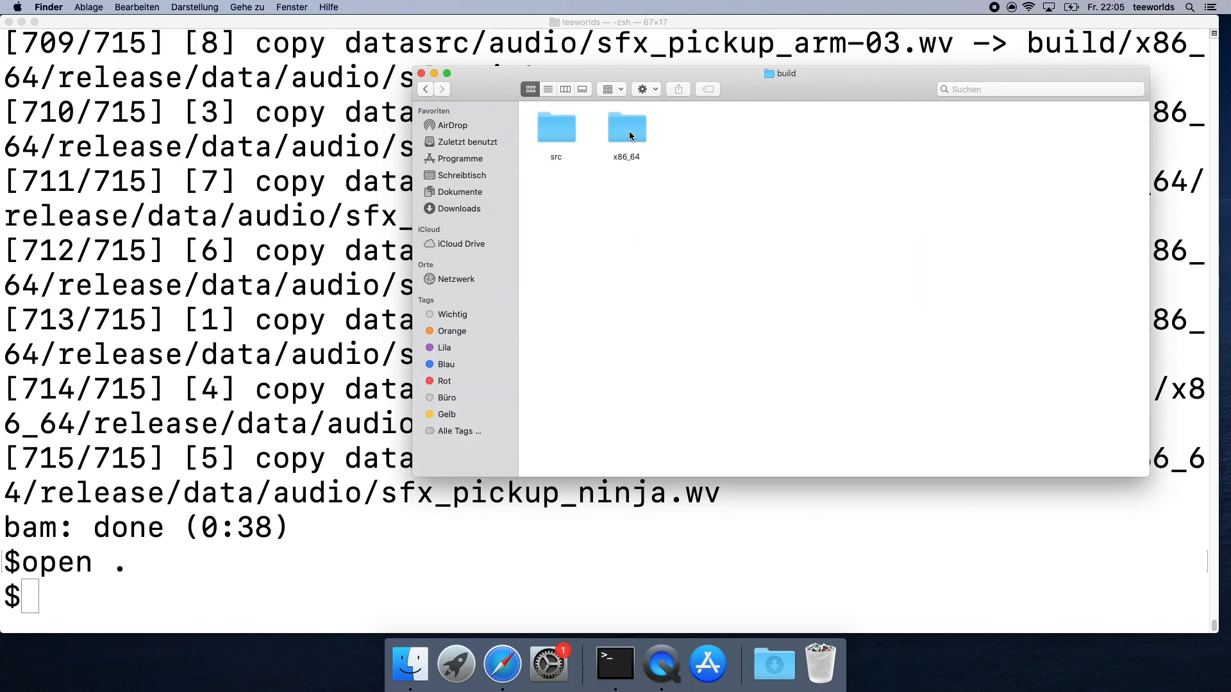
Open the x86_64 folder and then its release subfolder in Finder.
double_click(626, 126)
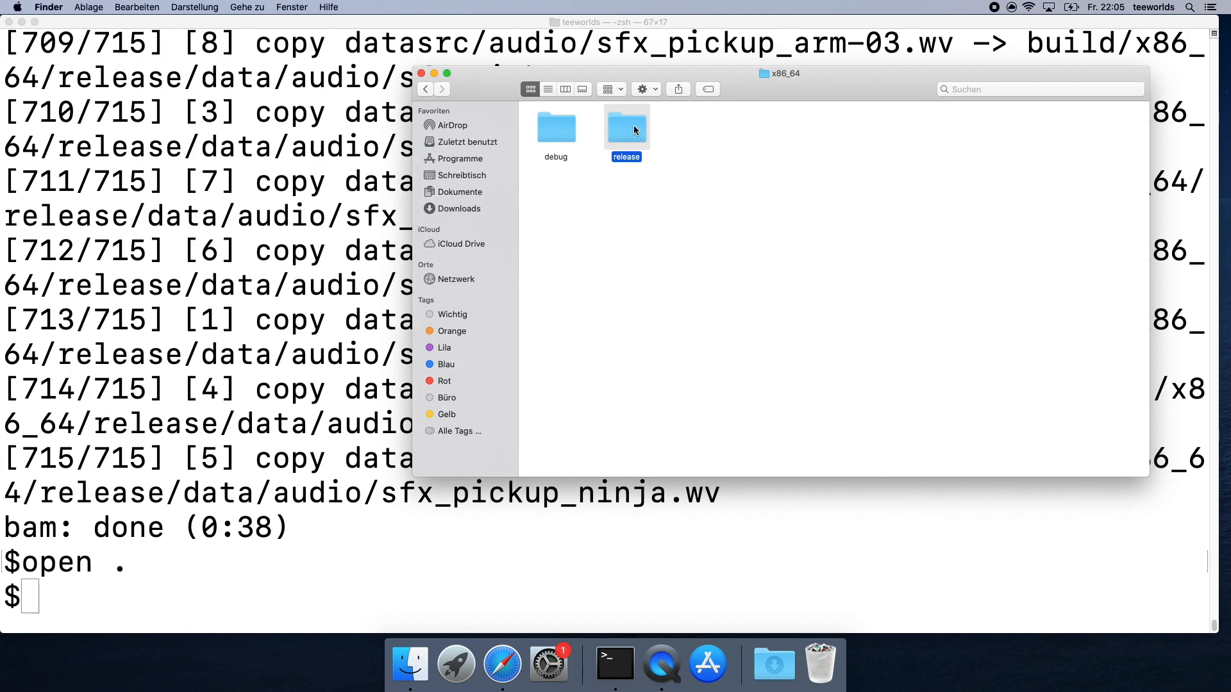
double_click(626, 127)
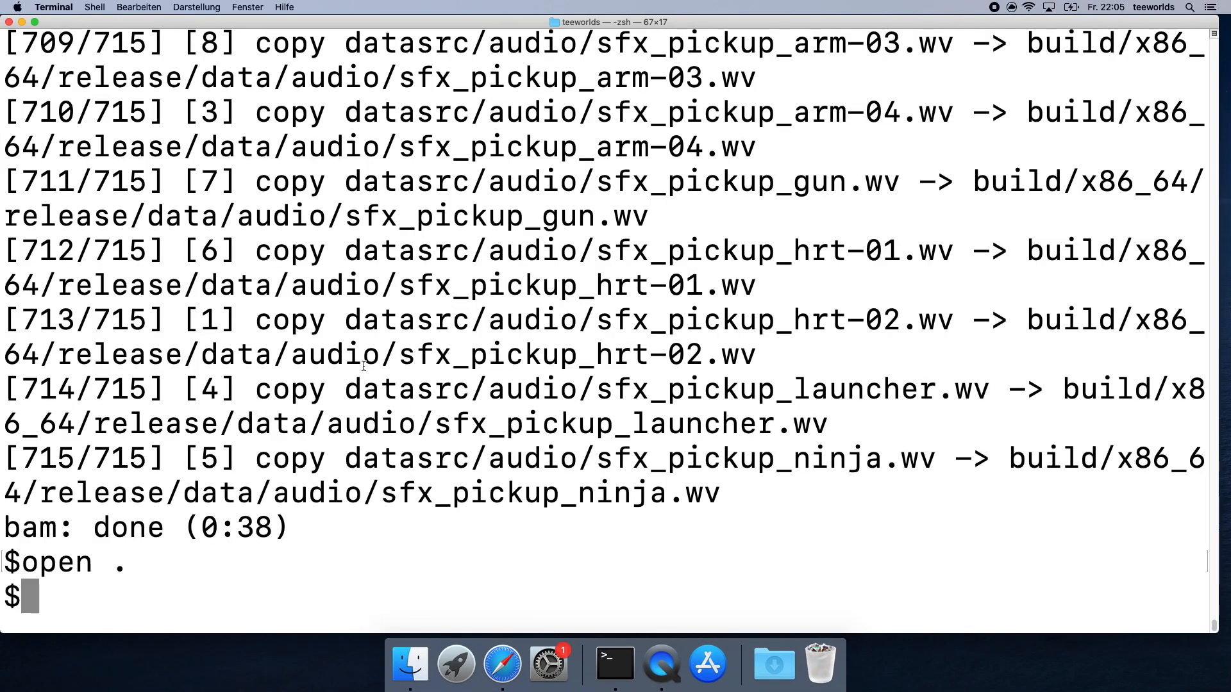
mouse_move(696, 342)
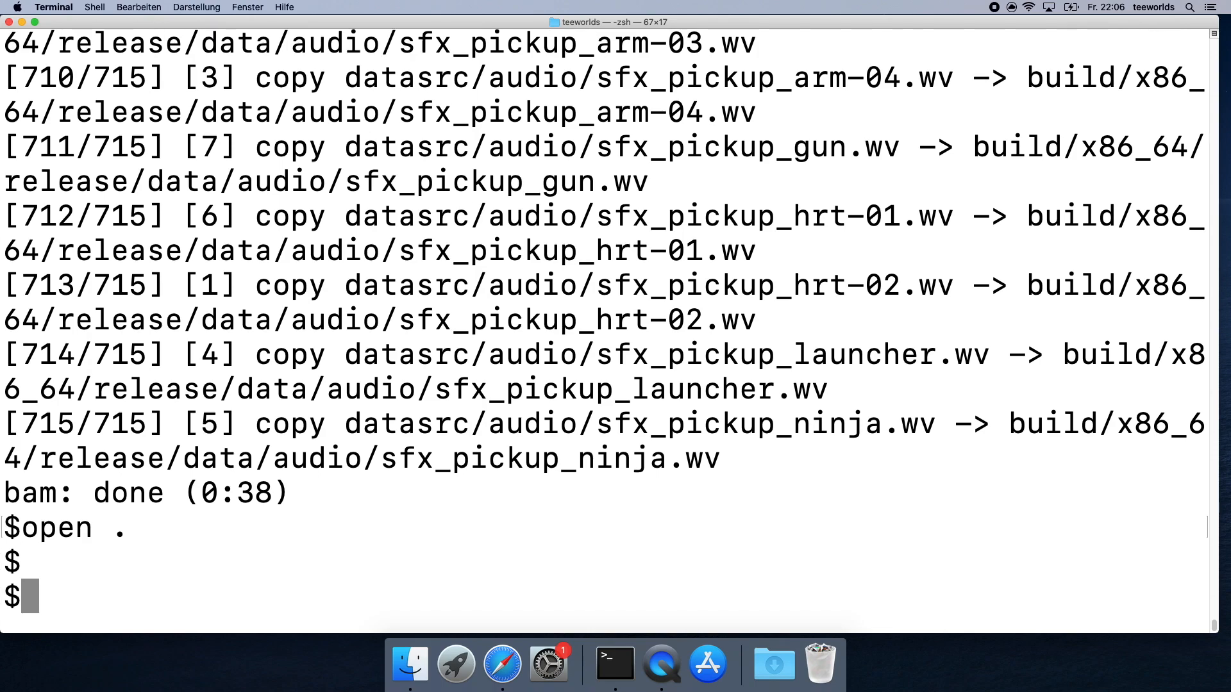
Delete the old build folder with rm -rf, recreate it with mkdir, and enter it.
type("ls")
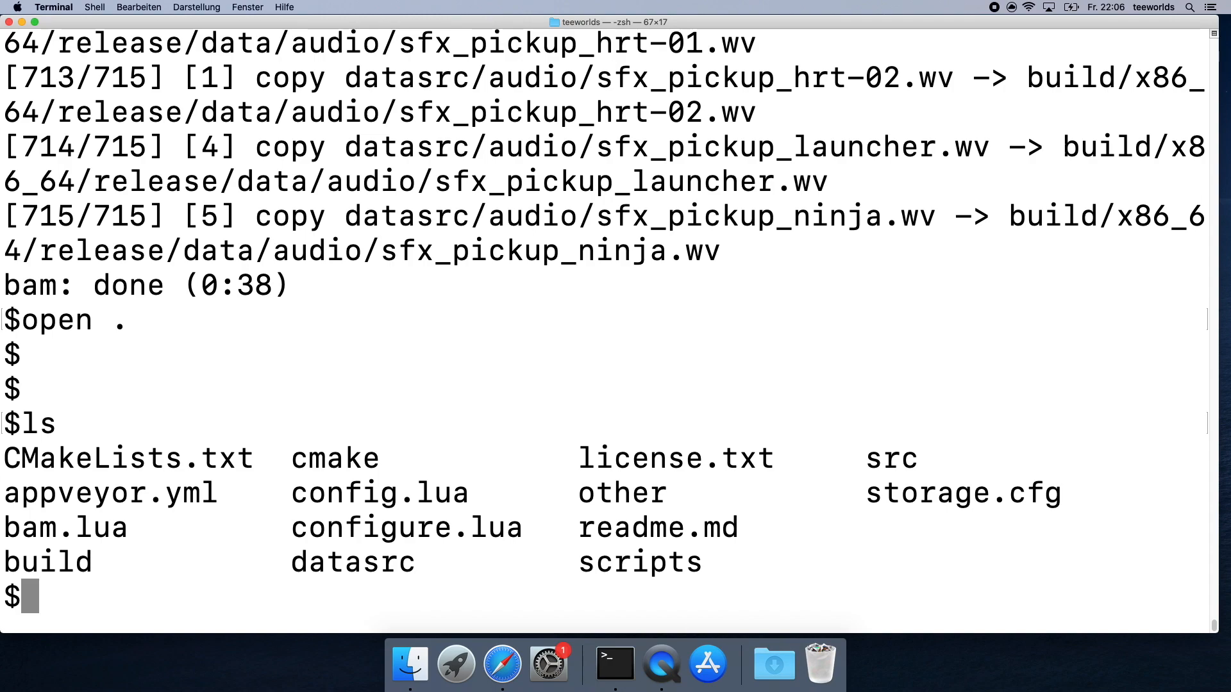
type("rm -")
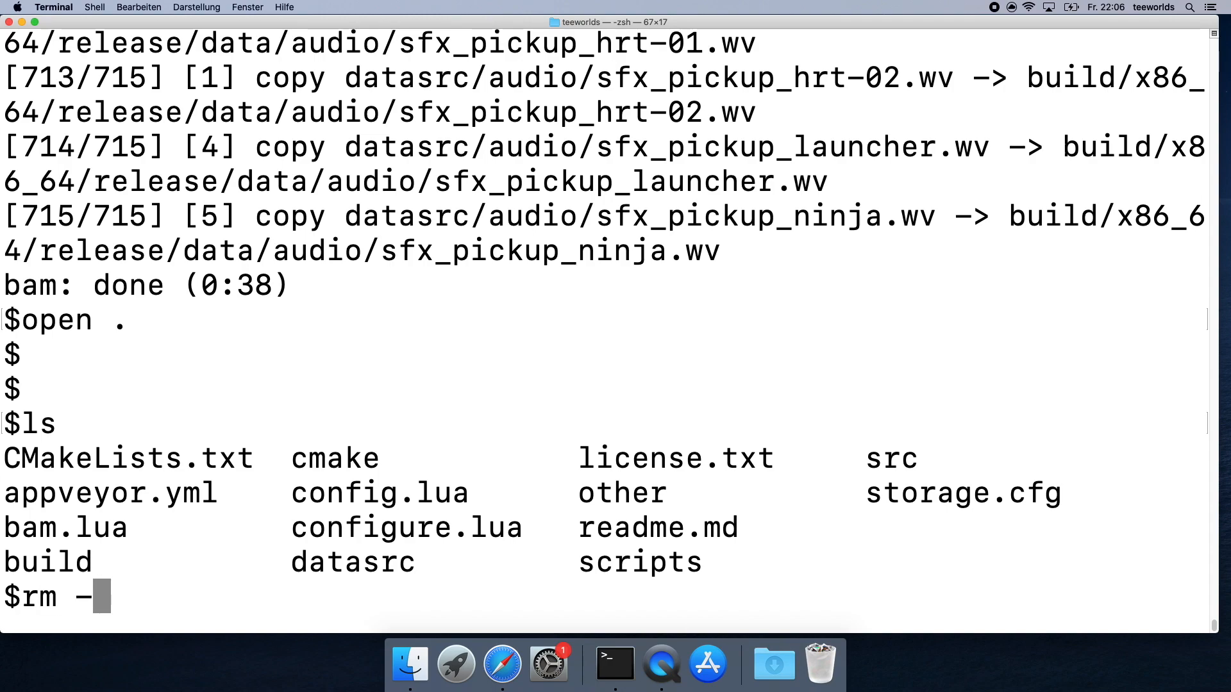
type("rf")
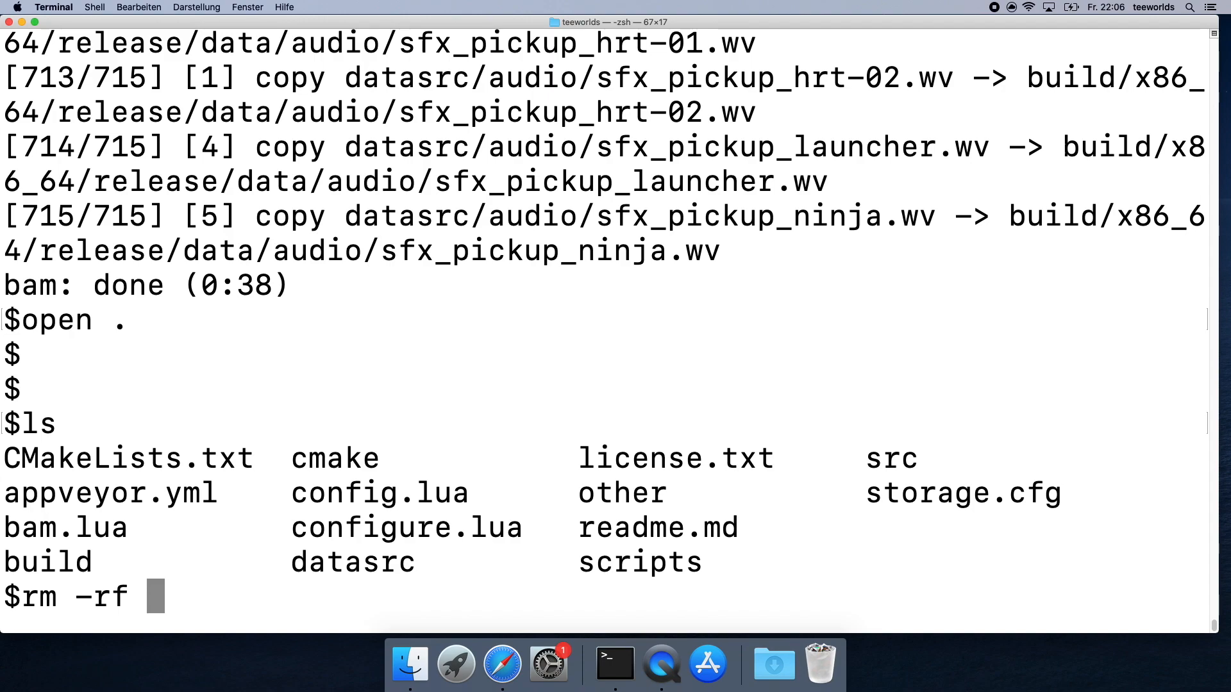
type("build/")
type("ls")
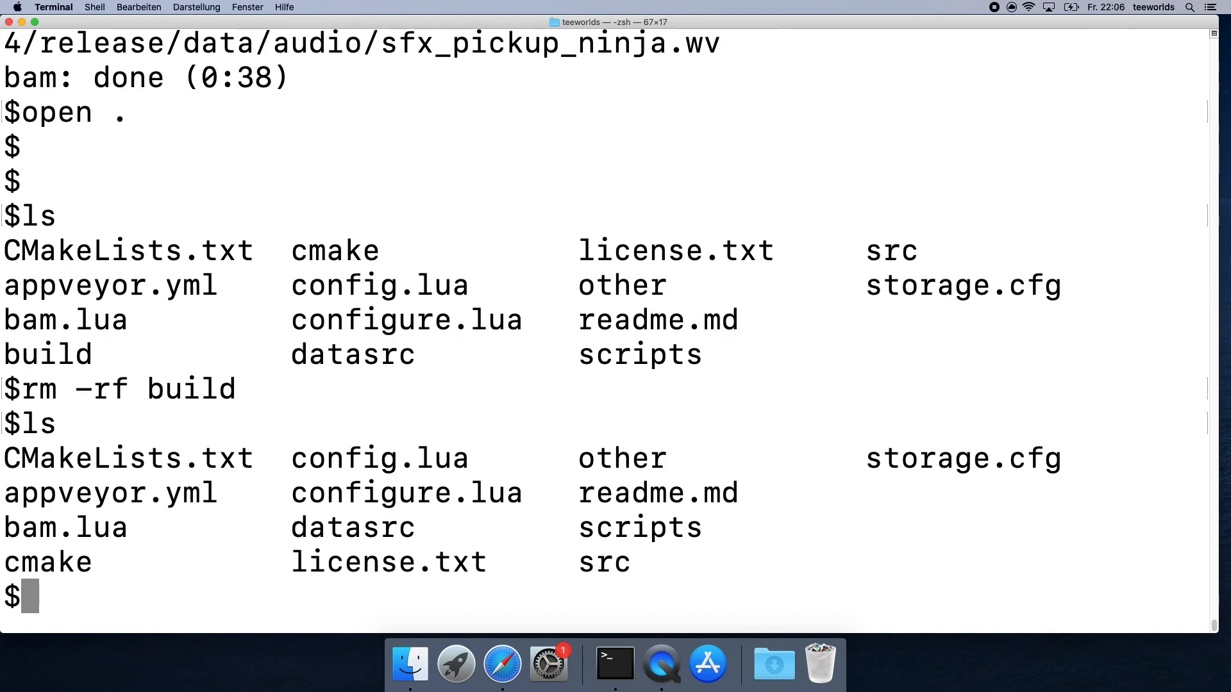
mouse_move(300, 467)
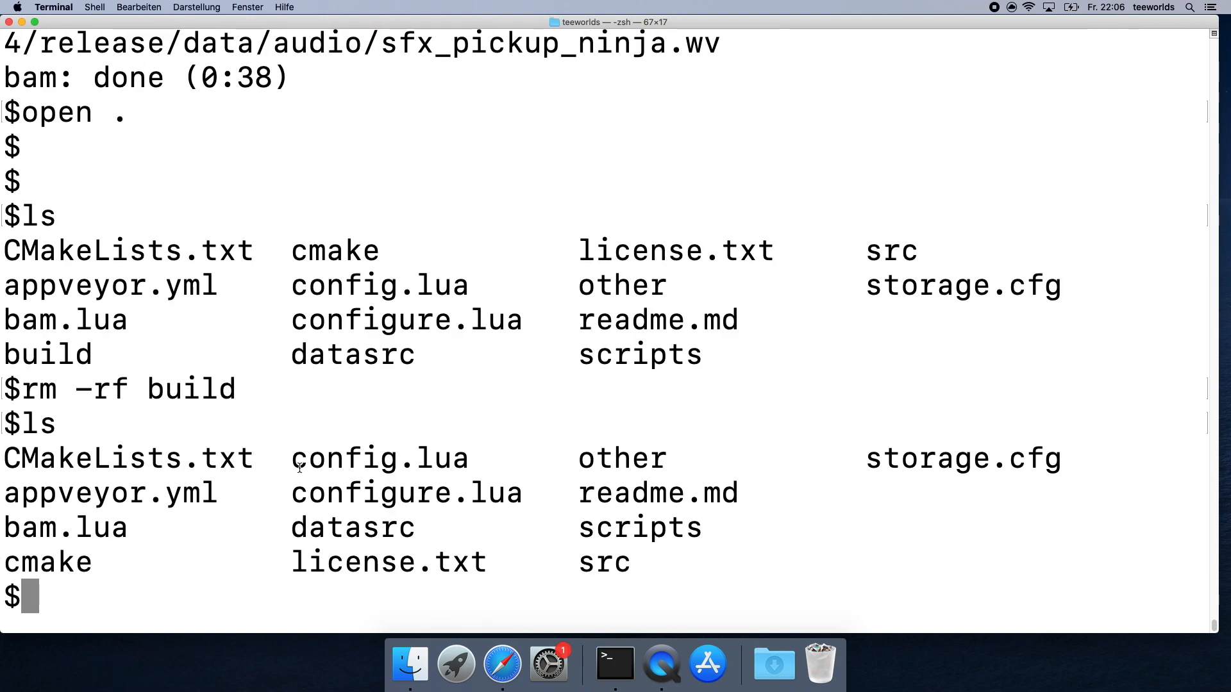
type("mkdir build")
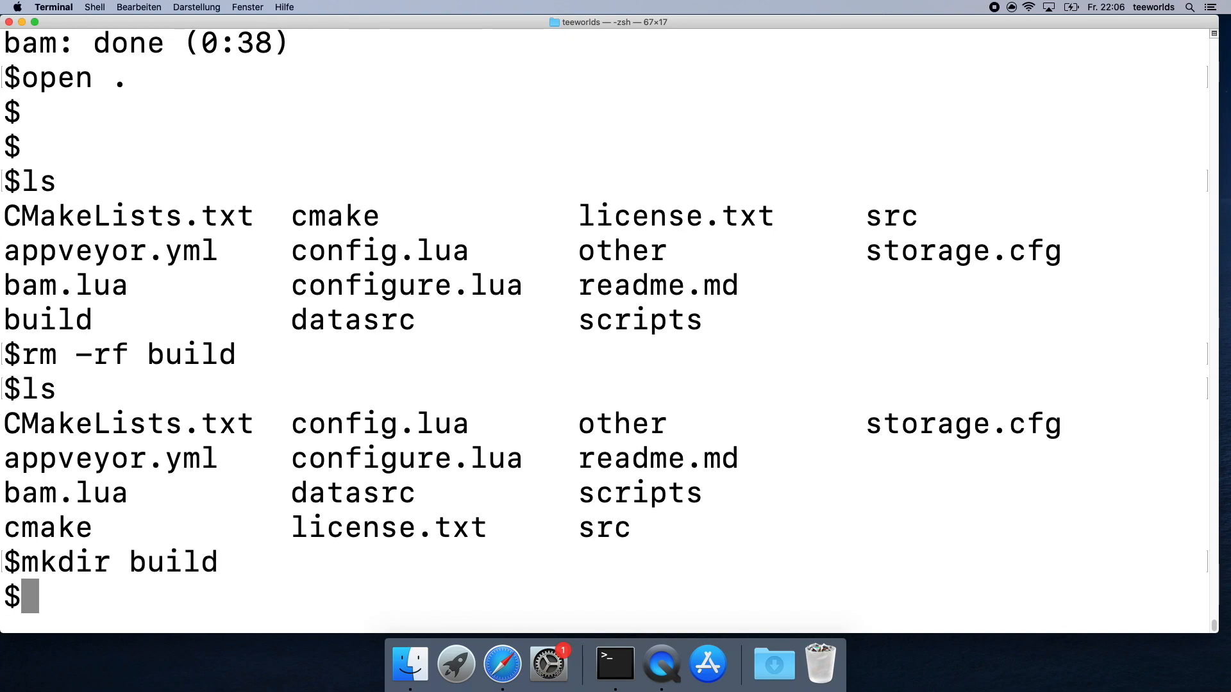
type("cd build/")
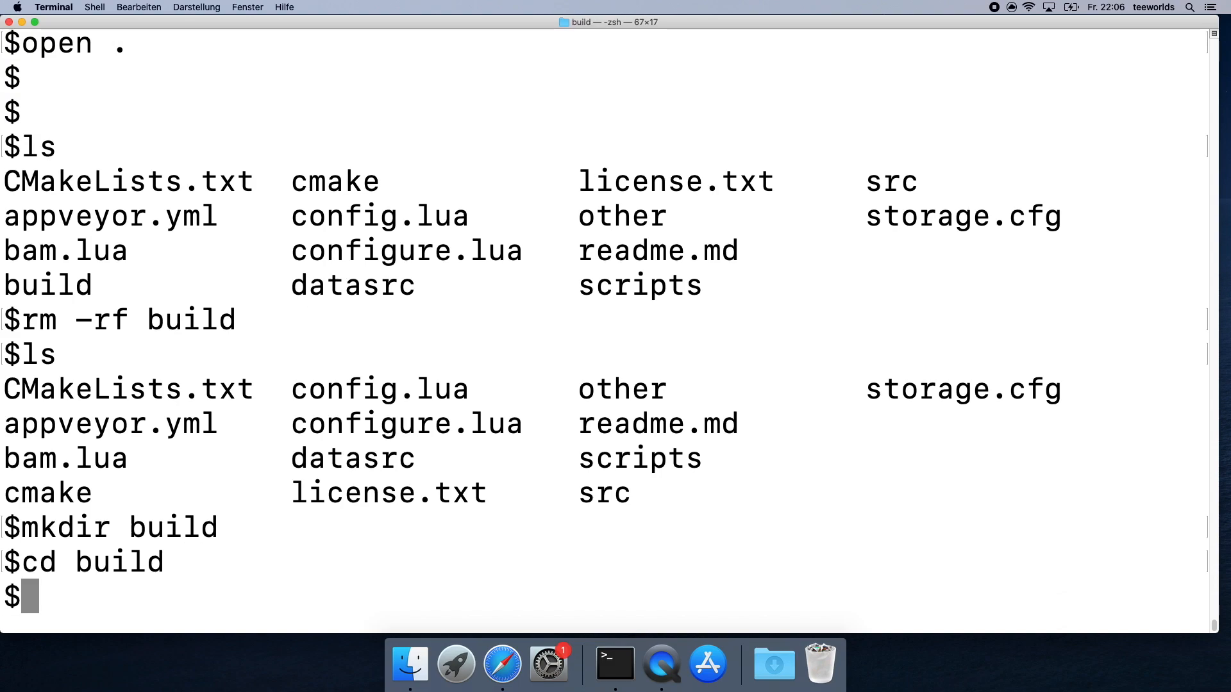
Try cmake and a brew install, run cmake .., and open the folder in Finder.
type("cmake")
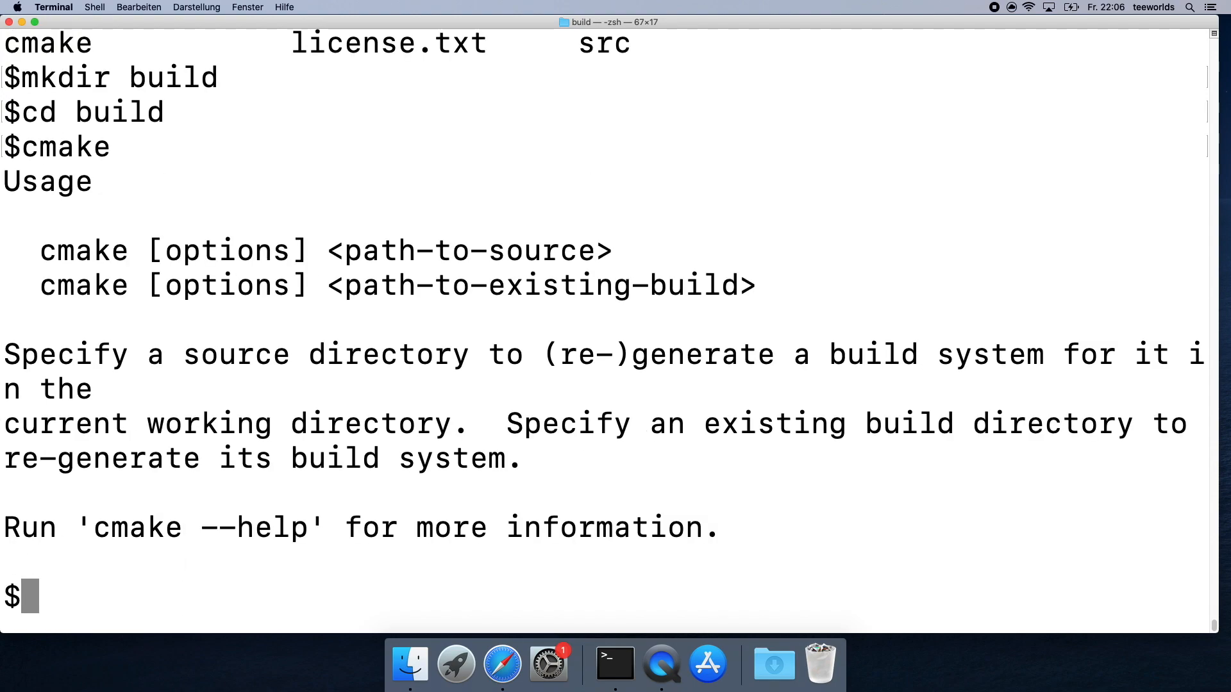
type("brew insta")
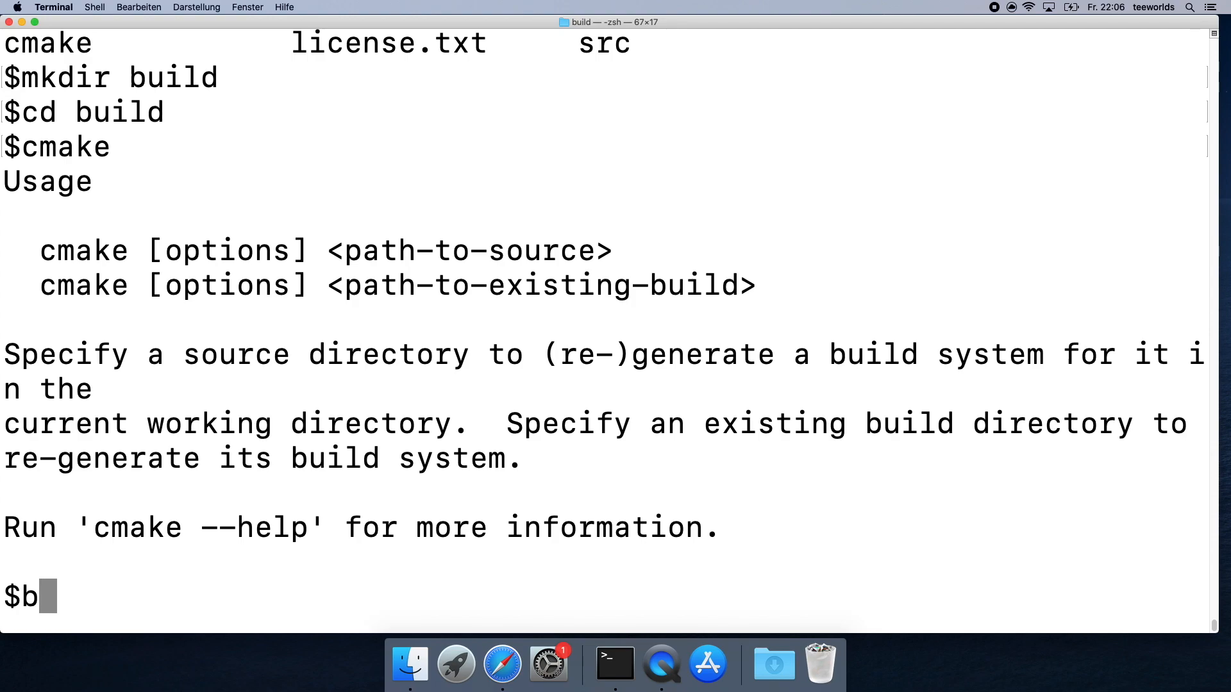
type("make .")
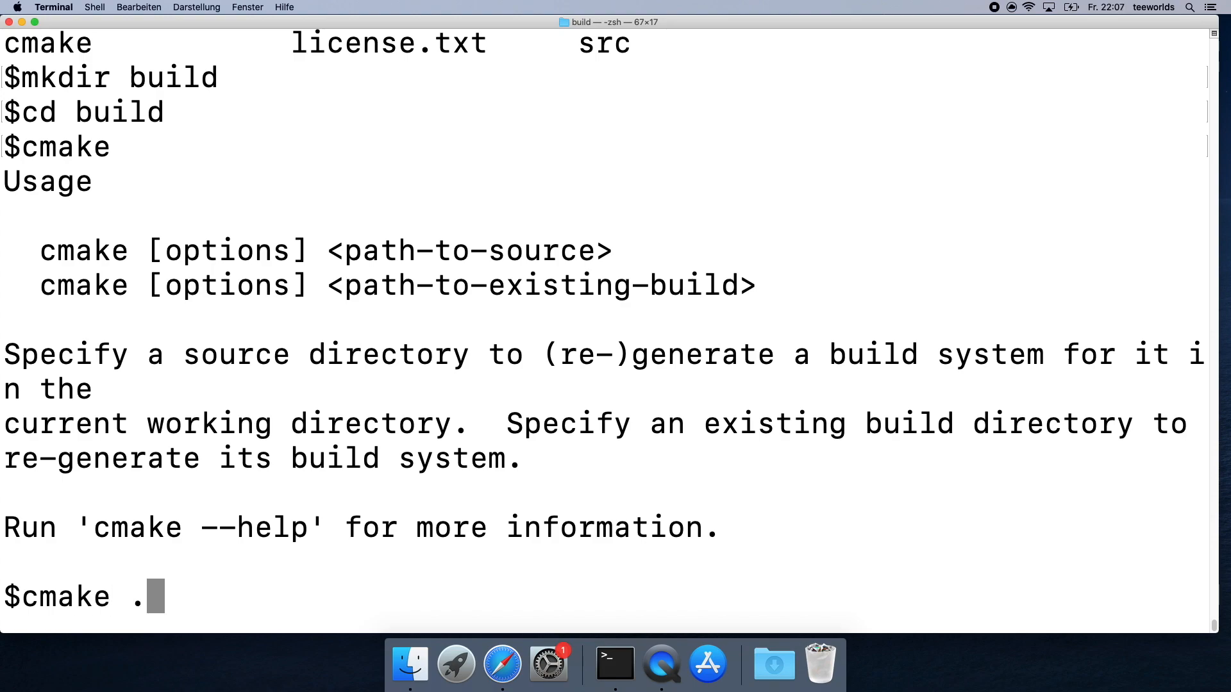
type(".")
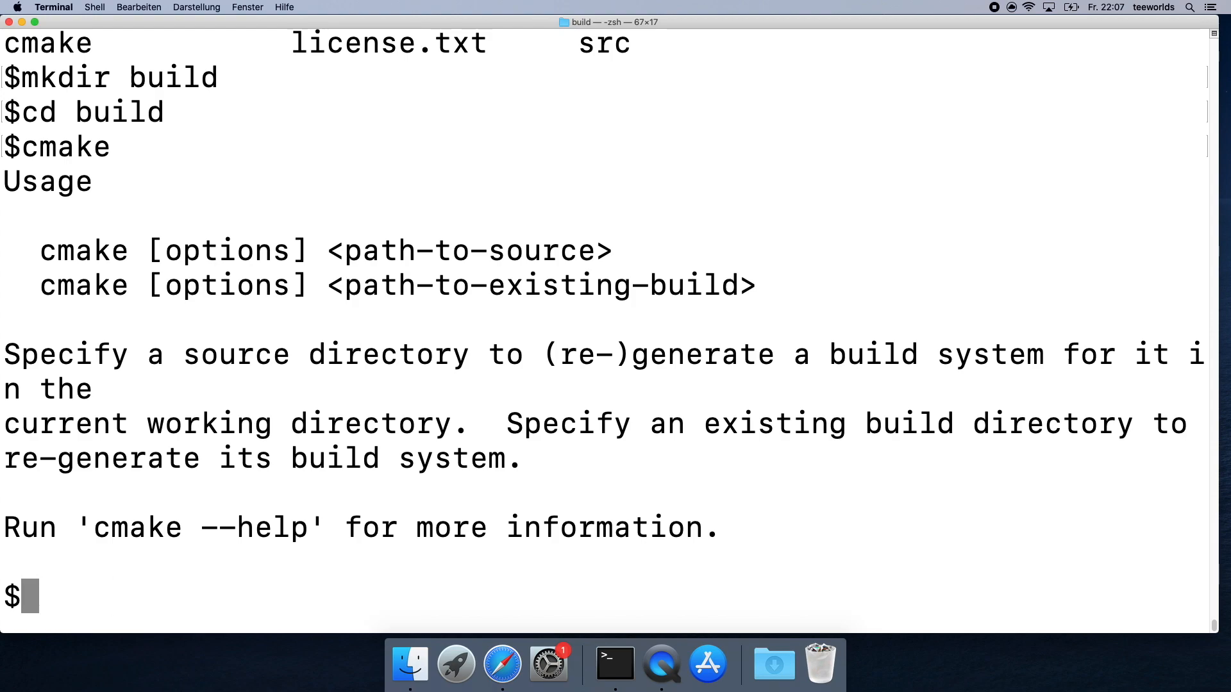
type("open ..")
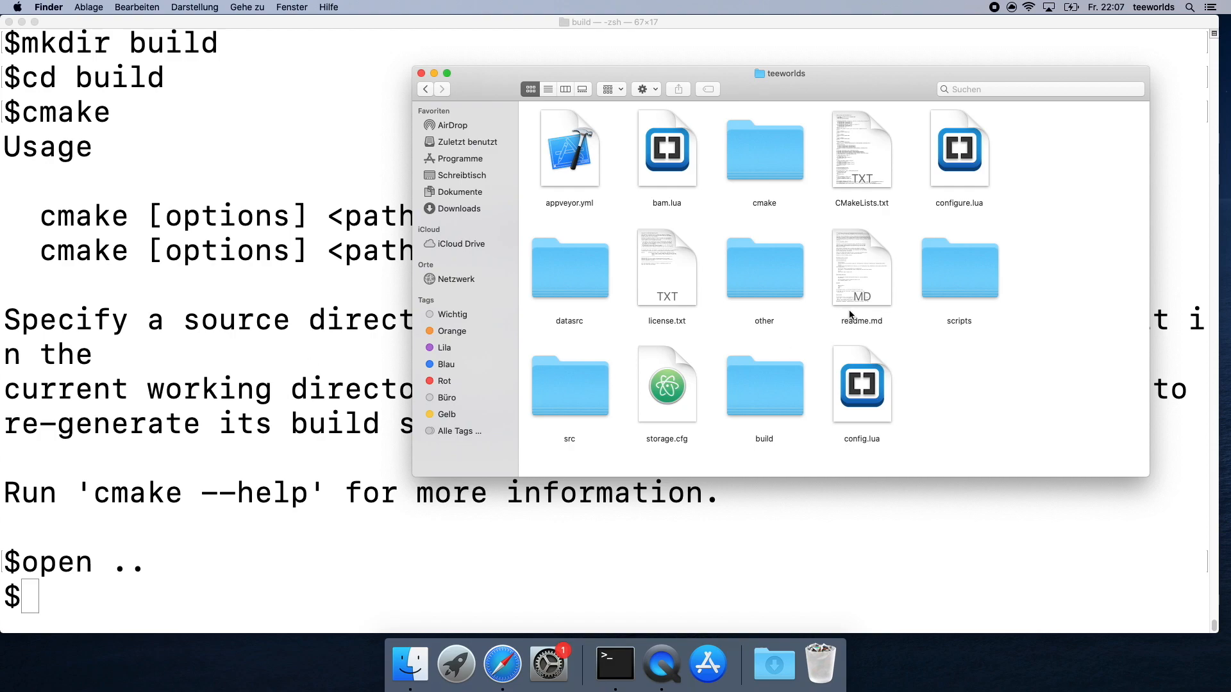
left_click(861, 149)
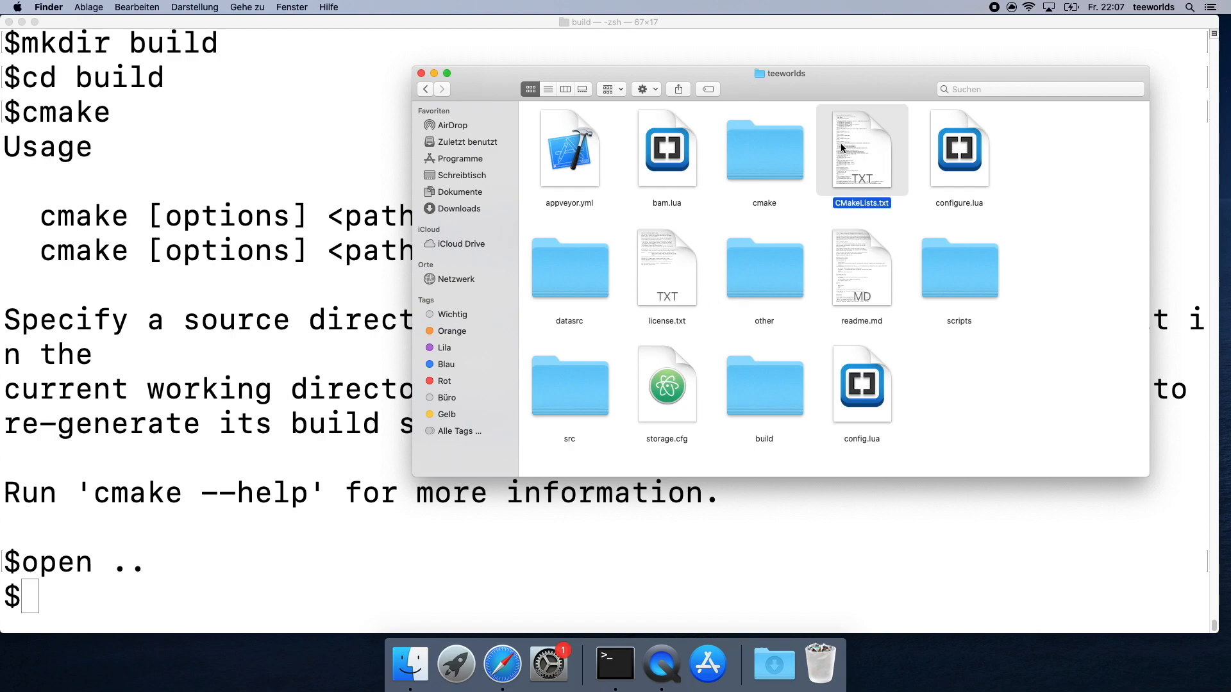
mouse_move(951, 157)
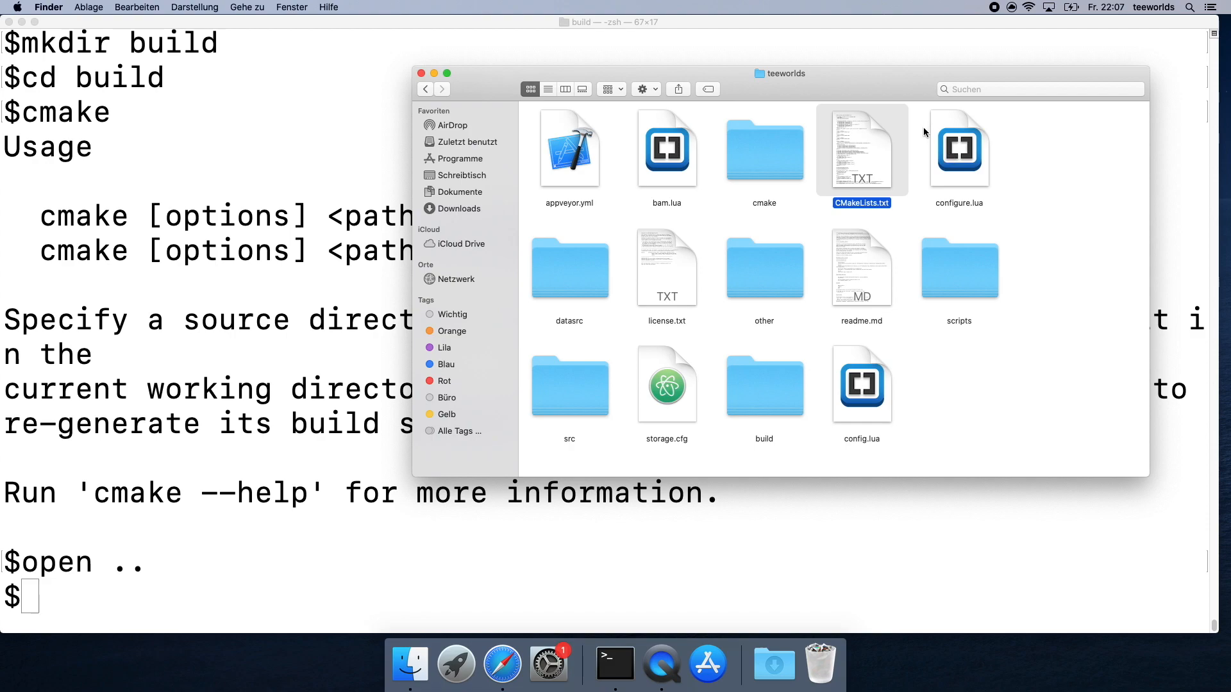
left_click(665, 149)
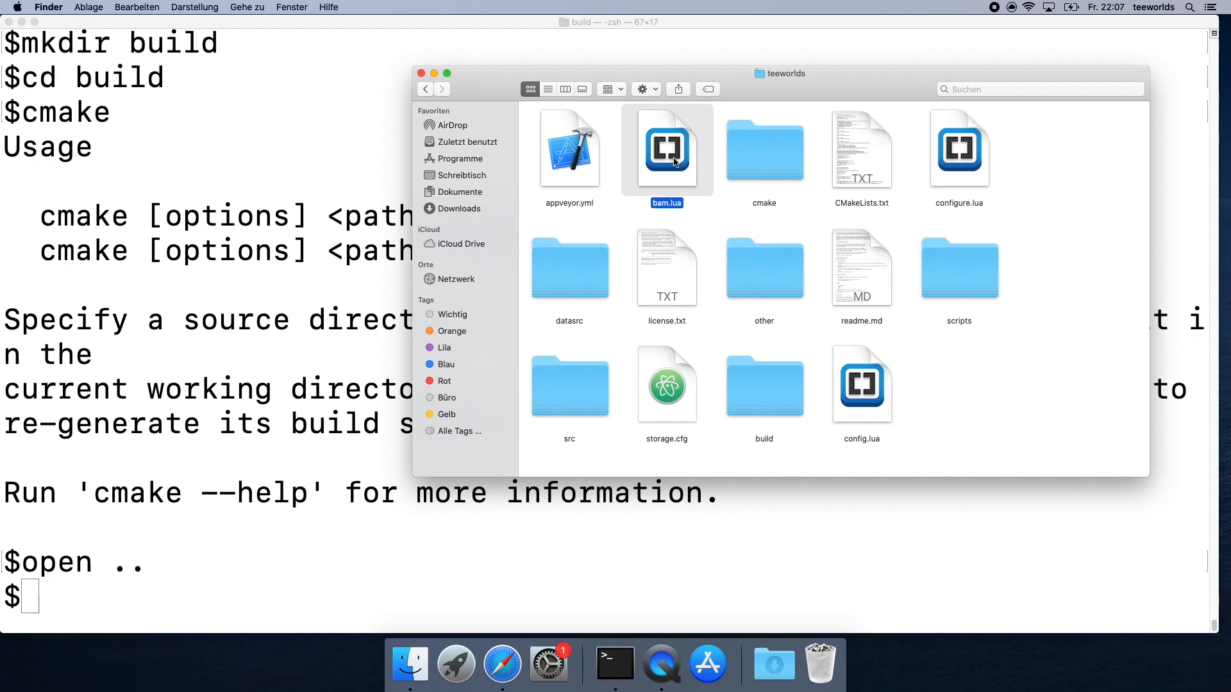
left_click(958, 149)
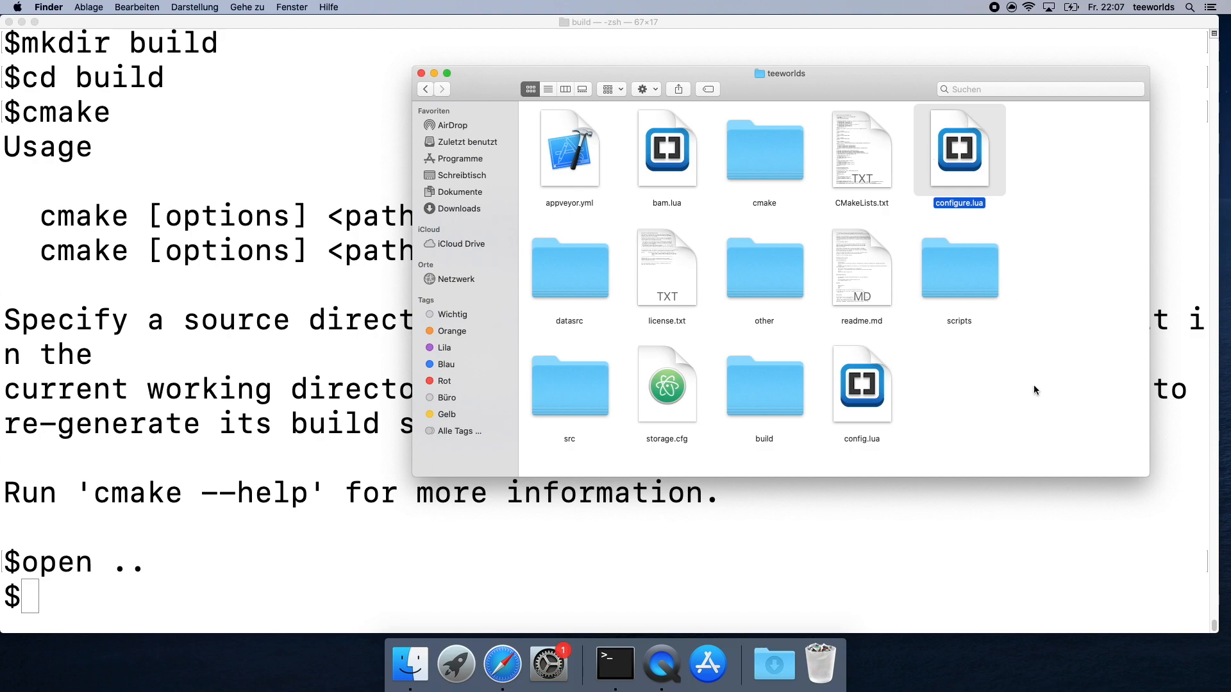
left_click(861, 385)
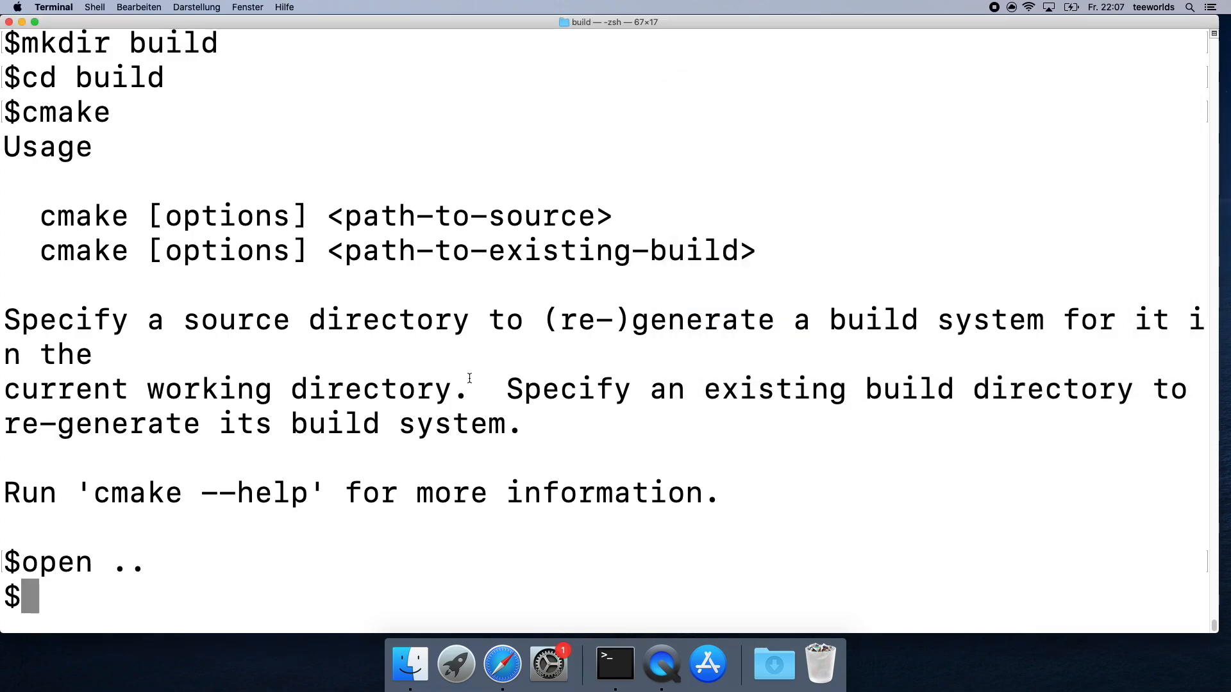
Confirm the working folder is teeworlds/build with pwd, then run cmake .. to configure.
type("cma")
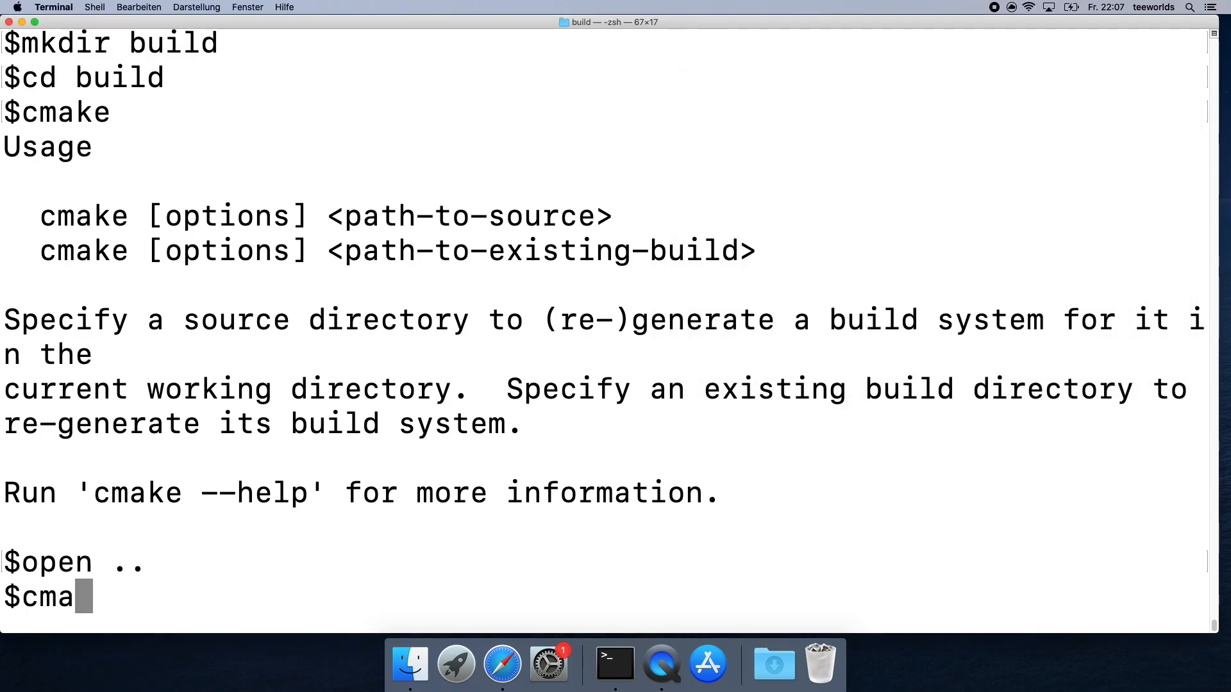
type("pw")
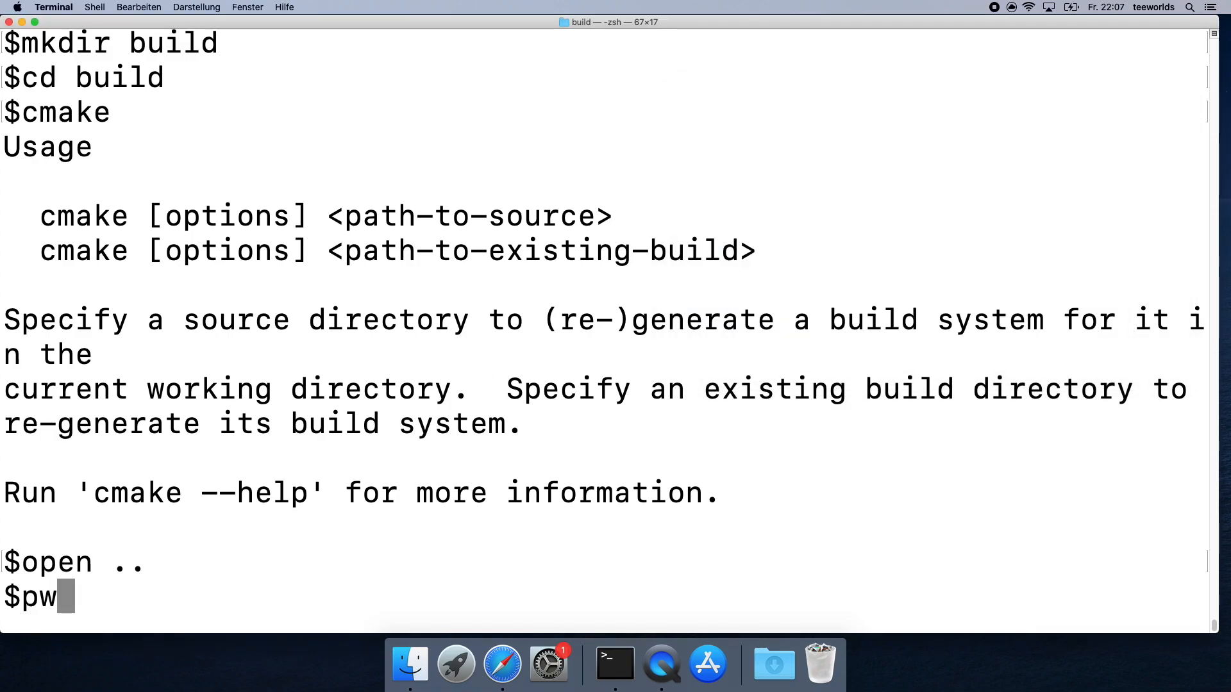
key("Return")
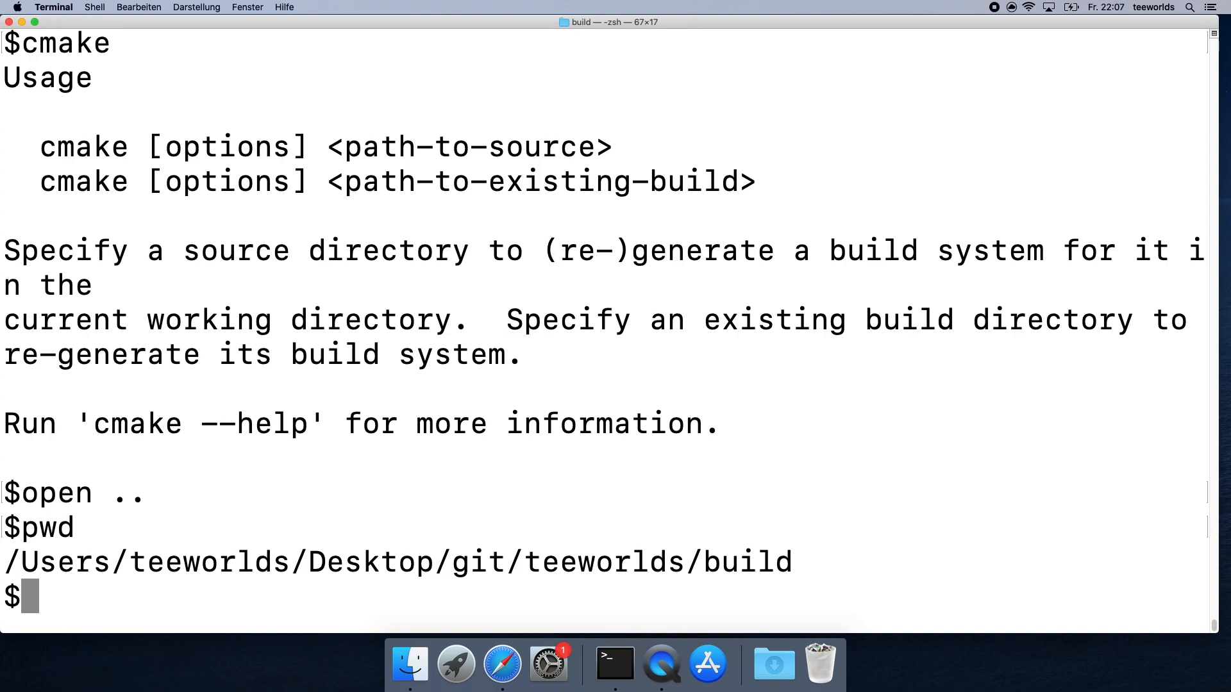
type("cmake")
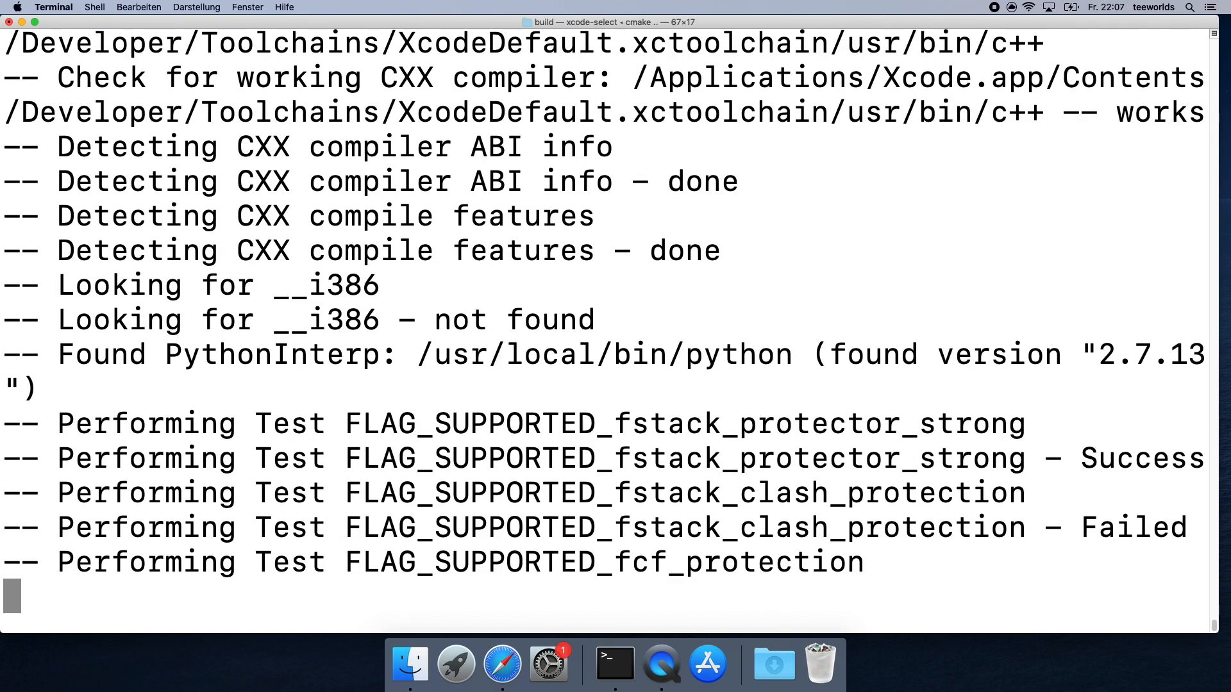
scroll("down", 3)
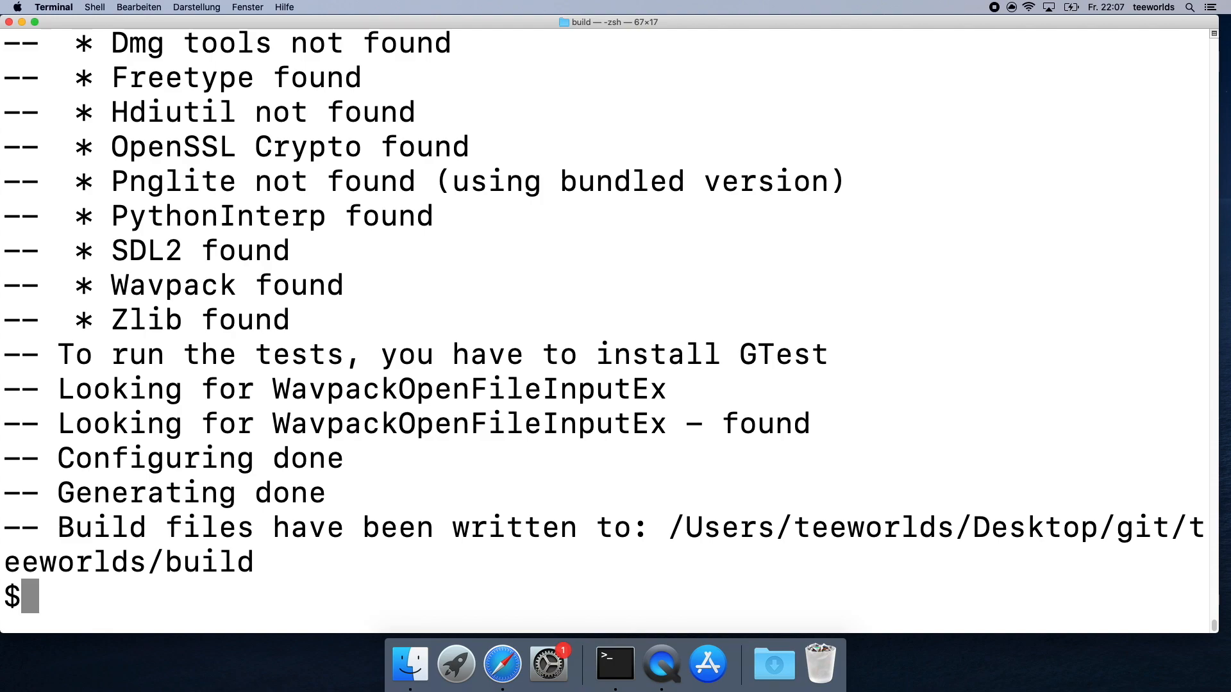
Rerun cmake with the Release build type until build files are written to teeworlds/build.
type("m")
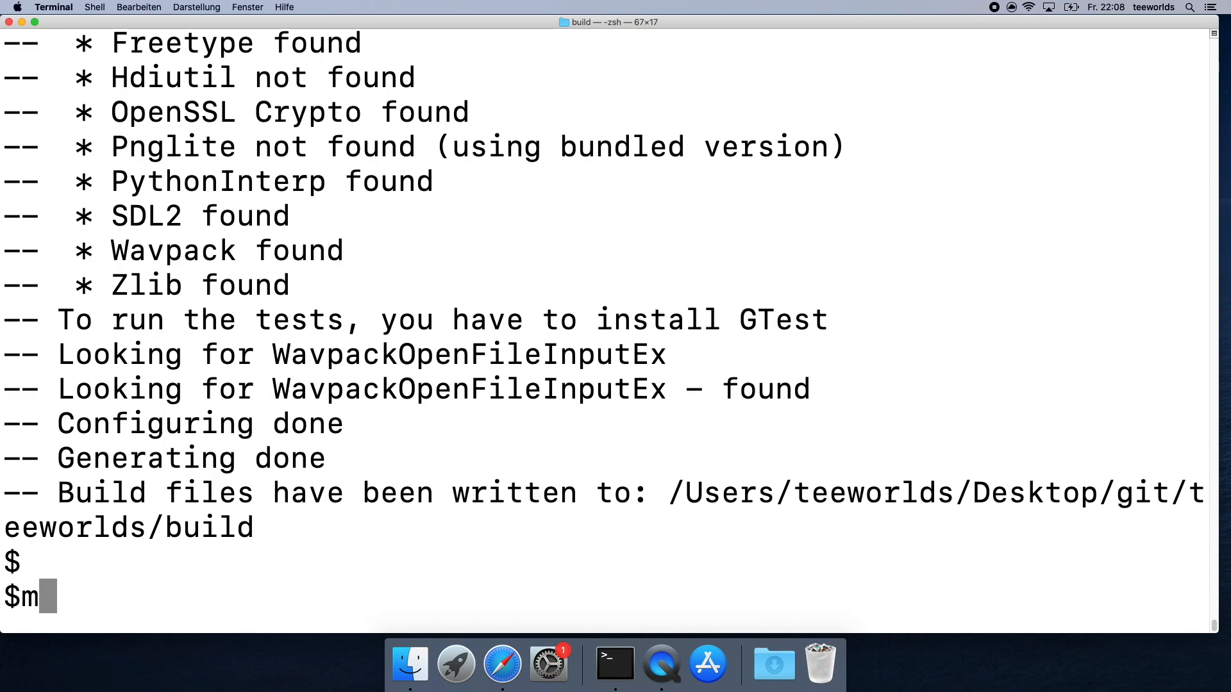
type("ake")
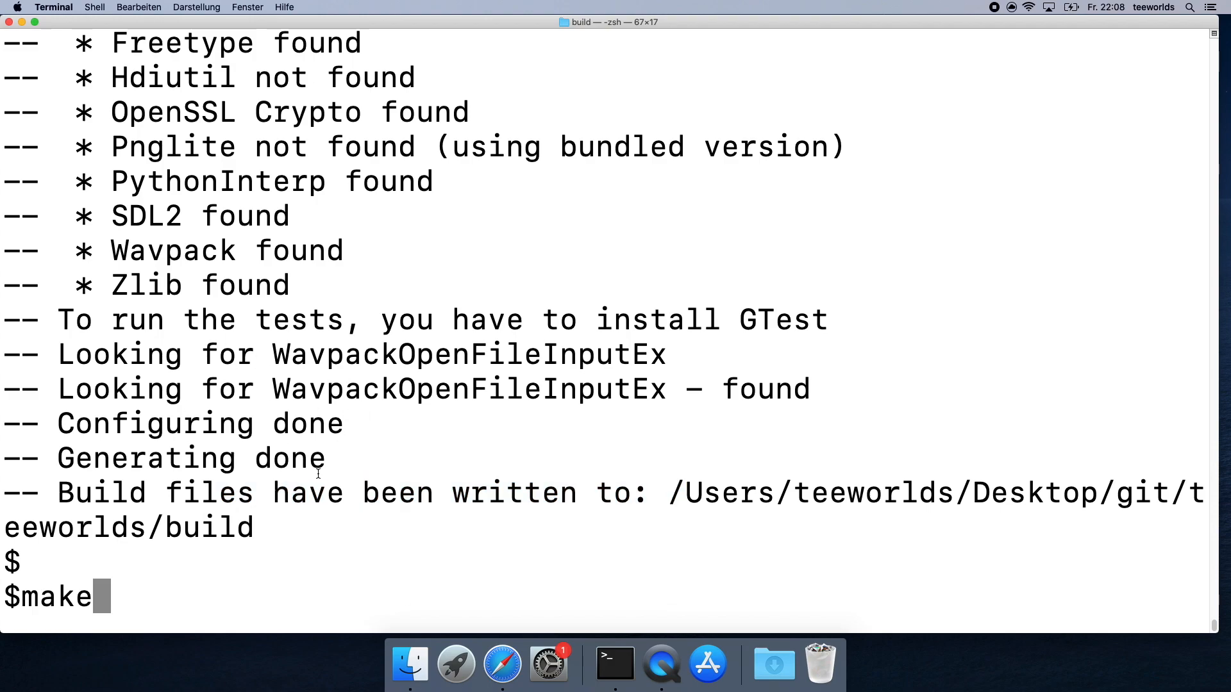
left_click_drag(185, 319, 235, 493)
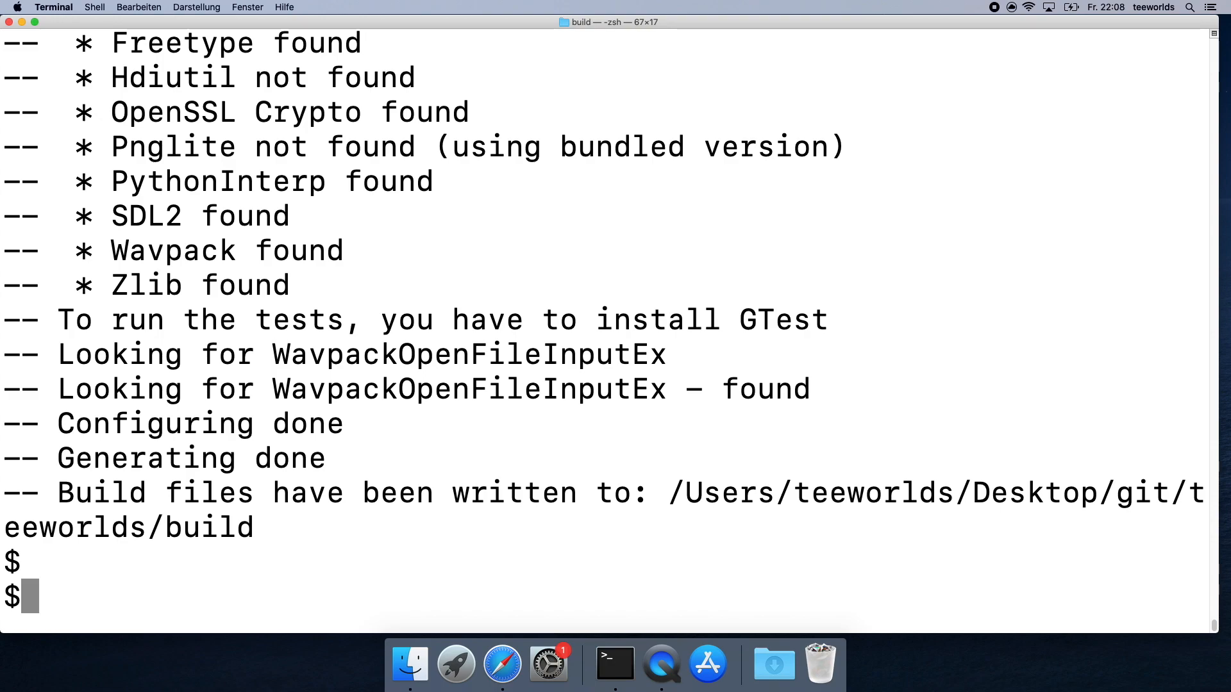
type("mak")
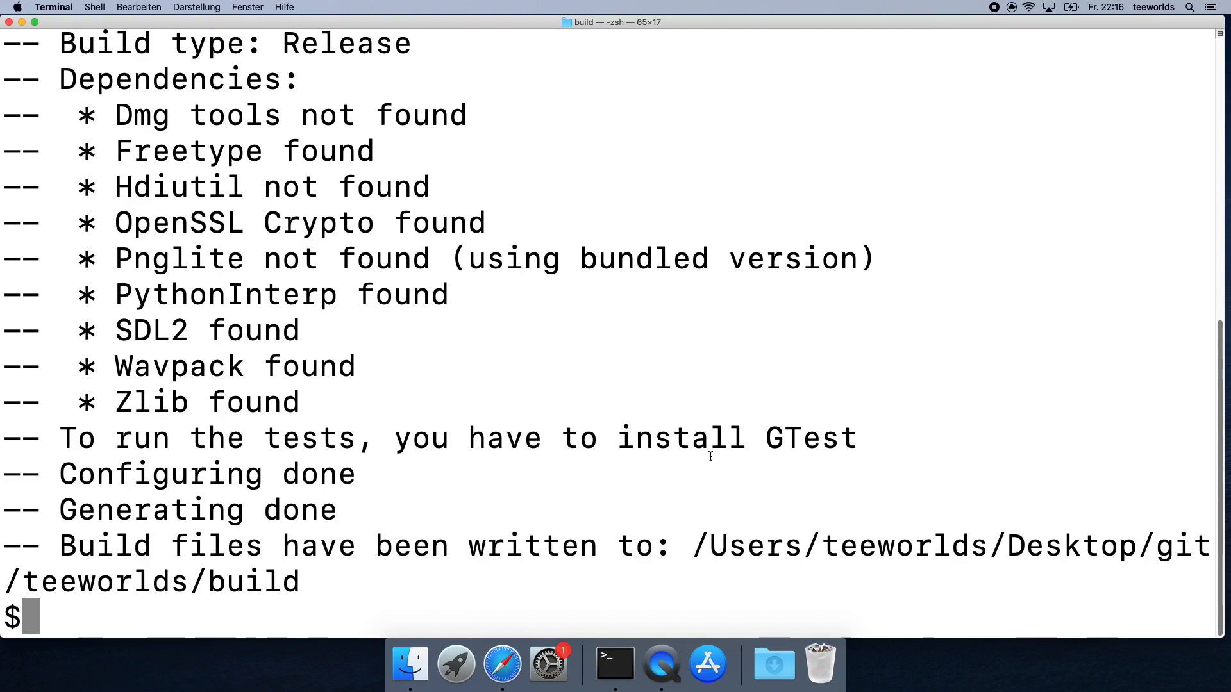
Check the CPU core count with sysctl -n hw.ncpu, which reports 8 cores.
type("sysctl -n")
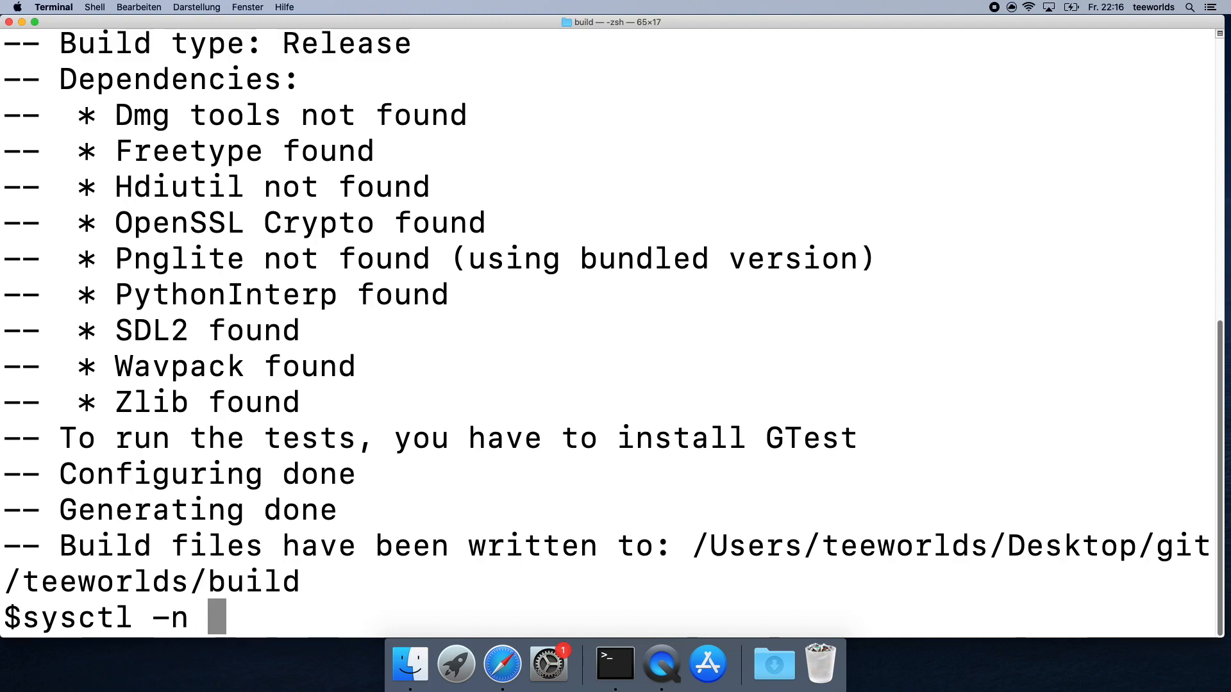
type("hw.n")
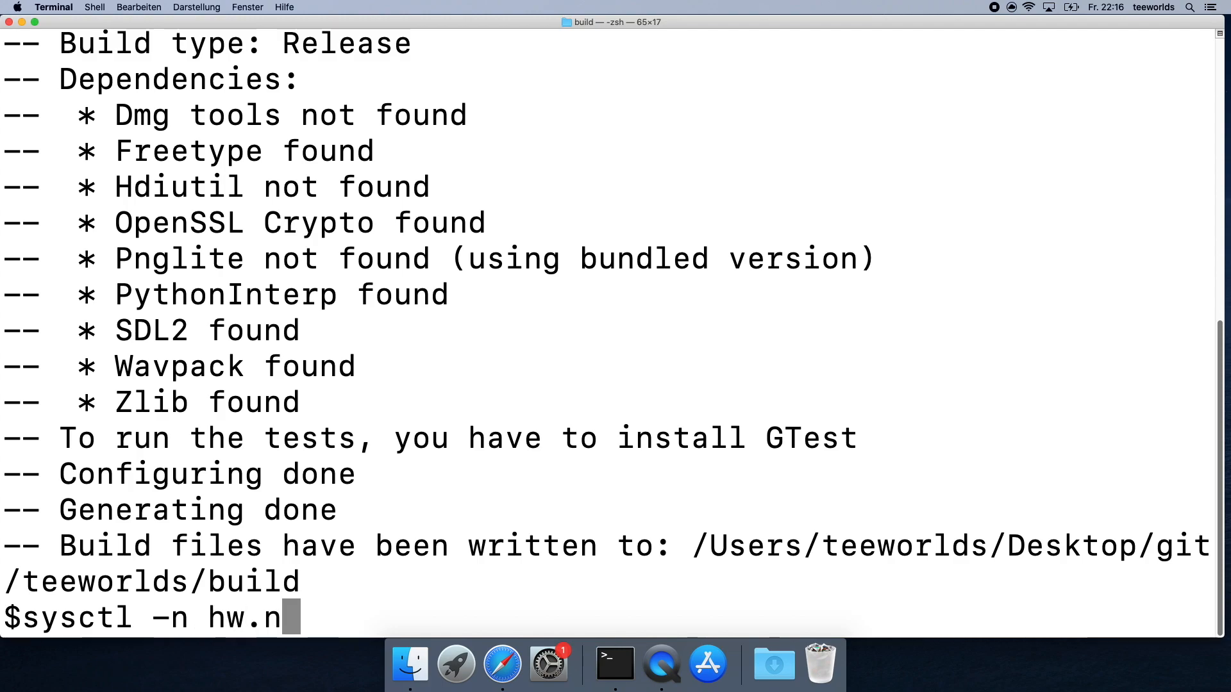
key("Return")
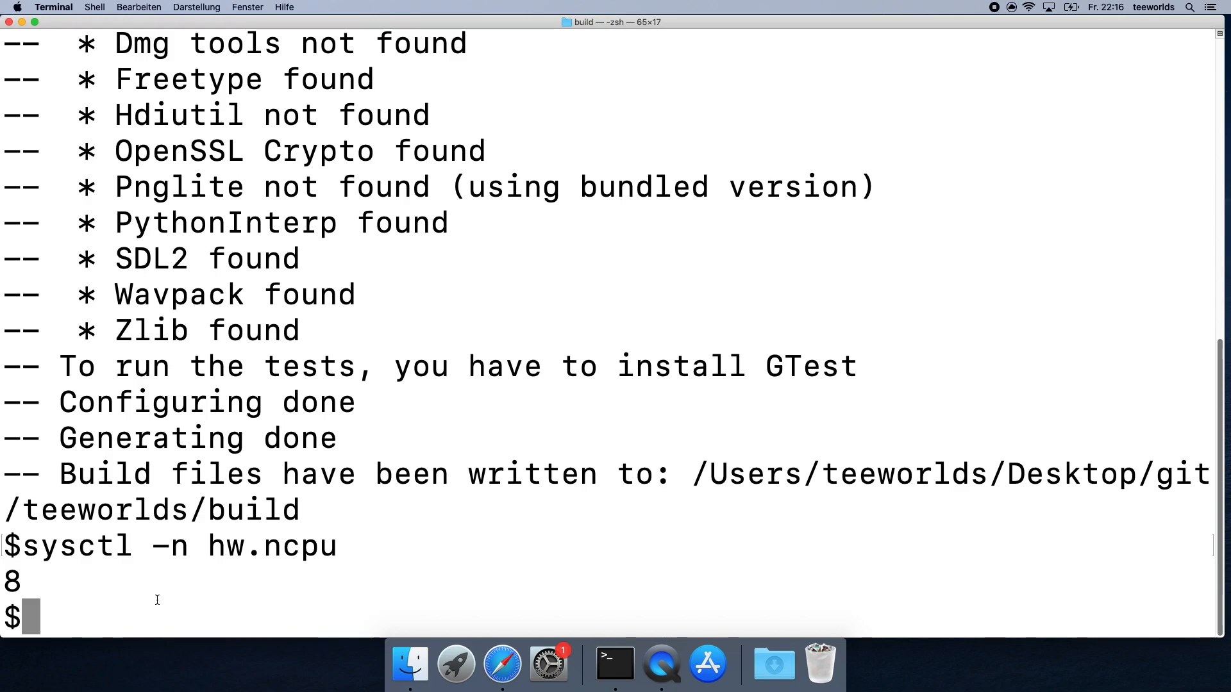
Install htop with brew, view per-core usage, then quit back to the prompt.
type("brew ins")
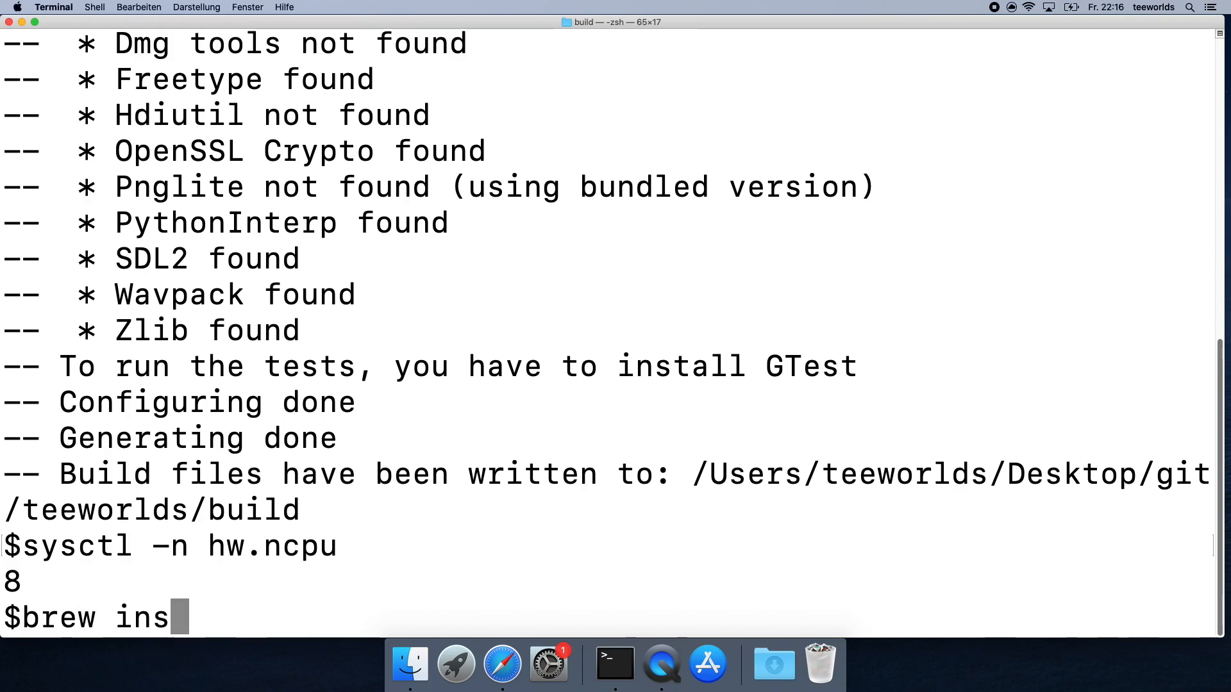
type("tall ht")
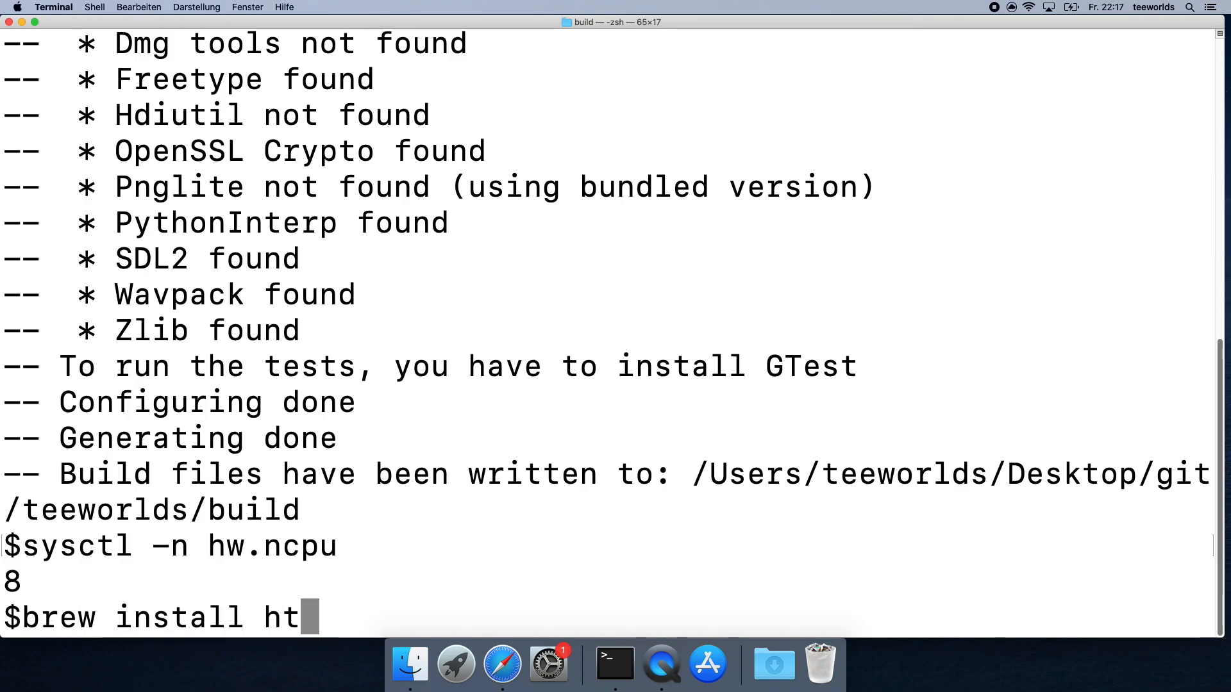
key("backspace")
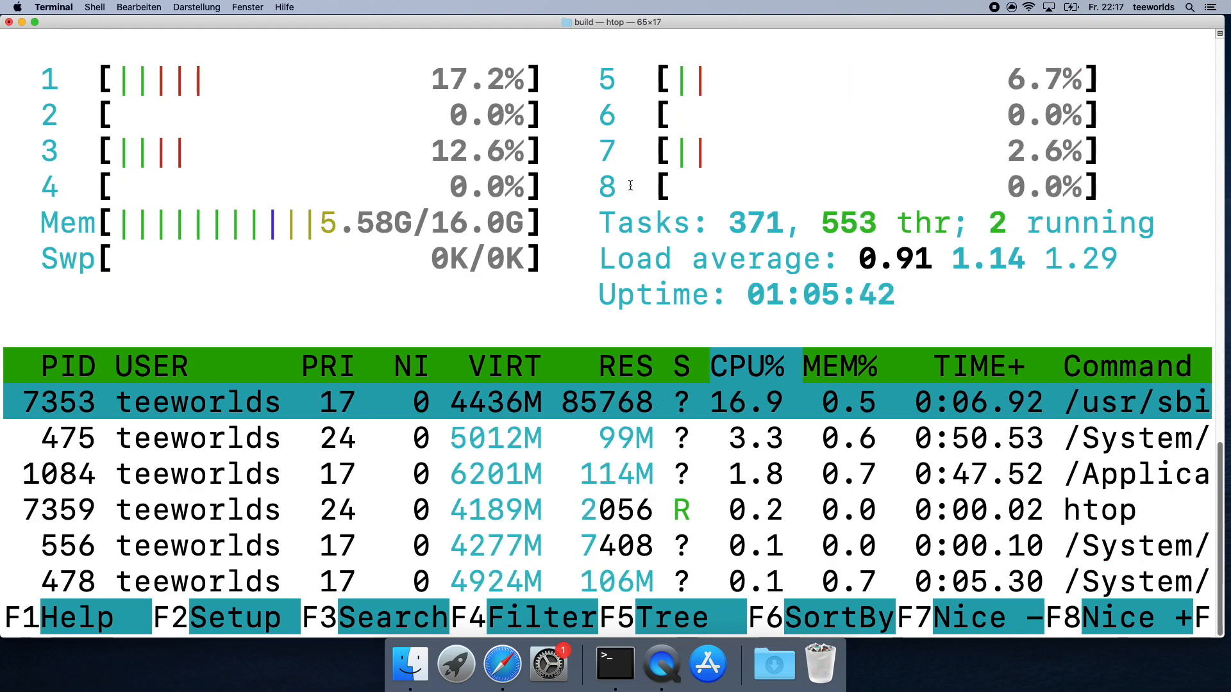
key("q")
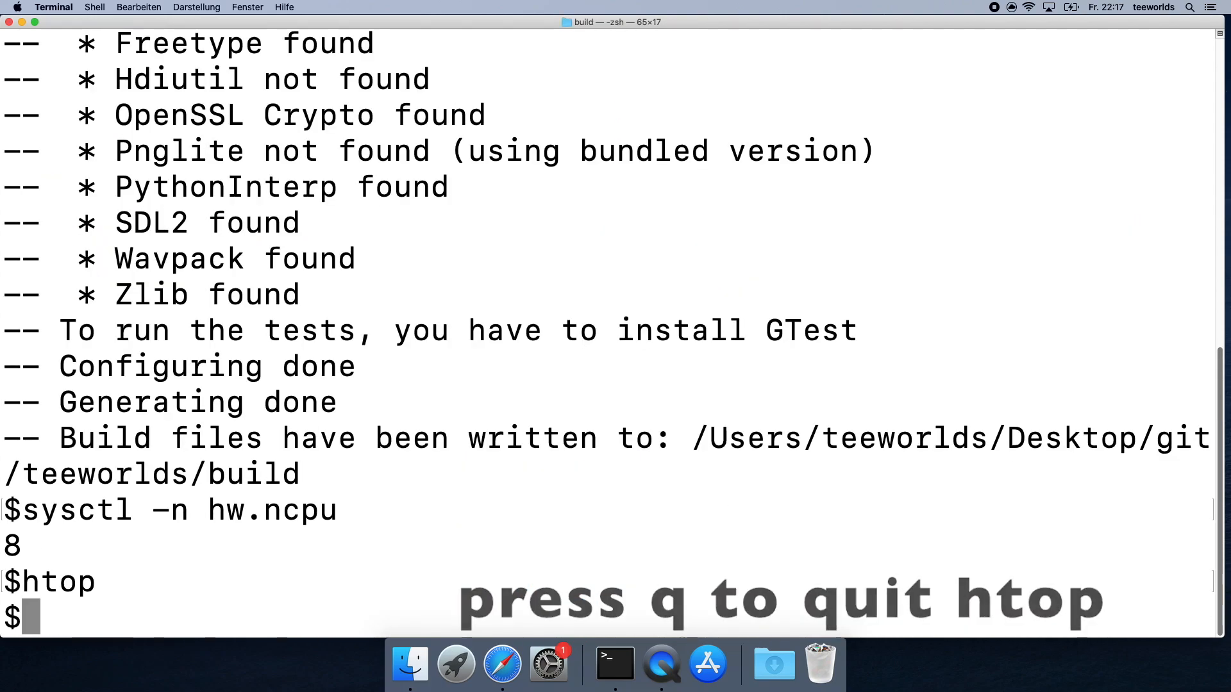
key("q")
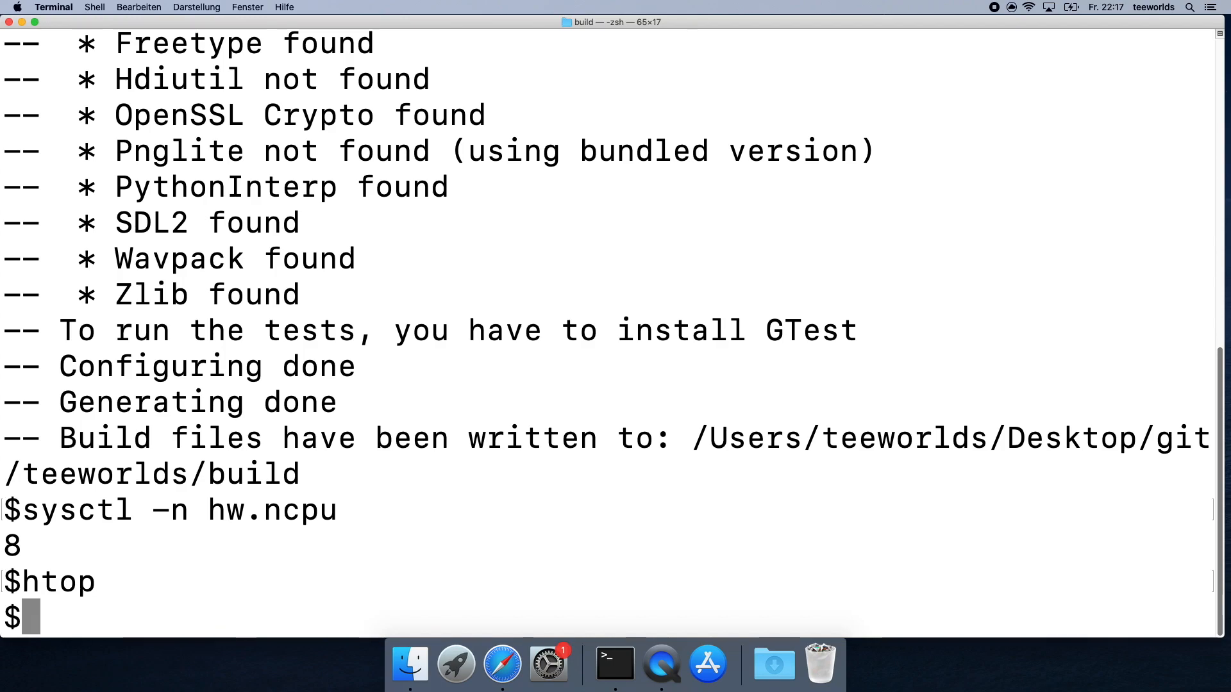
Compile with make -j8 until 'Built target teeworlds' appears, then return to the prompt.
type("make")
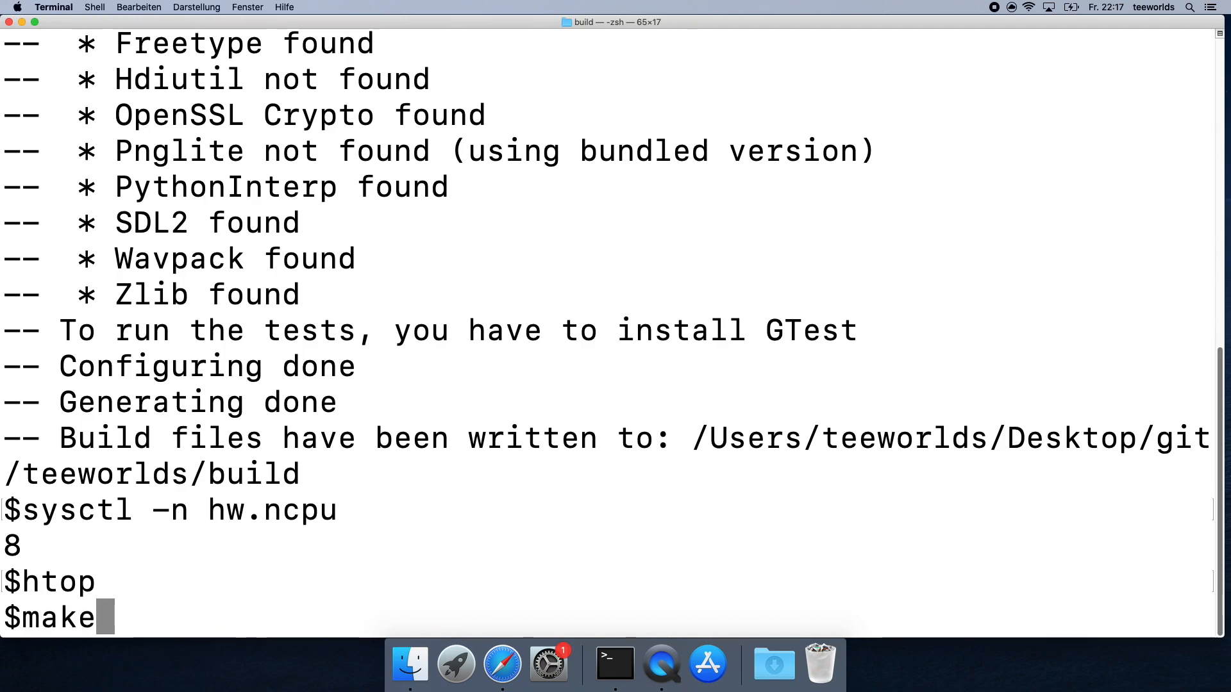
type("-j8")
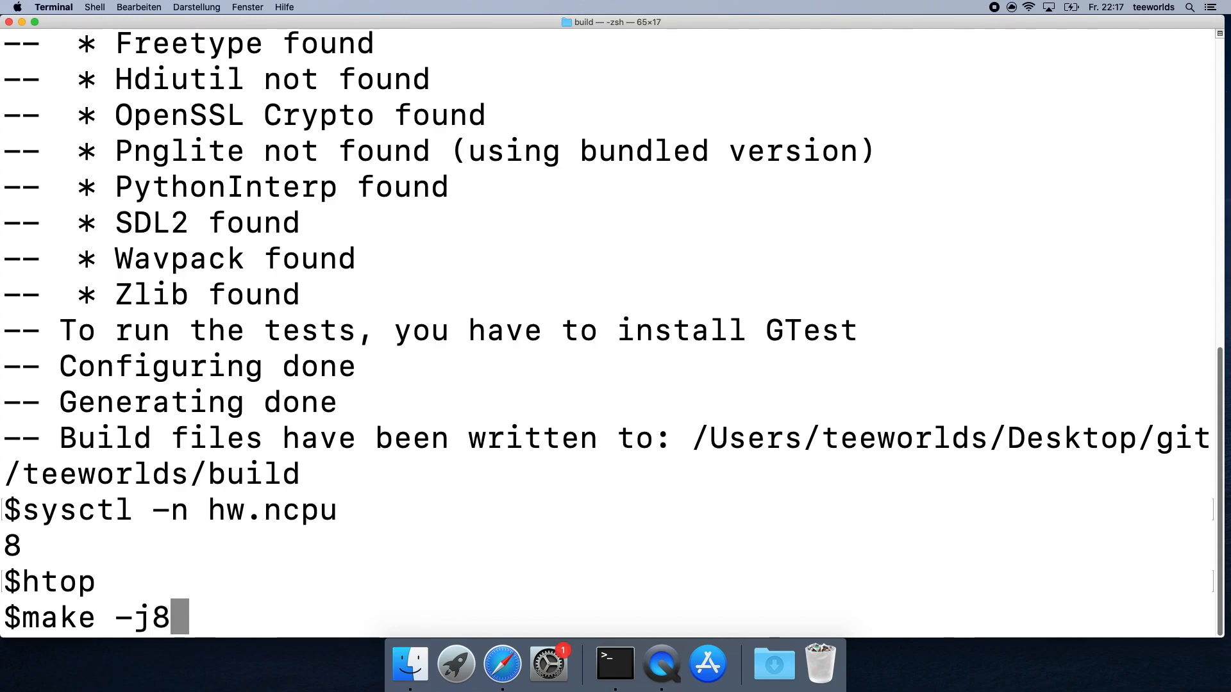
key("Backspace")
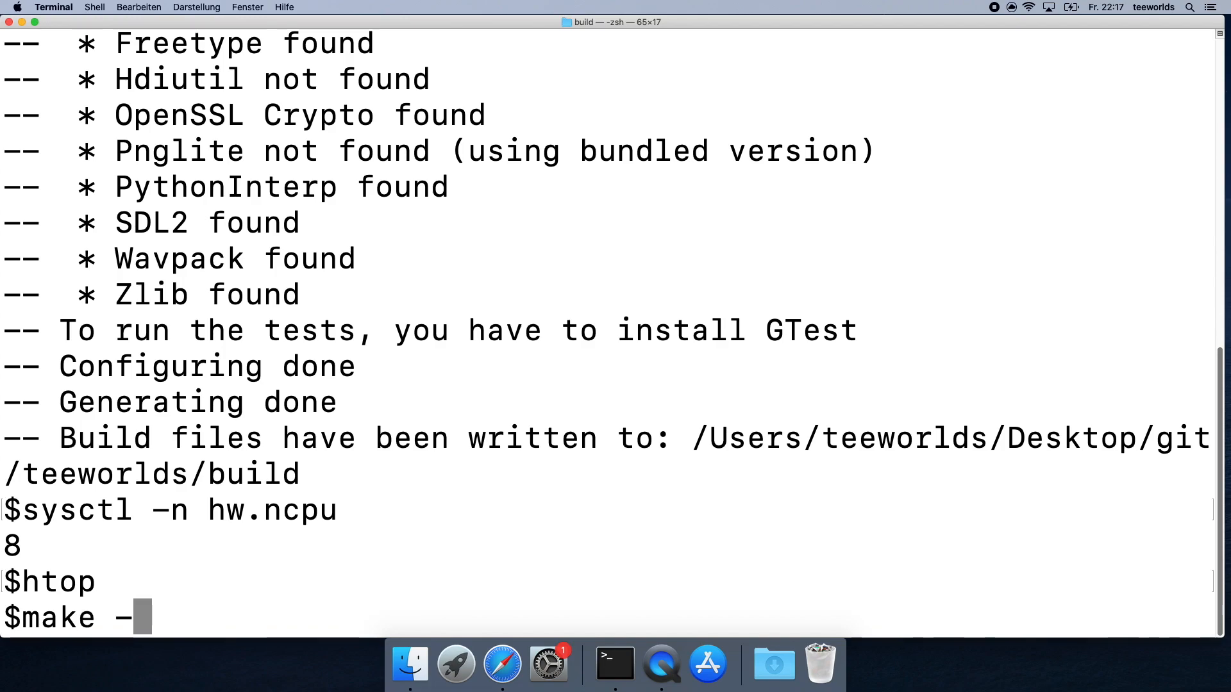
type("j8")
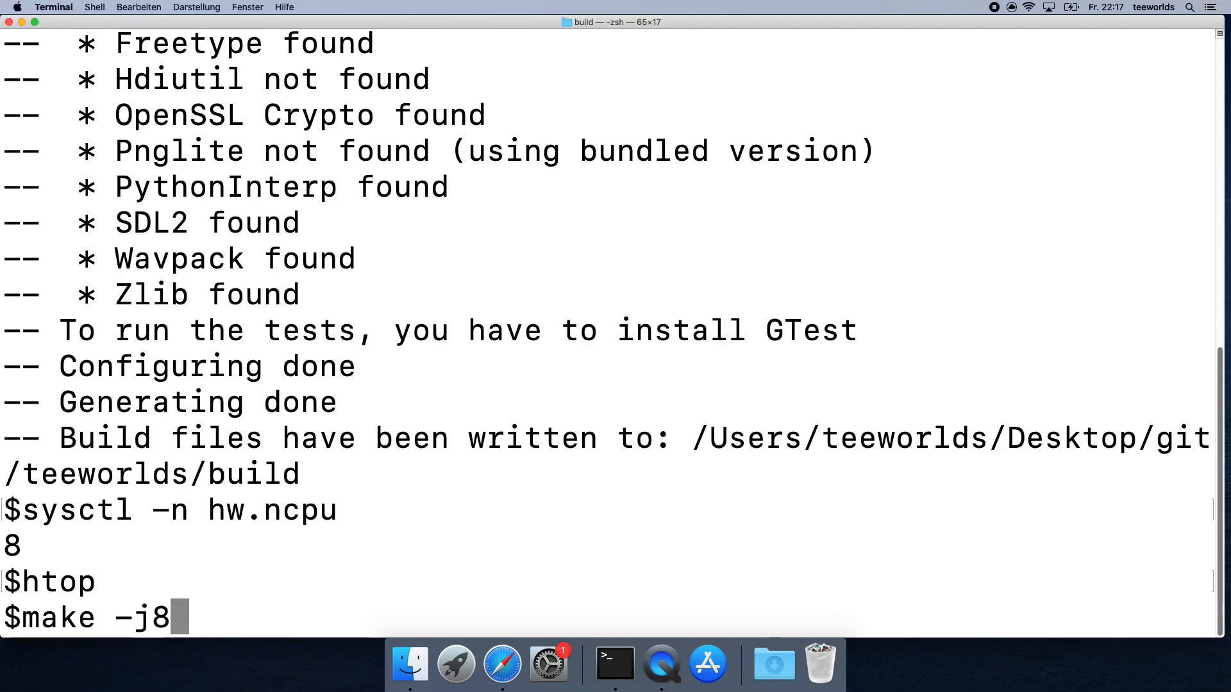
key("Return")
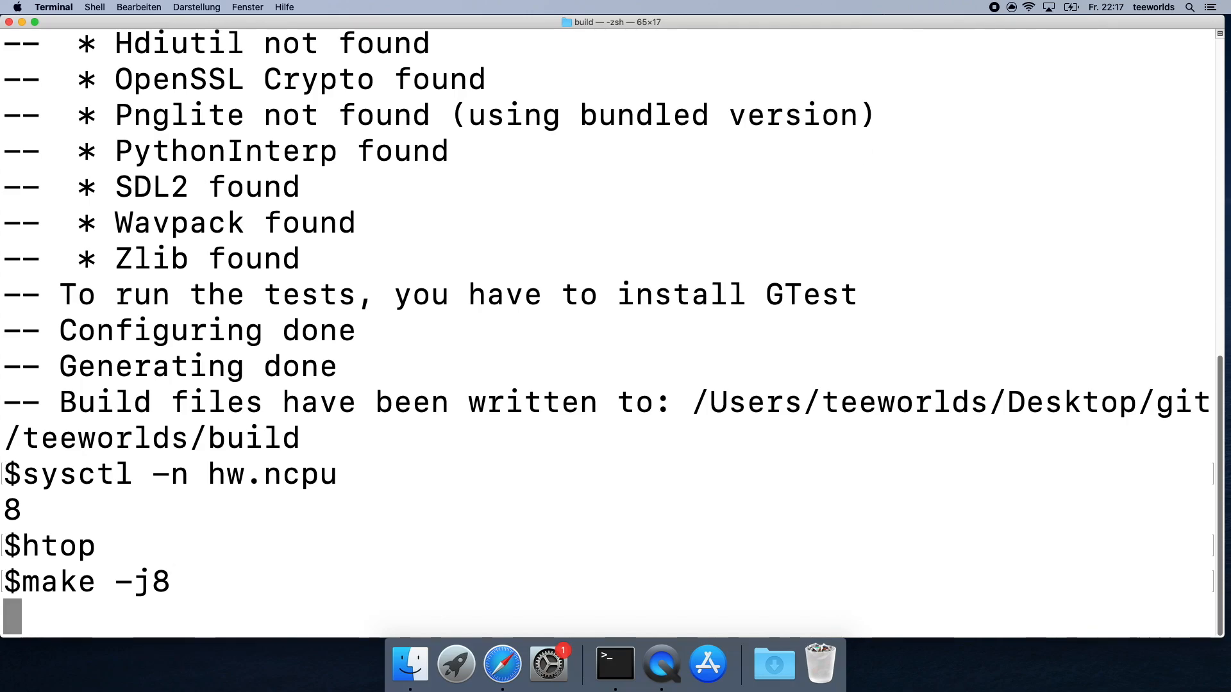
key("Return")
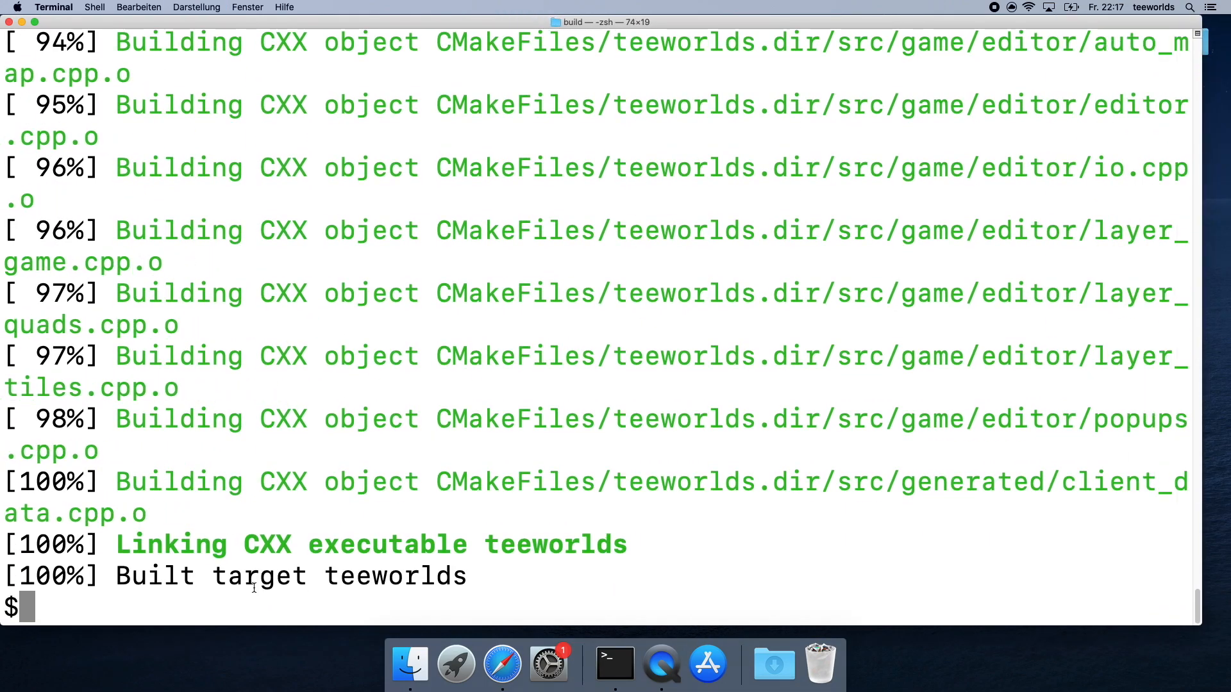
double_click(258, 576)
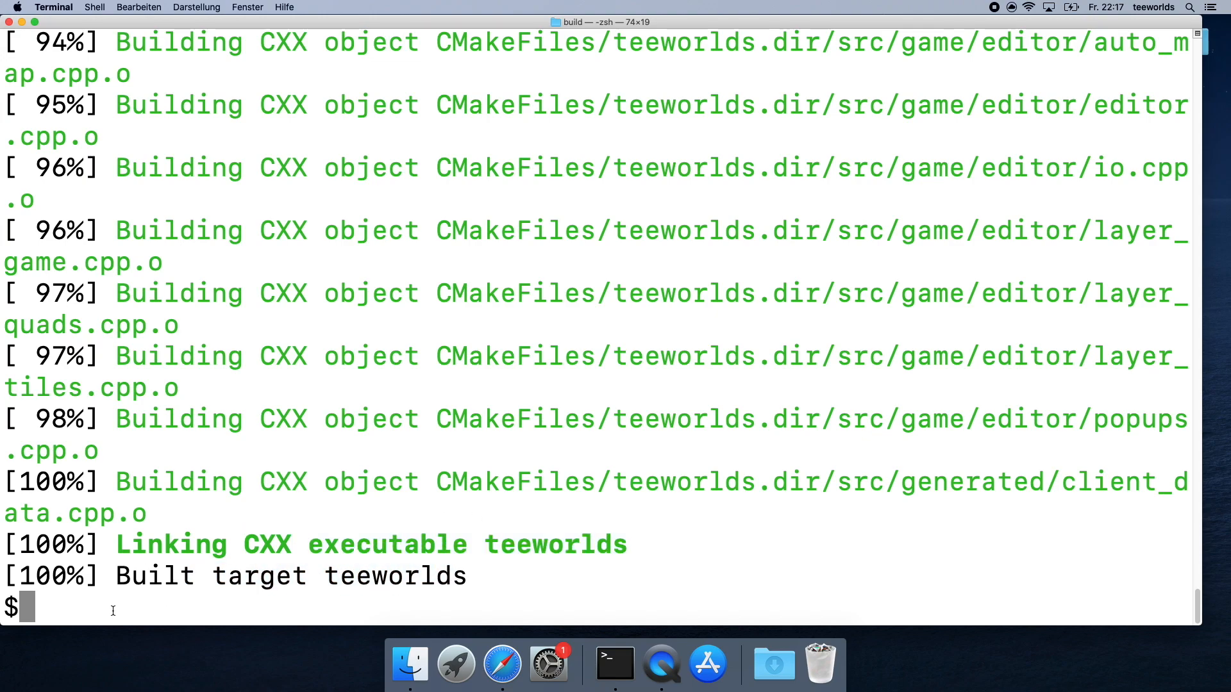
key("enter")
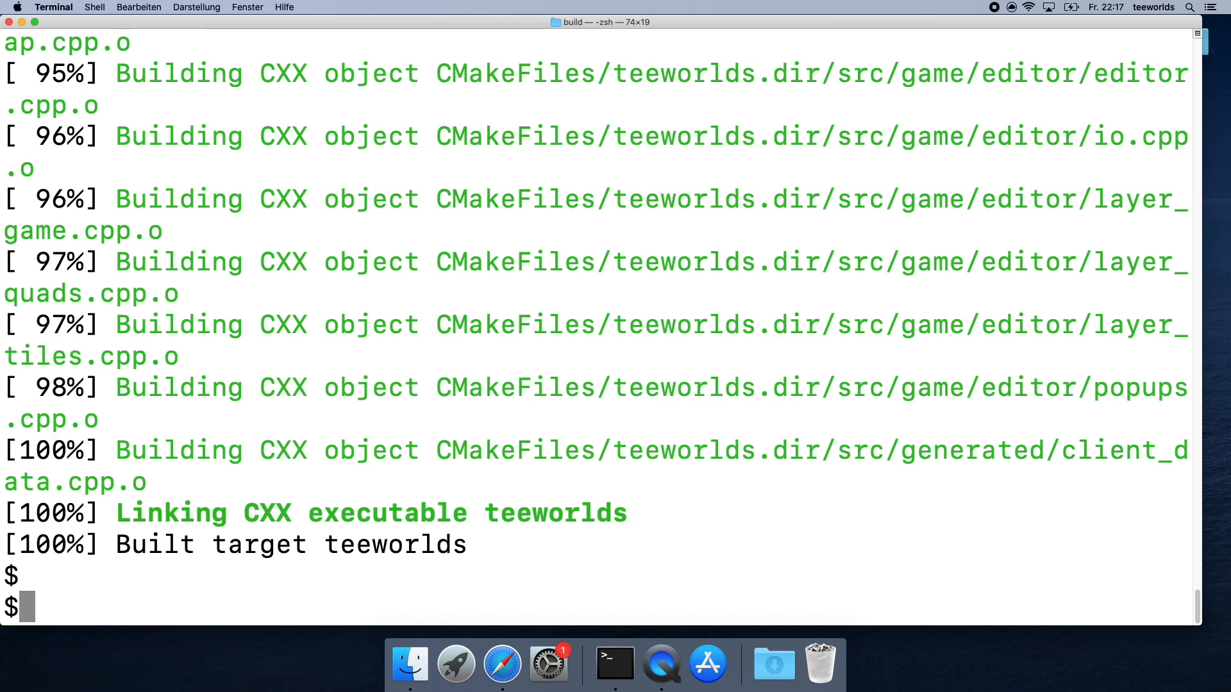
List the build folder, launch ./teeworlds, then quit the game by confirming Yes.
type("ls")
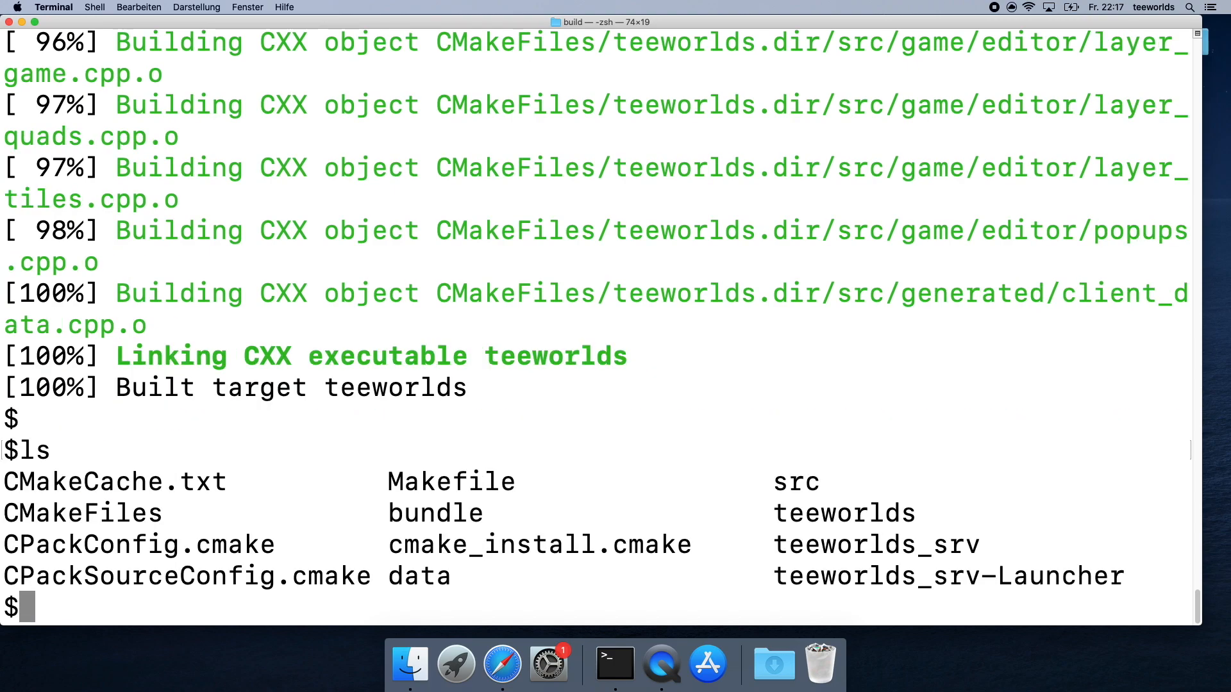
double_click(843, 513)
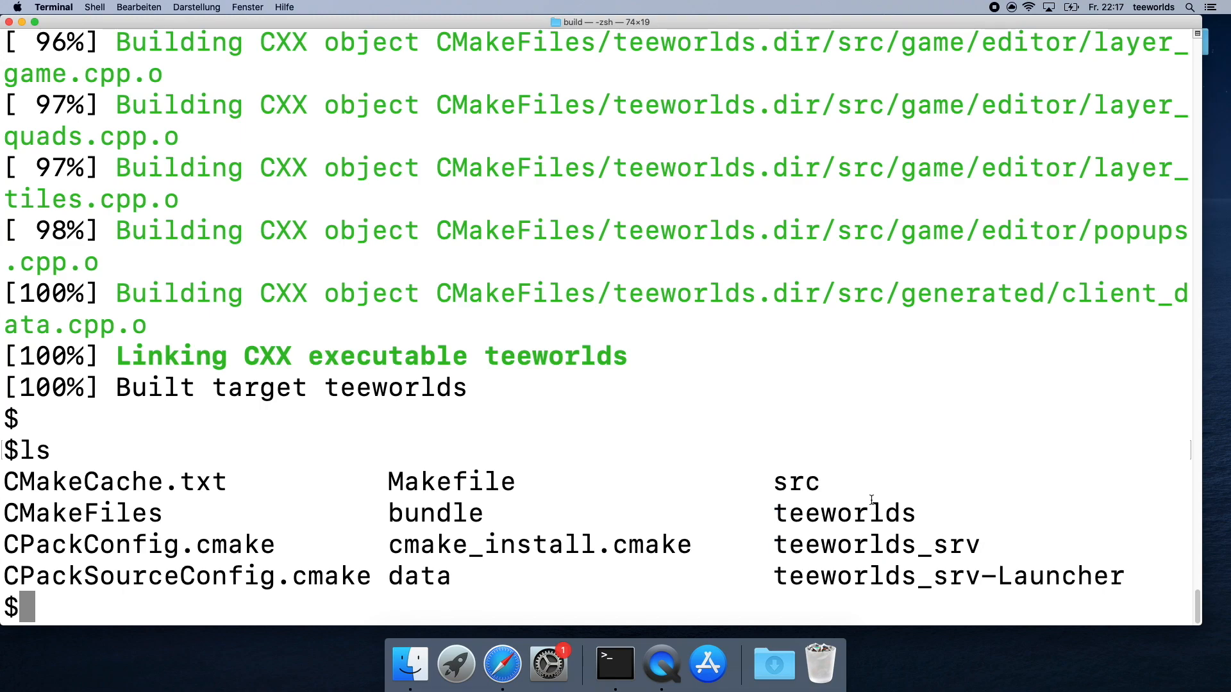
type("./")
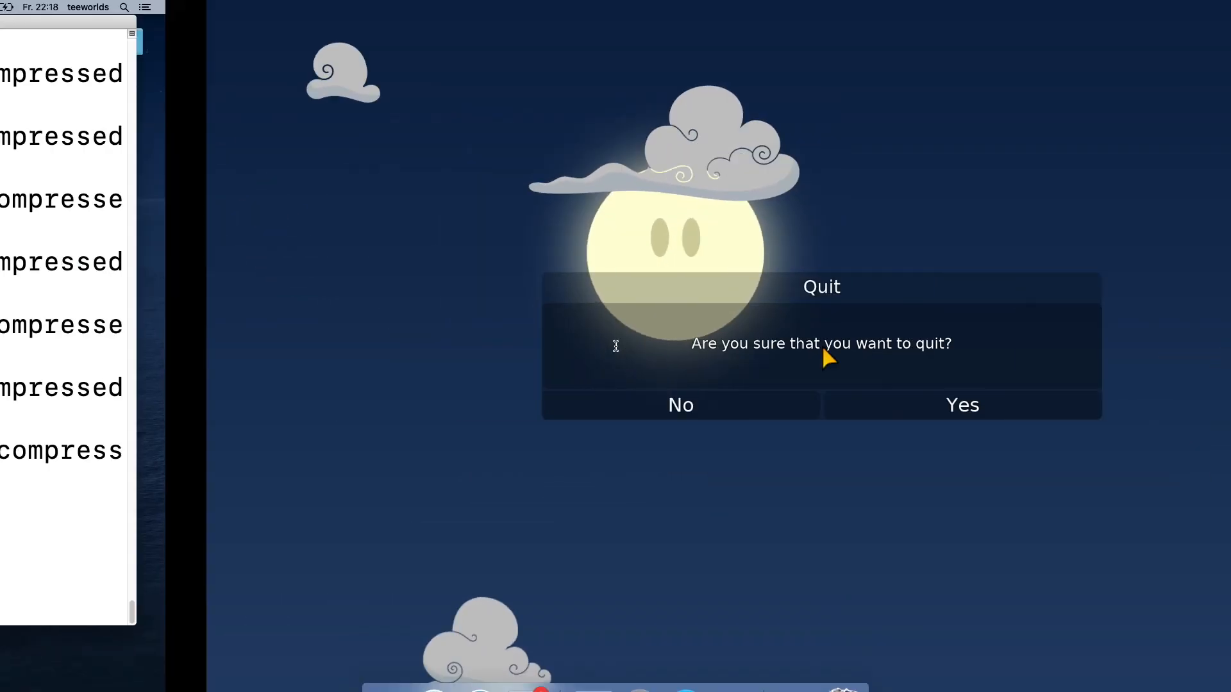
left_click(961, 405)
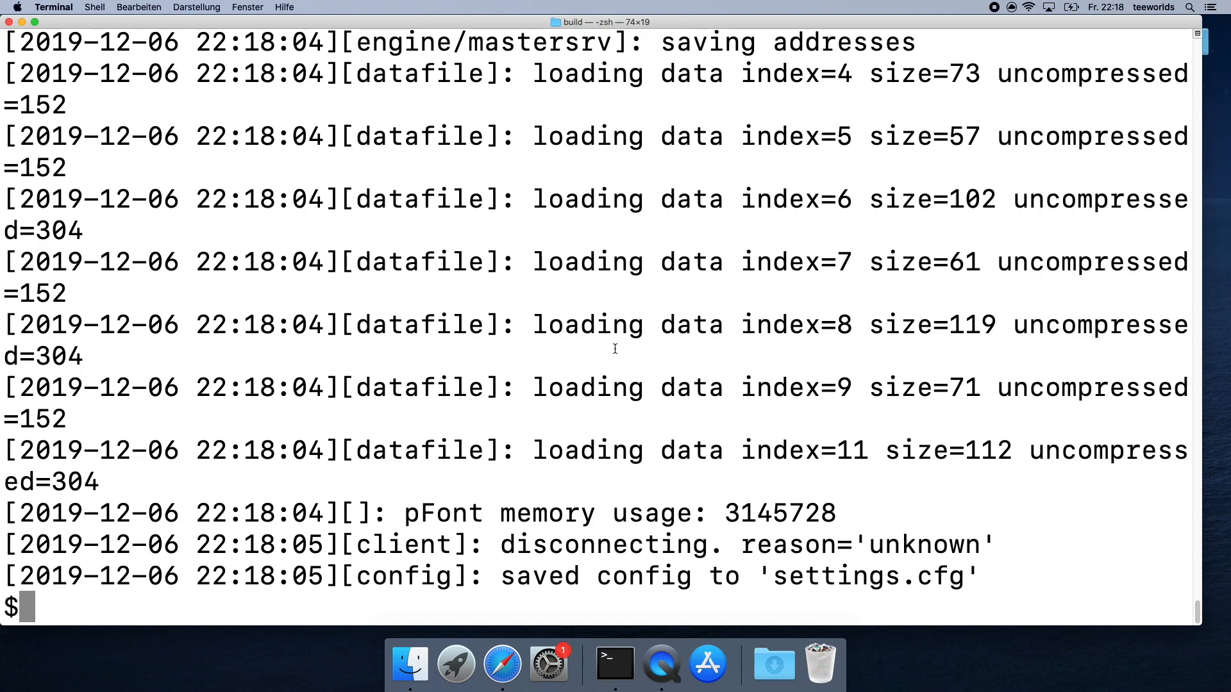
Run cmake .. -DCMAKE_BUILD_TYPE=Debug so configuration reports Build type Debug.
type("cm")
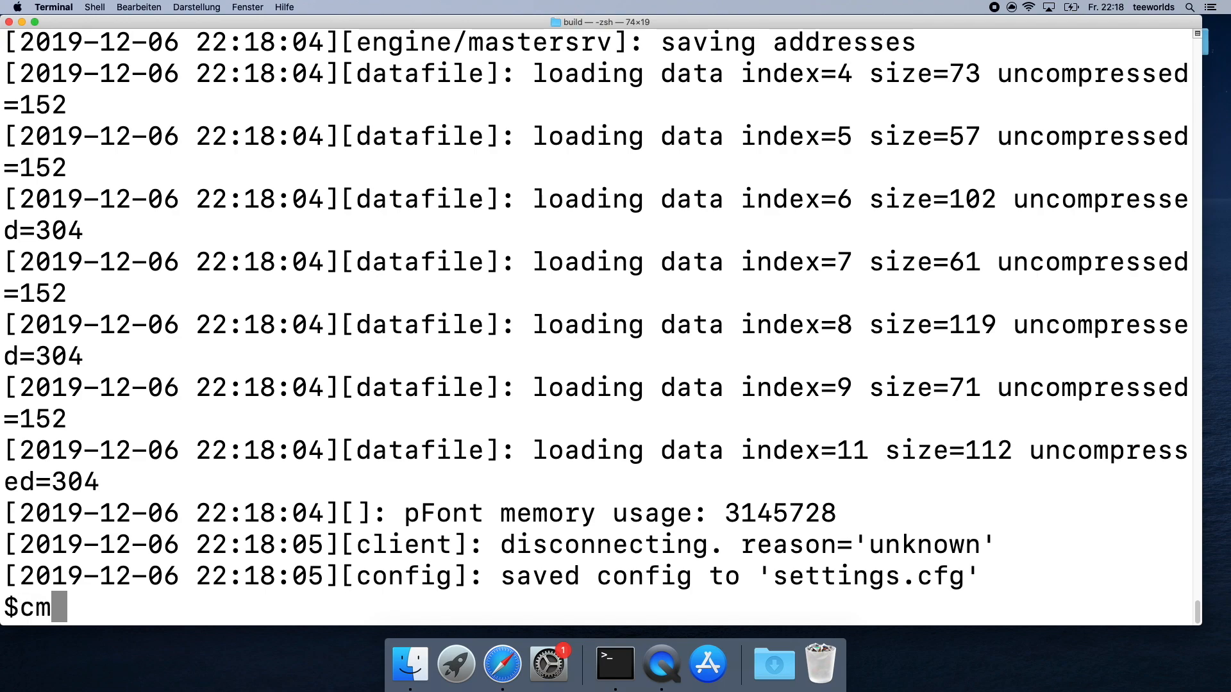
type("ake .. -")
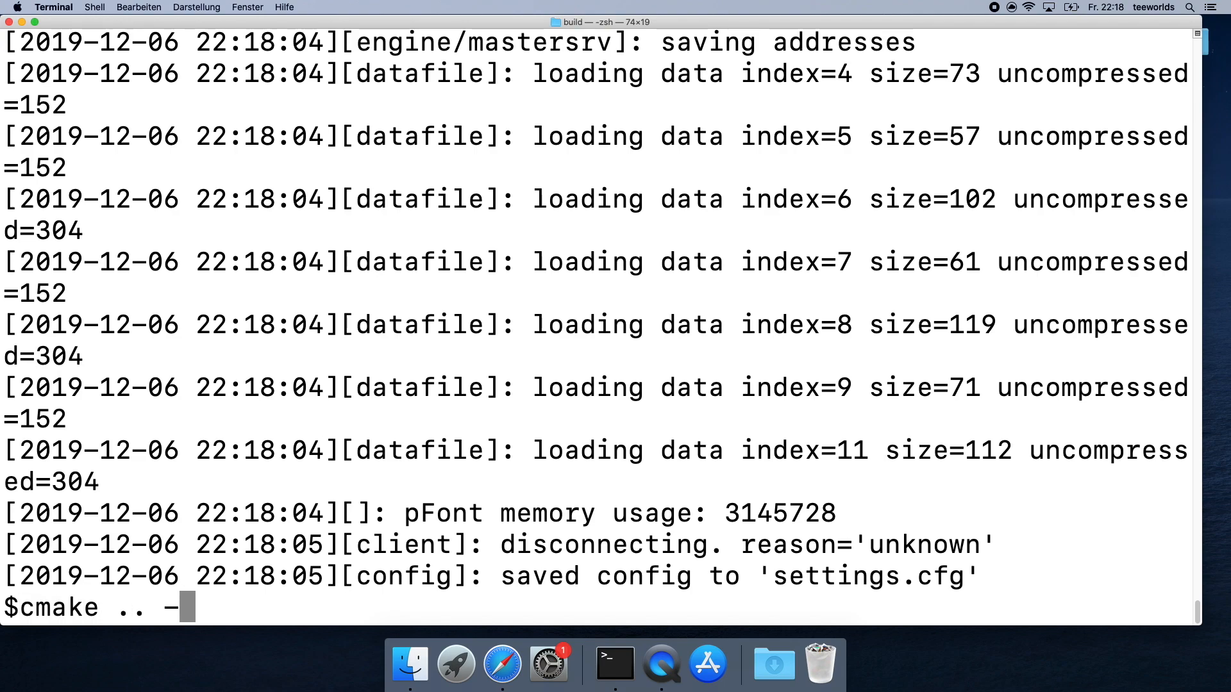
type("DC;")
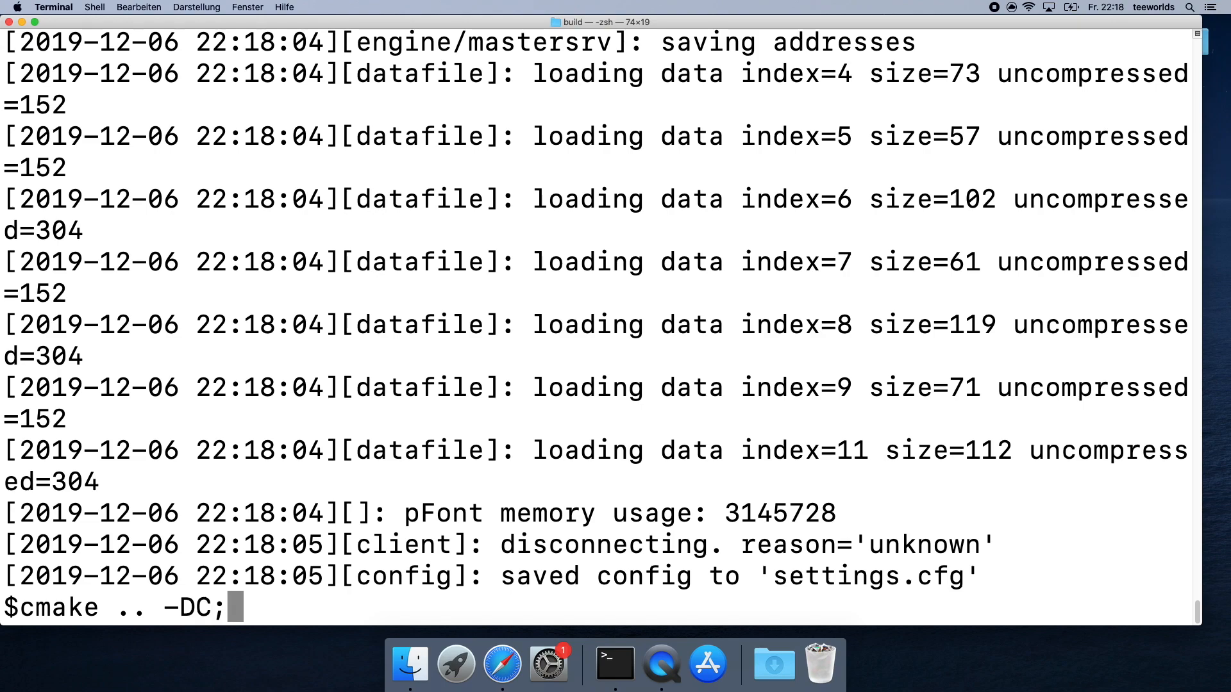
type("MAKE")
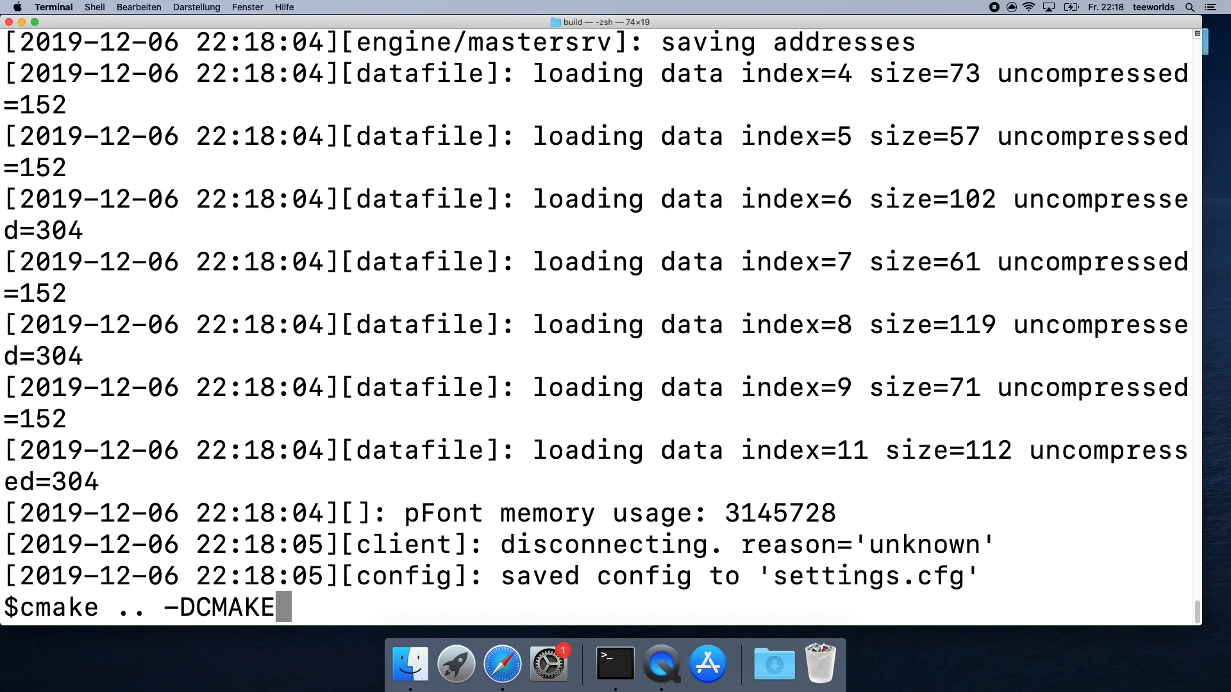
type("_BUILD")
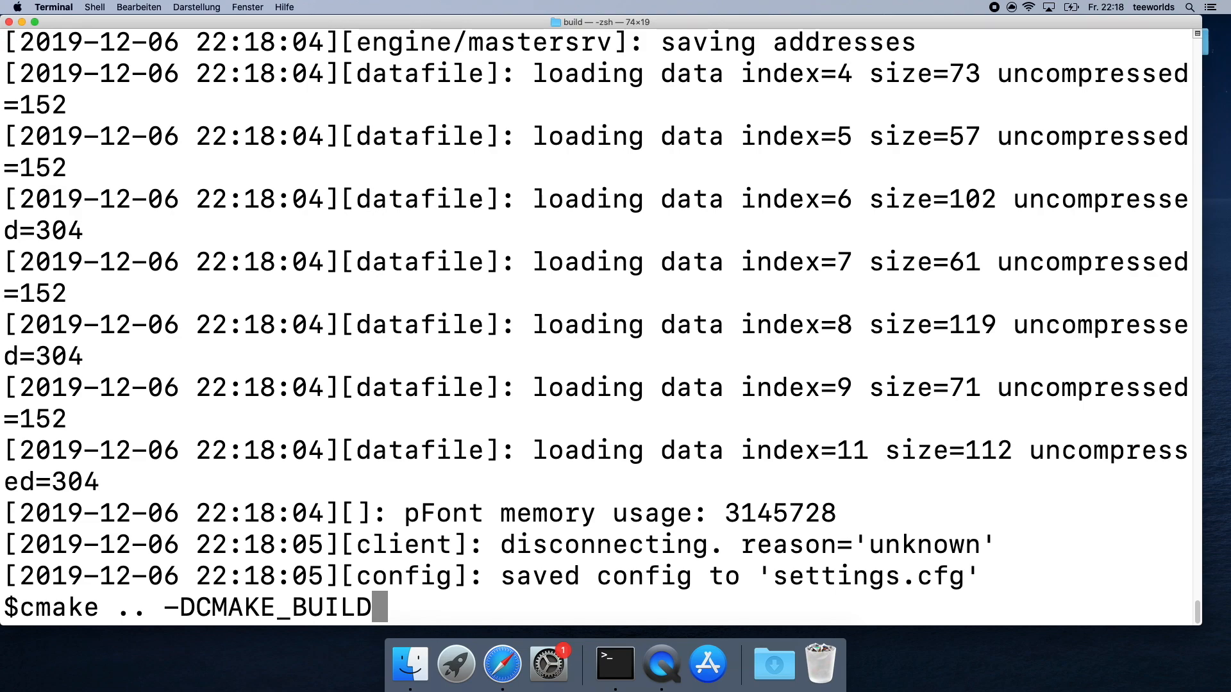
type("_TYPE=Debug")
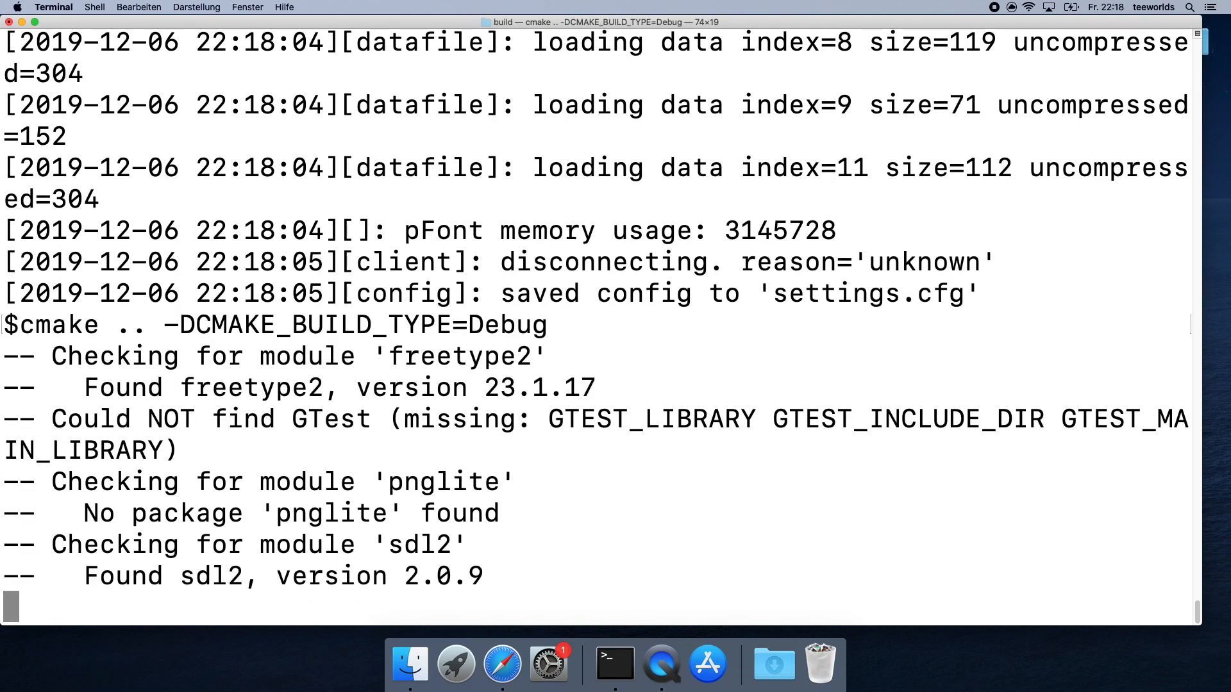
key("Return")
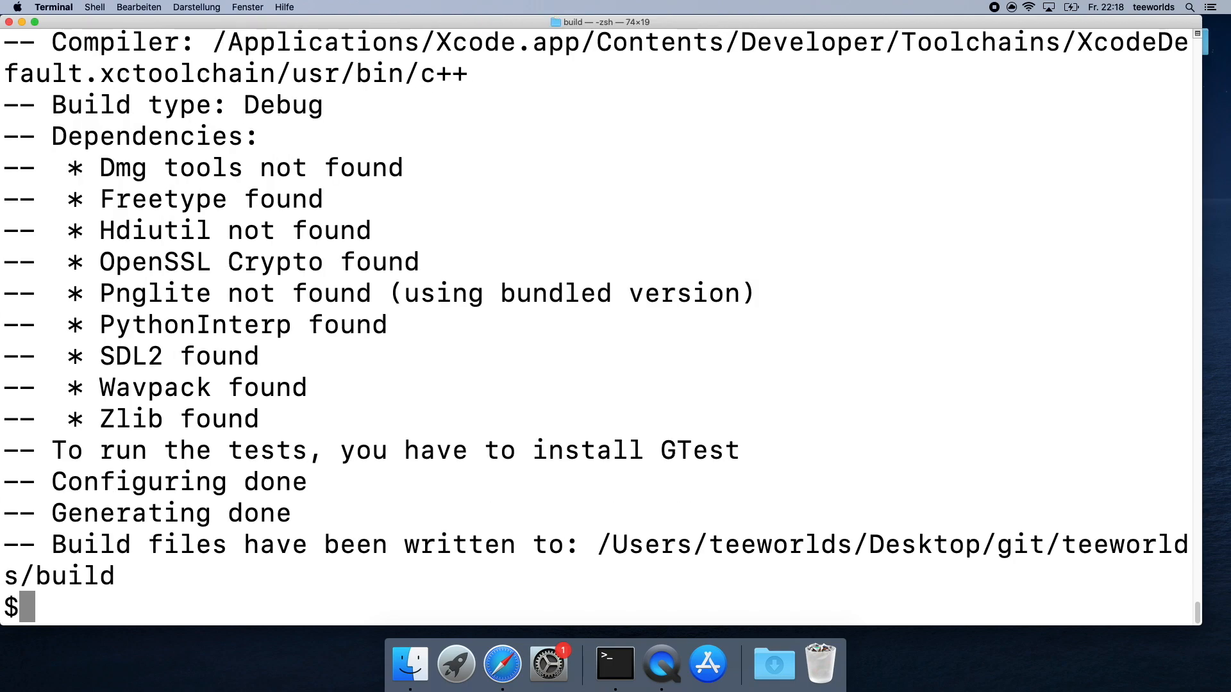
Rebuild the debug game with make, then package it into teeworlds-0.7.3-osx.dmg via make package_default.
type("make -k1")
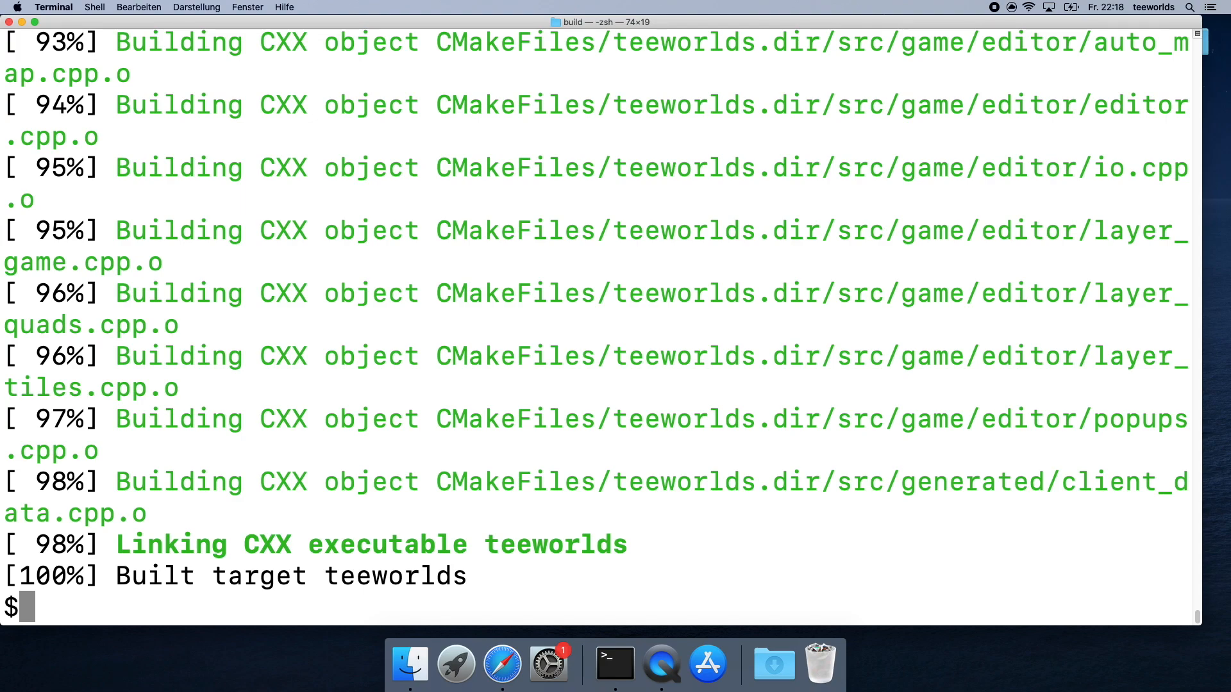
type("open .")
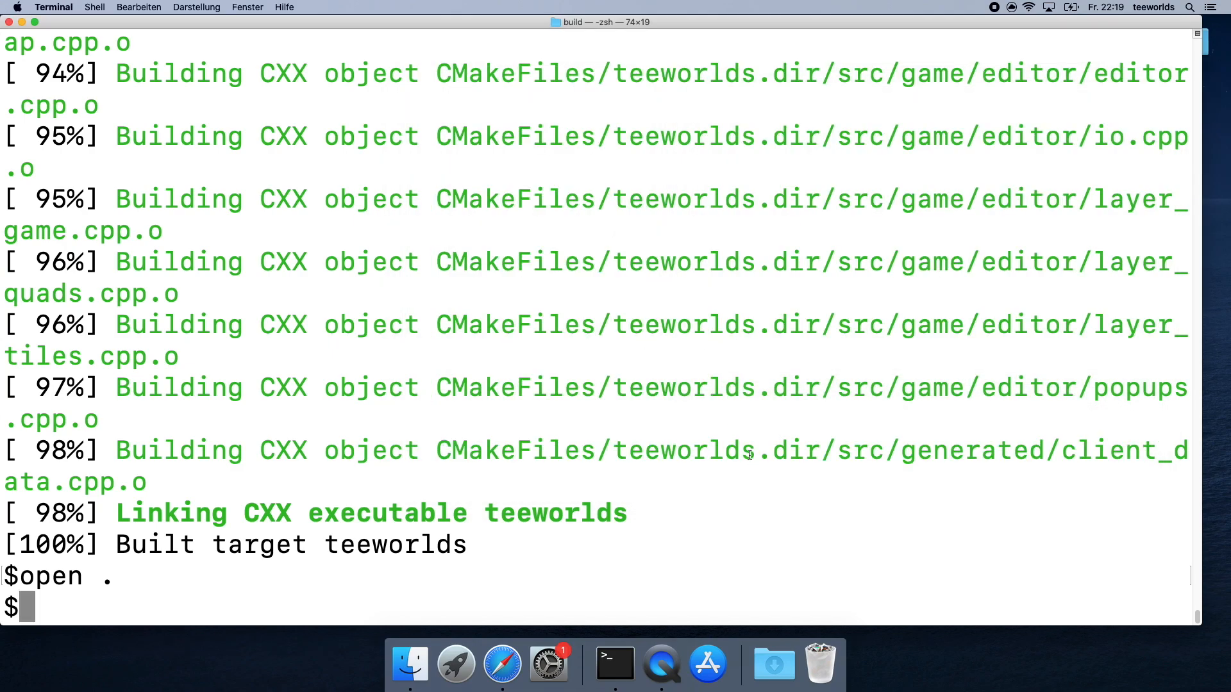
type("mak")
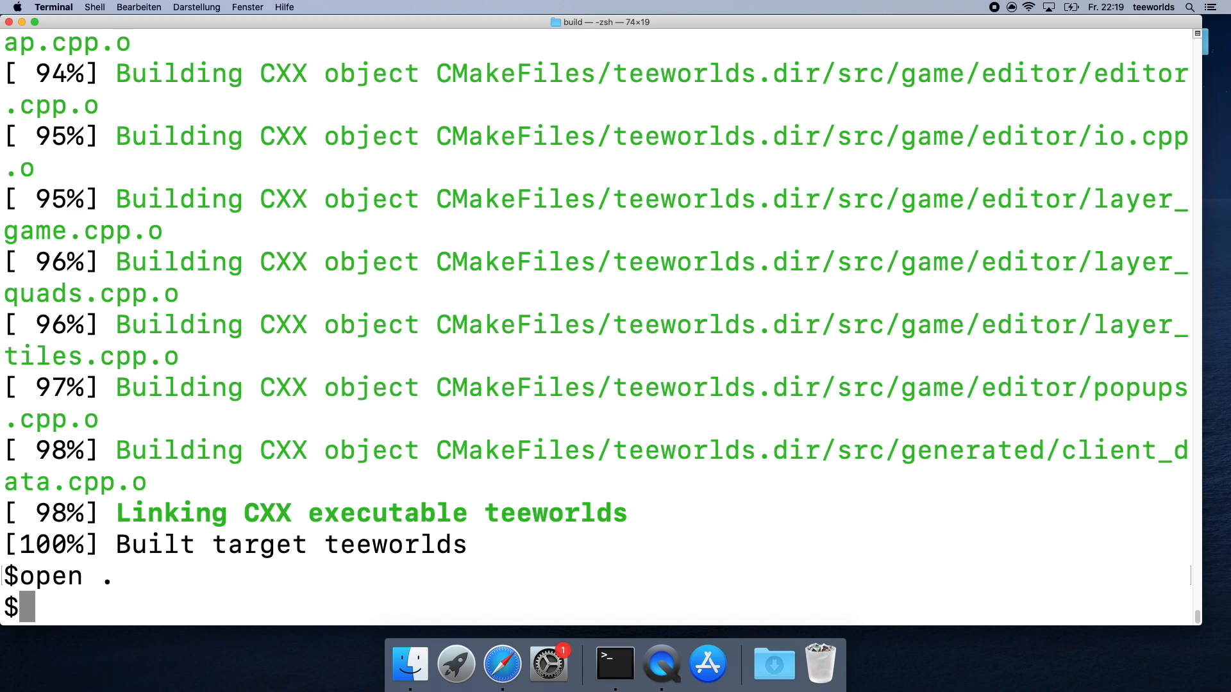
type("make")
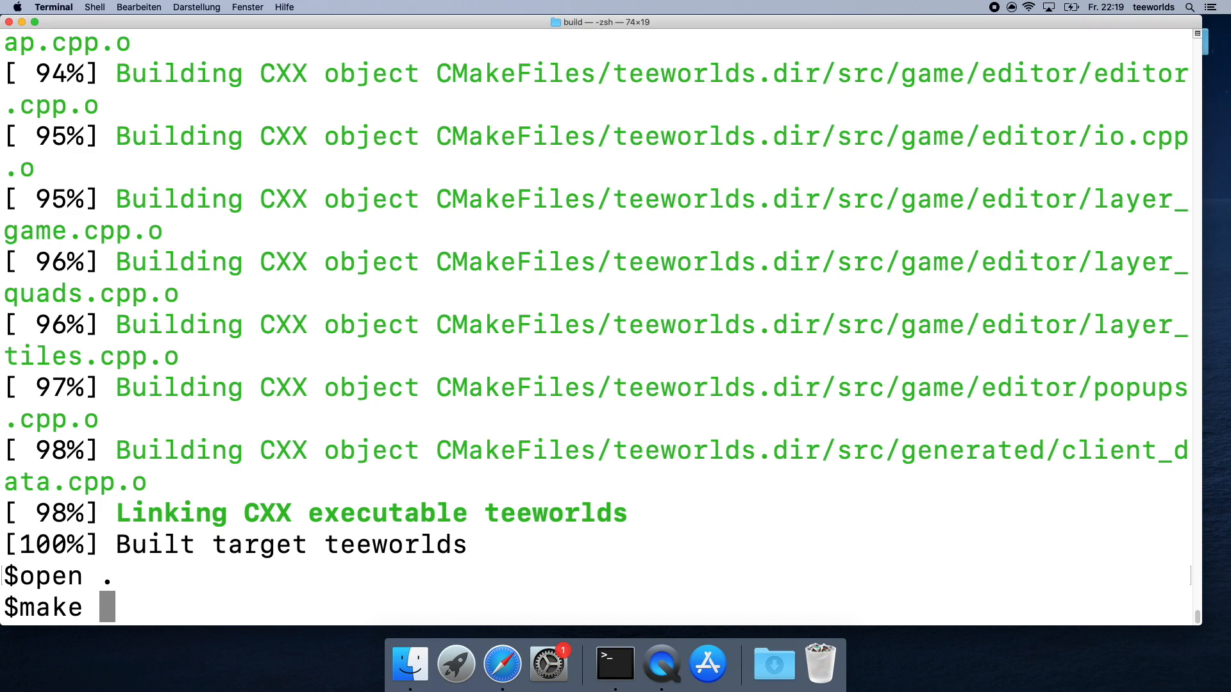
type("package_default")
type("open .")
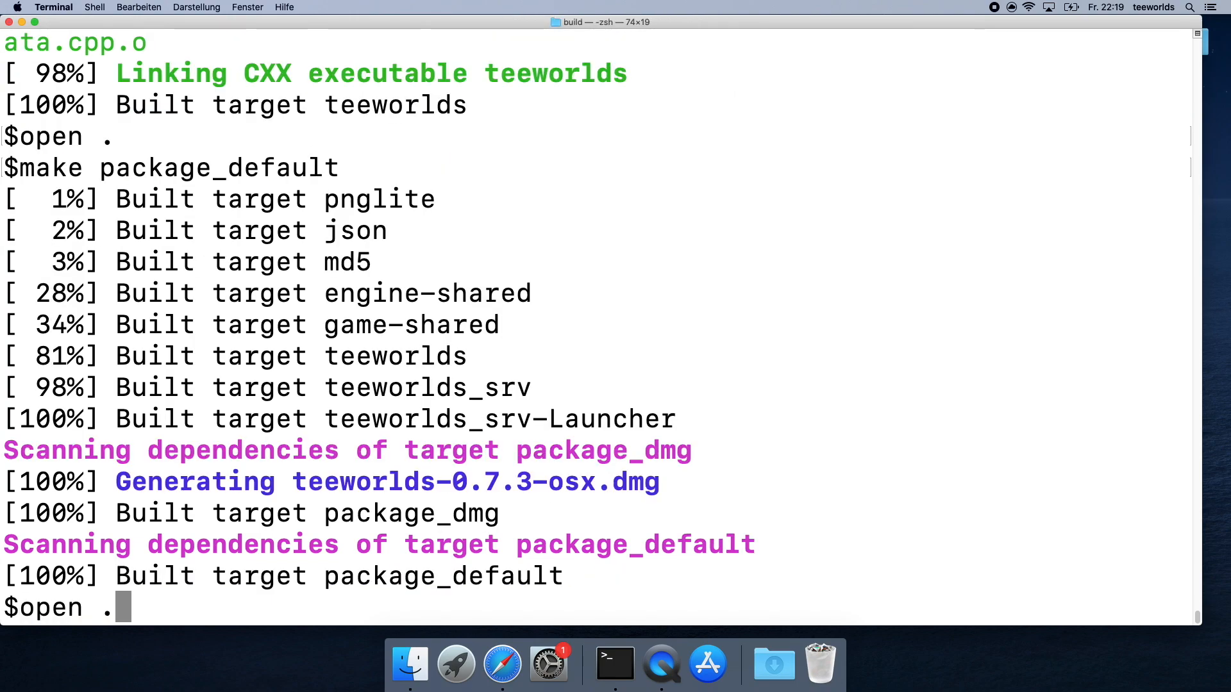
Show the build folder in Finder, mount teeworlds-0.7.3-osx.dmg, select teeworlds_srv, then return to Terminal.
key("Return")
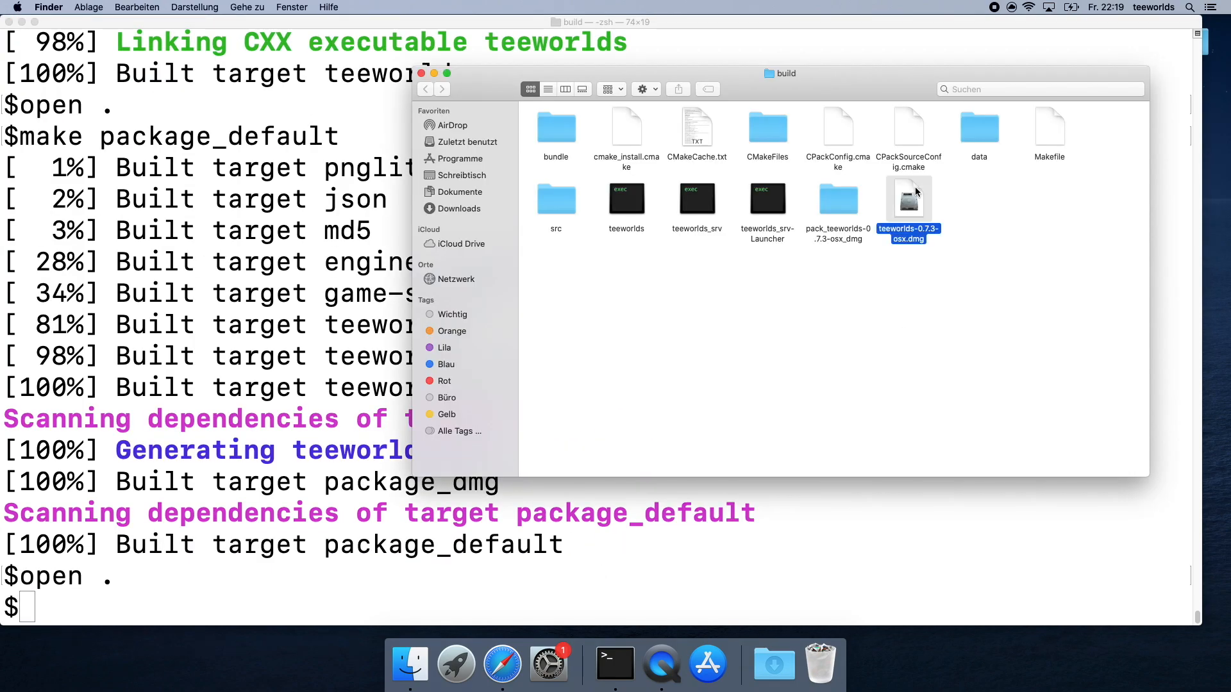
double_click(908, 200)
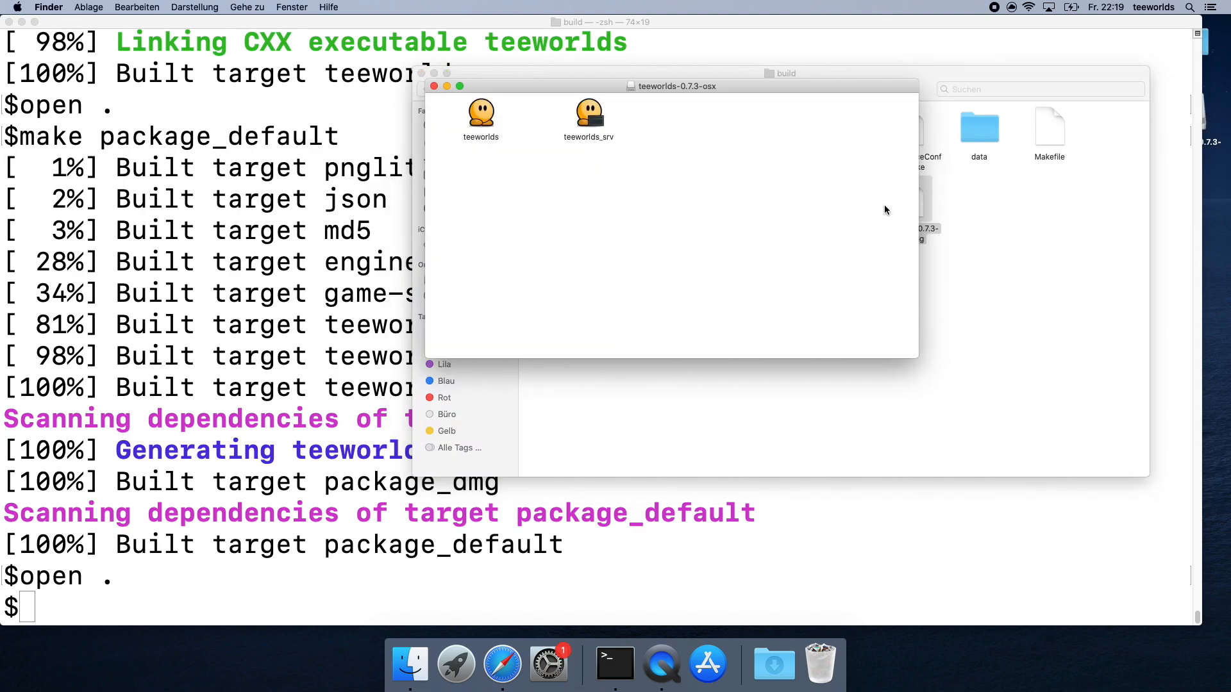
left_click(588, 116)
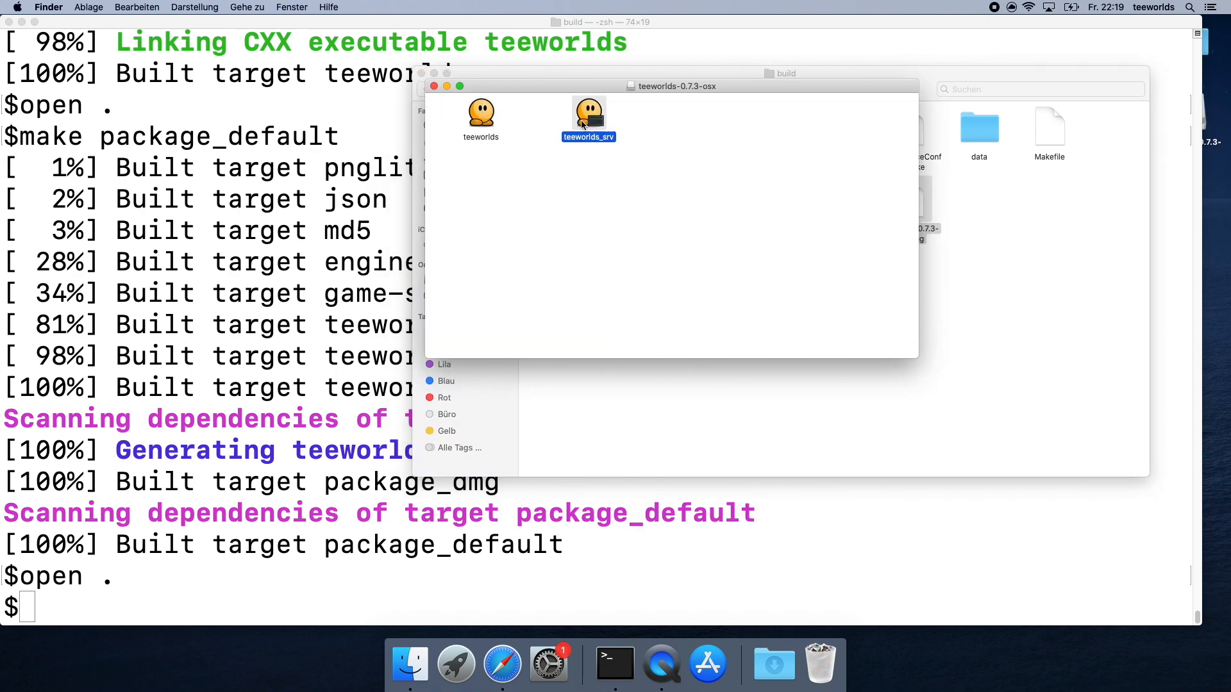
left_click(480, 116)
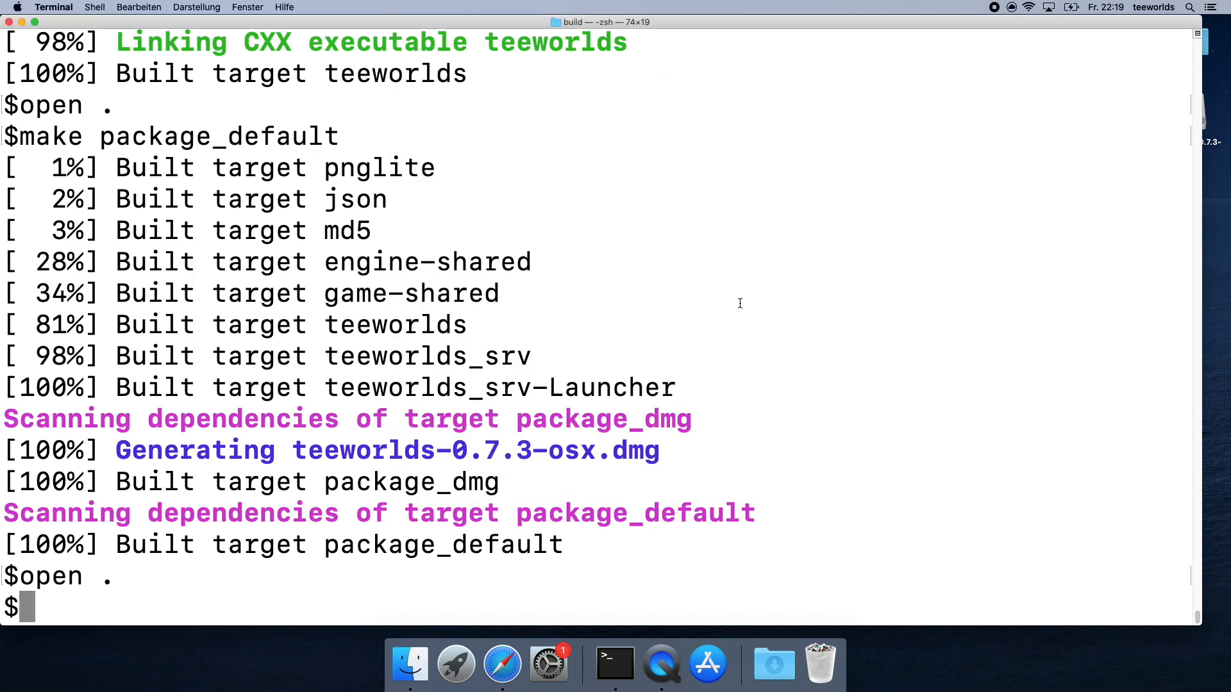
Delete the old build folder with rm -rf and start a bam conf=release build.
type("cd ..")
type("rm")
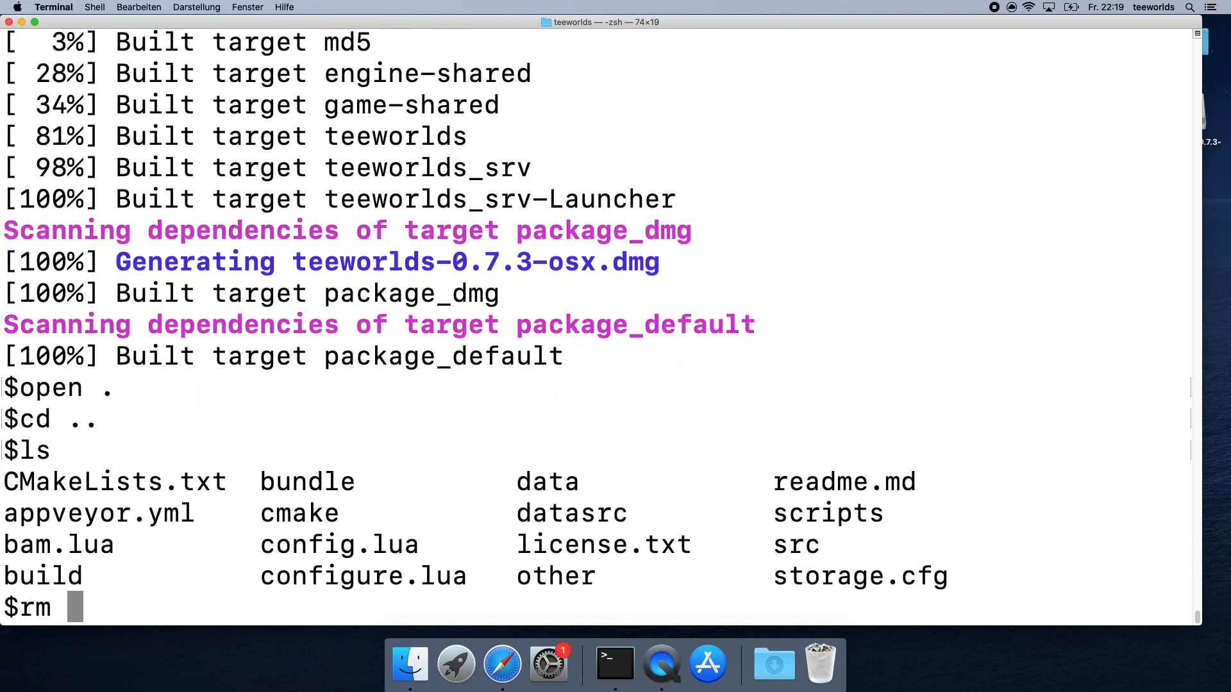
type("-rf build/")
type("../ba")
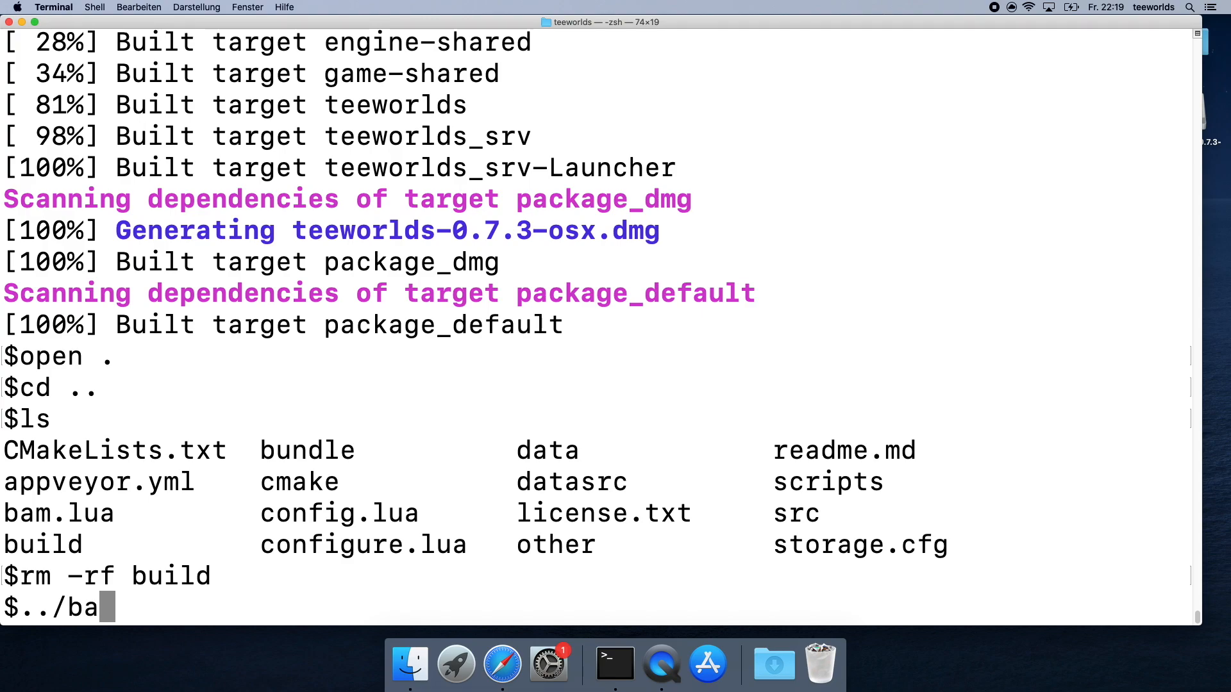
type("m/bam conf=release")
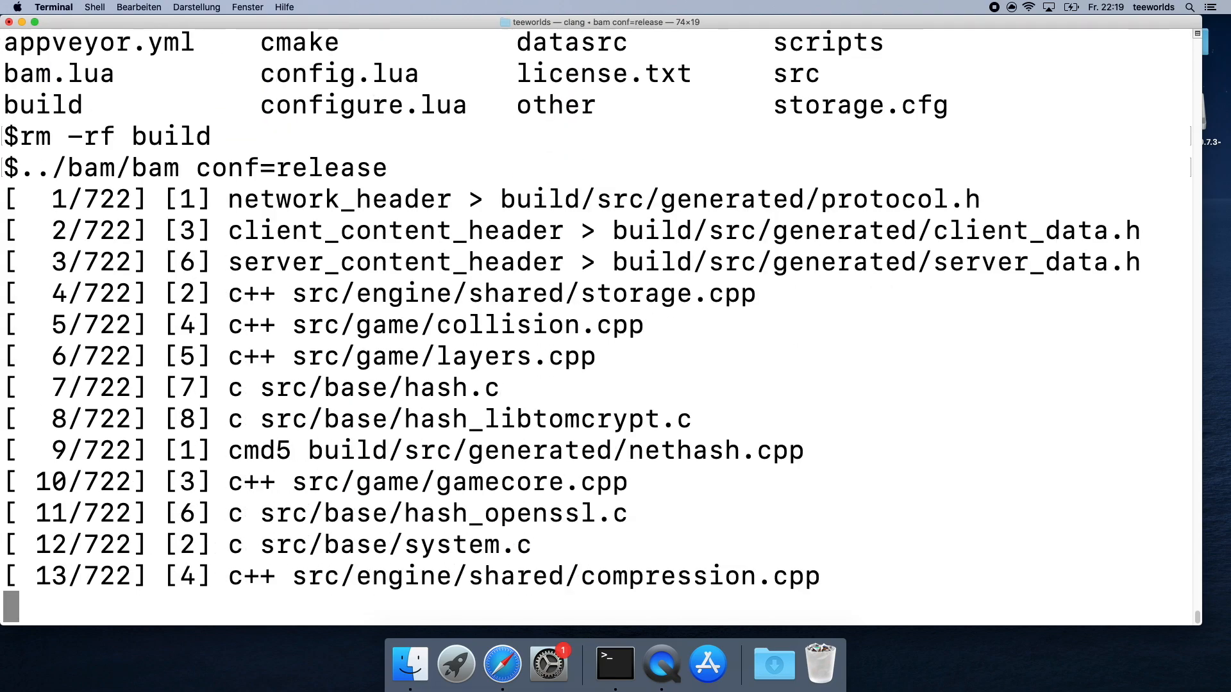
scroll("down", 3)
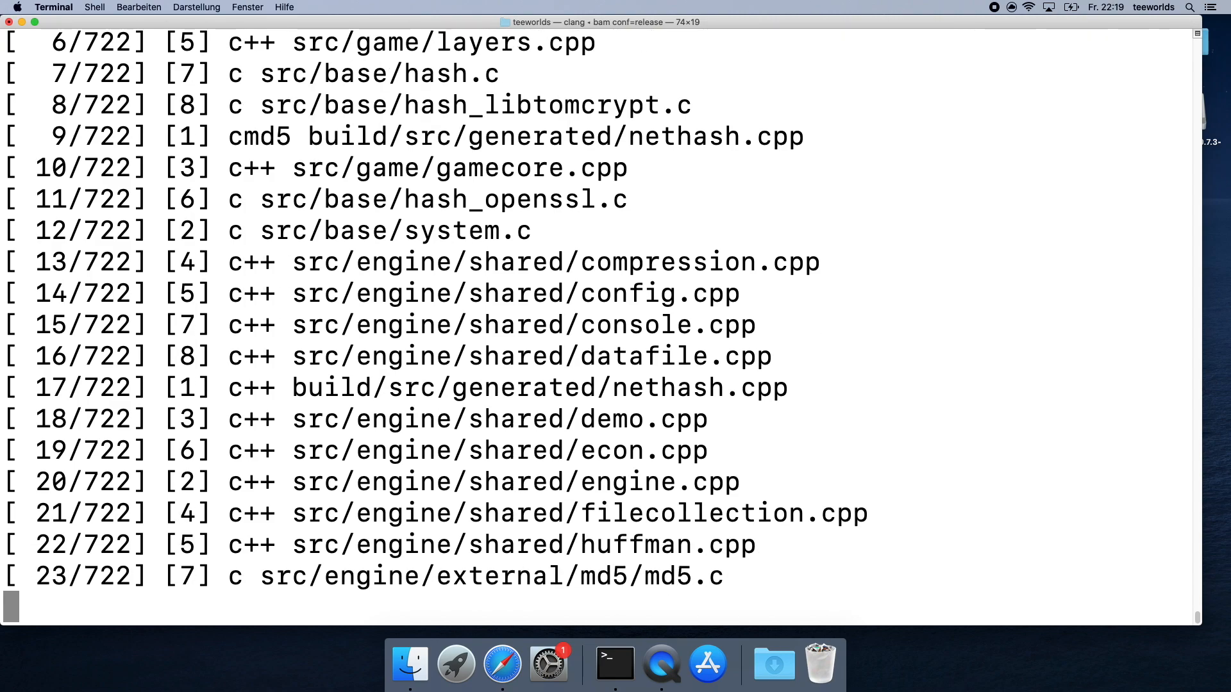
scroll("down", 3)
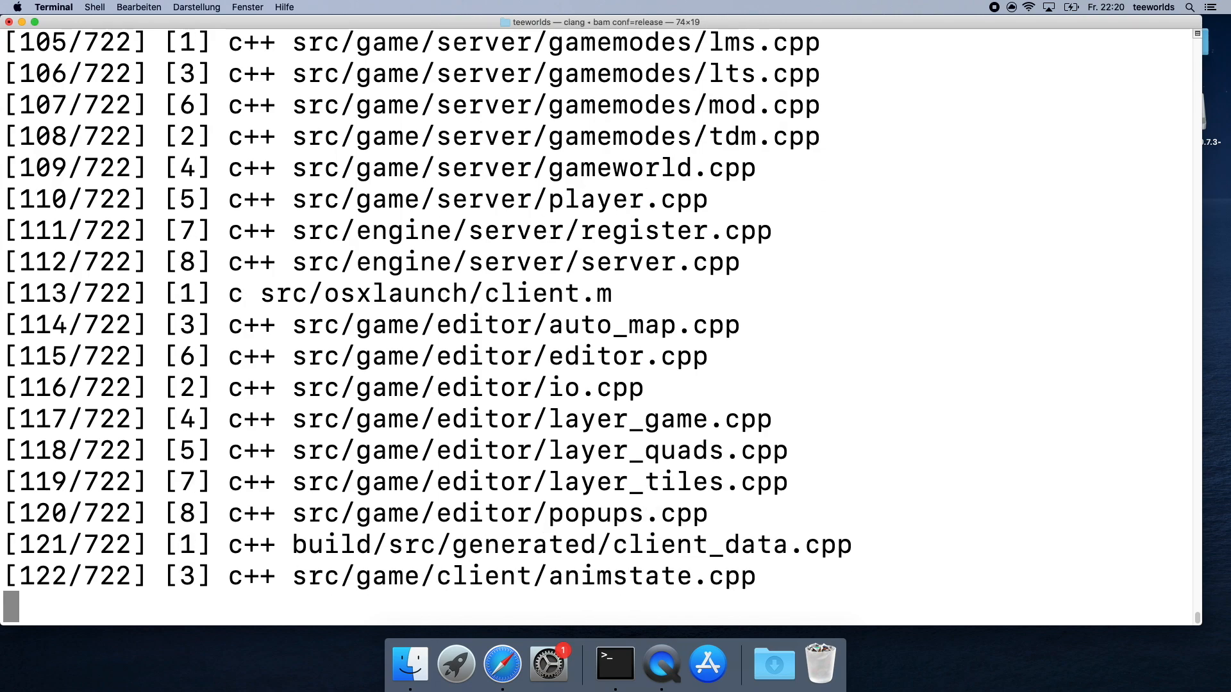
scroll("down", 3)
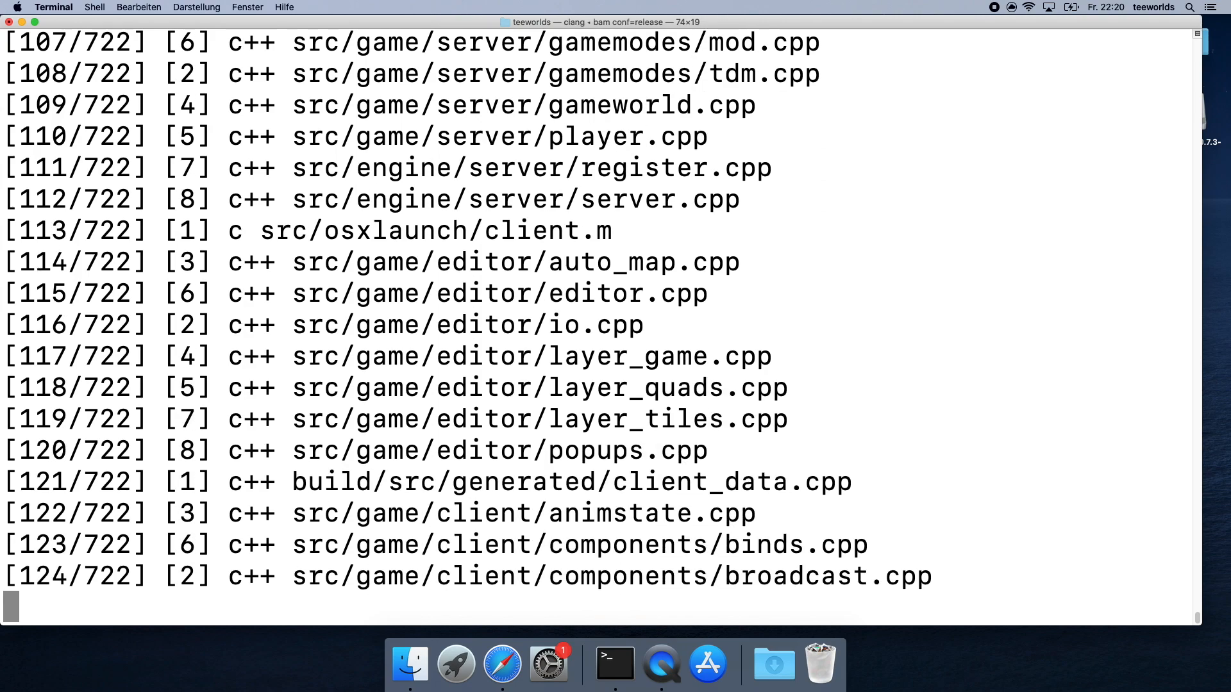
scroll("down", 3)
type("python3")
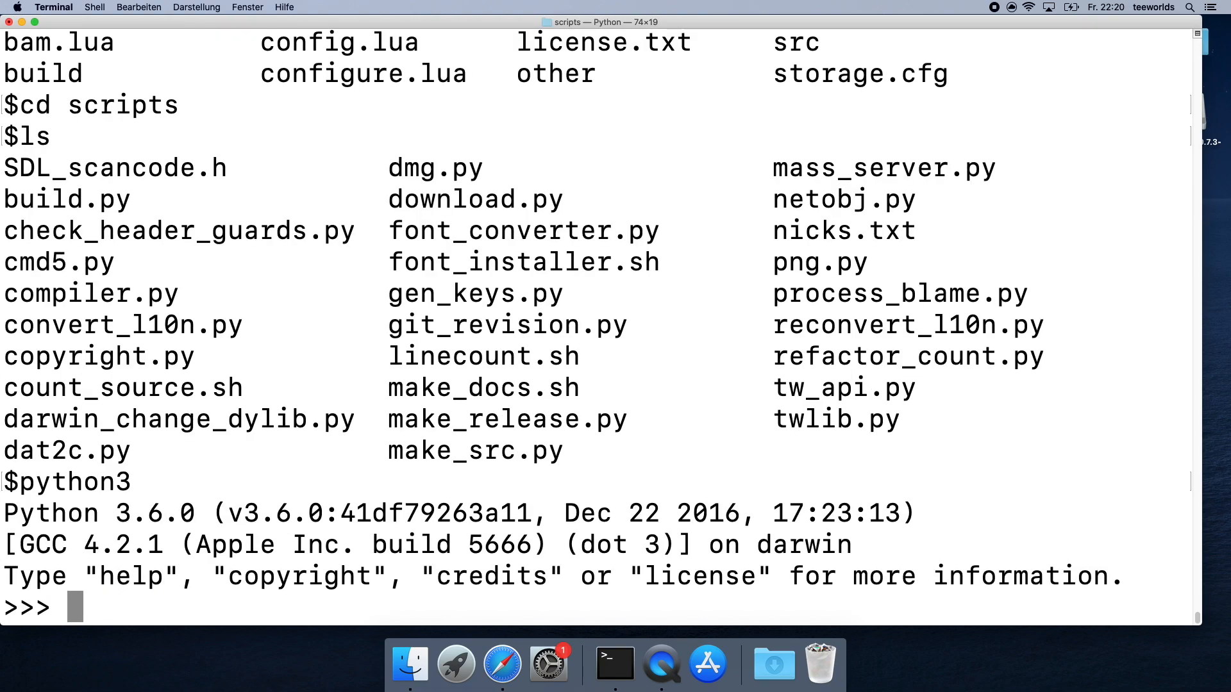
Exit the Python 3.6.0 prompt with exit() and clear the unfinished brew install line.
type("exit(")
type("brew install python")
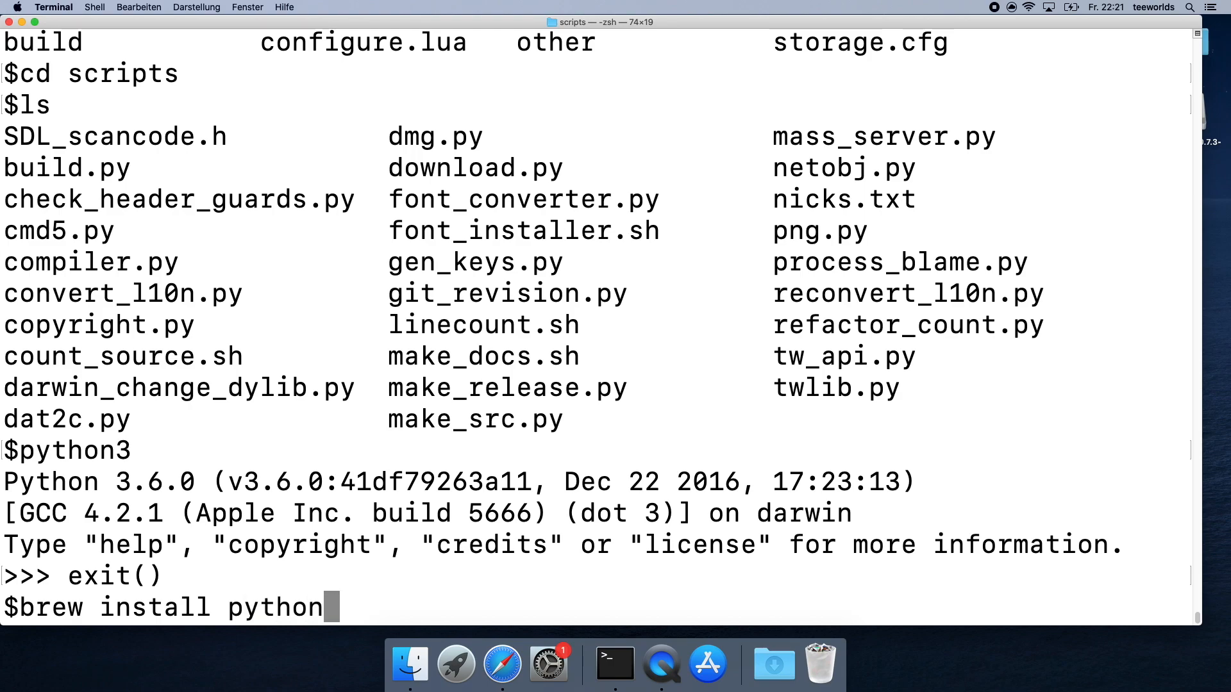
key("ctrl+u")
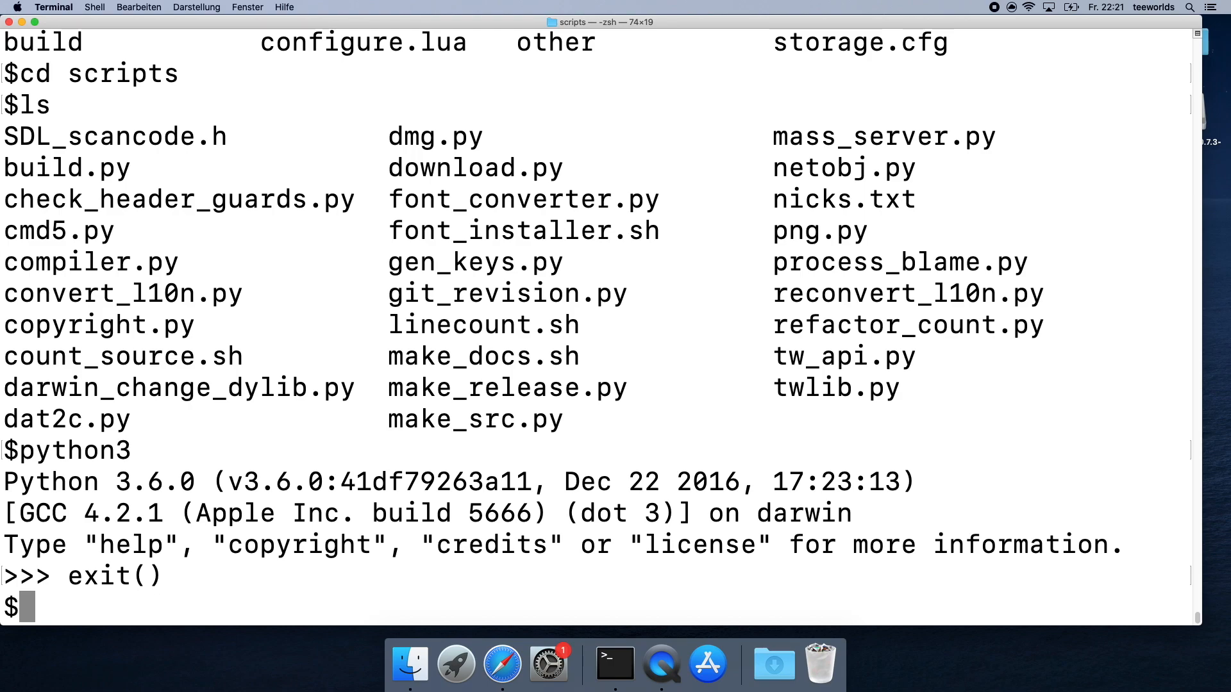
Run sudo python3 ./make_release.py without any arguments.
type("sudo")
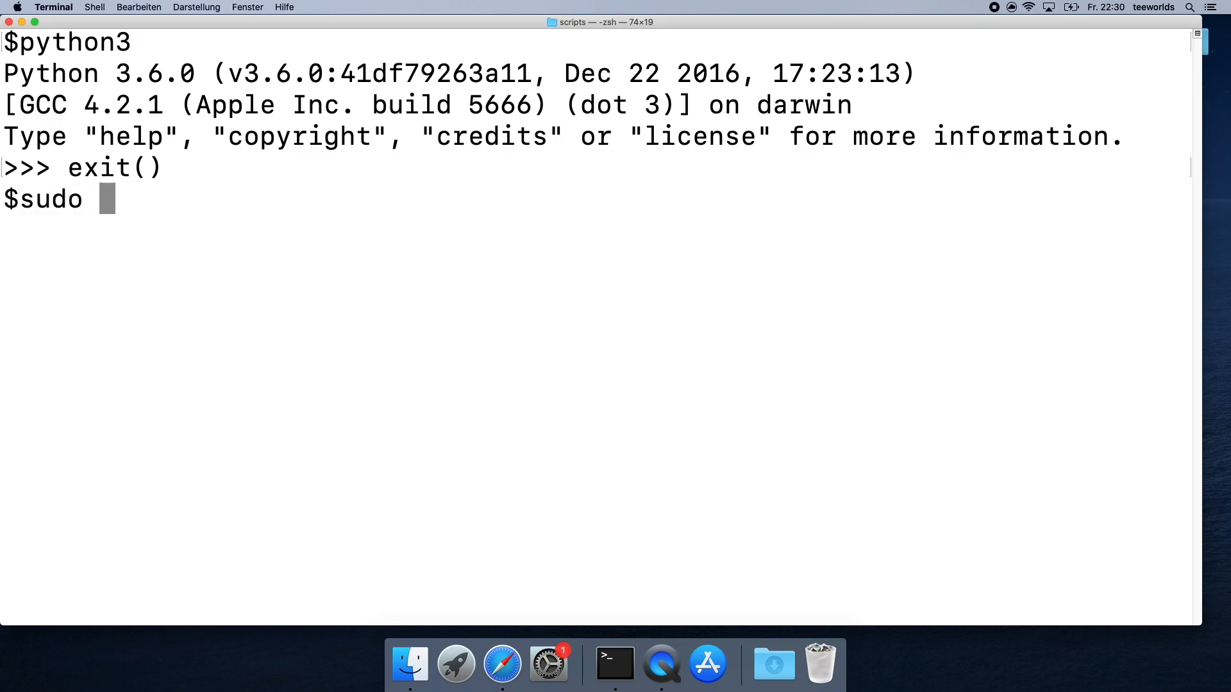
type("pyto")
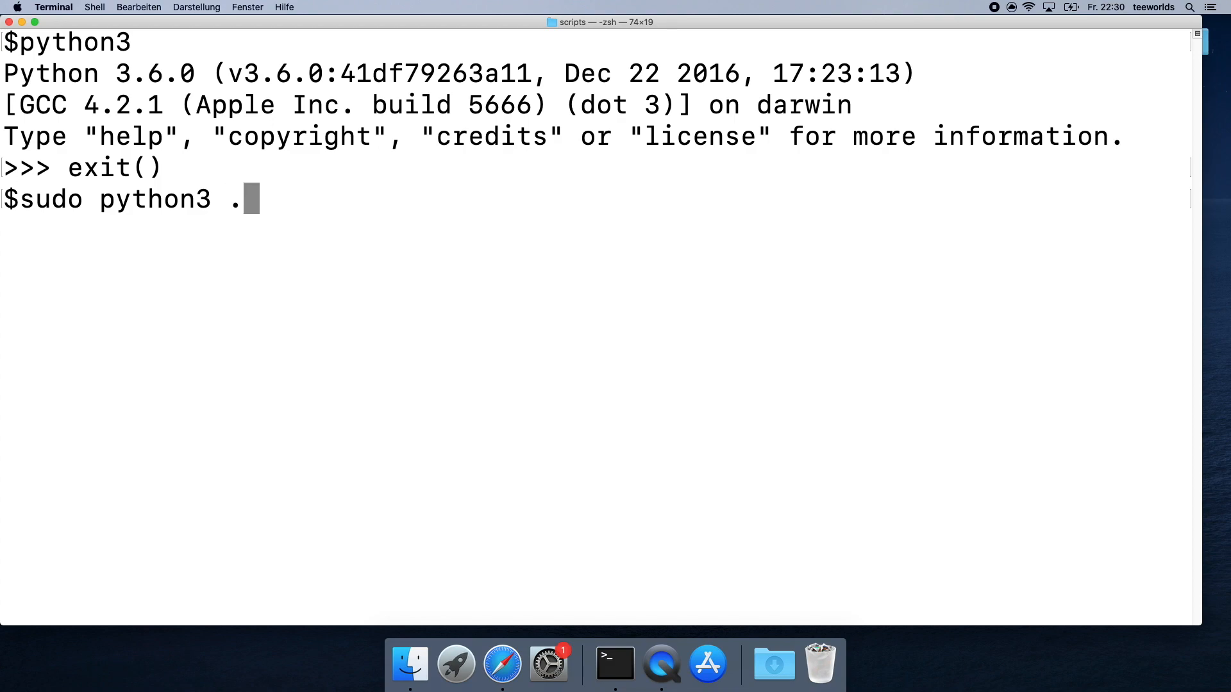
type("/make_release.py")
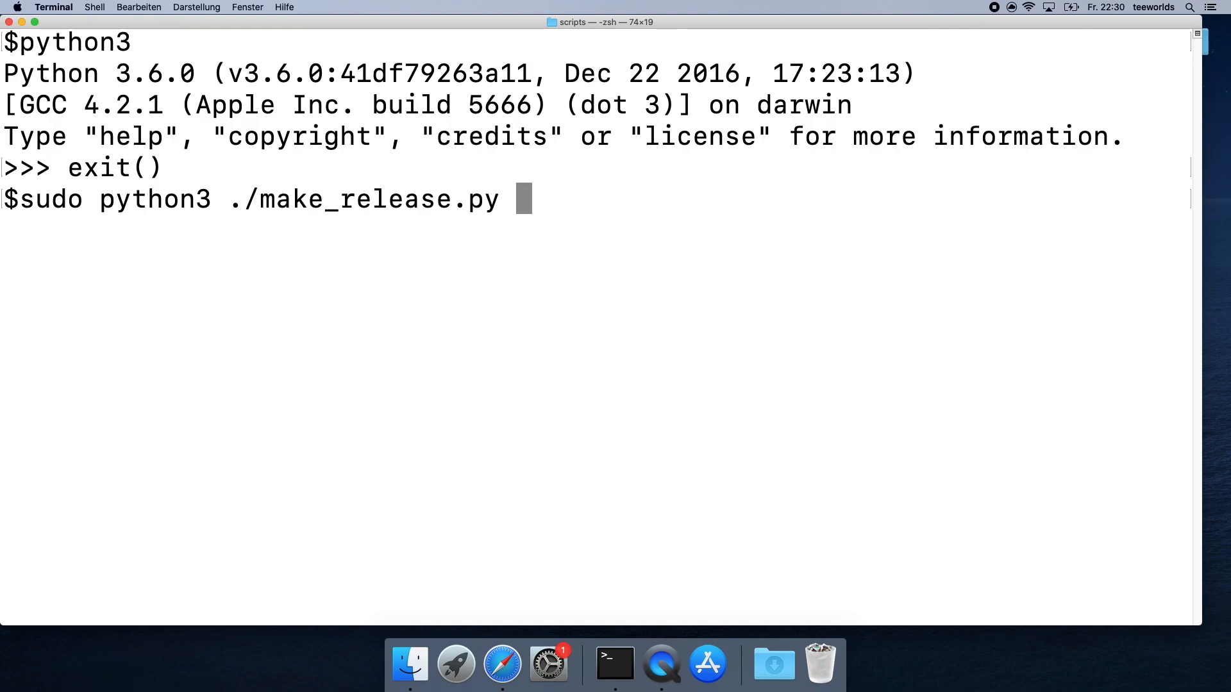
key("Return")
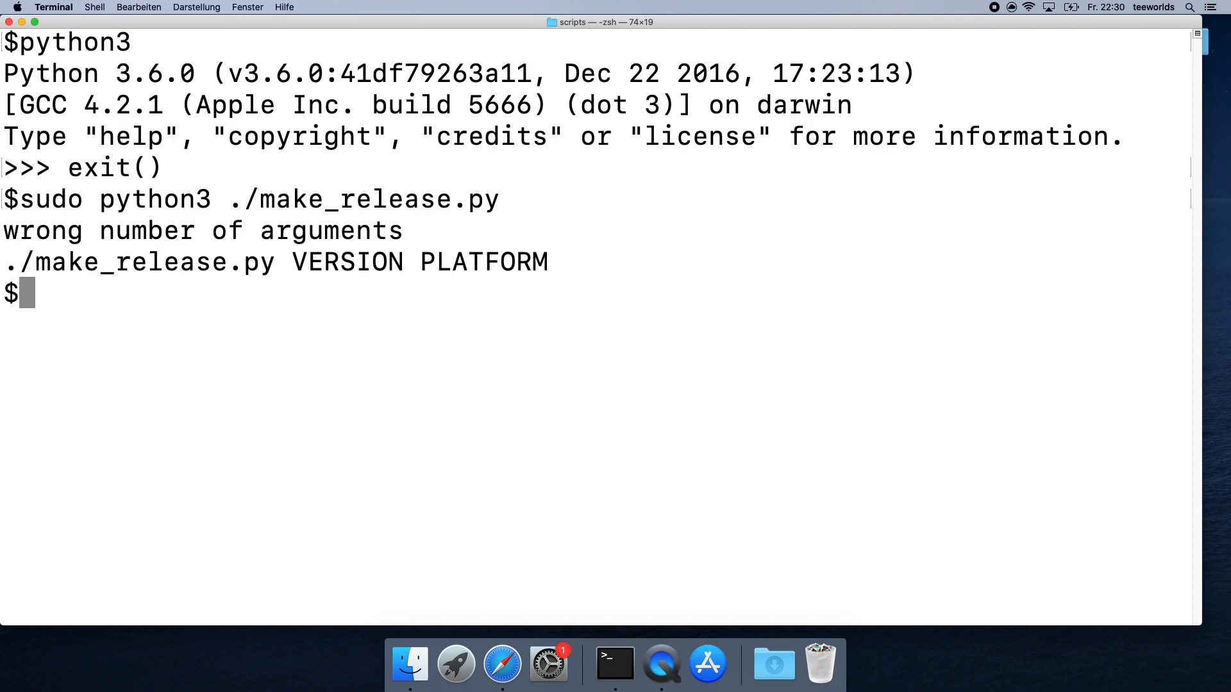
Rerun make_release.py with 1.0.0 osx to build the disk image, then list the folder.
key("up")
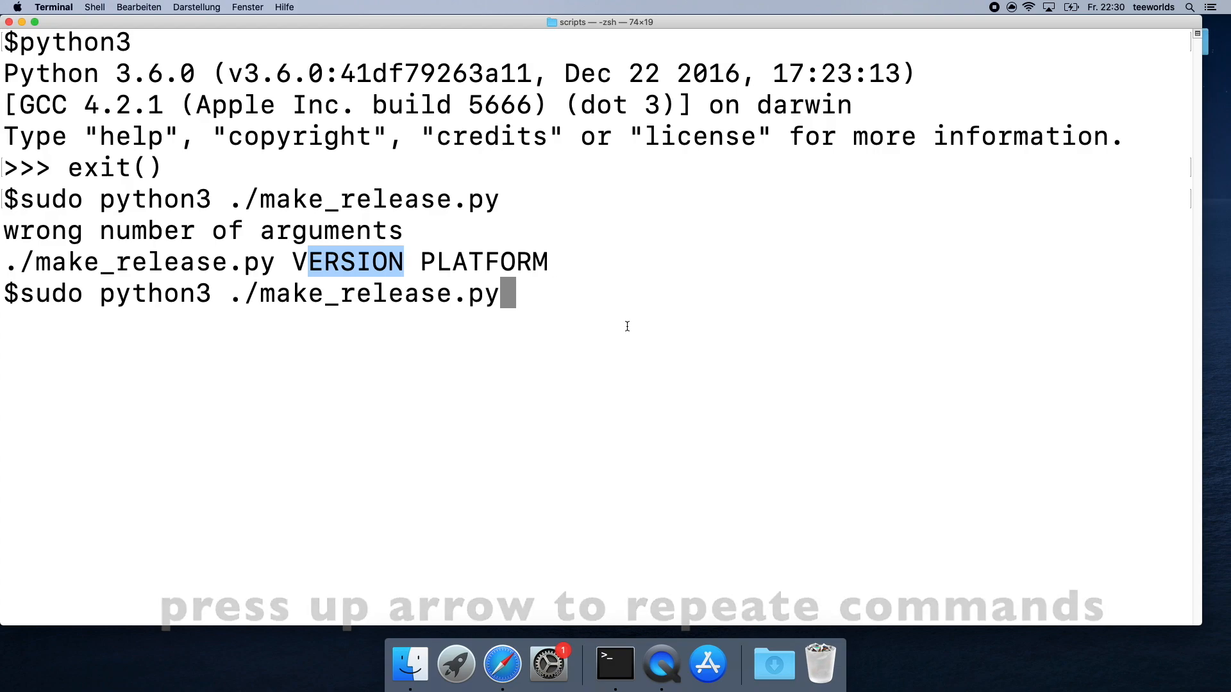
type("0.")
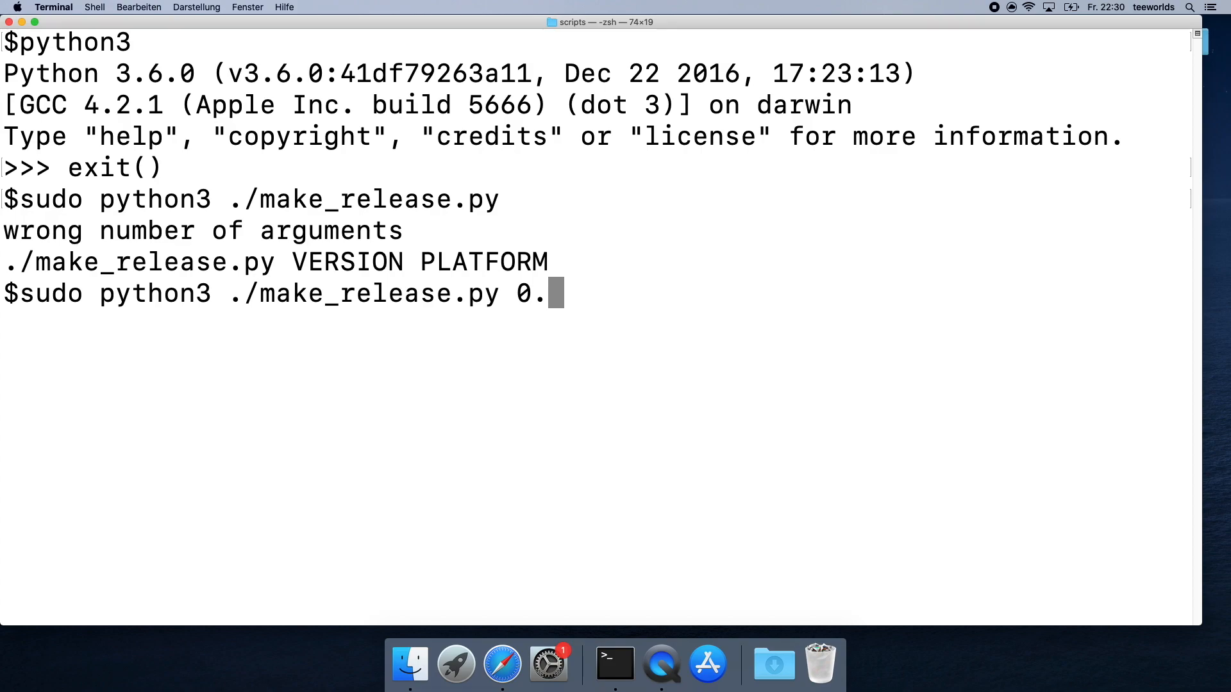
type("7.3.1")
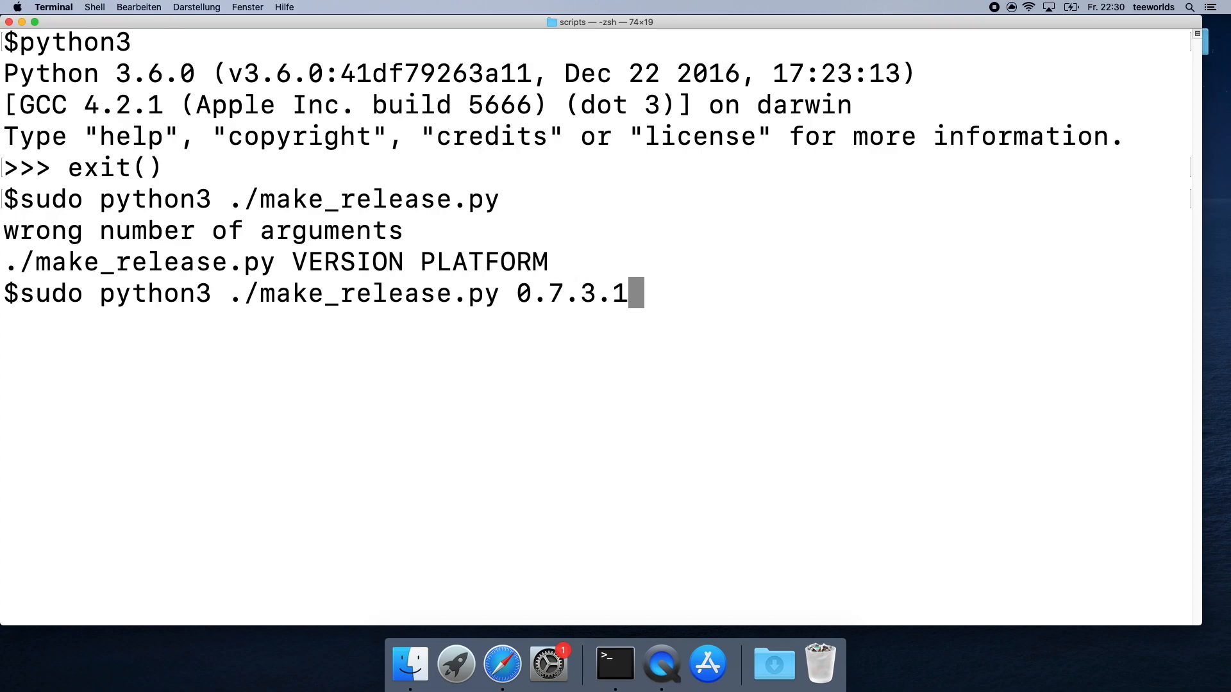
key("Backspace")
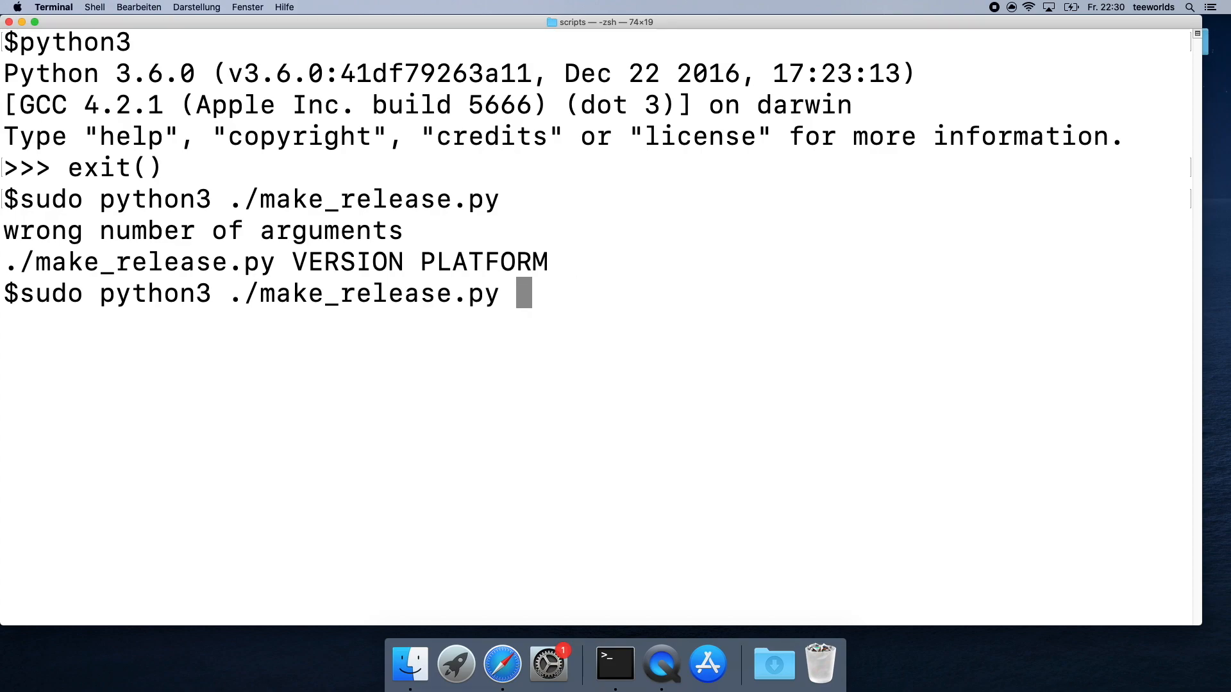
type("1.0.")
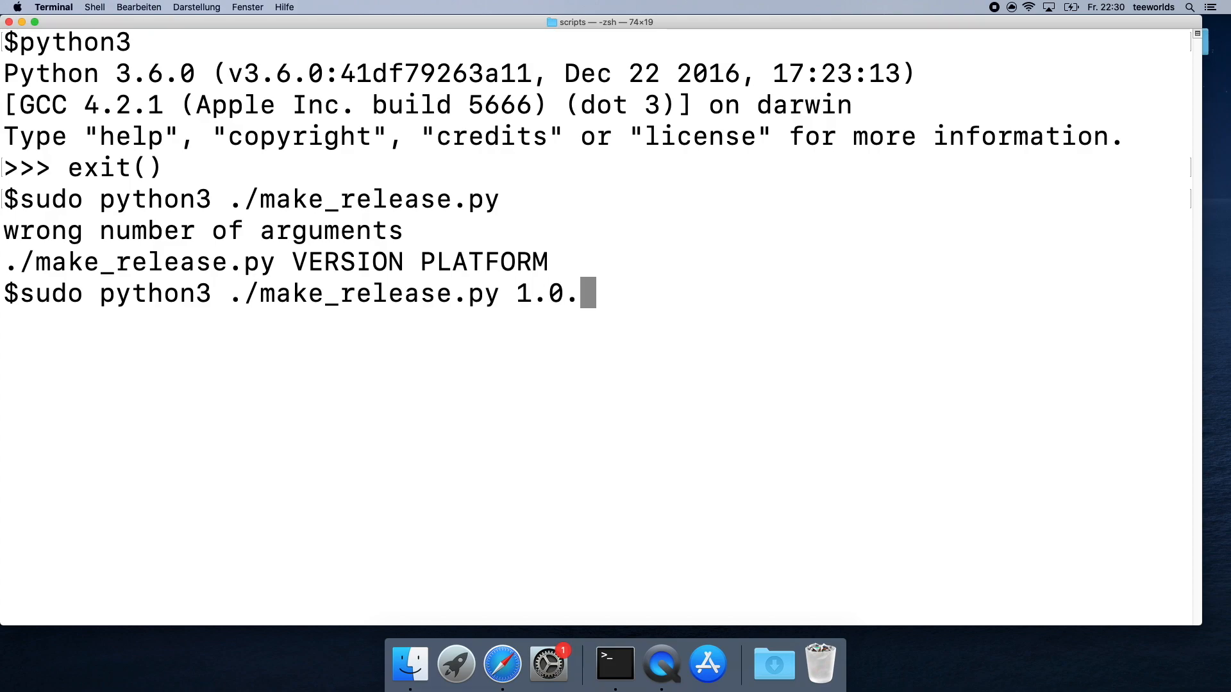
type("0")
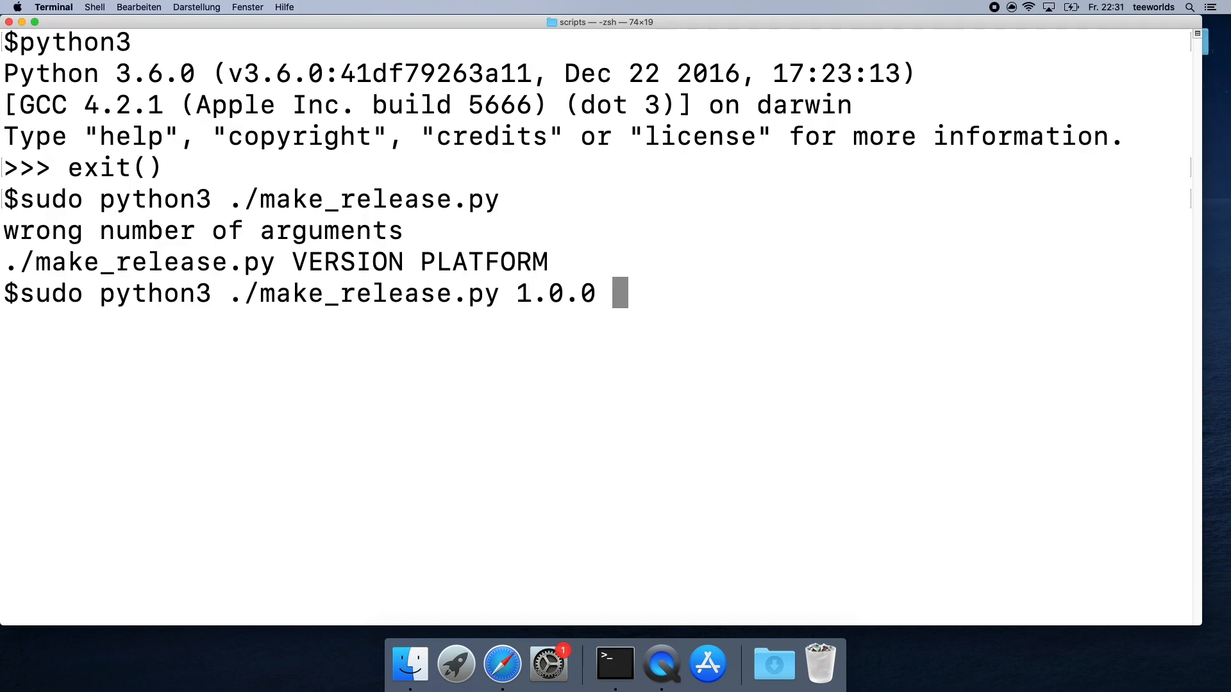
type("osx")
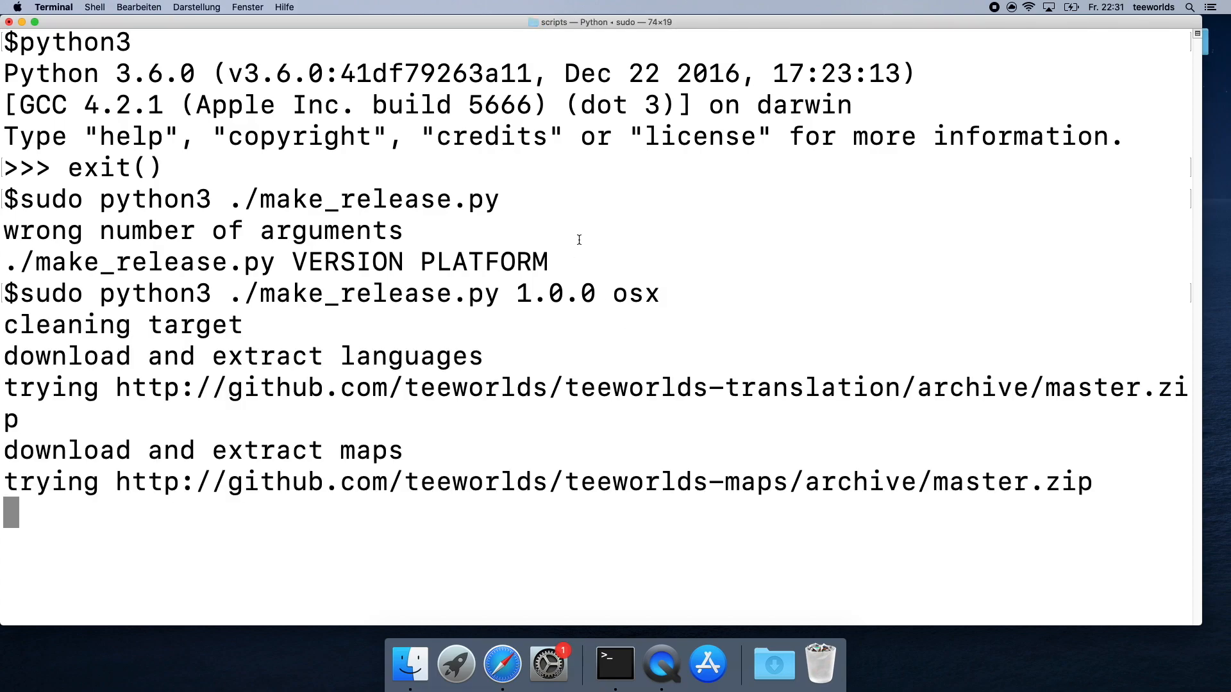
double_click(635, 294)
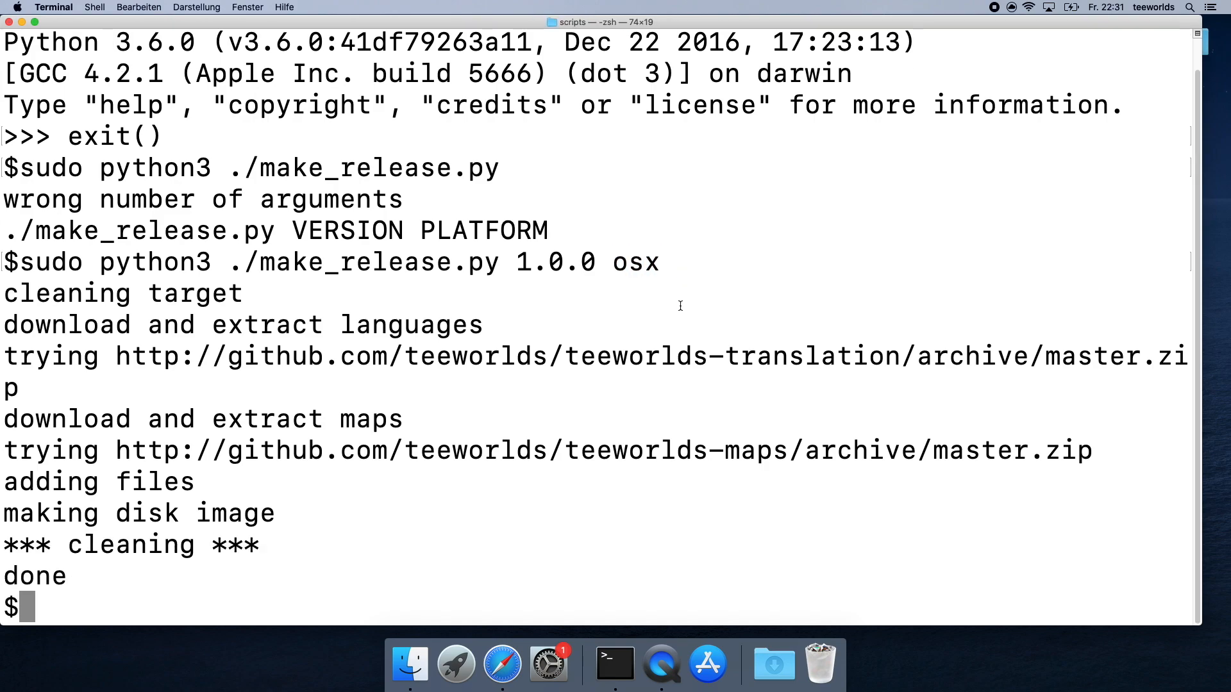
left_click_drag(4, 418, 274, 512)
type("pwd")
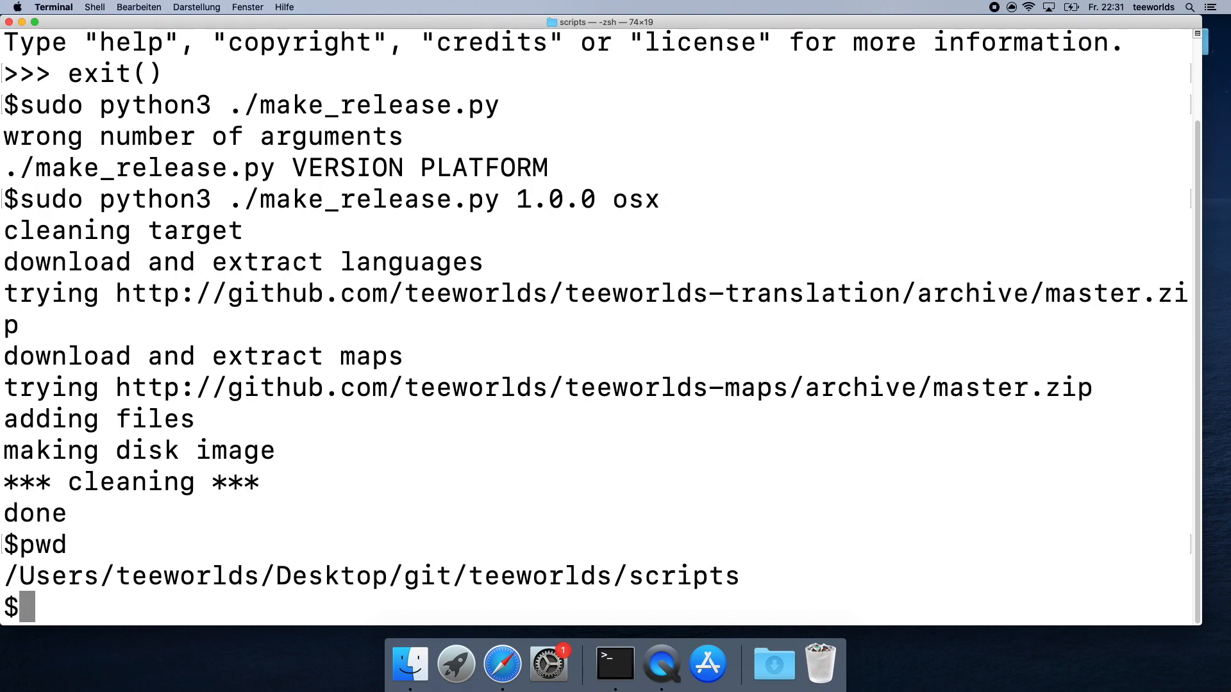
type("ls")
type("open")
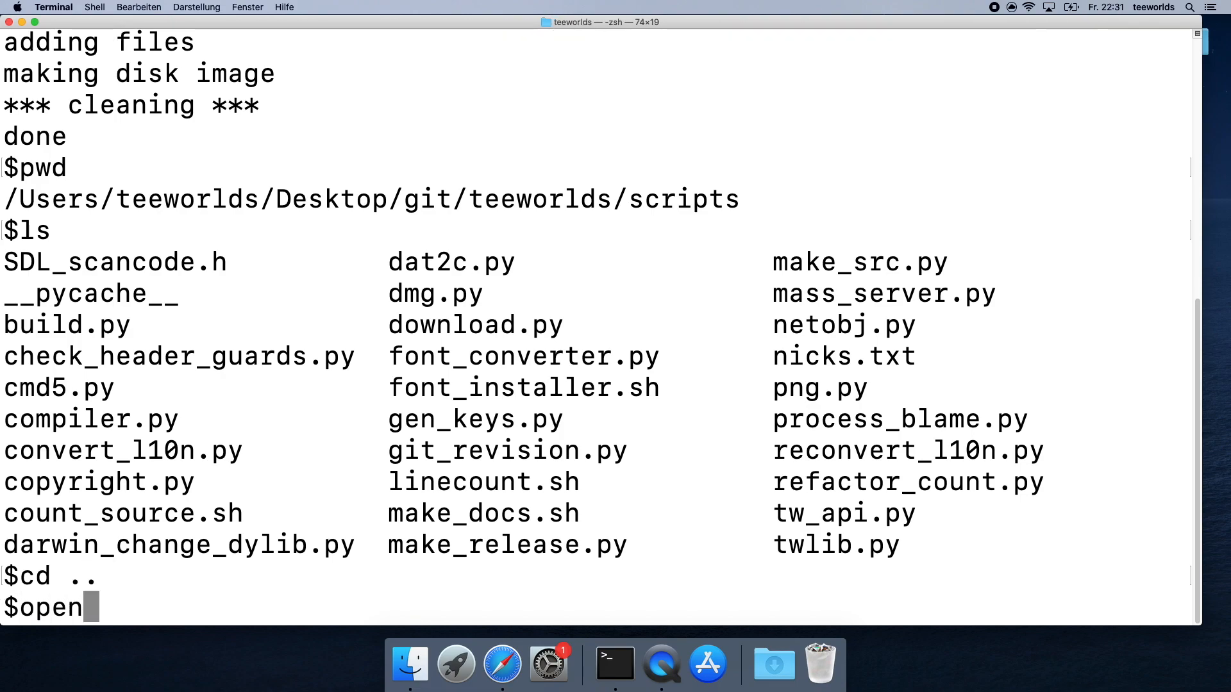
Show the teeworlds folder in Finder, mount teeworlds-1.0.0-osx.dmg and select the Teeworlds app.
type(".")
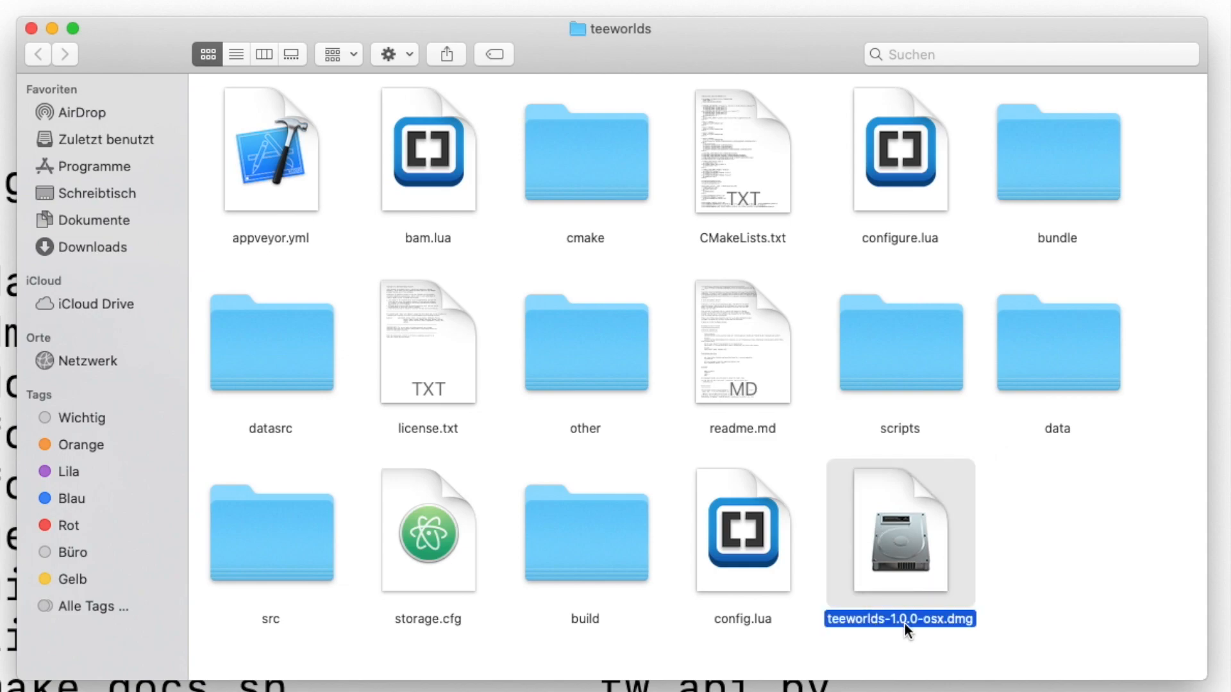
mouse_move(915, 566)
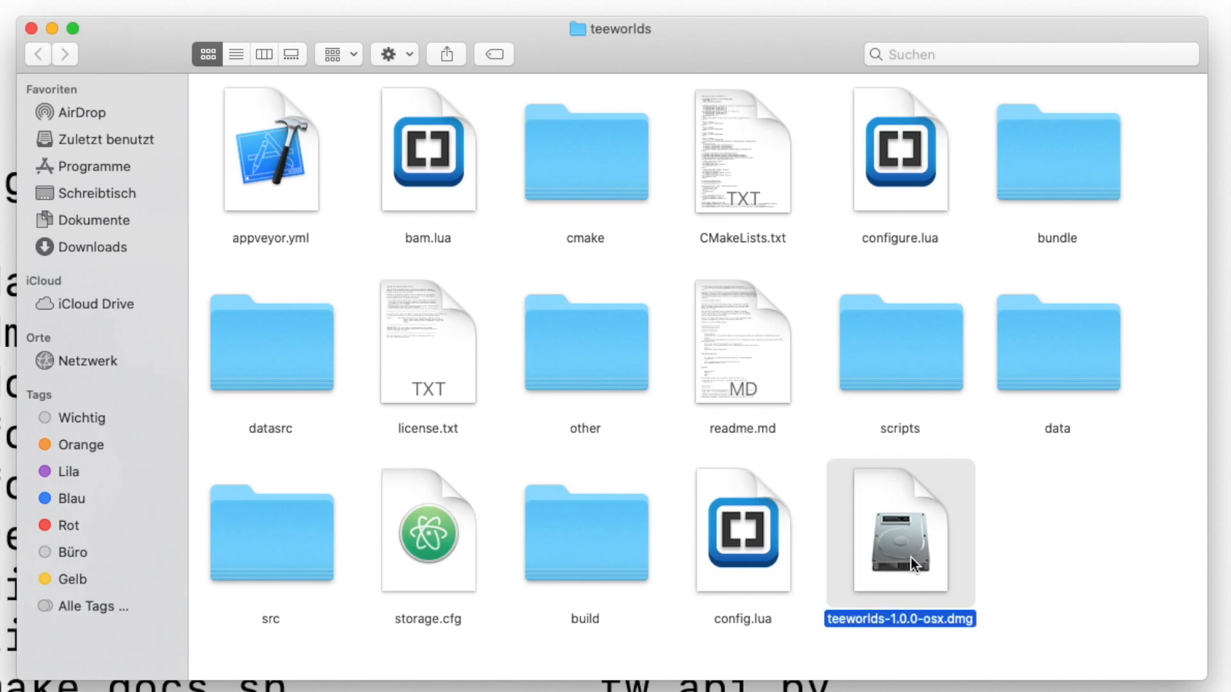
double_click(899, 533)
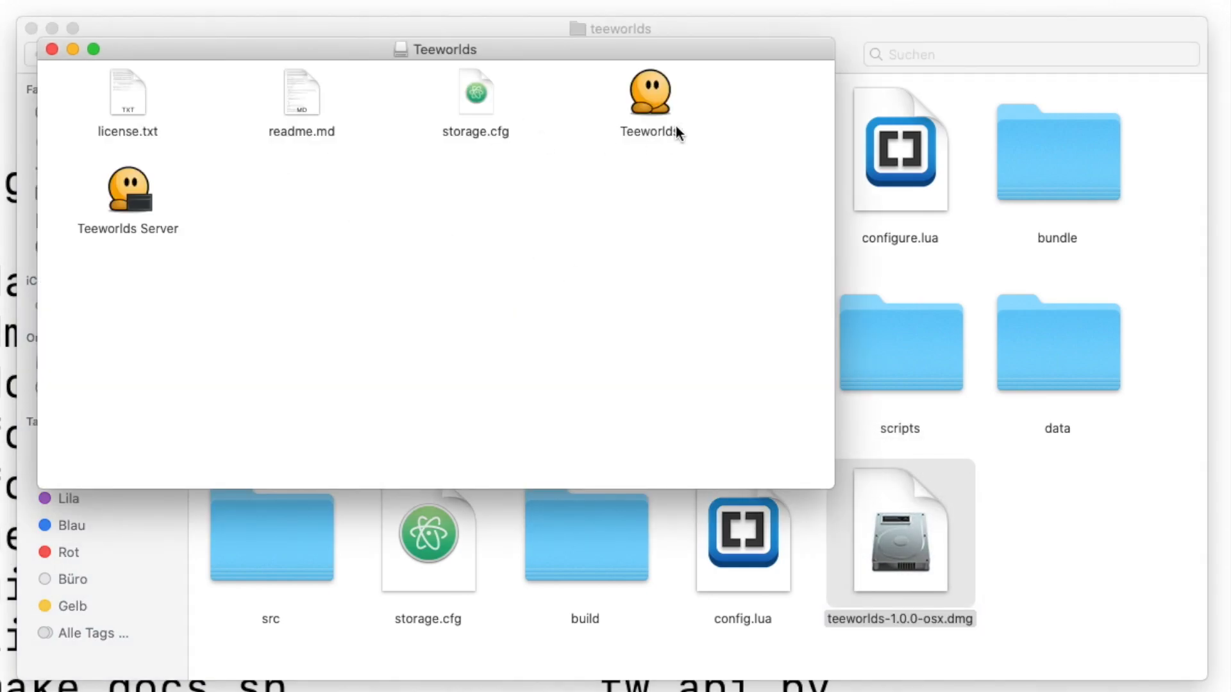
left_click(648, 94)
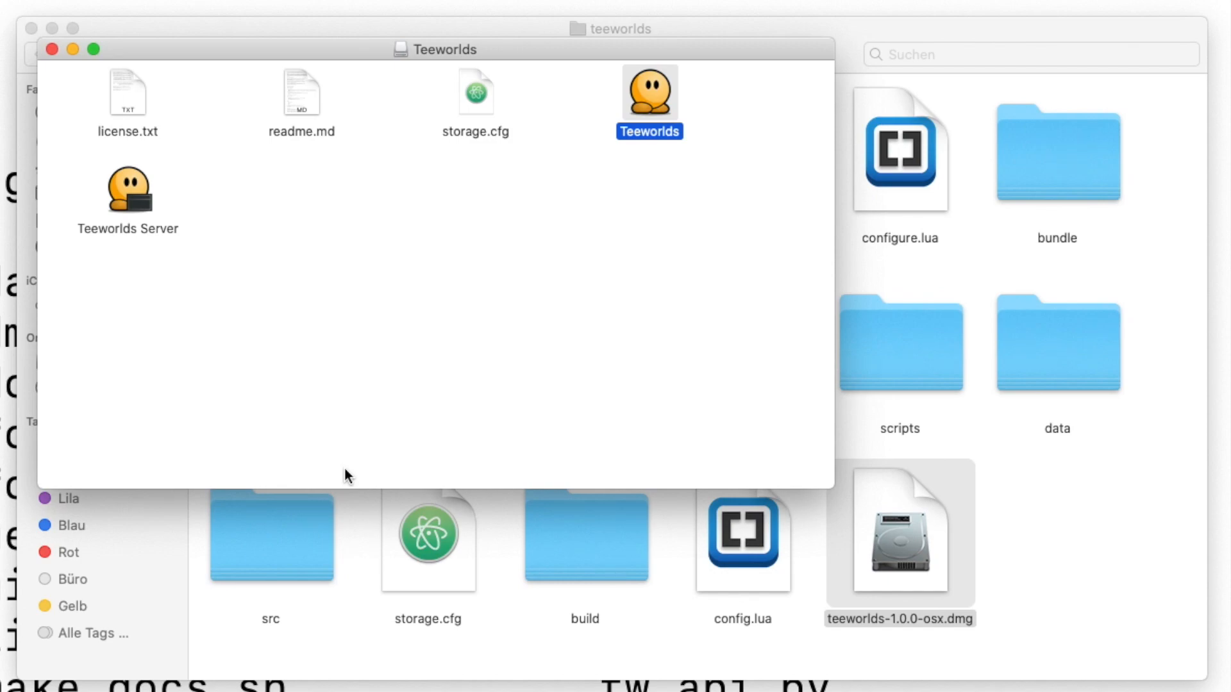
mouse_move(504, 210)
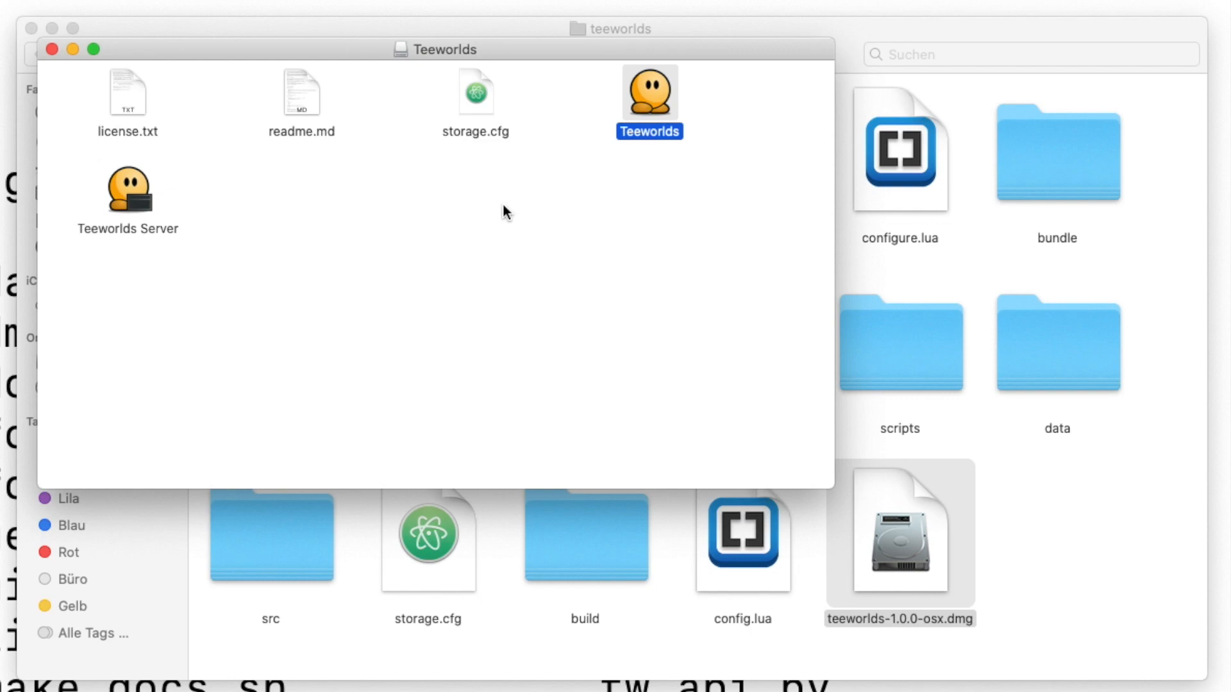